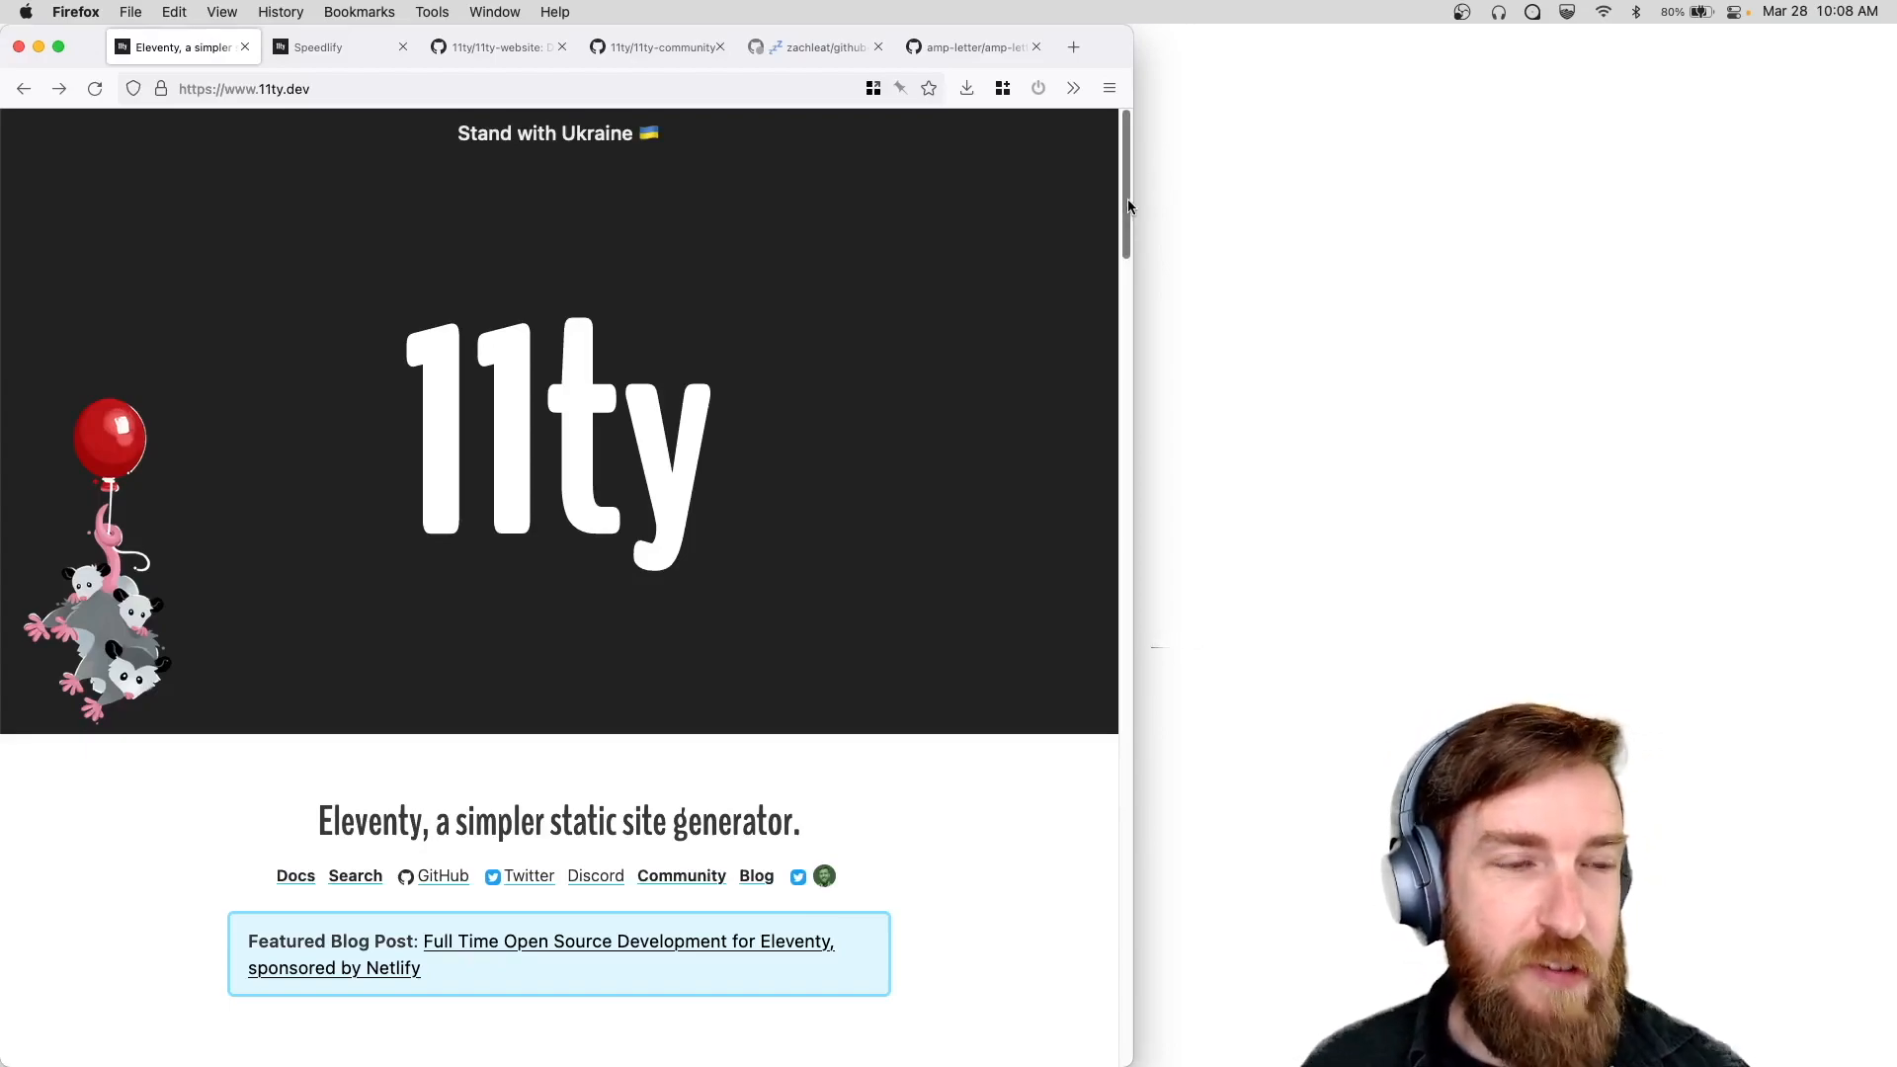
mouse_move(1343, 357)
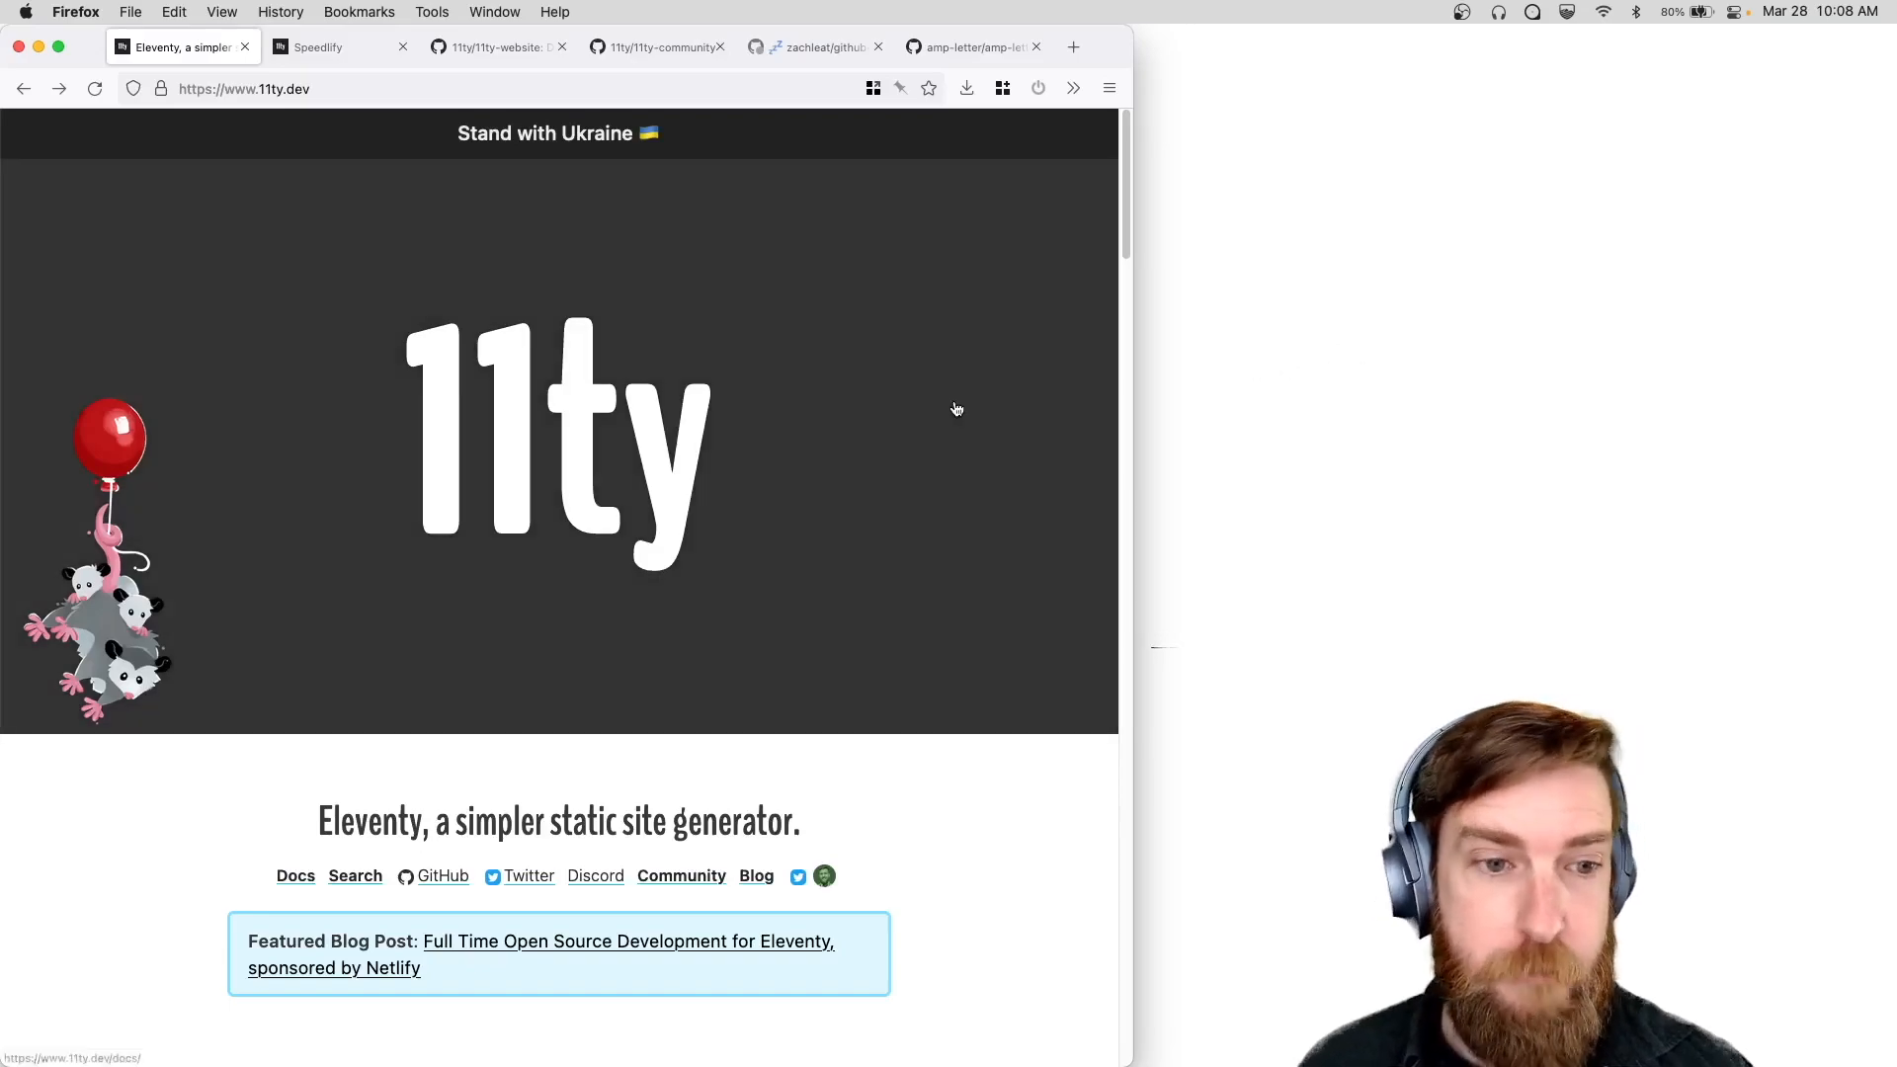
mouse_move(926, 785)
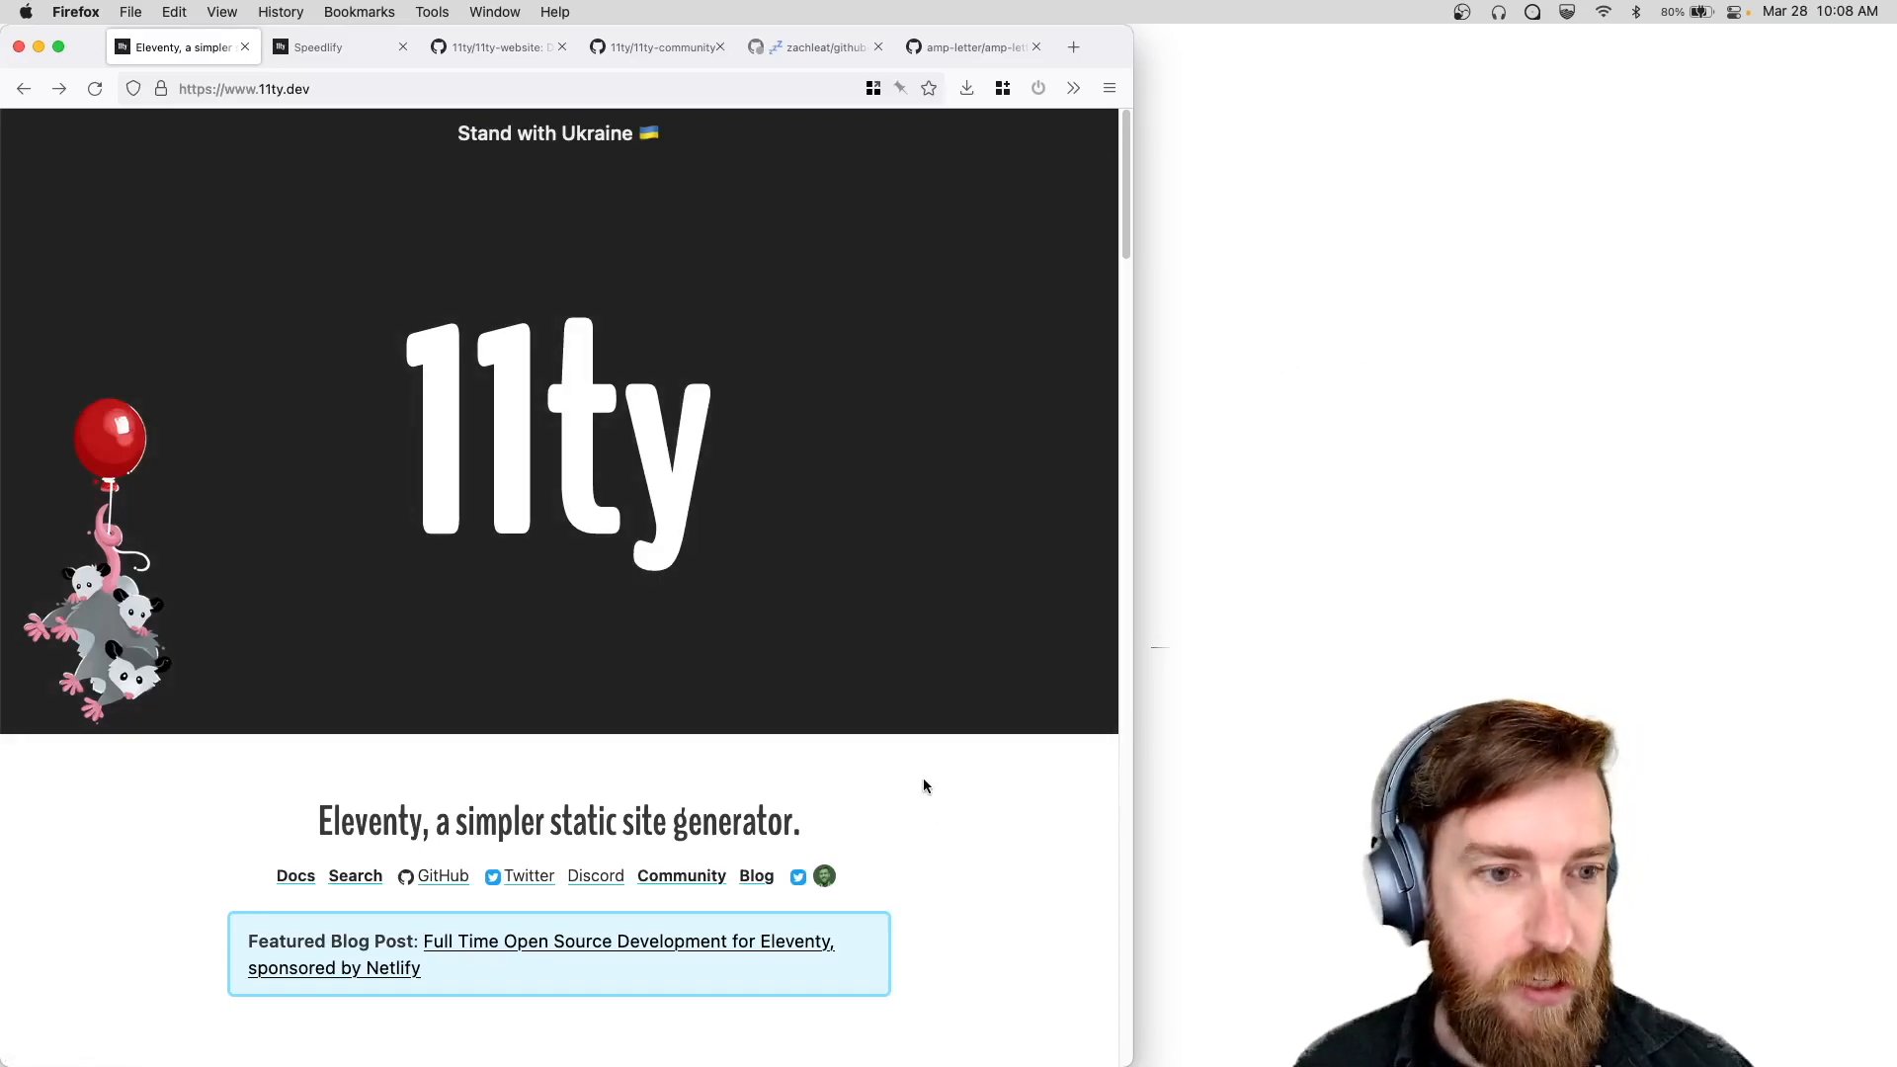
mouse_move(509, 785)
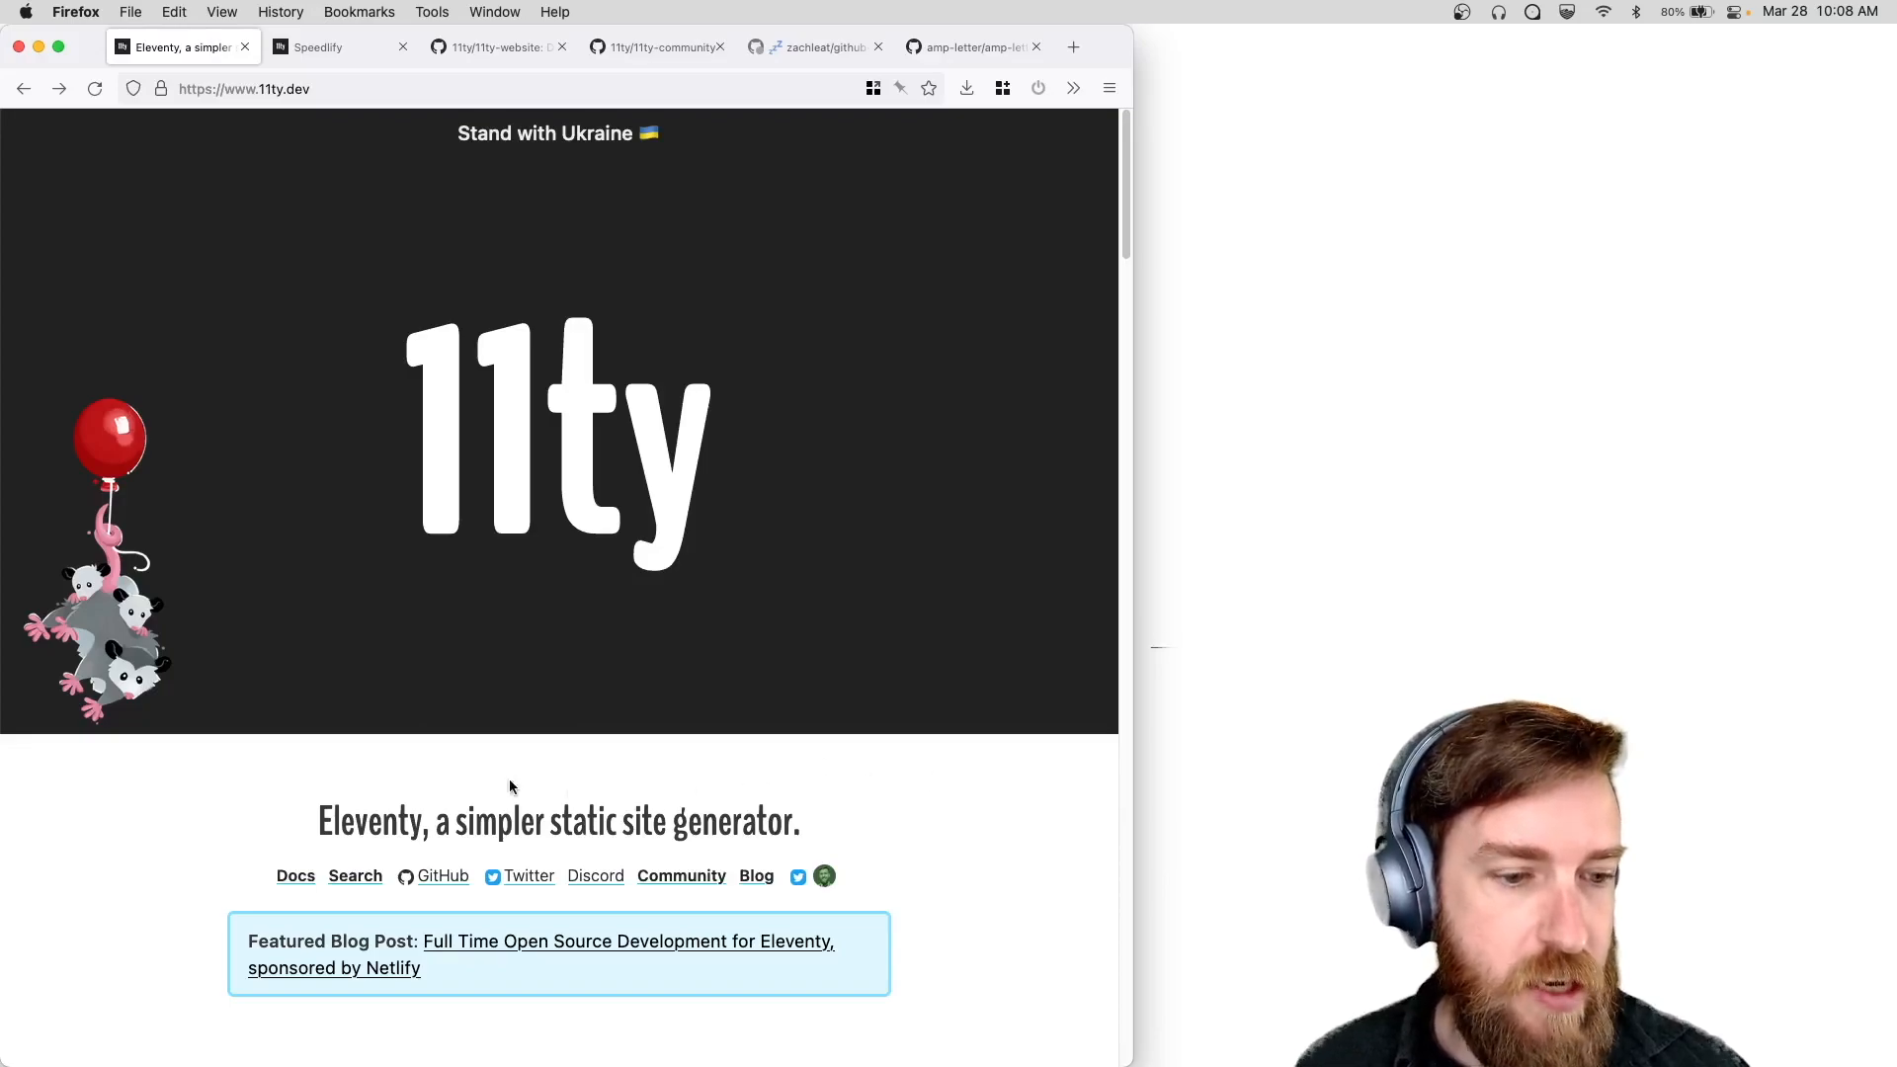
mouse_move(598, 494)
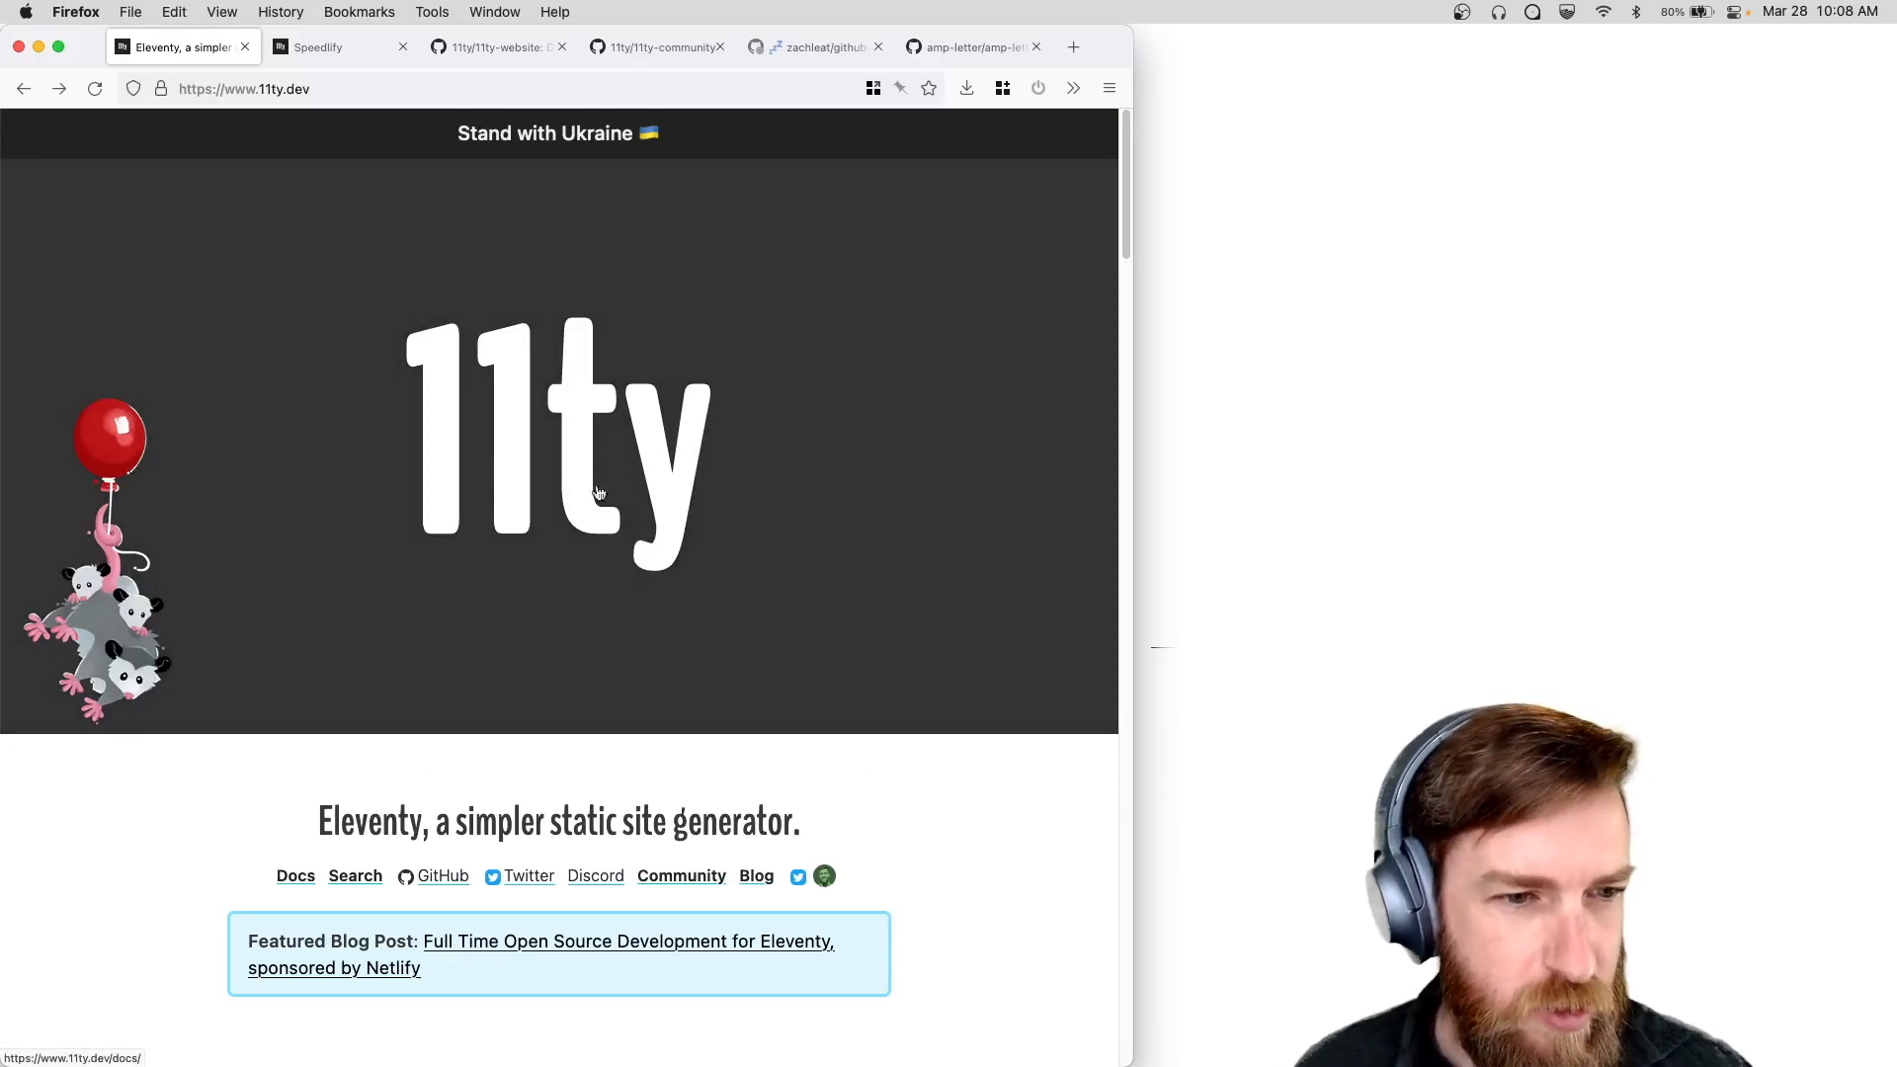
mouse_move(253, 575)
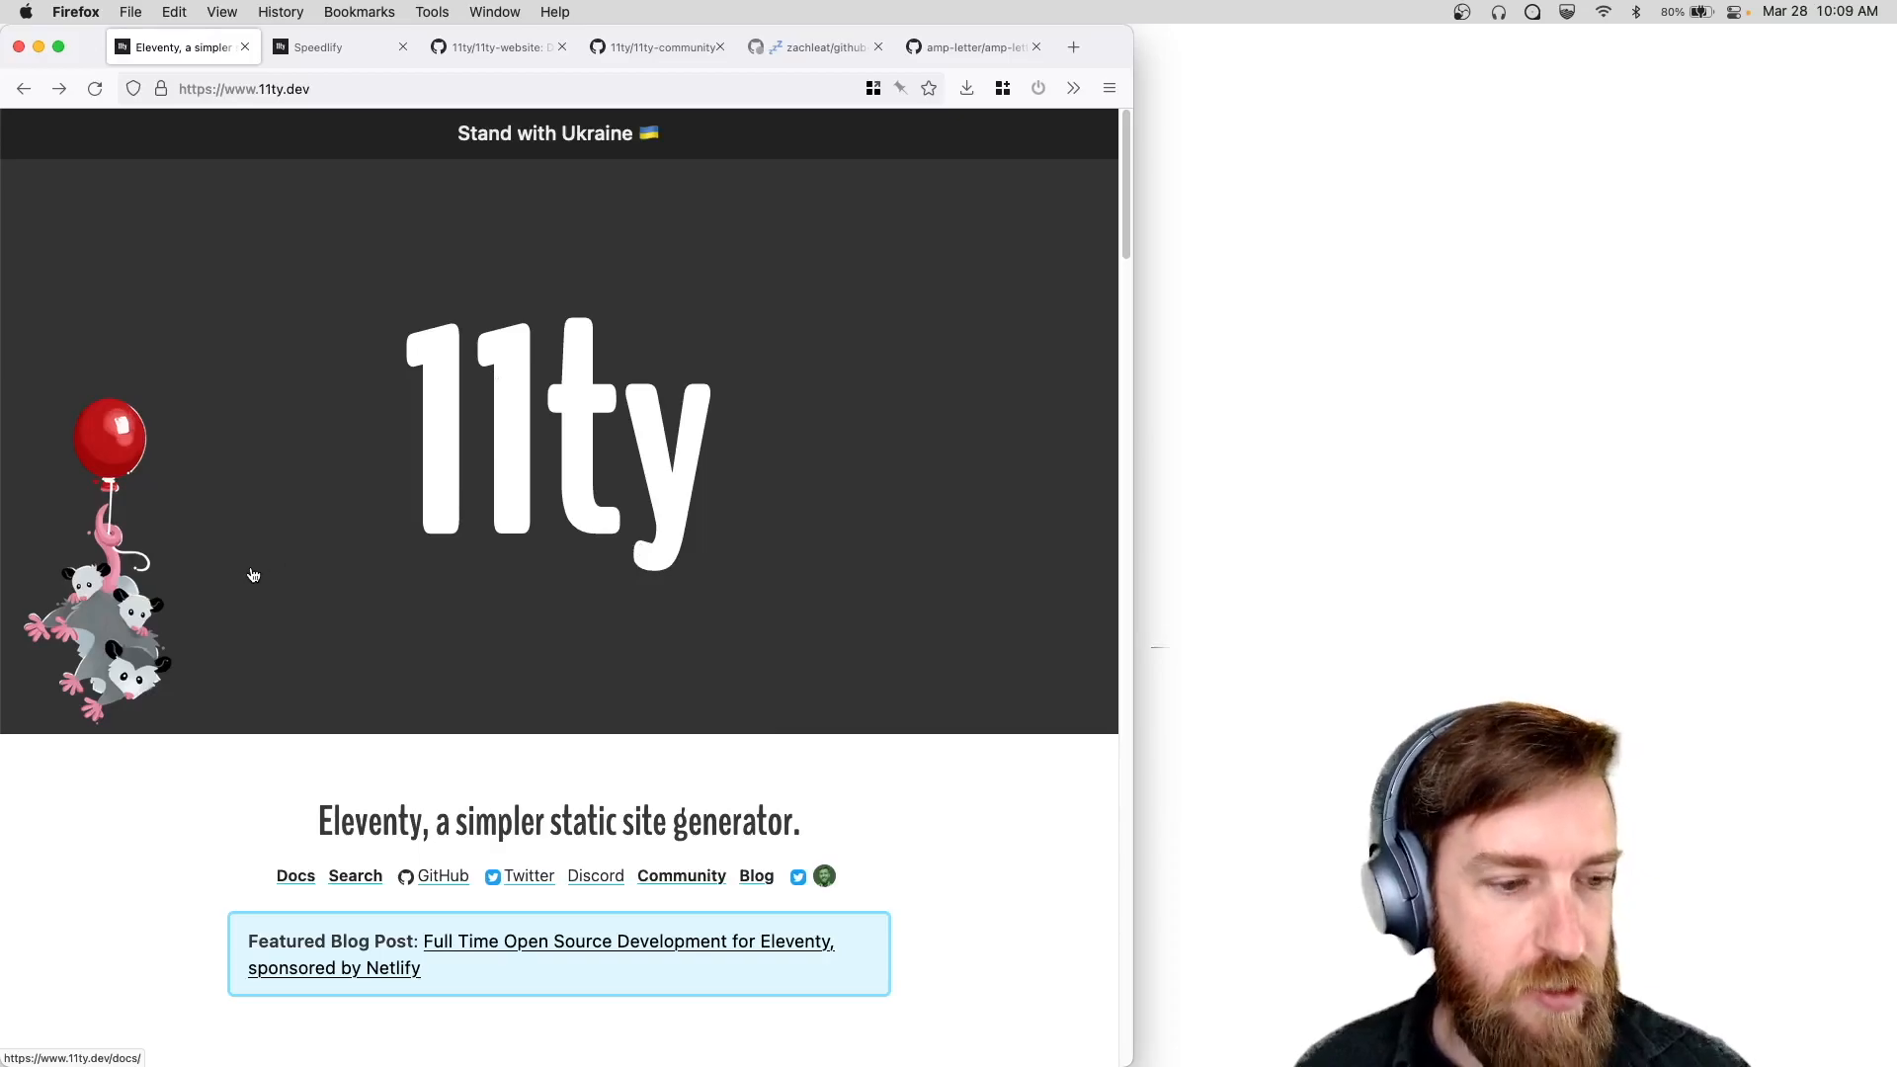
Scroll the 11ty.dev homepage past the sponsors to the Built With Eleventy showcase and avatar grid.
scroll("down", 3)
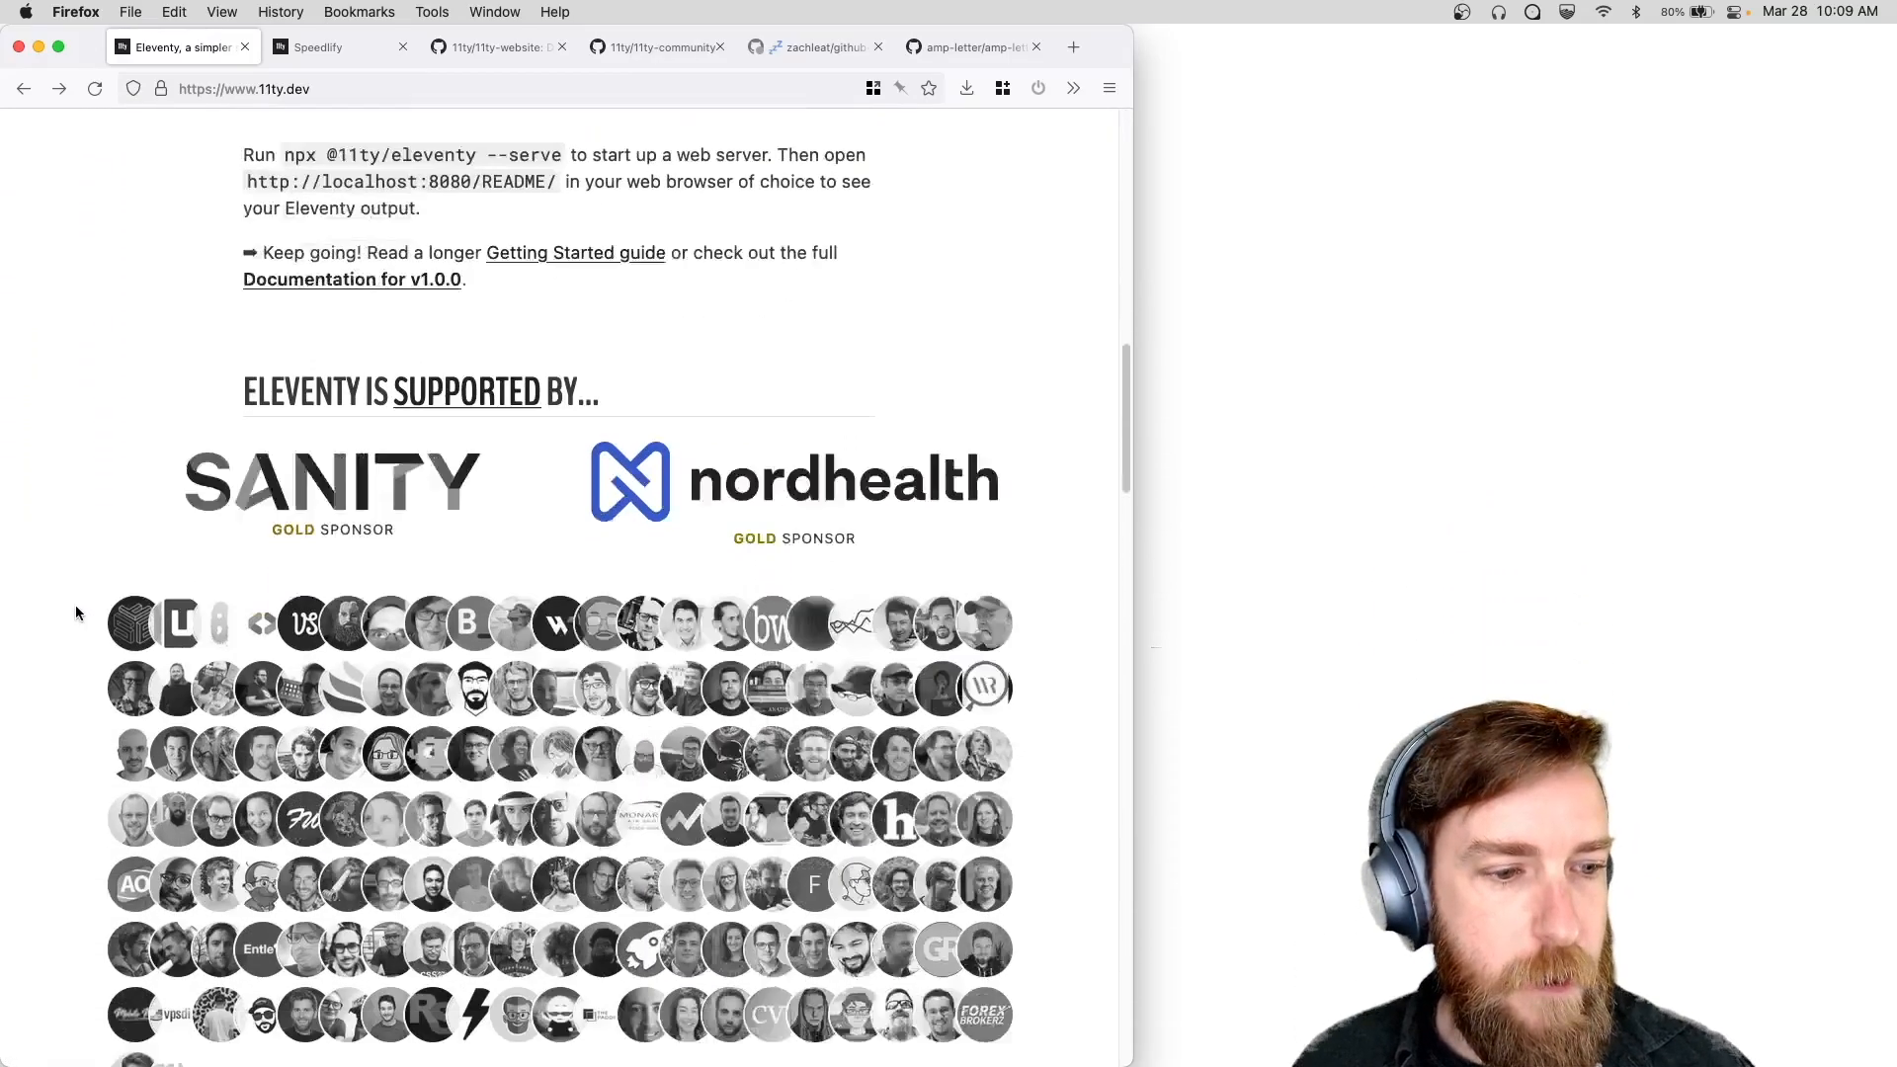
scroll("down", 3)
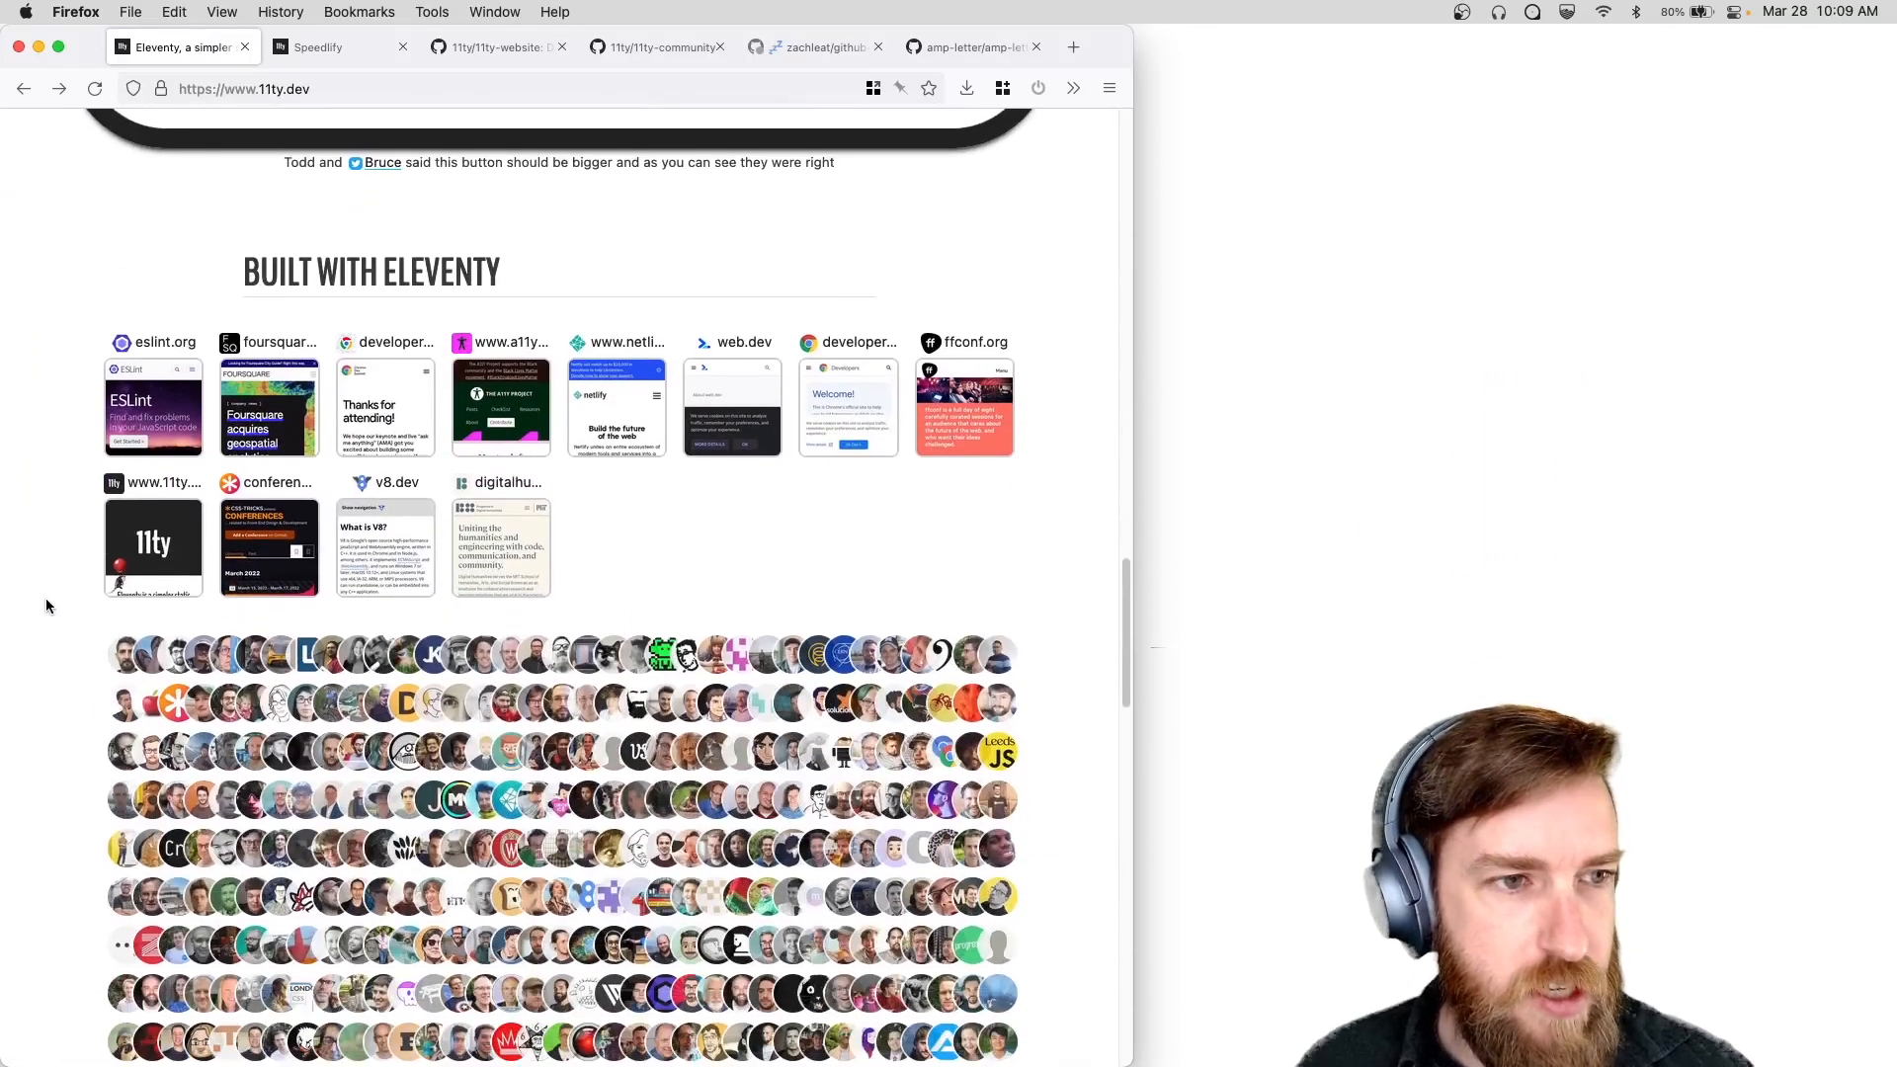
scroll("up", 3)
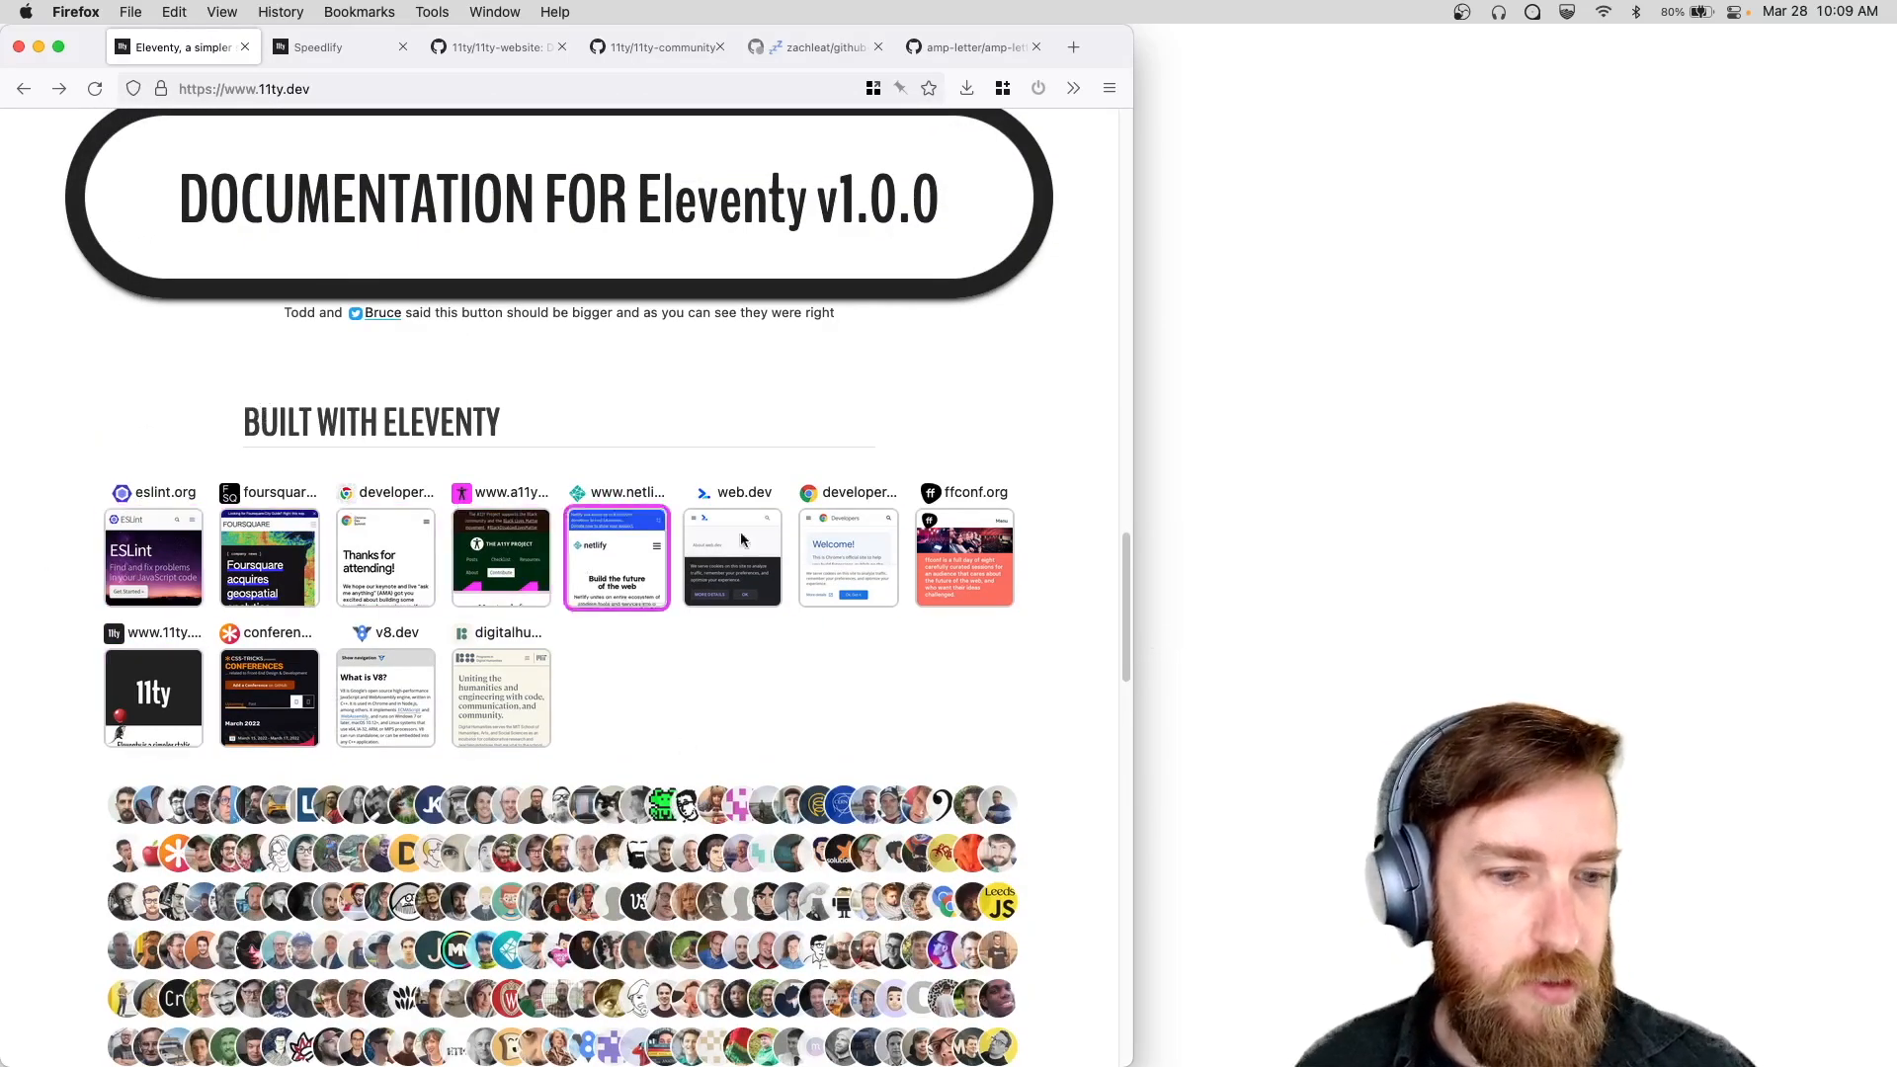
mouse_move(423, 701)
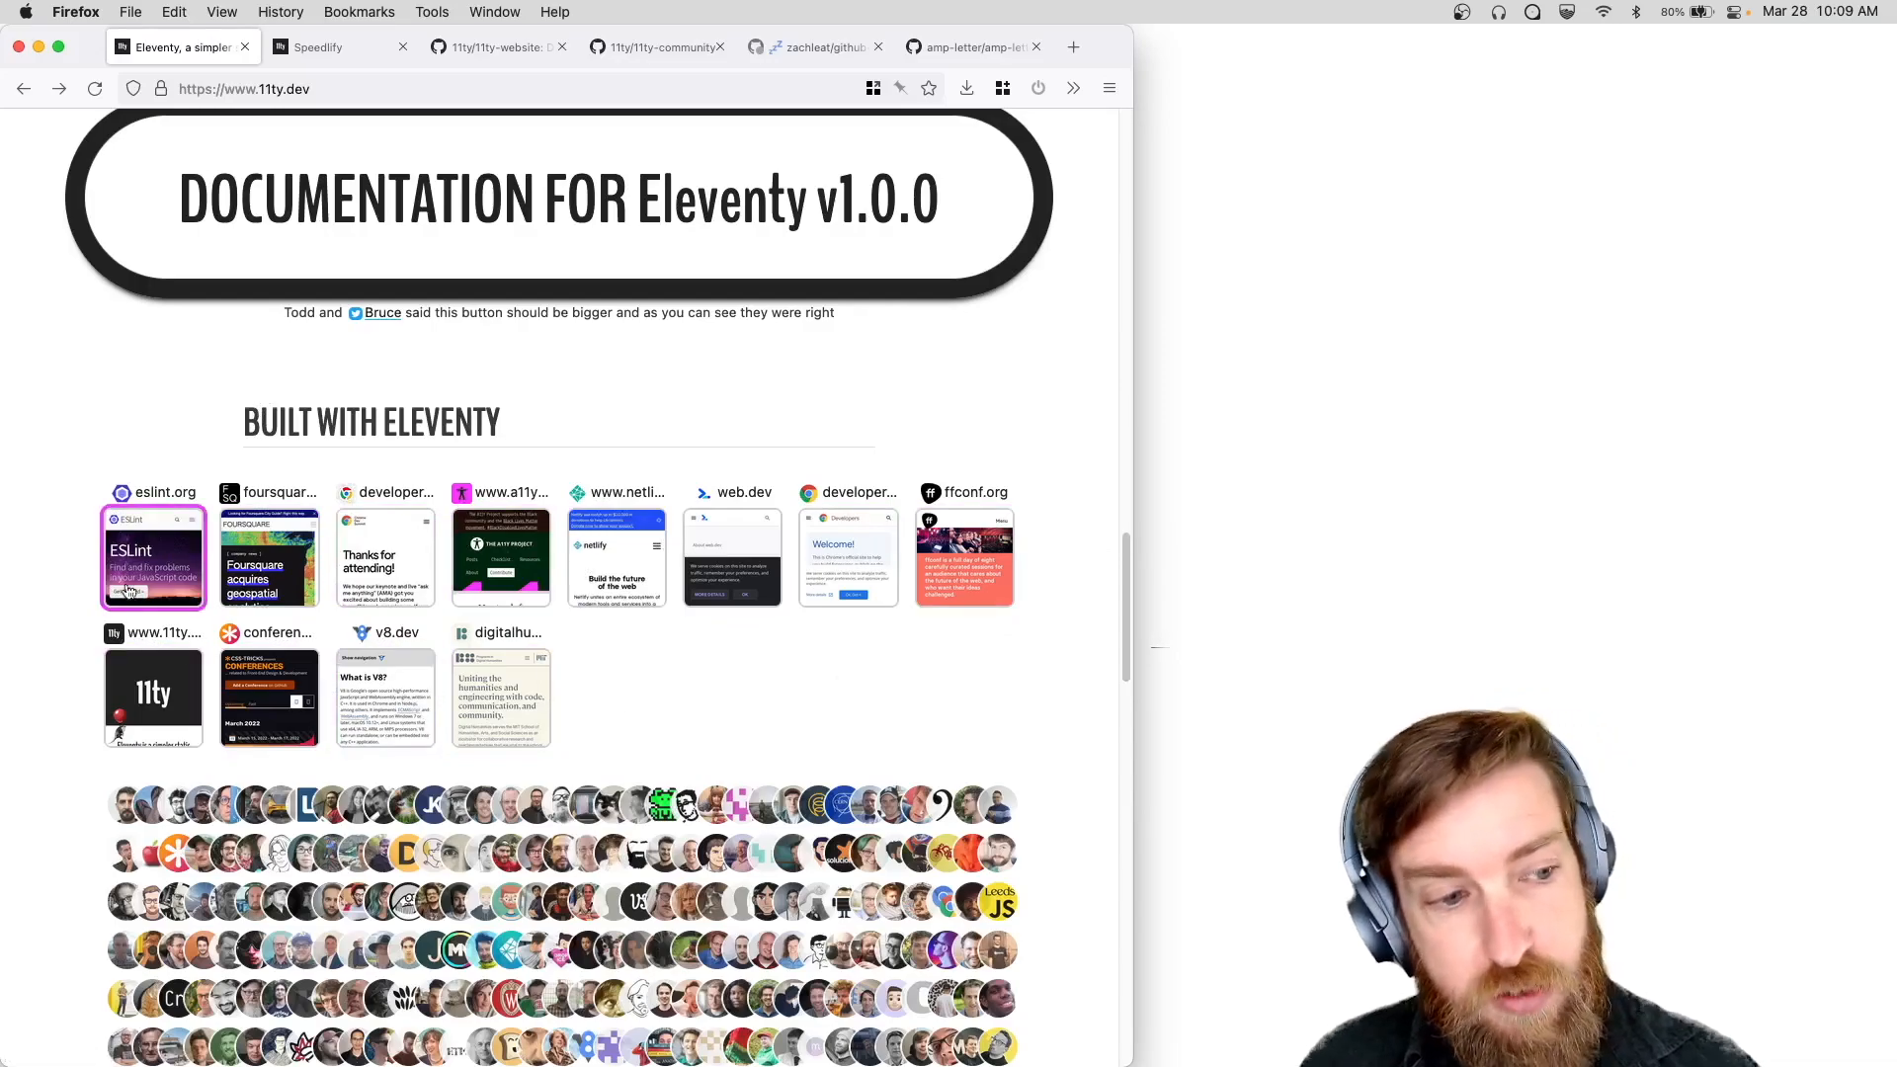
scroll("down", 3)
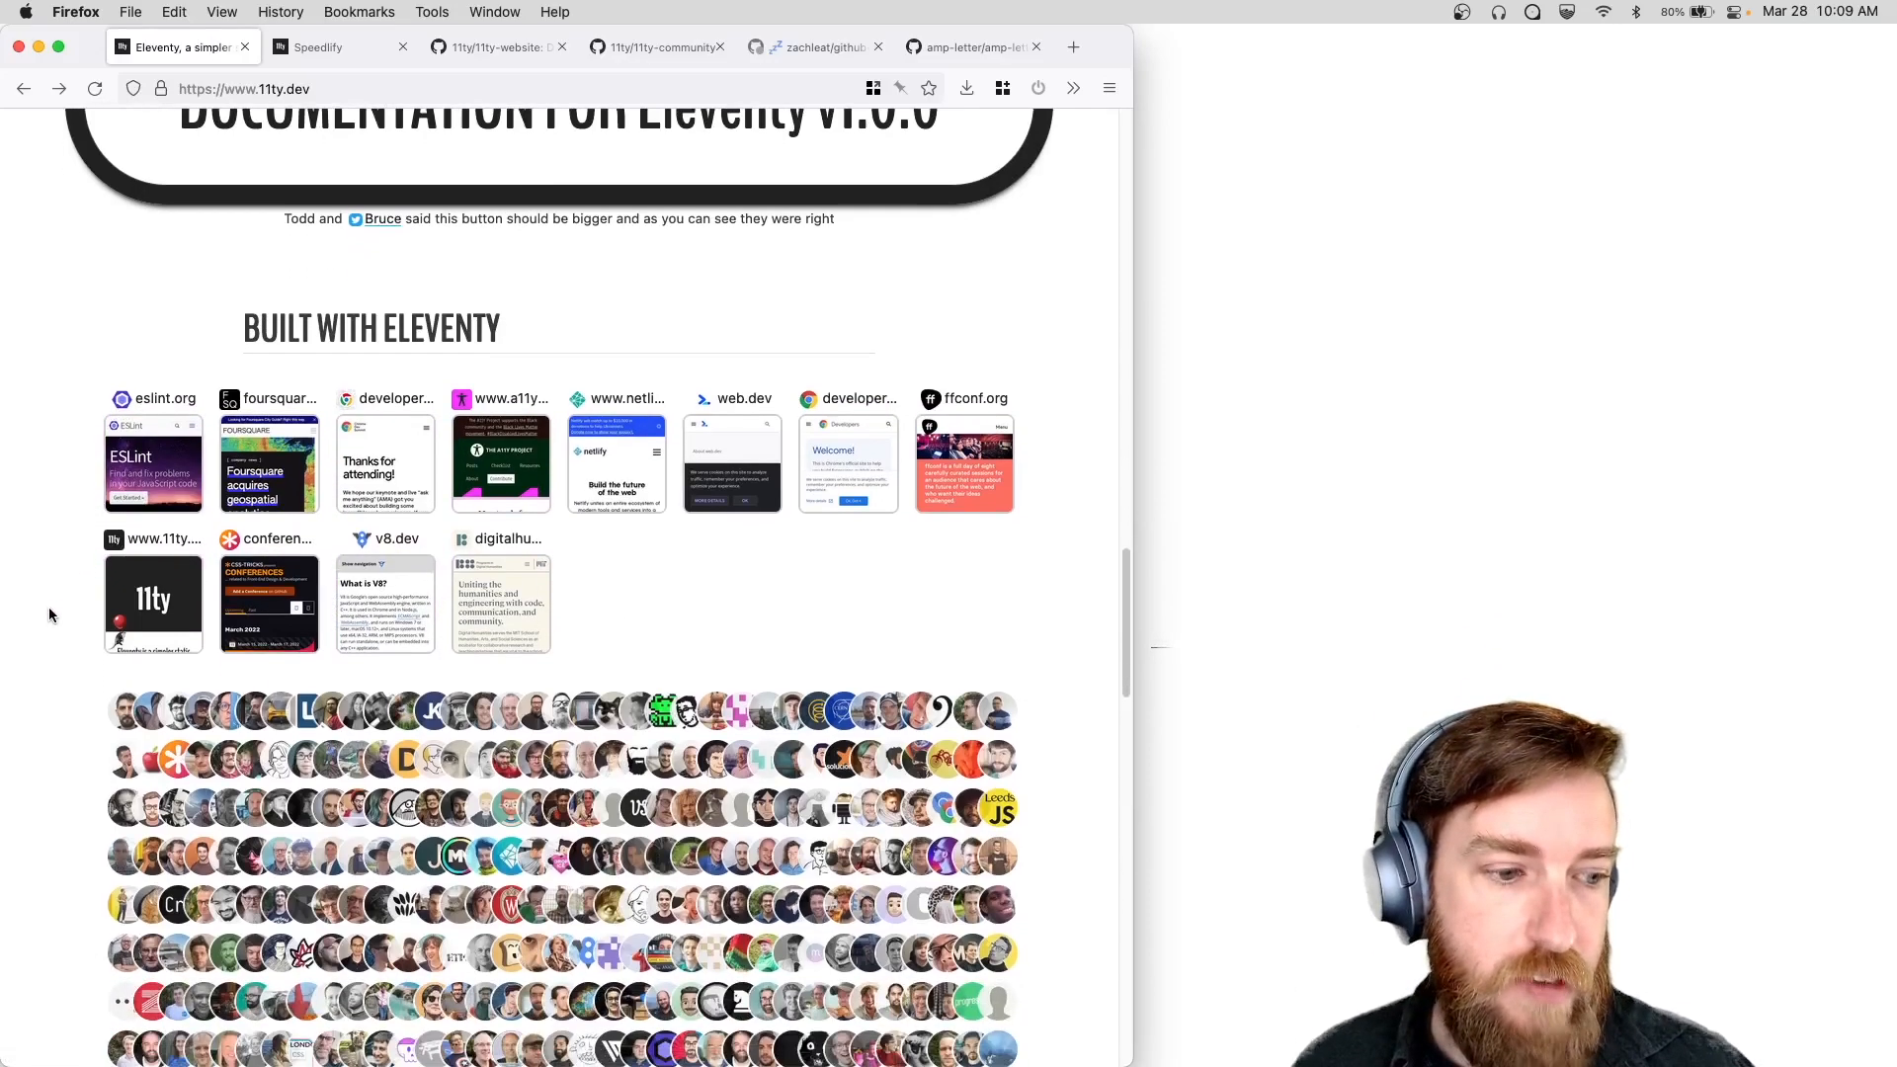
scroll("down", 3)
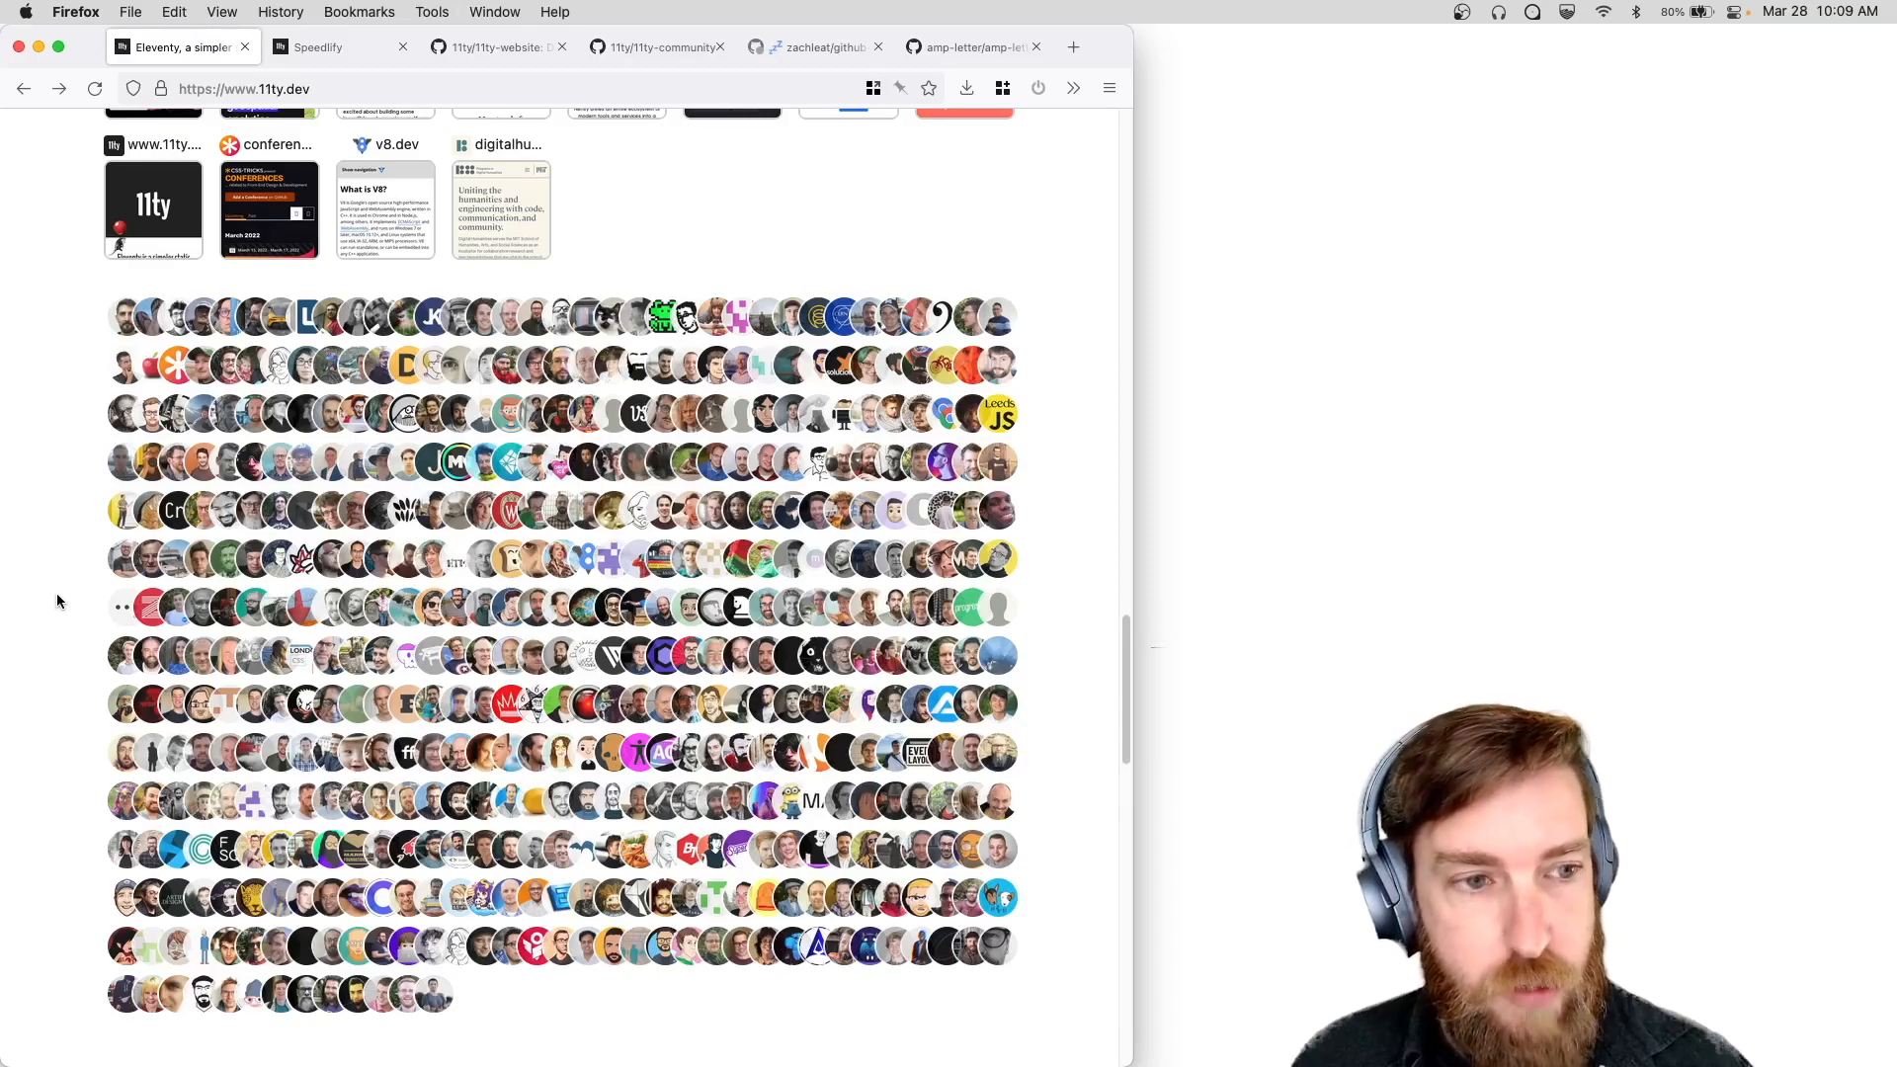
scroll("down", 3)
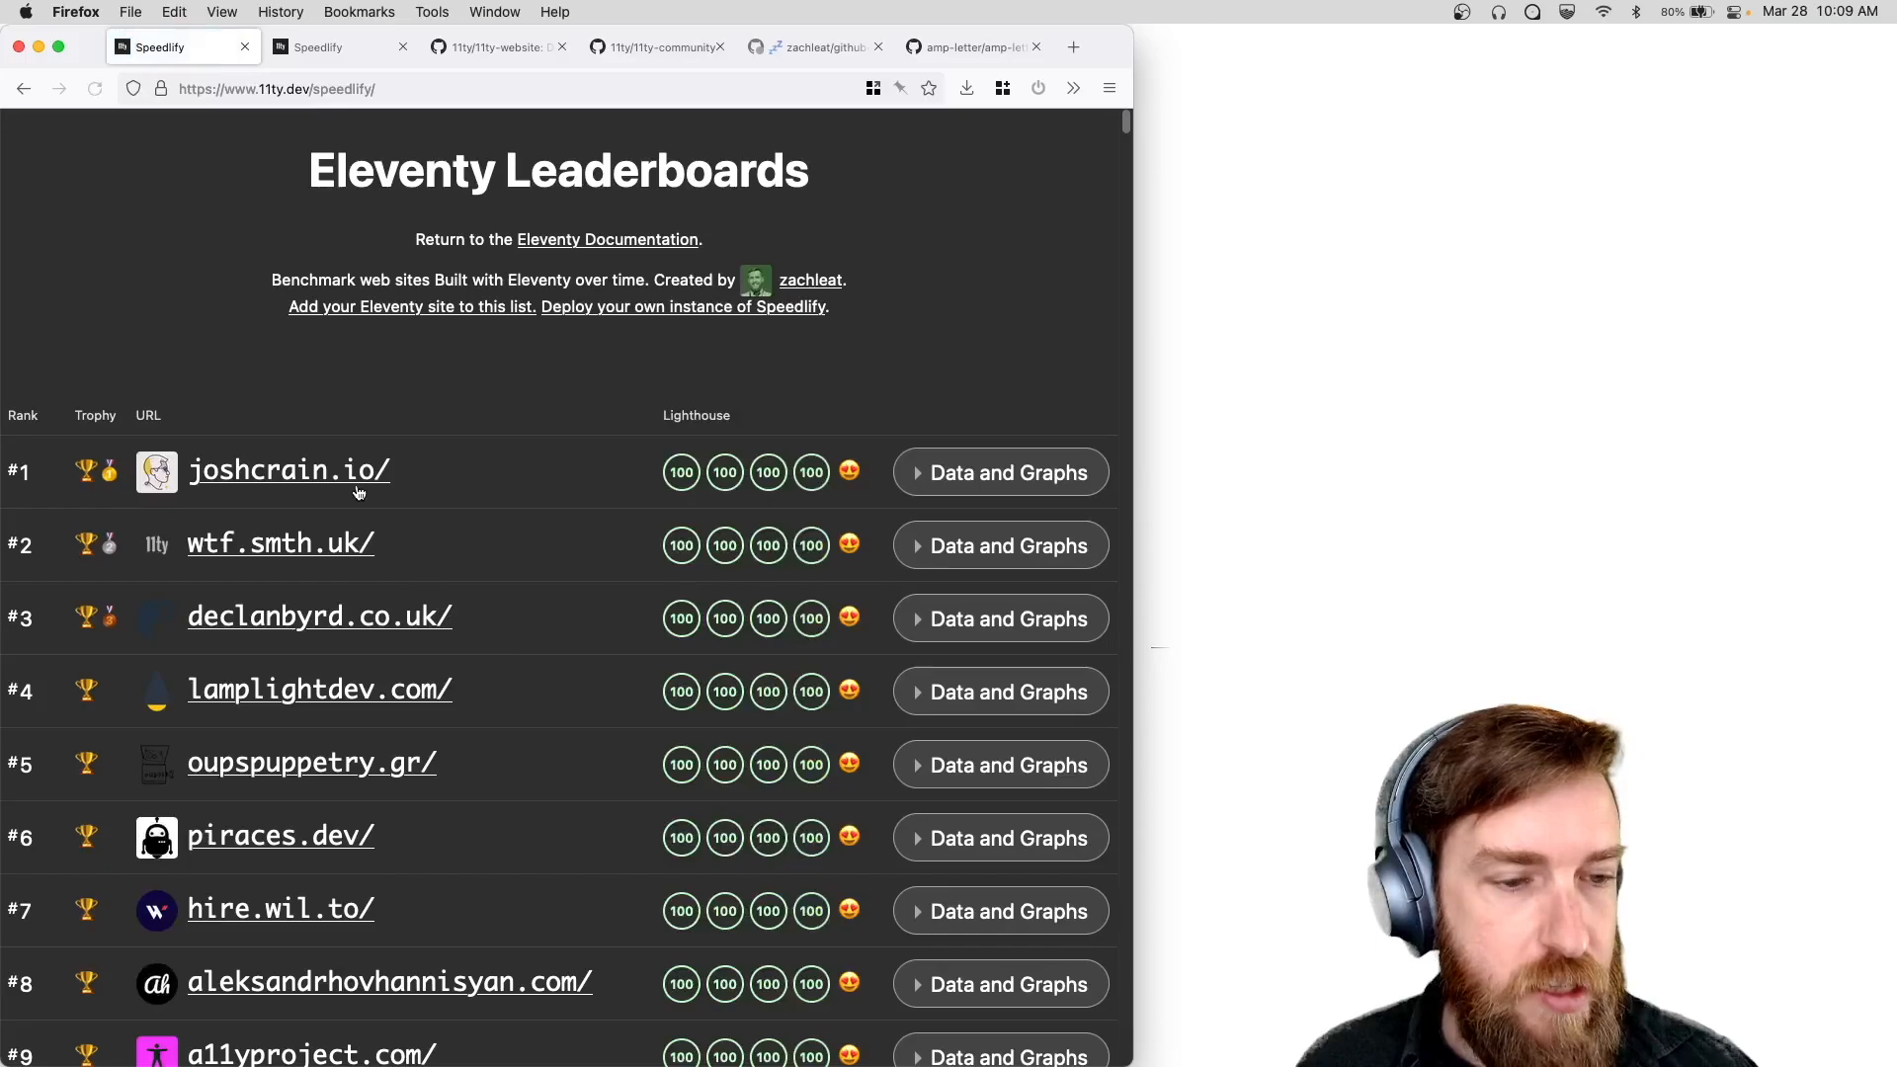
mouse_move(513, 403)
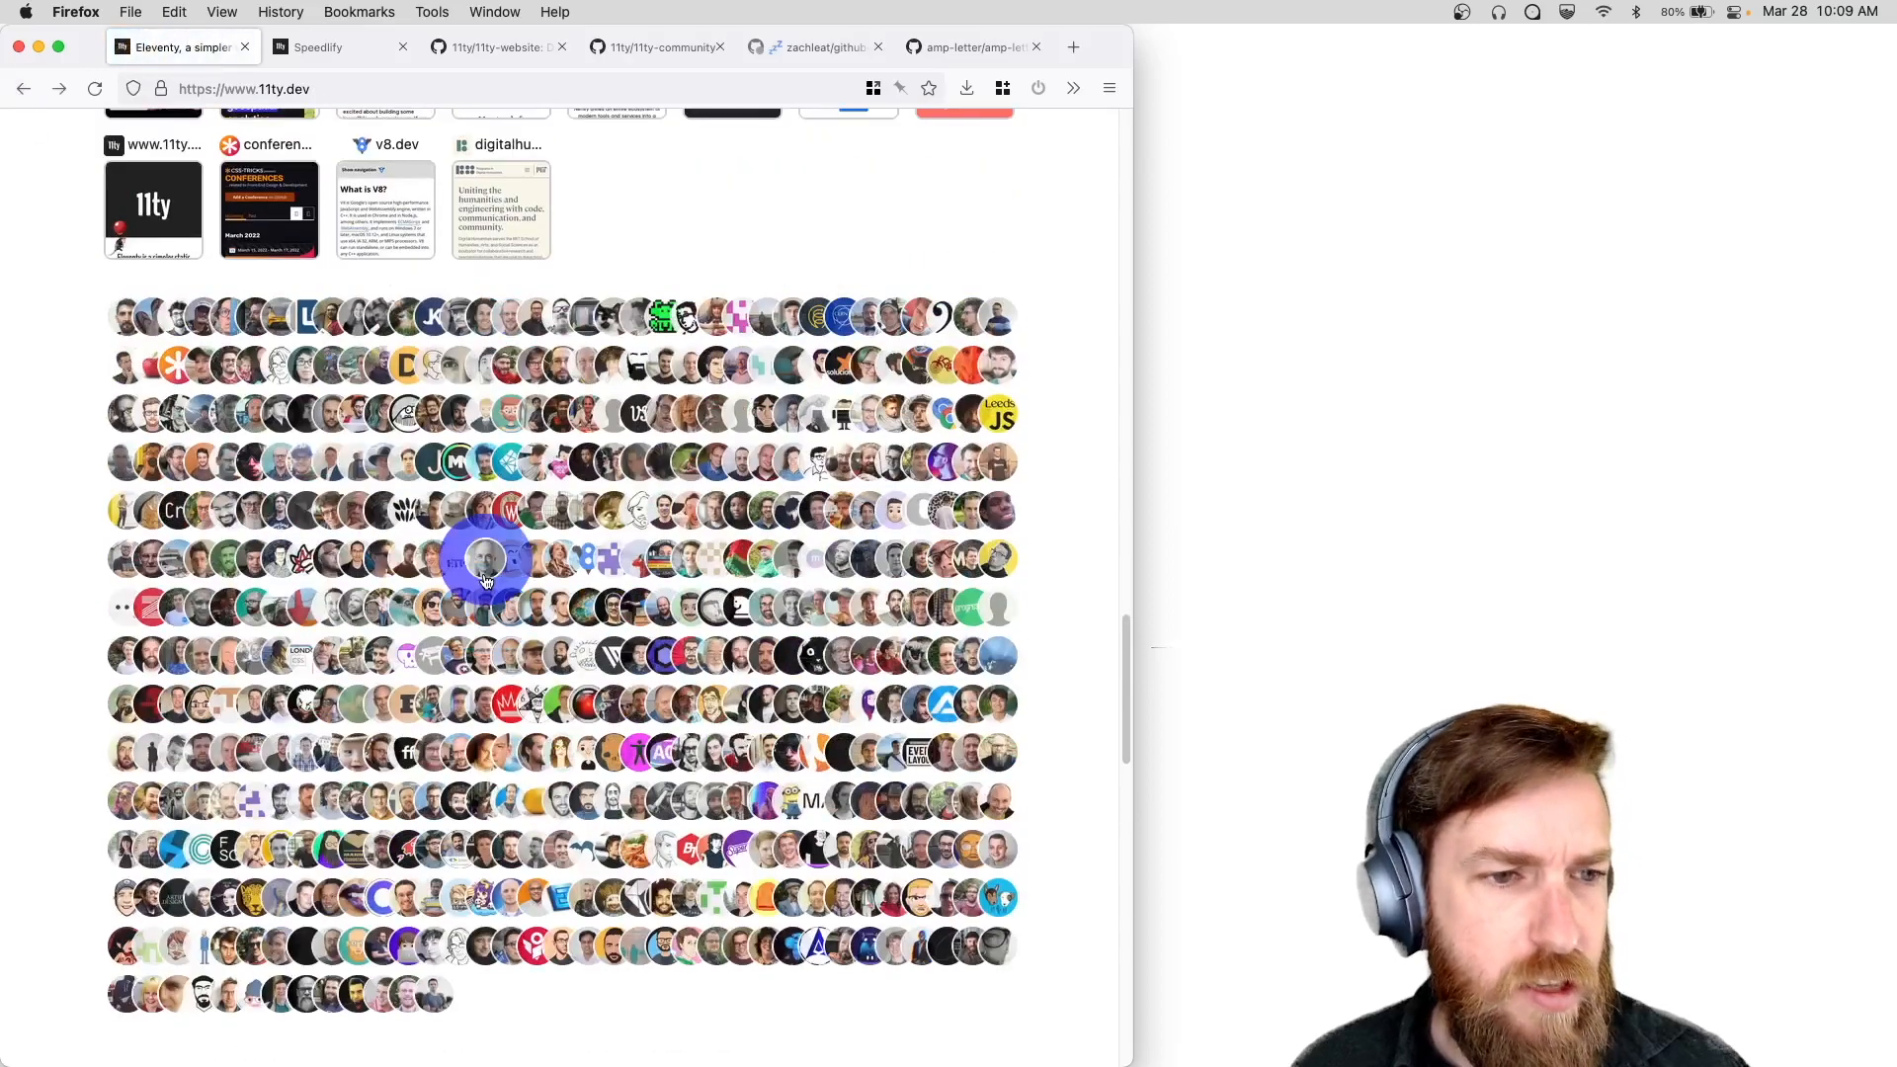
Scroll down the Eleventy page toward the Authors documentation link.
scroll("down", 3)
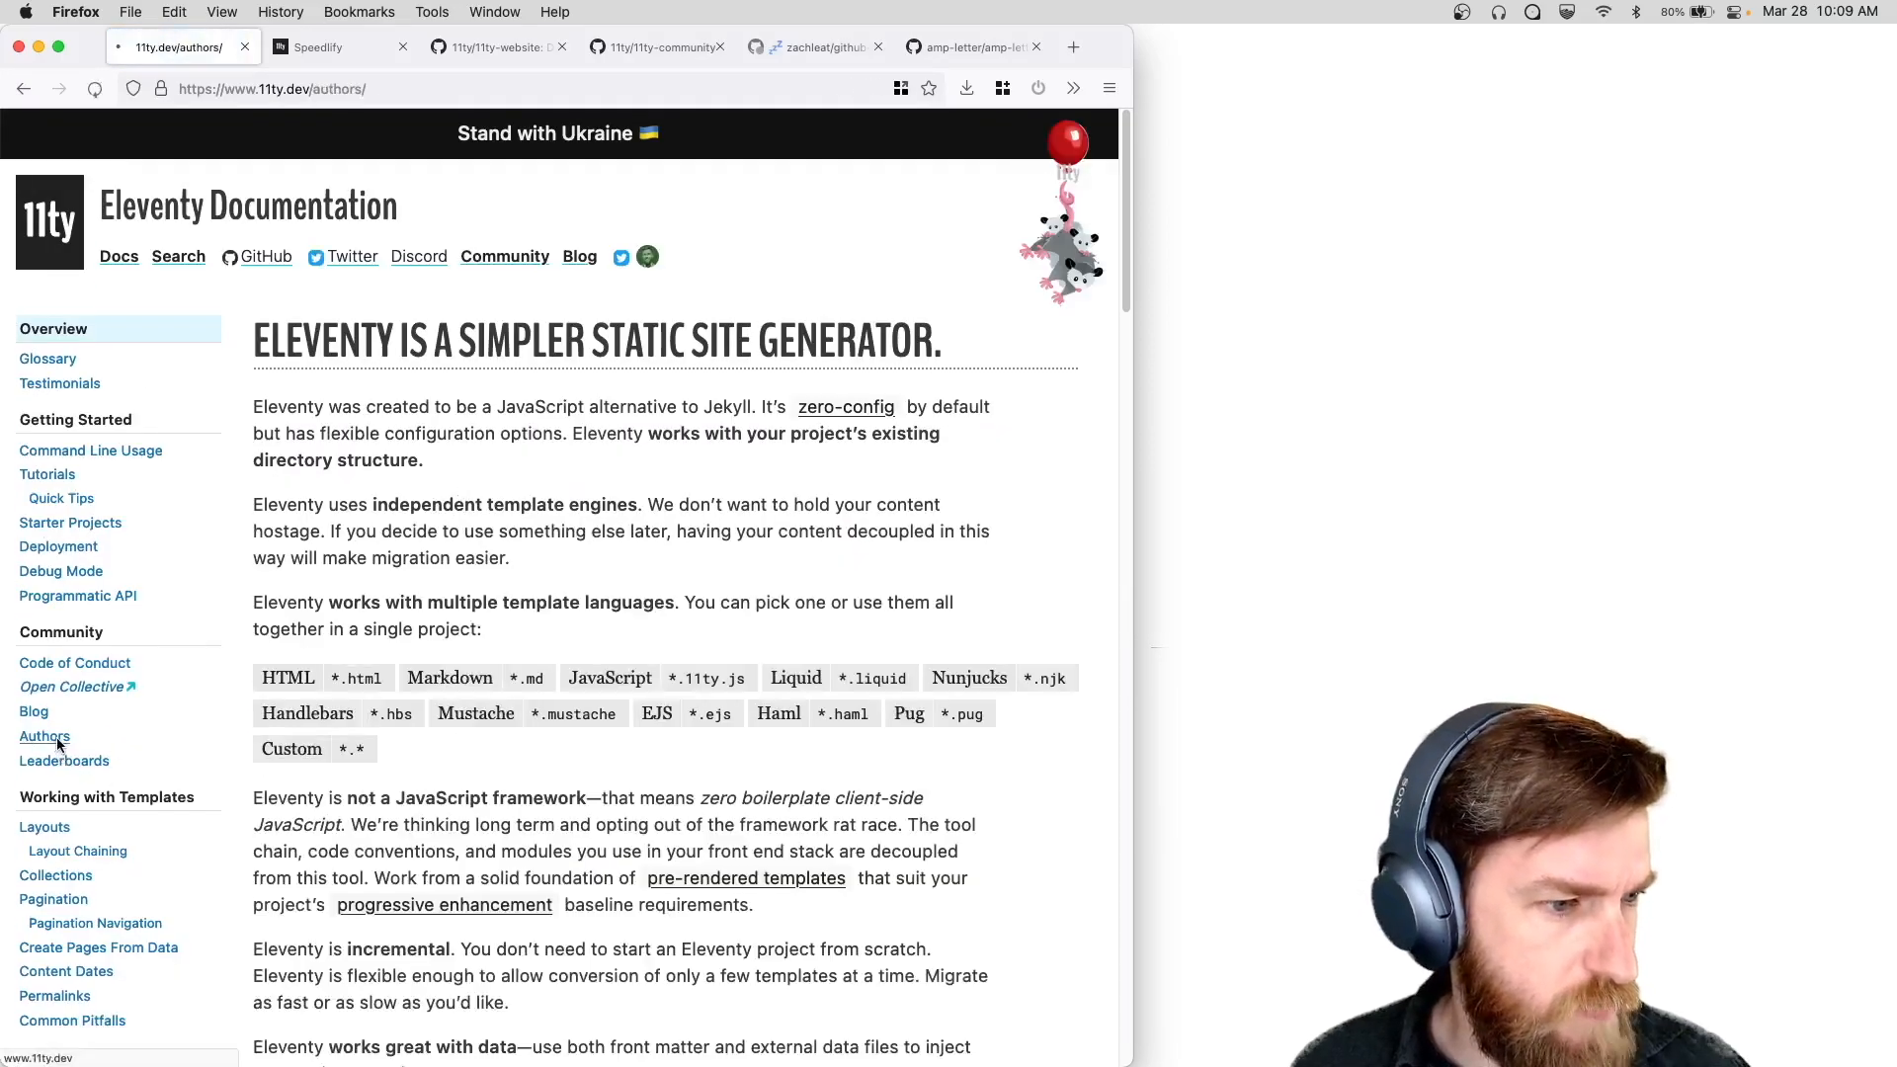
View one author's page of sites from the Authors list, go back, then switch to the Leaderboards.
left_click(44, 736)
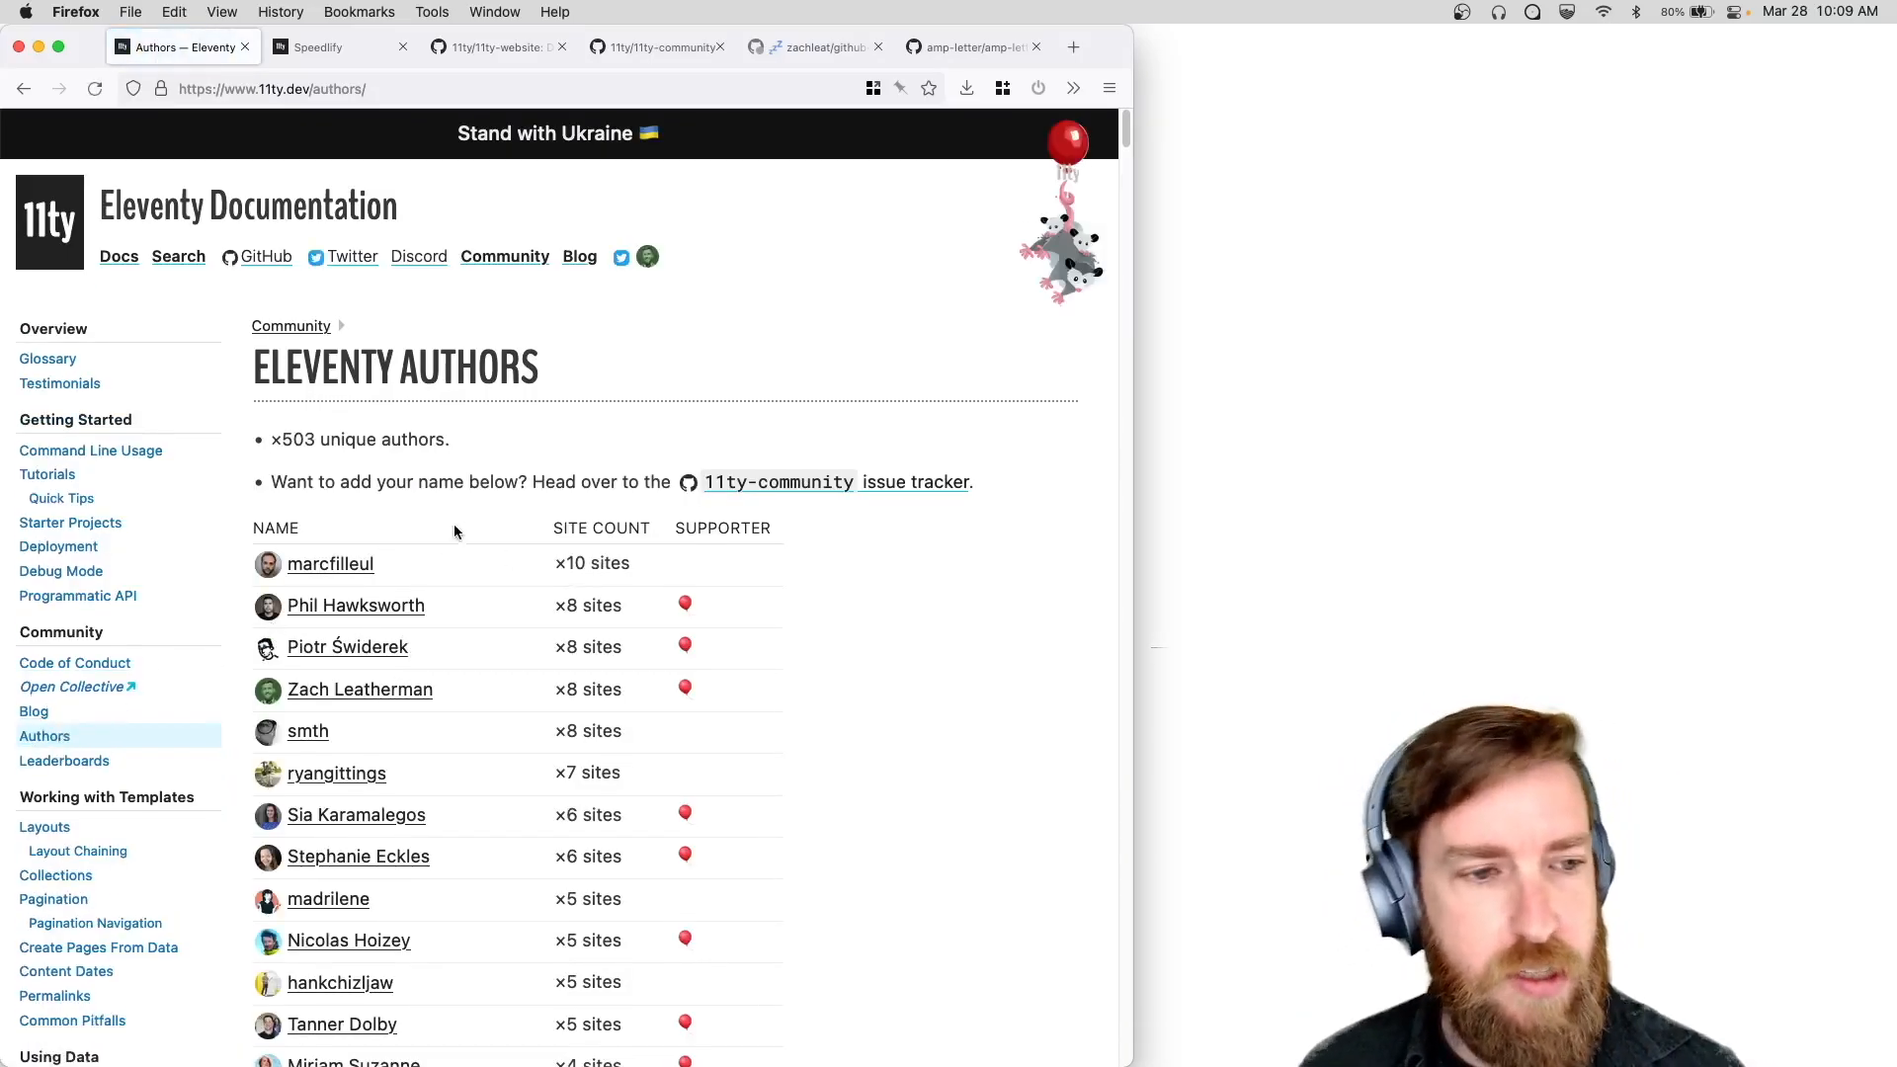
mouse_move(516, 574)
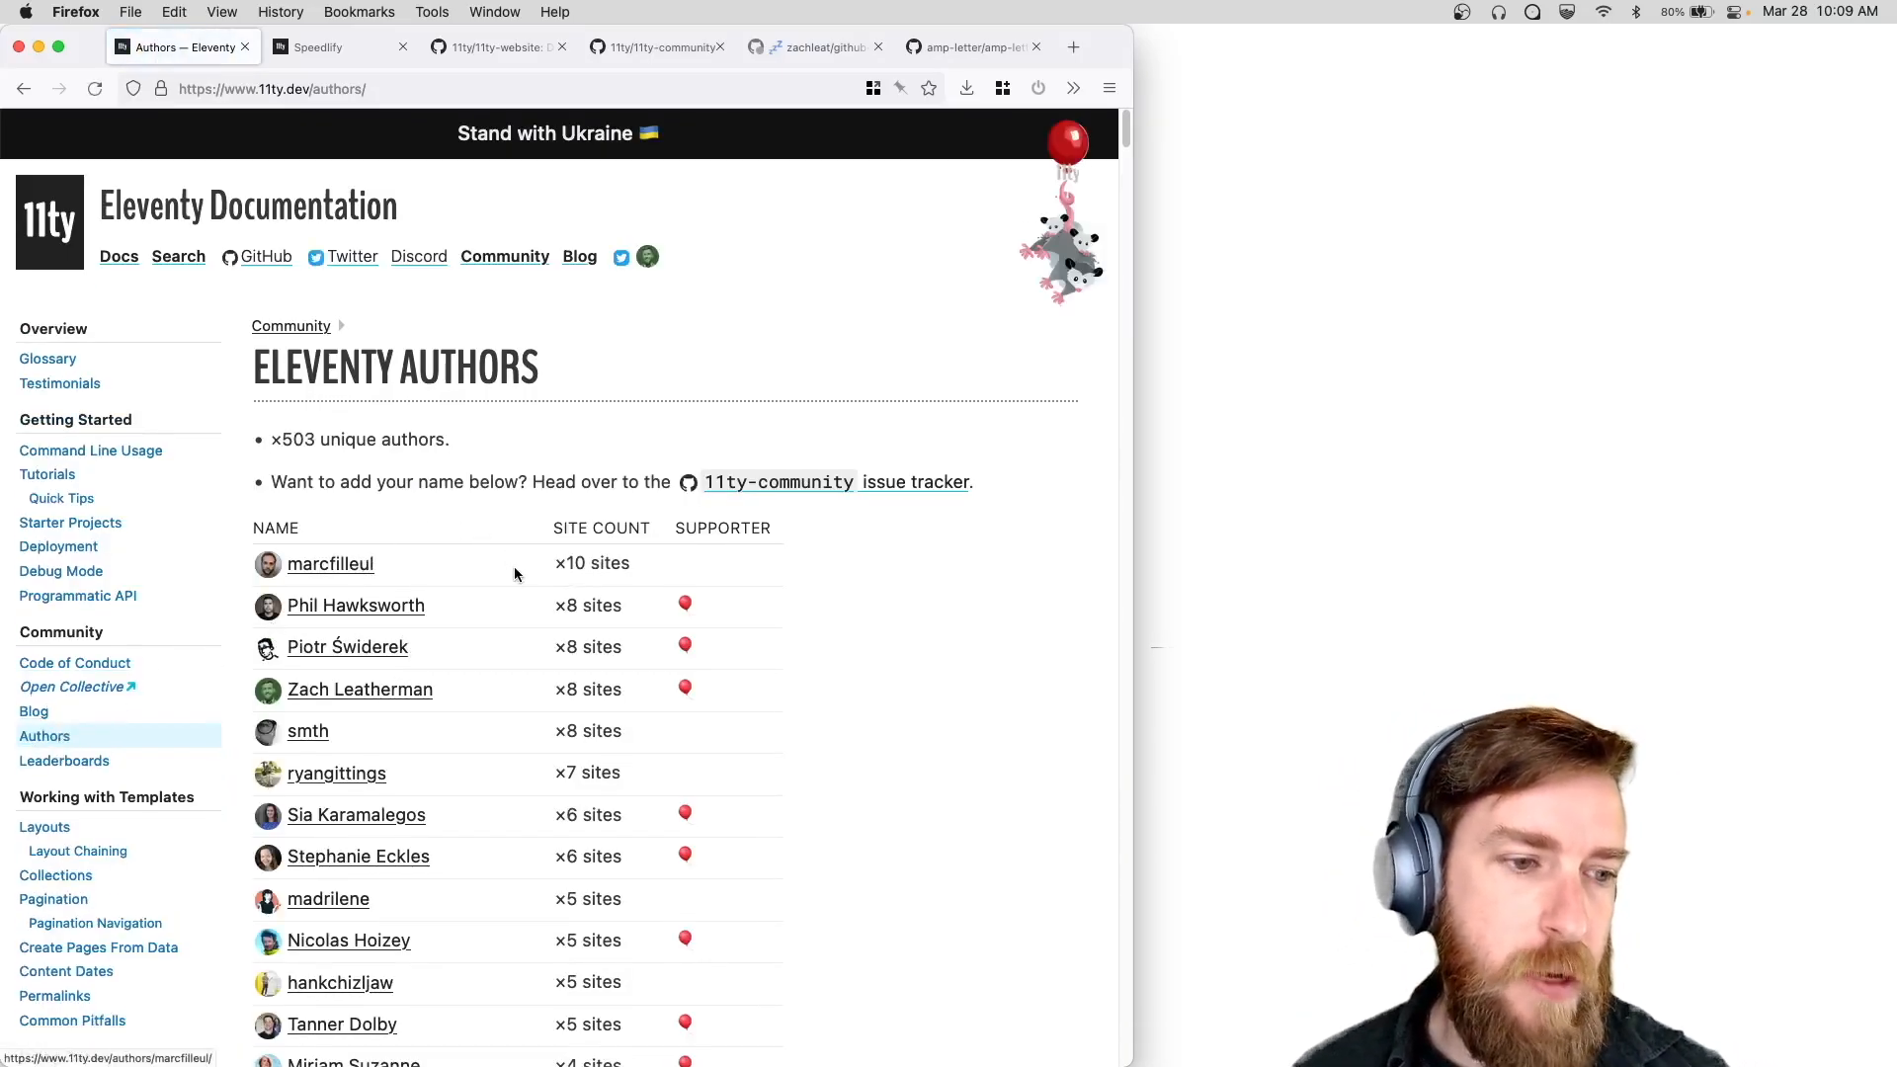
left_click(360, 689)
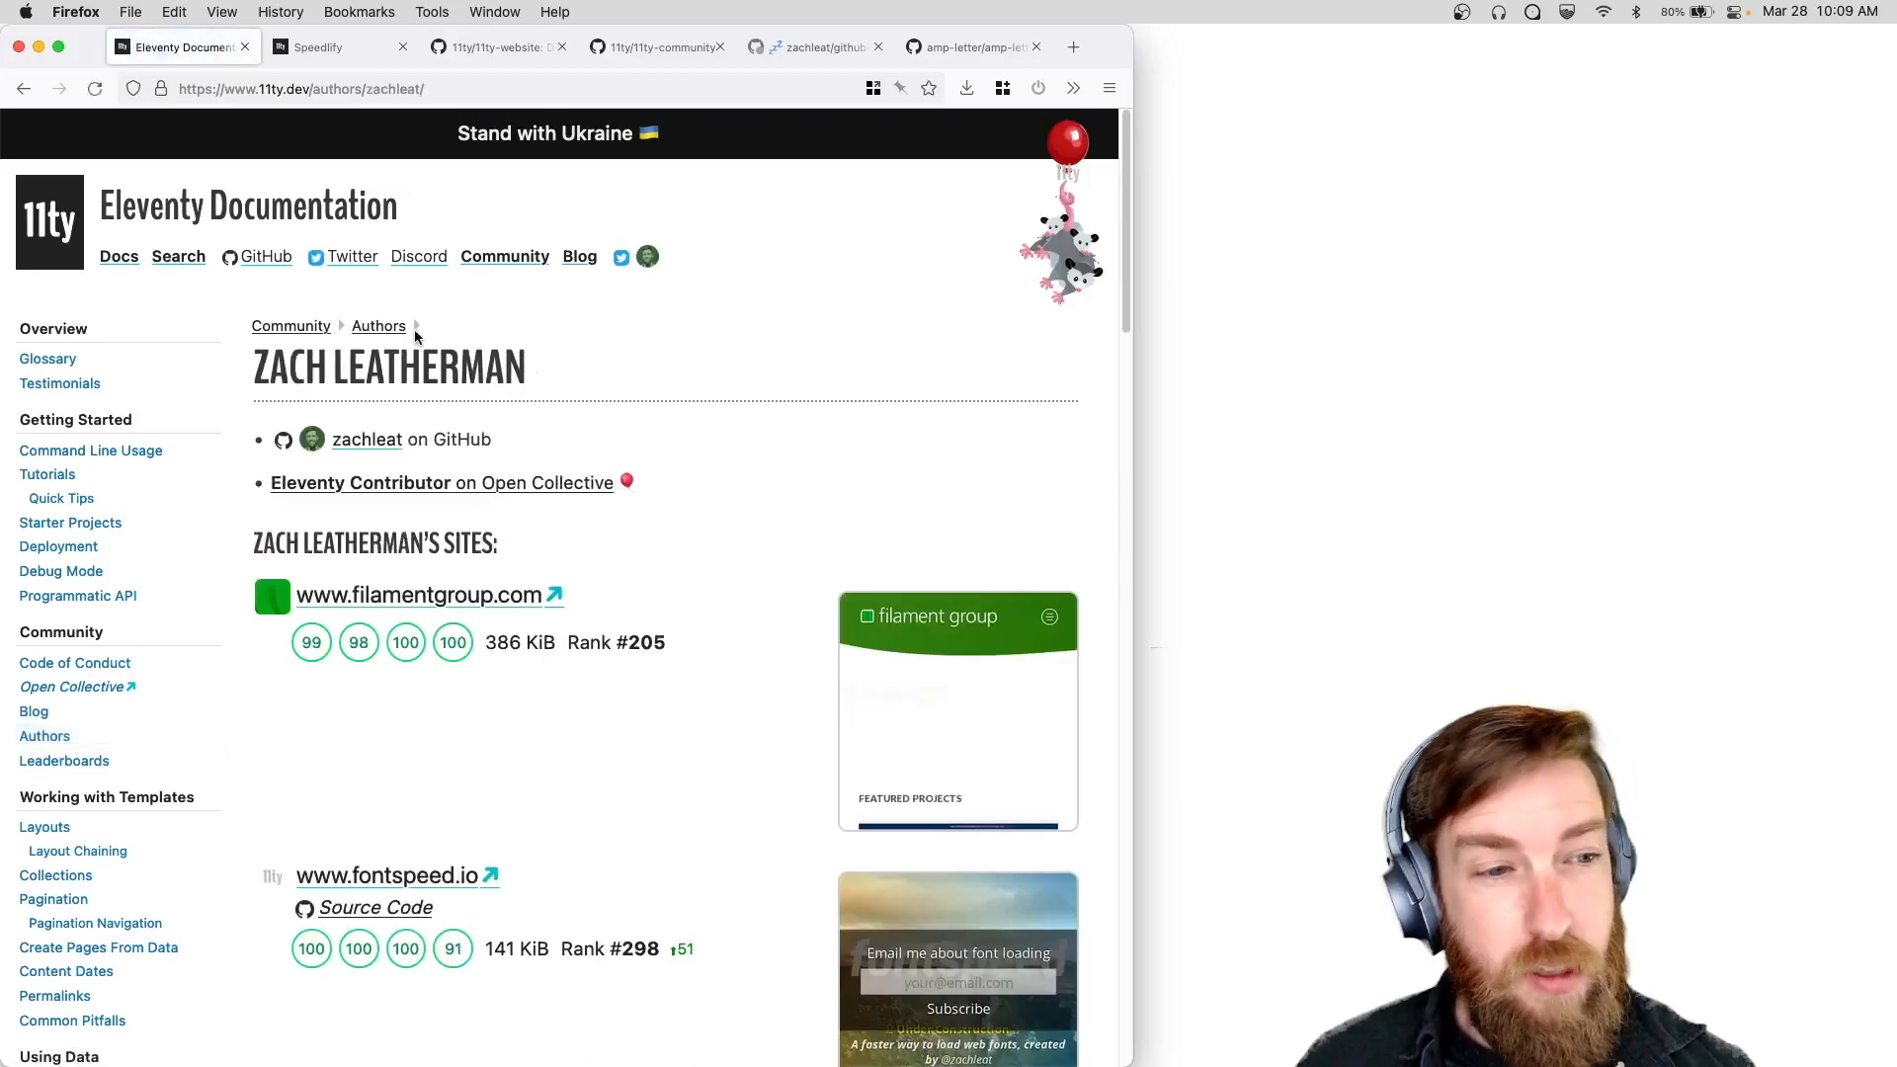
mouse_move(400, 356)
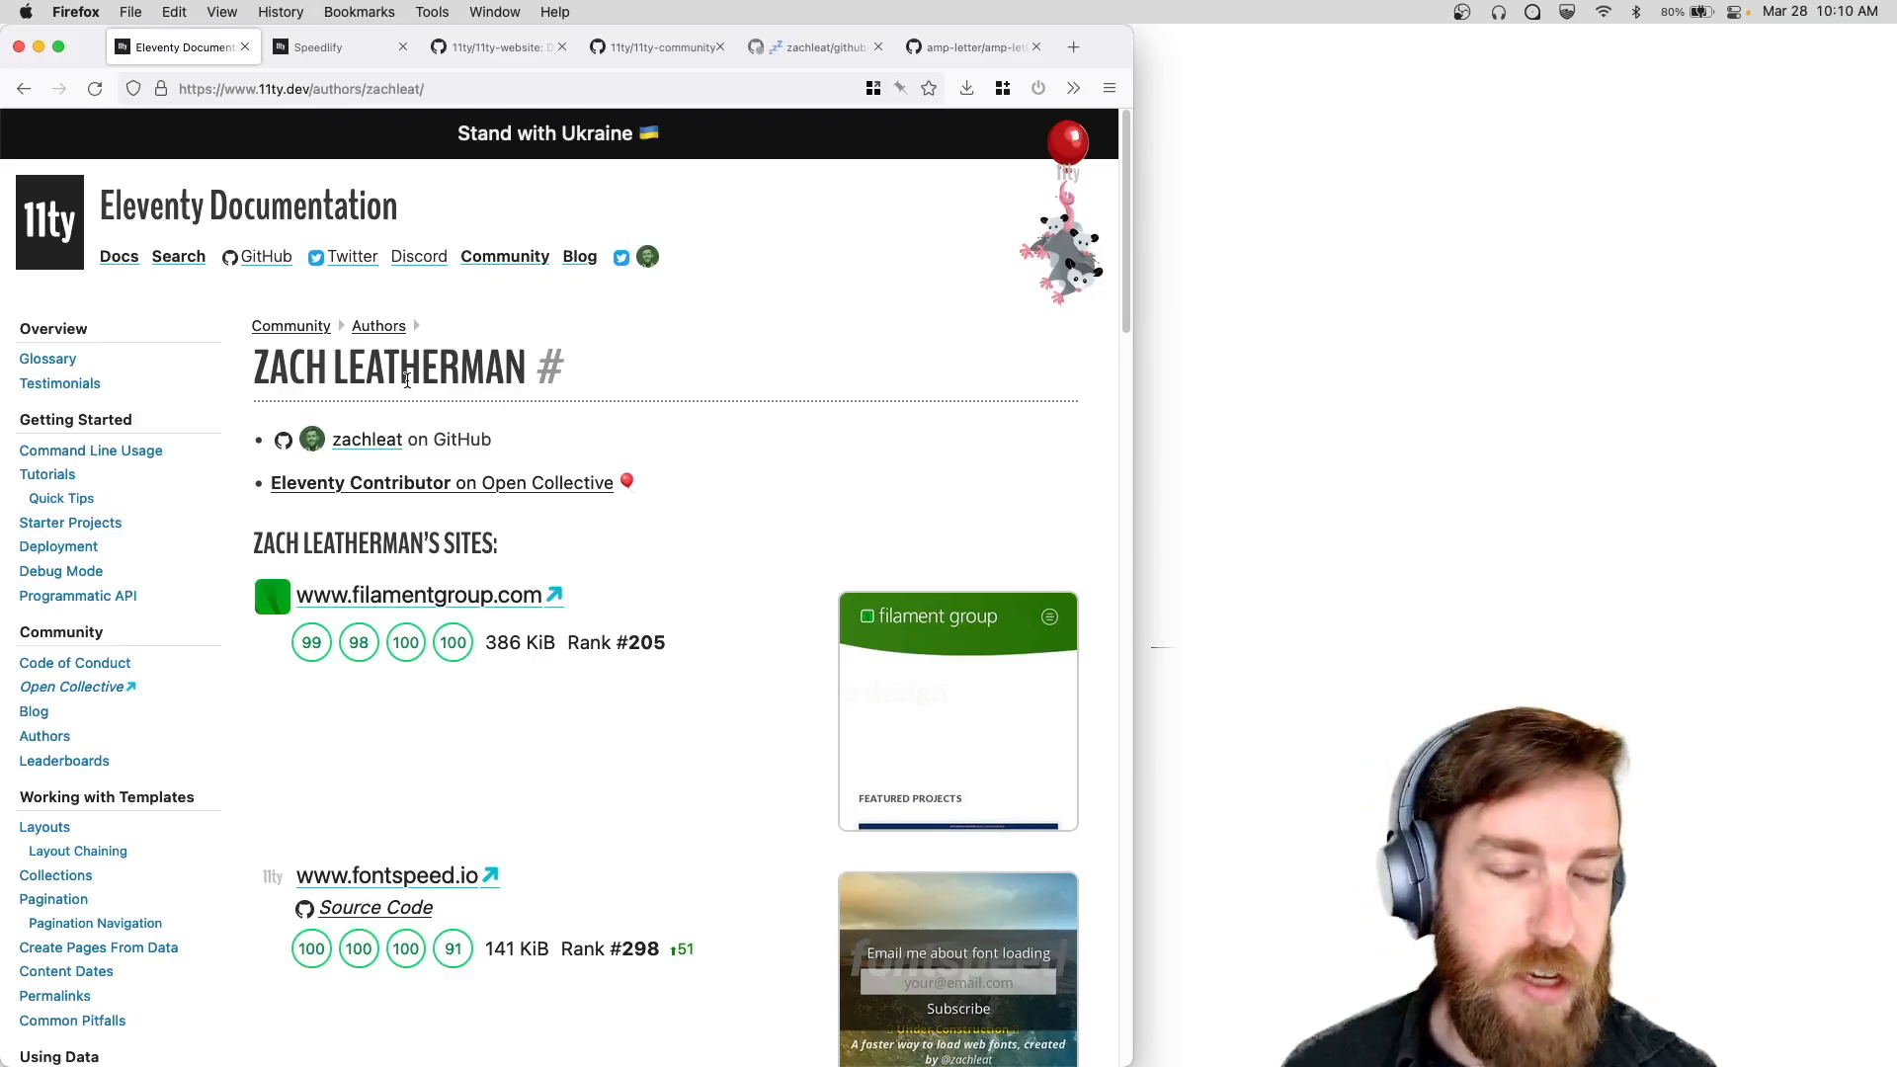
mouse_move(444, 396)
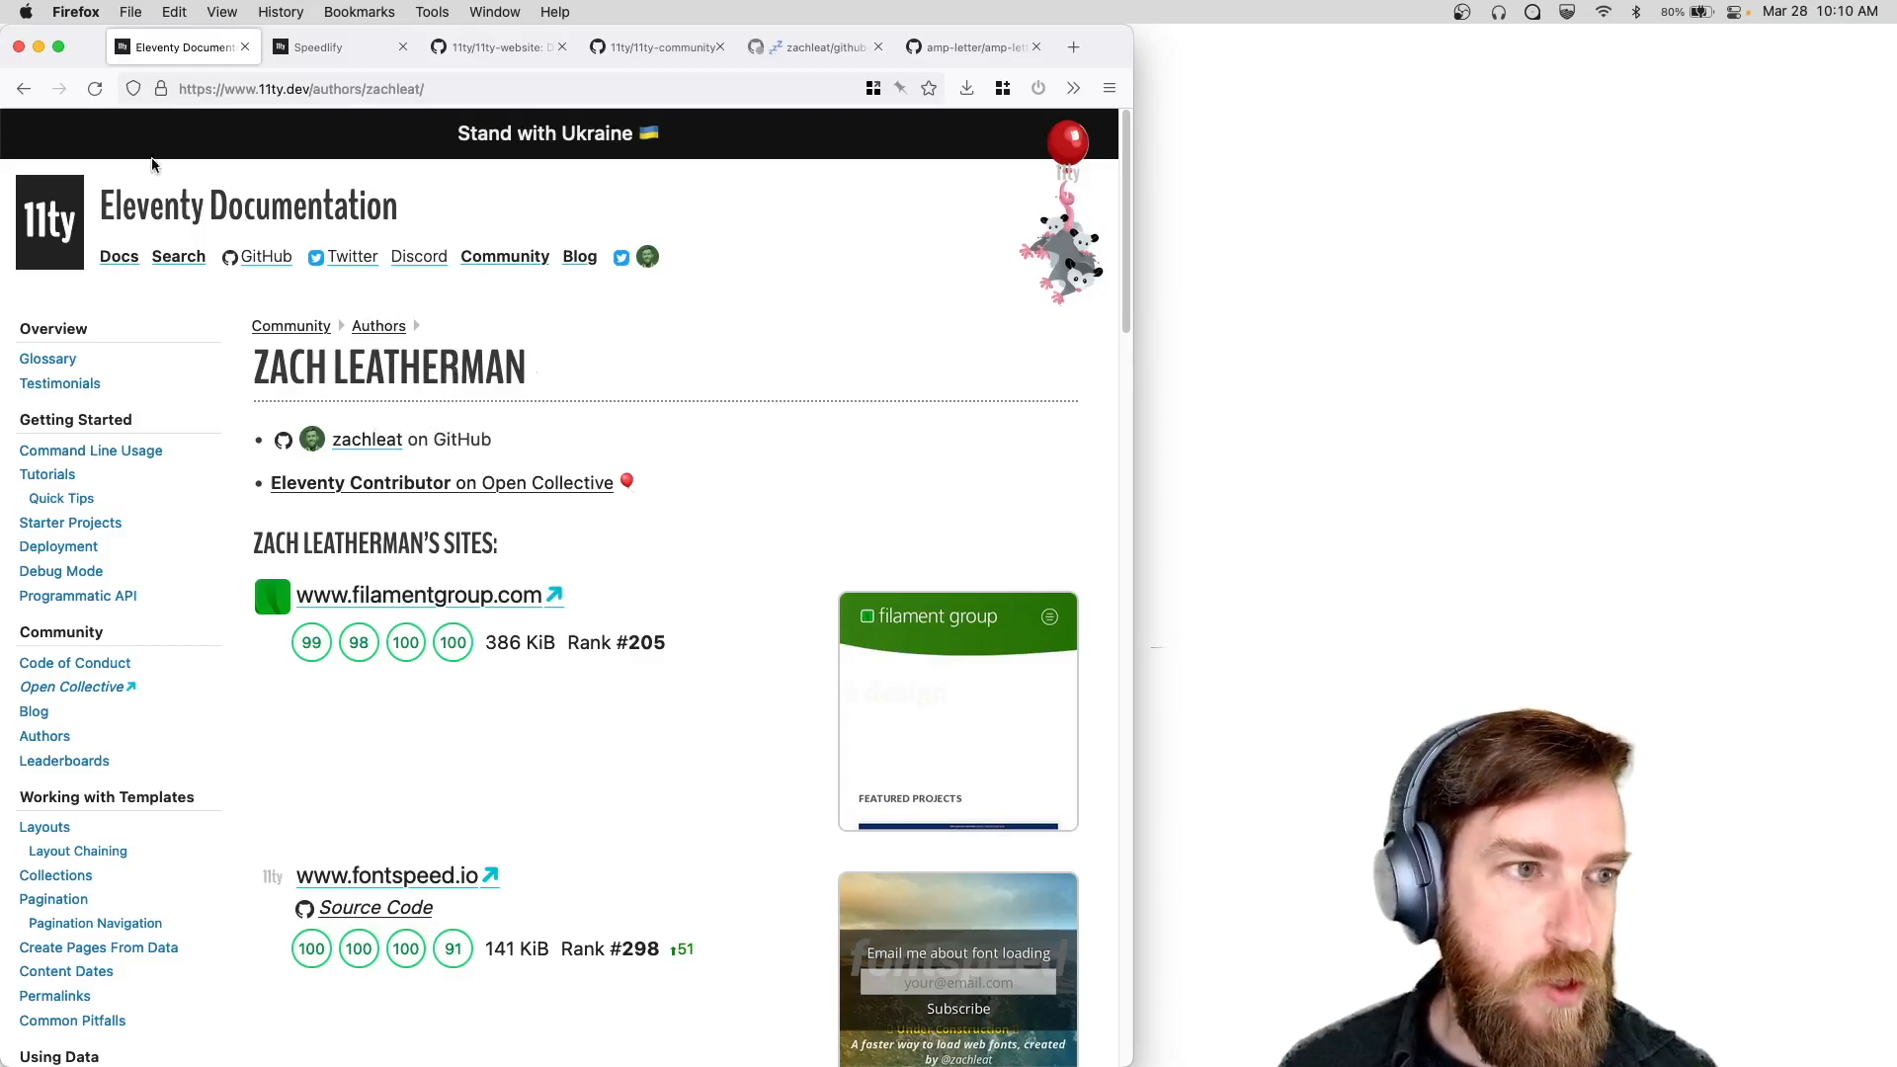
mouse_move(23, 89)
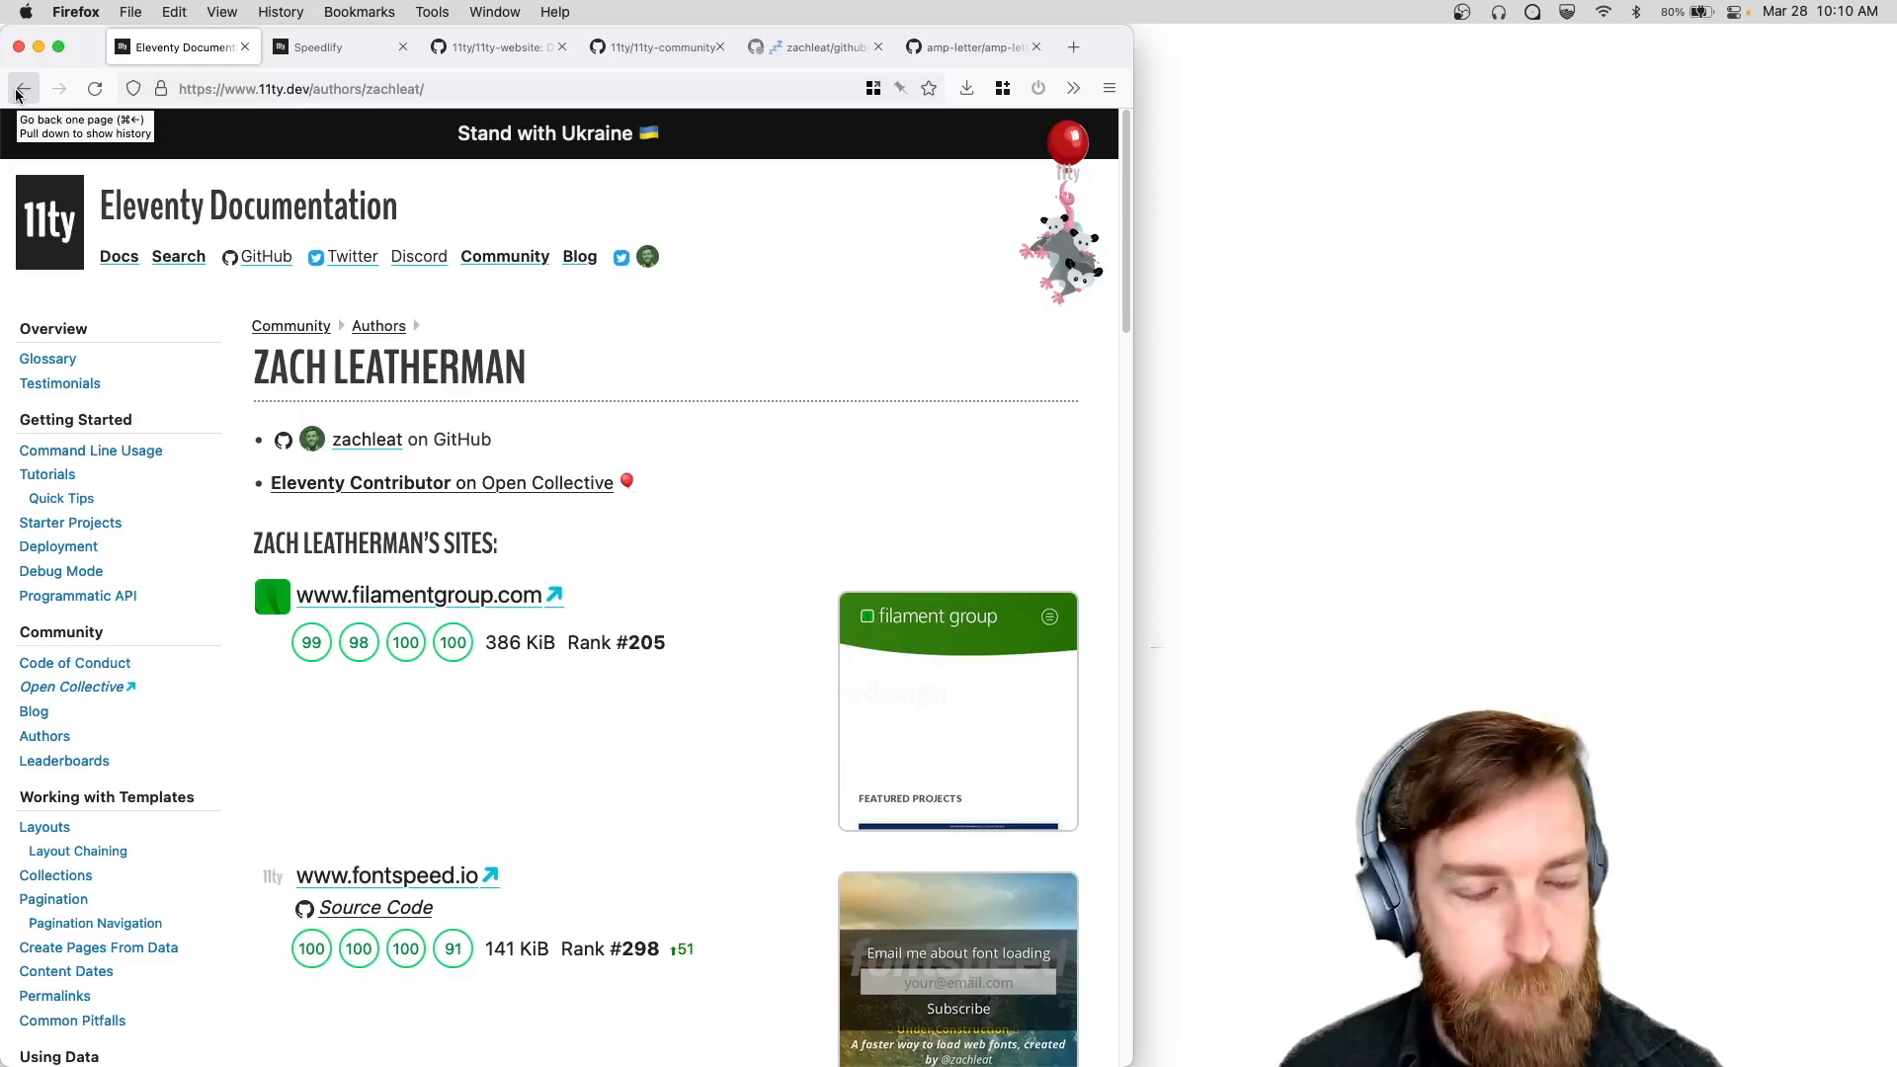
left_click(23, 88)
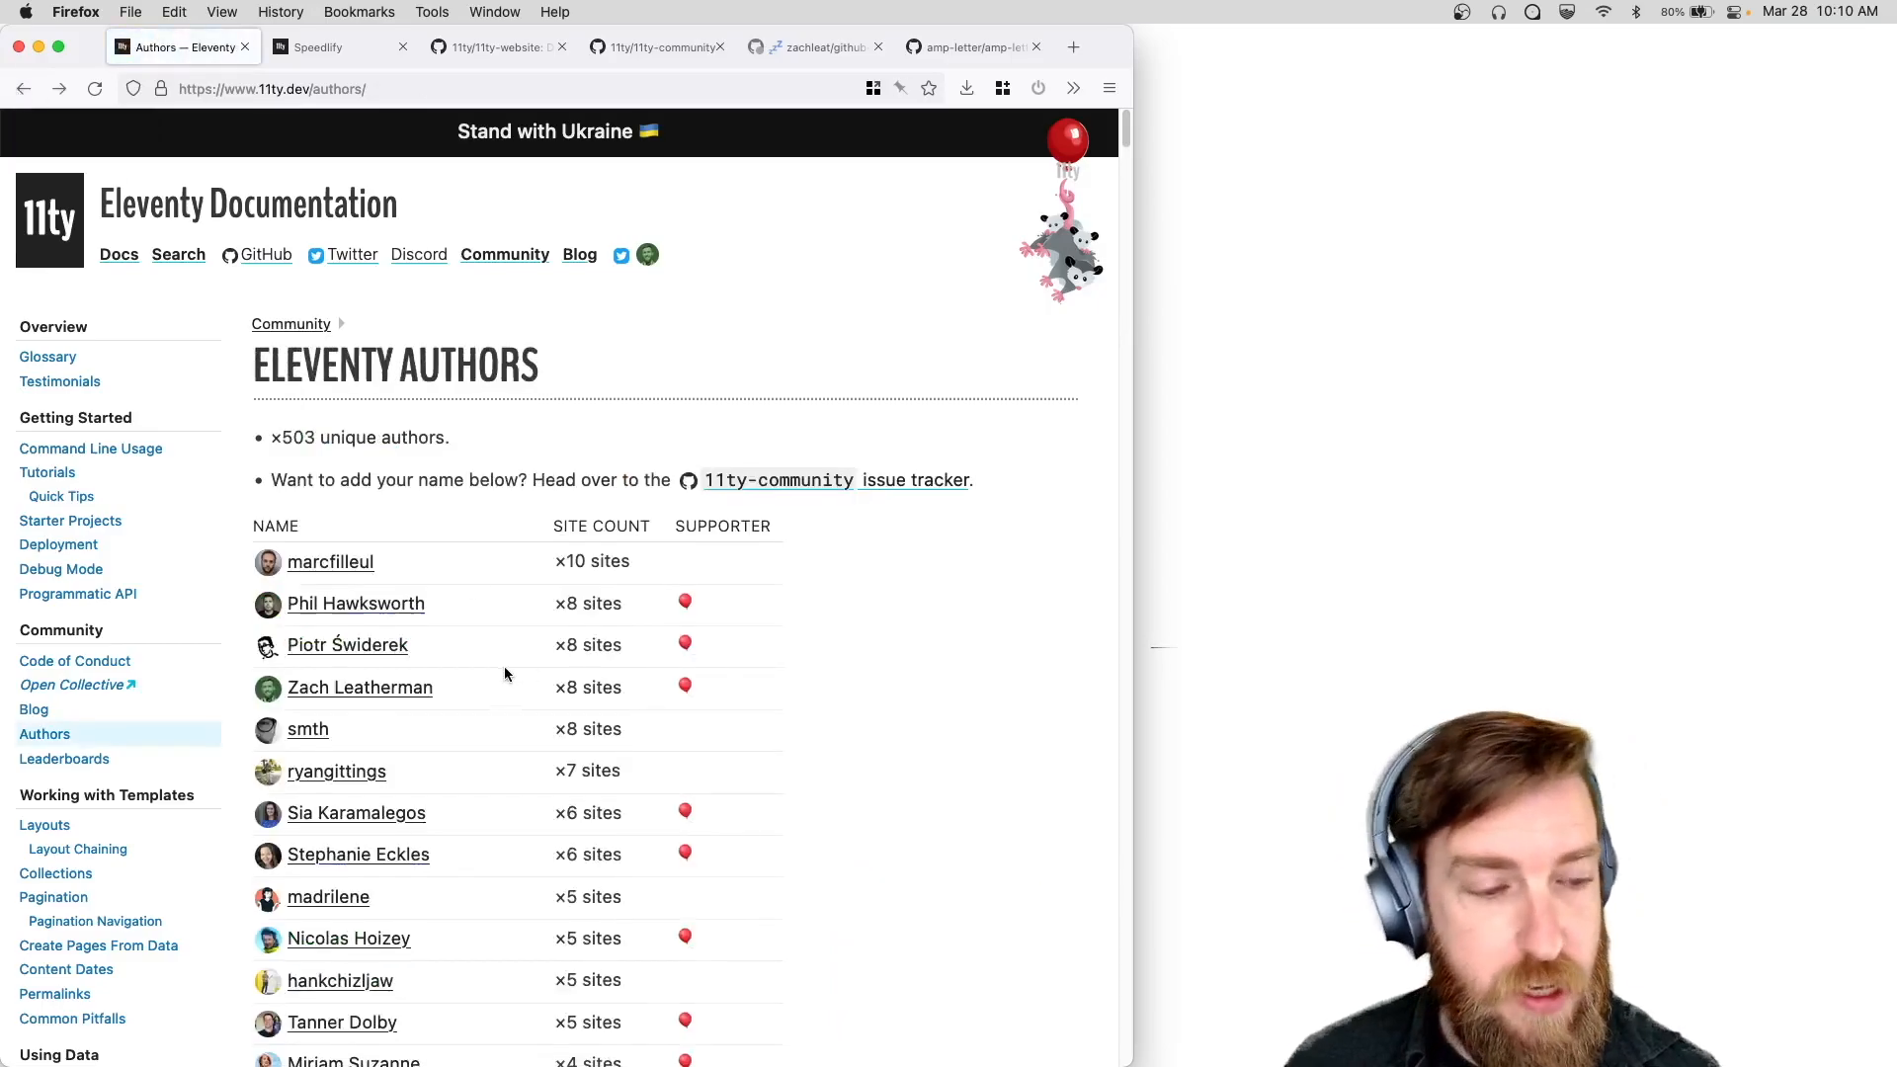
scroll("down", 3)
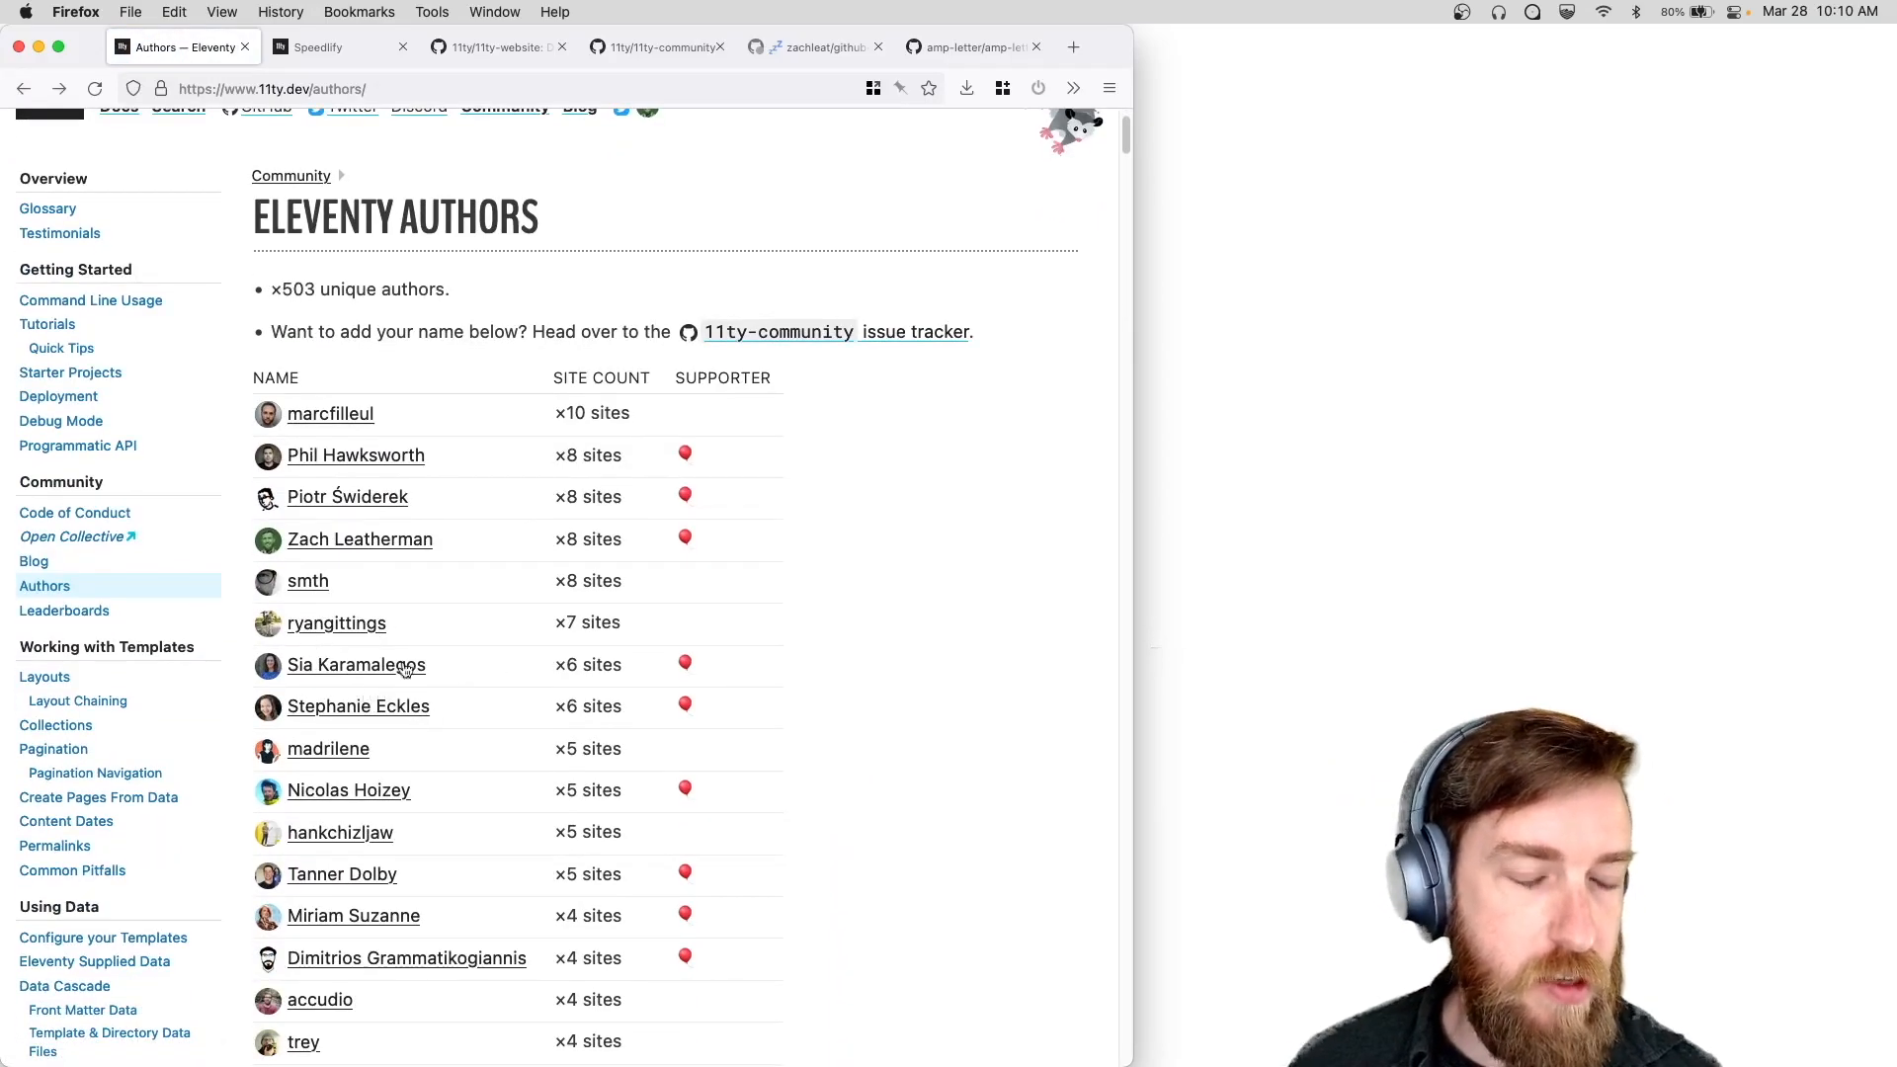
left_click(318, 46)
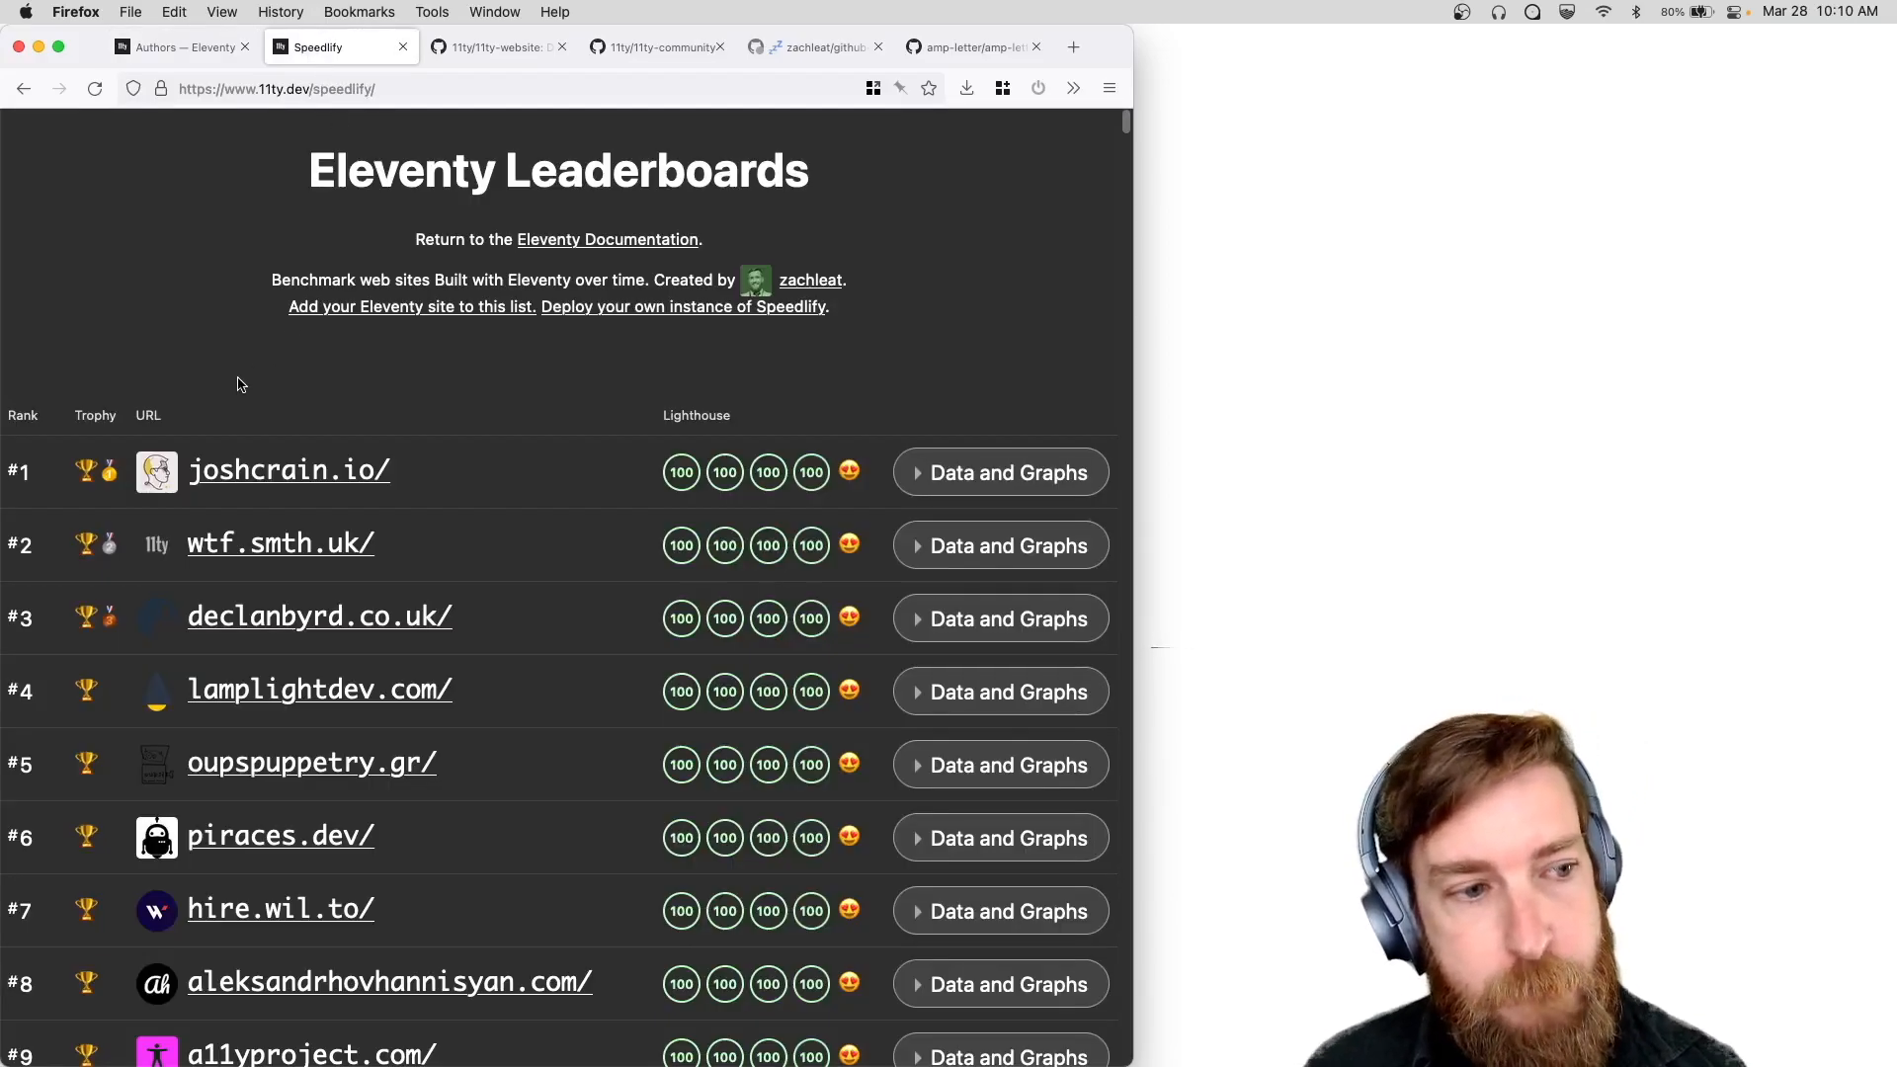
mouse_move(303, 372)
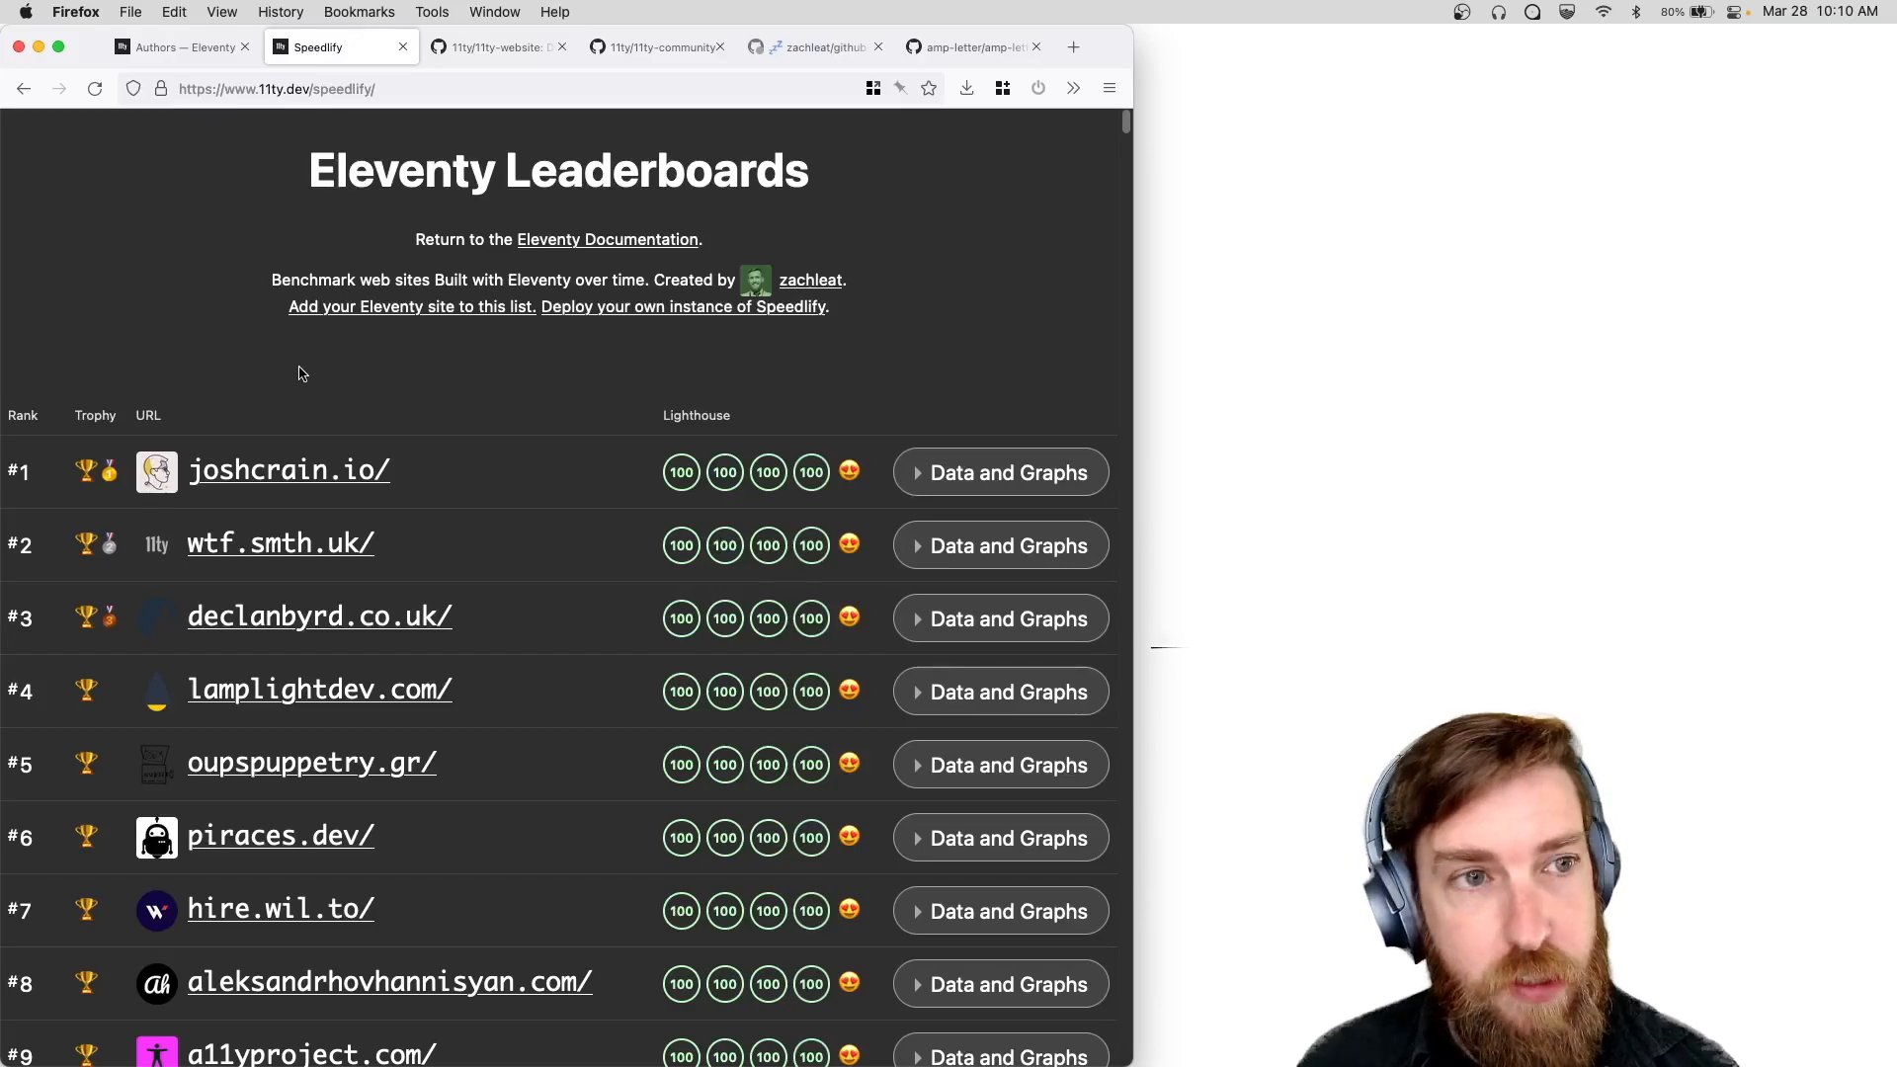
Open the 11ty-website repository on GitHub and enter its src folder.
left_click(496, 46)
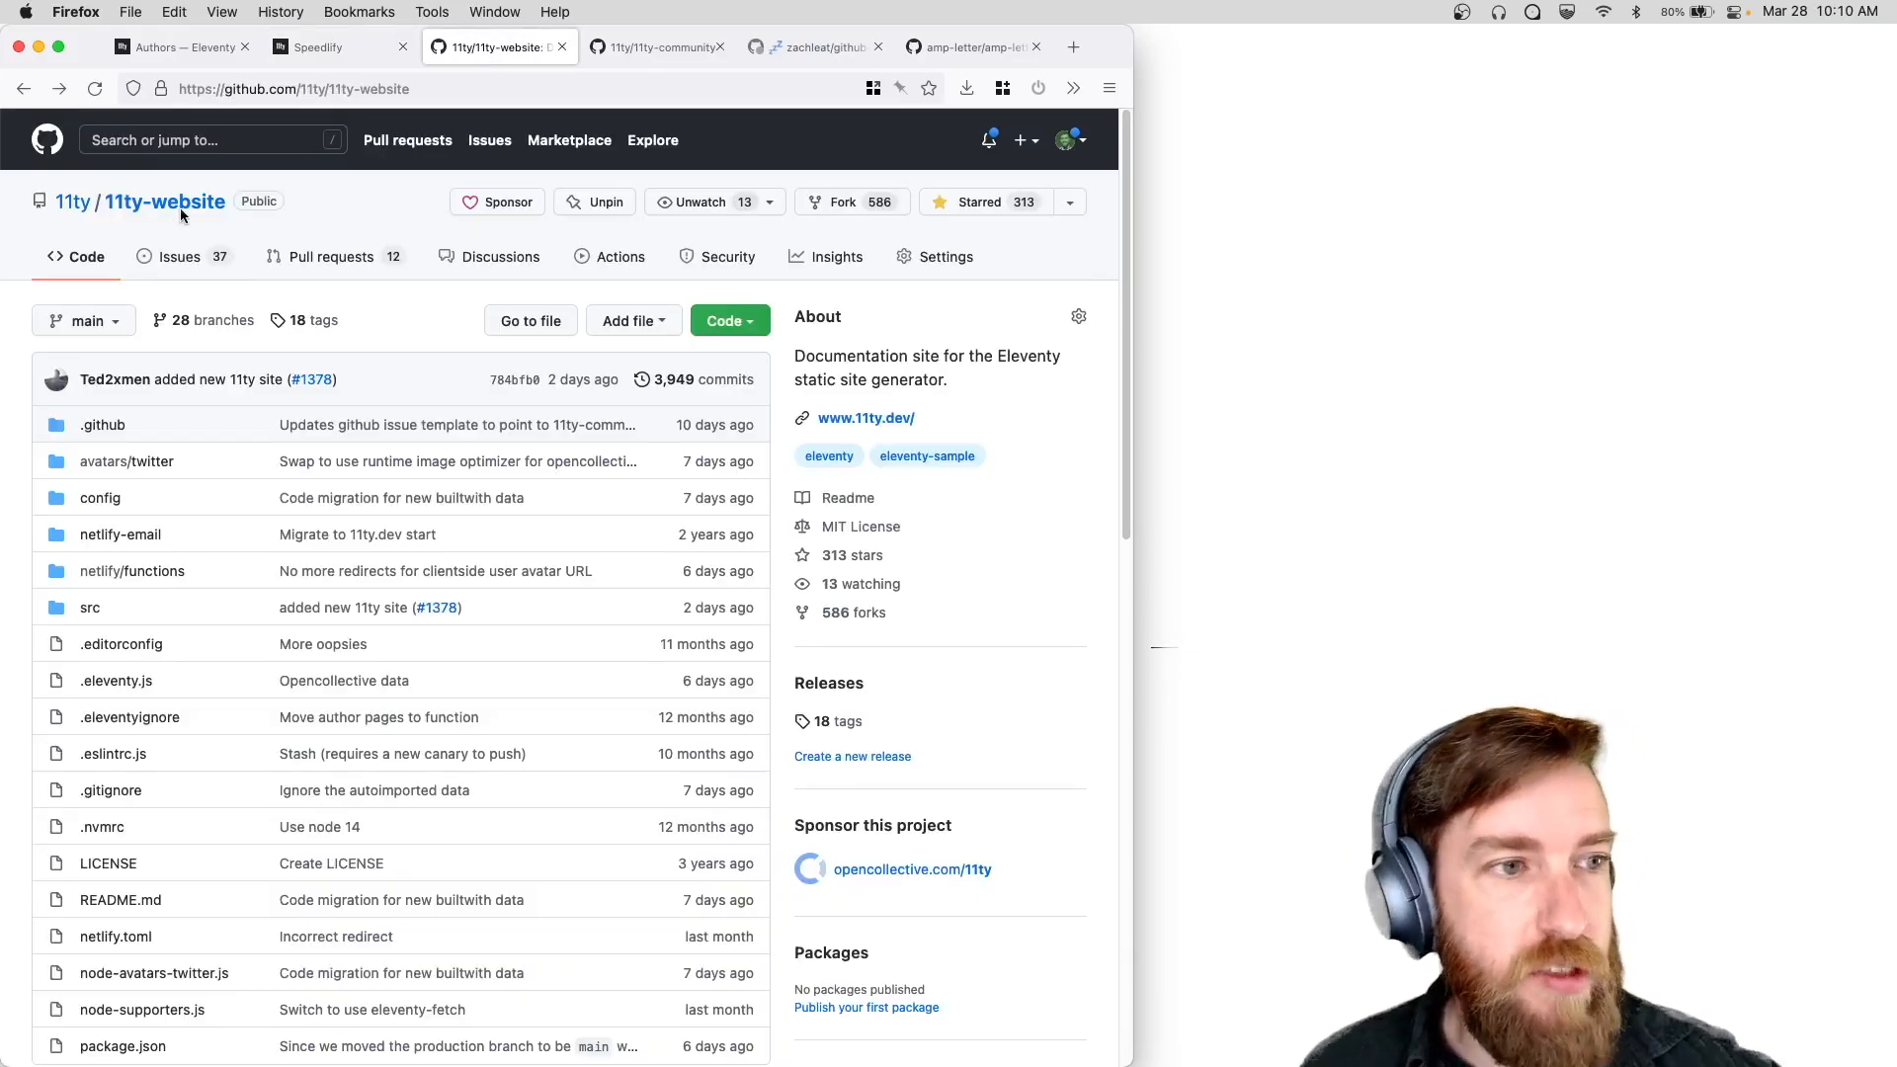
mouse_move(128, 233)
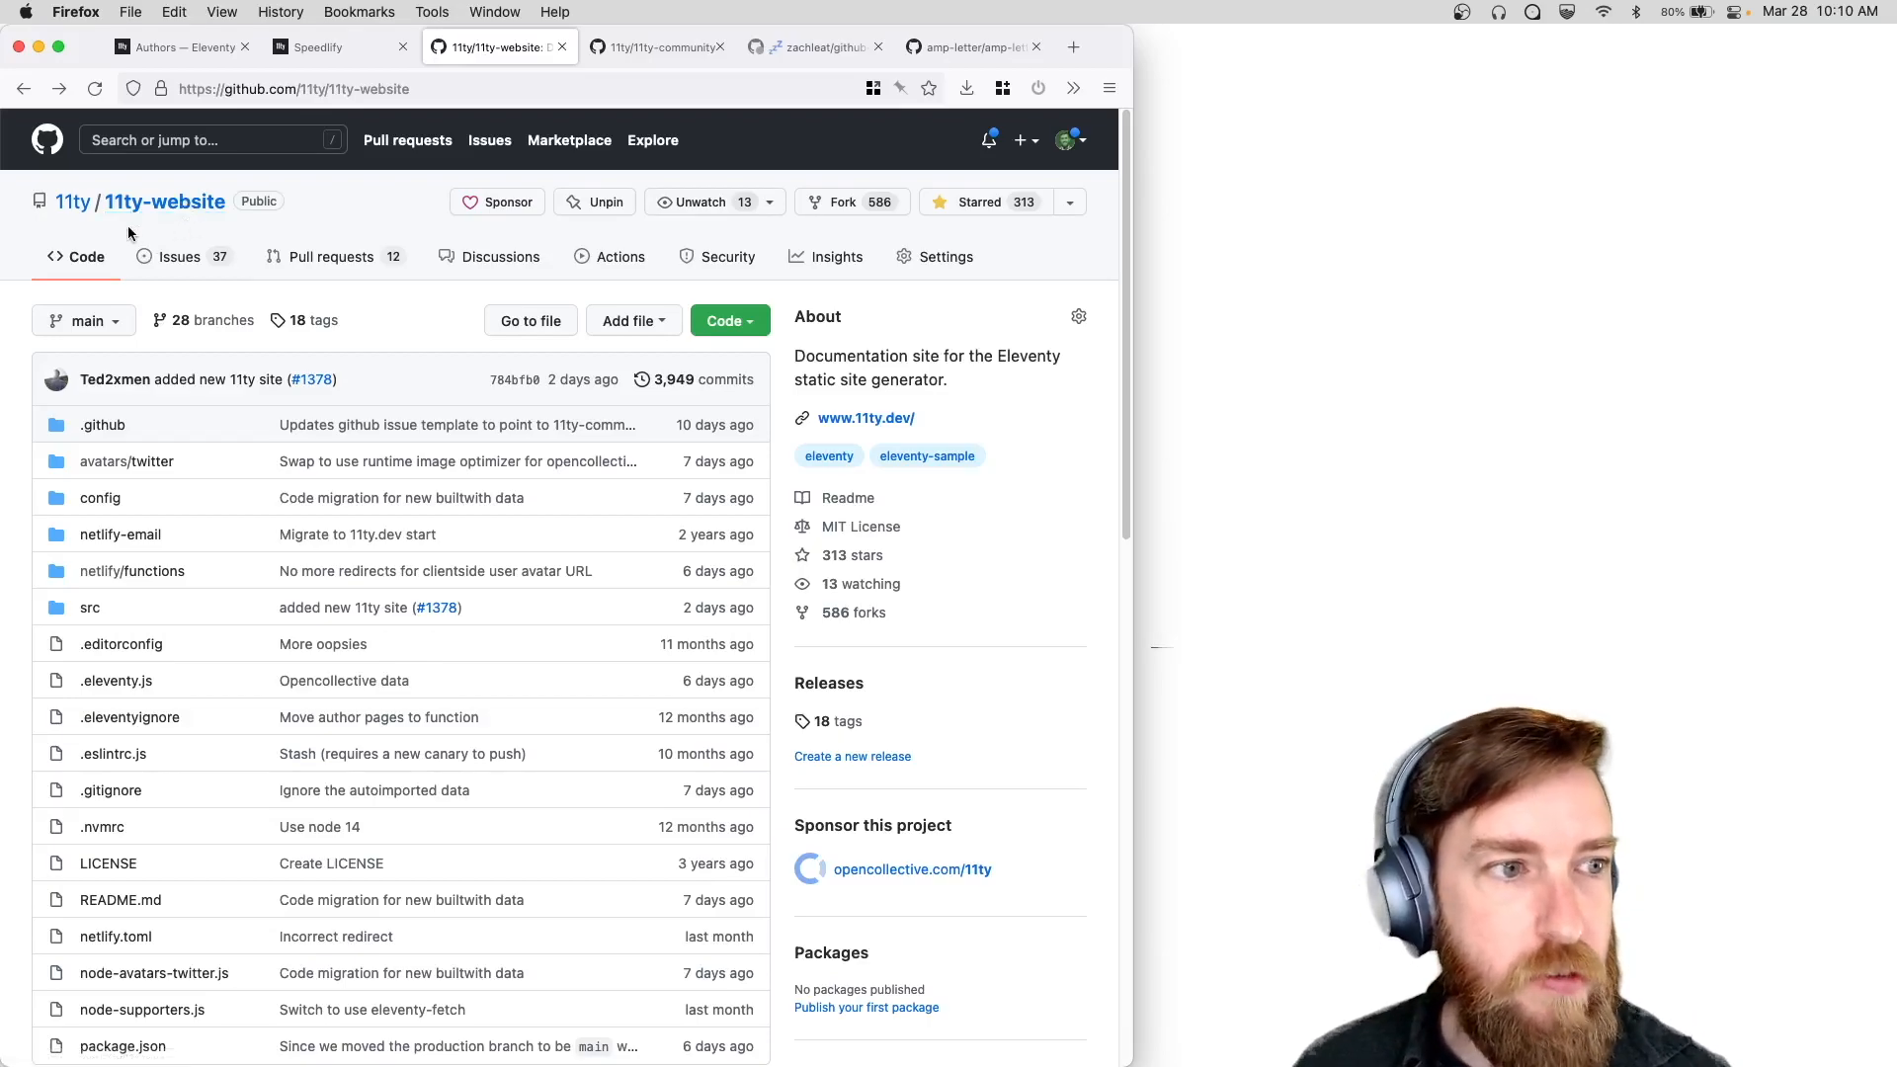
left_click(90, 607)
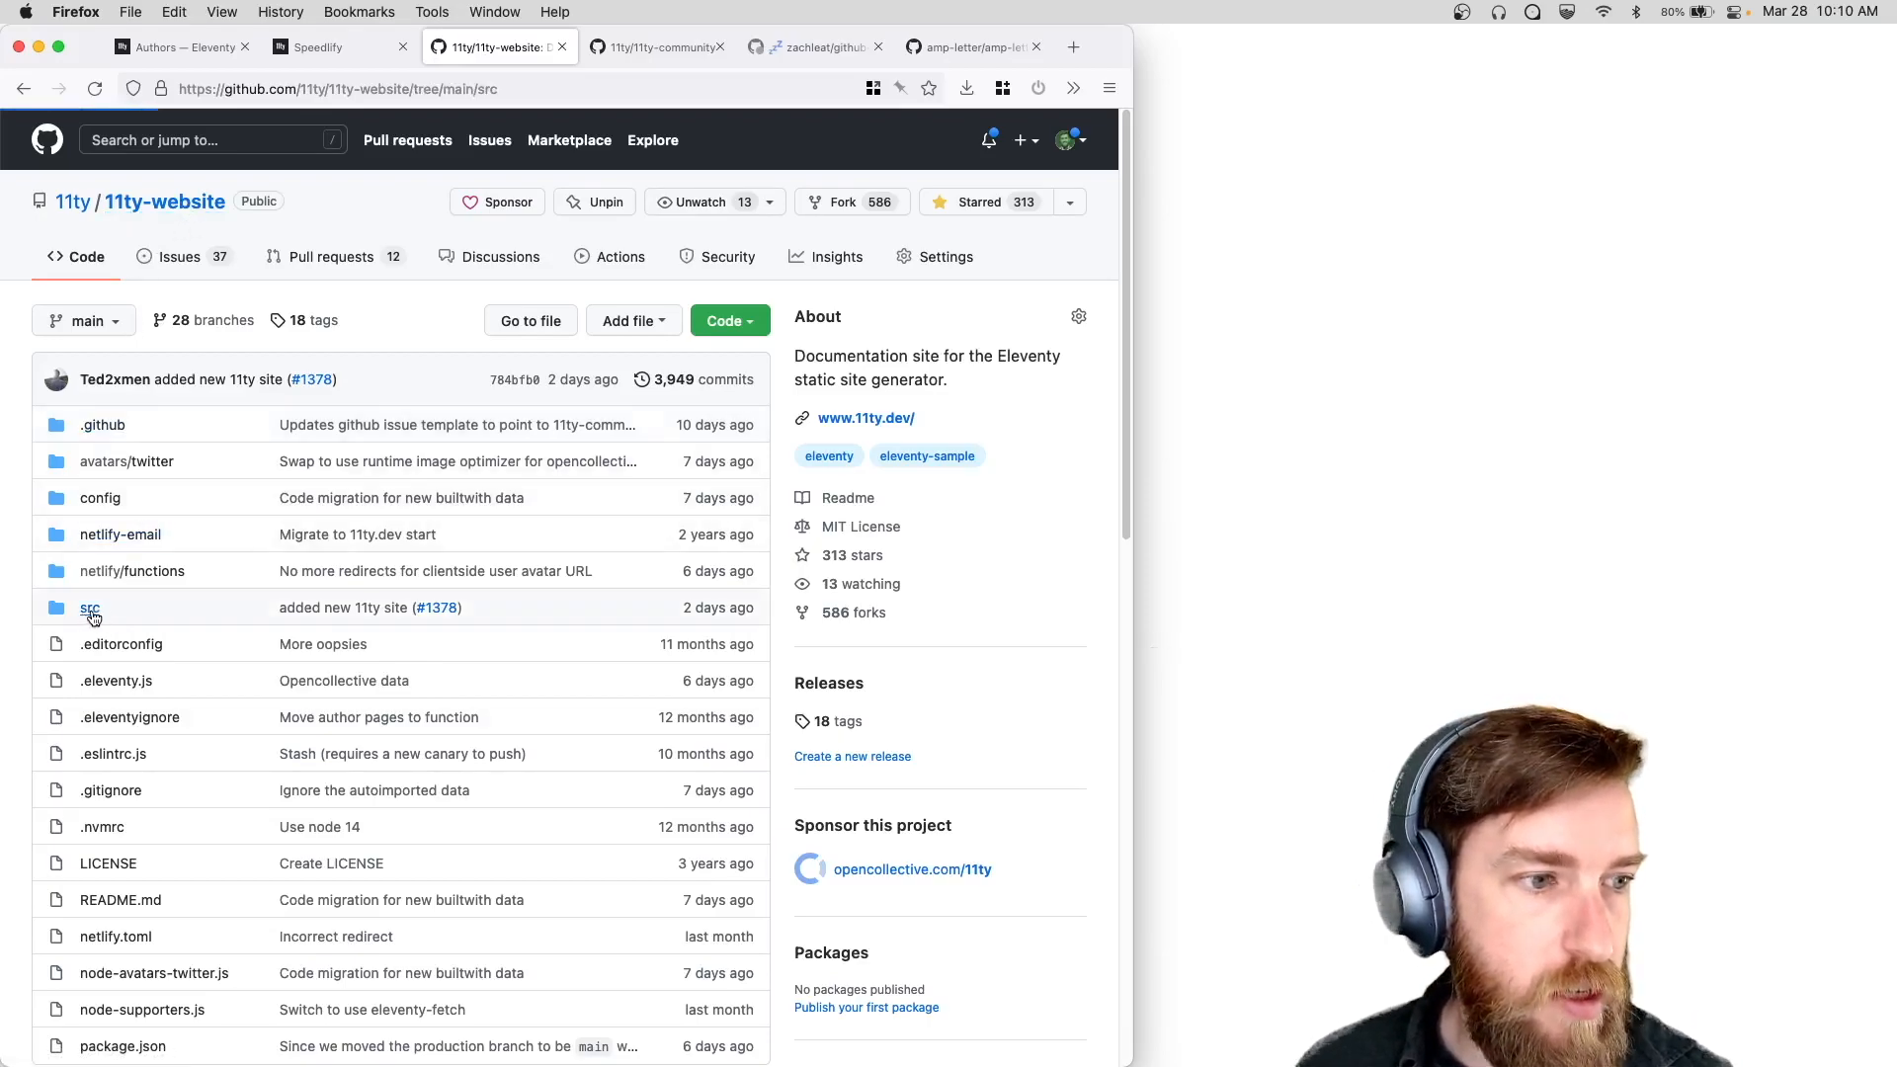
Browse the src/_data folder, then switch to the 11ty-community repository page.
left_click(90, 607)
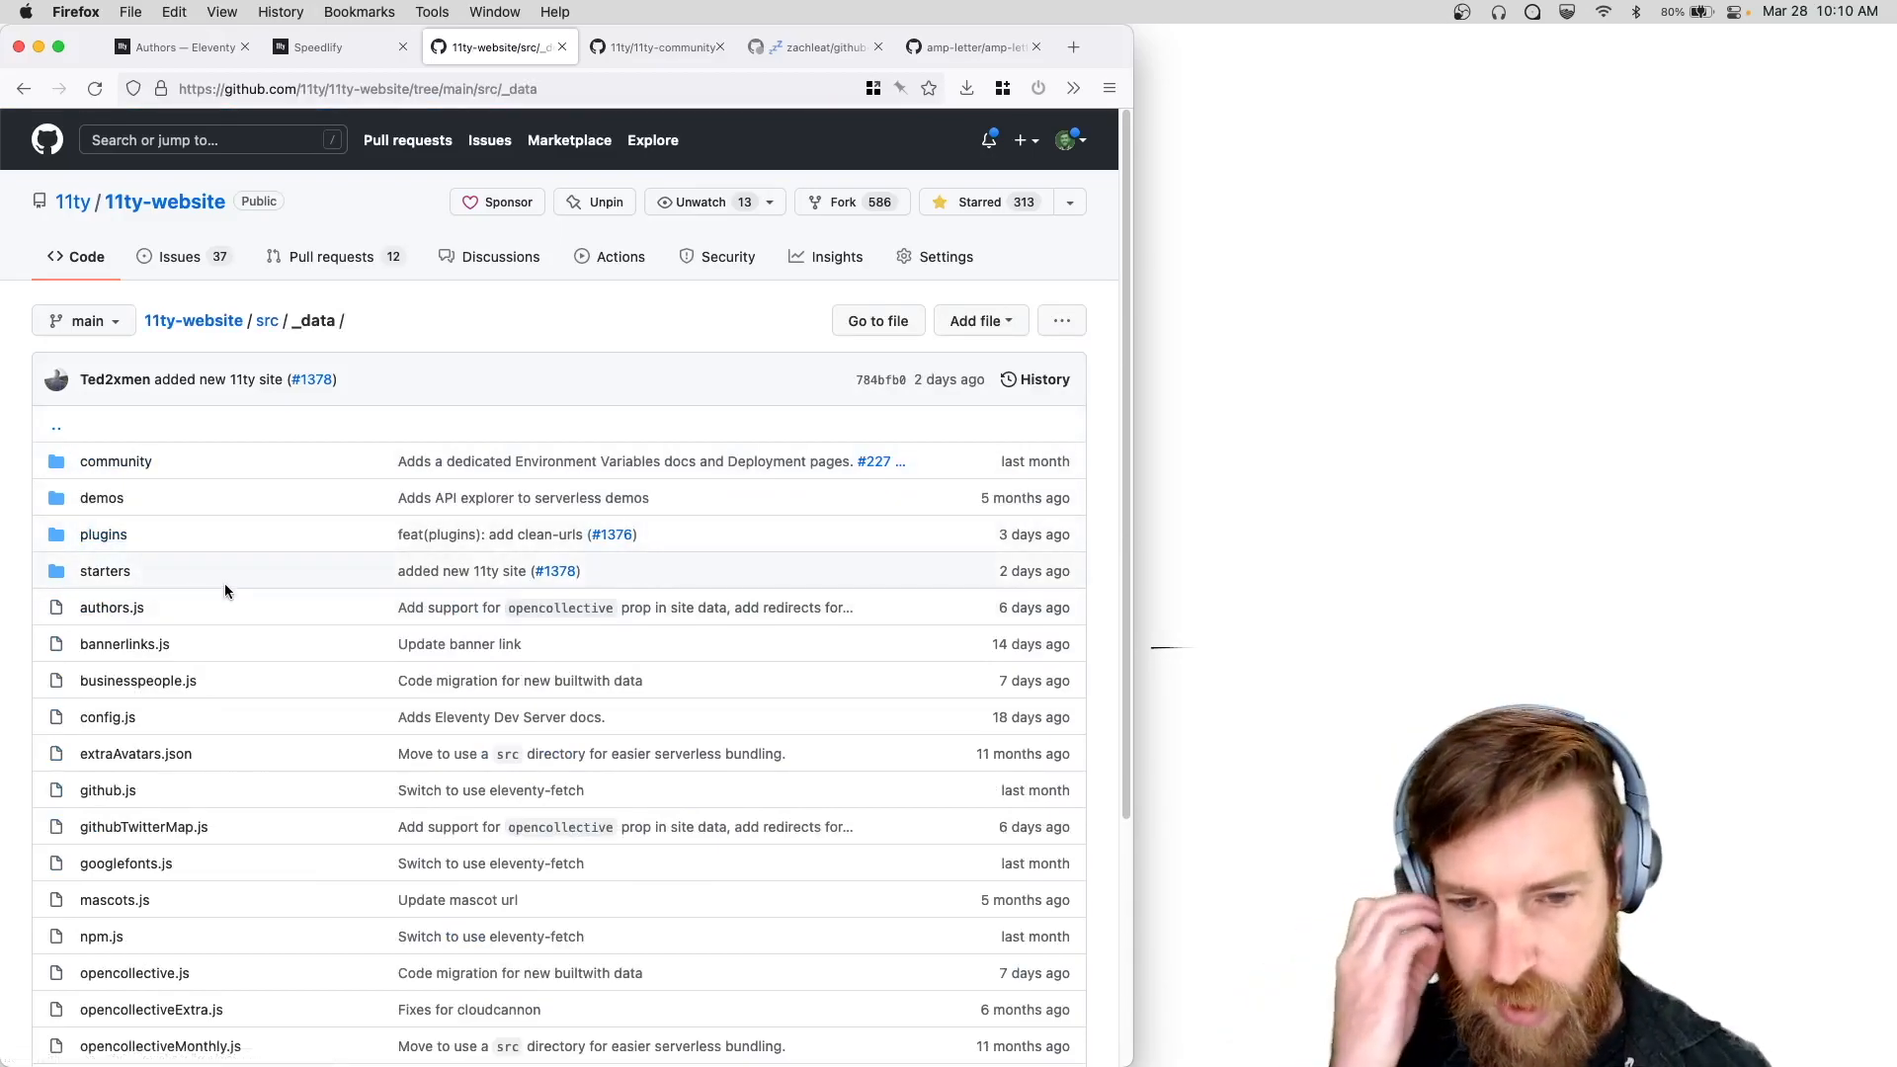
mouse_move(199, 471)
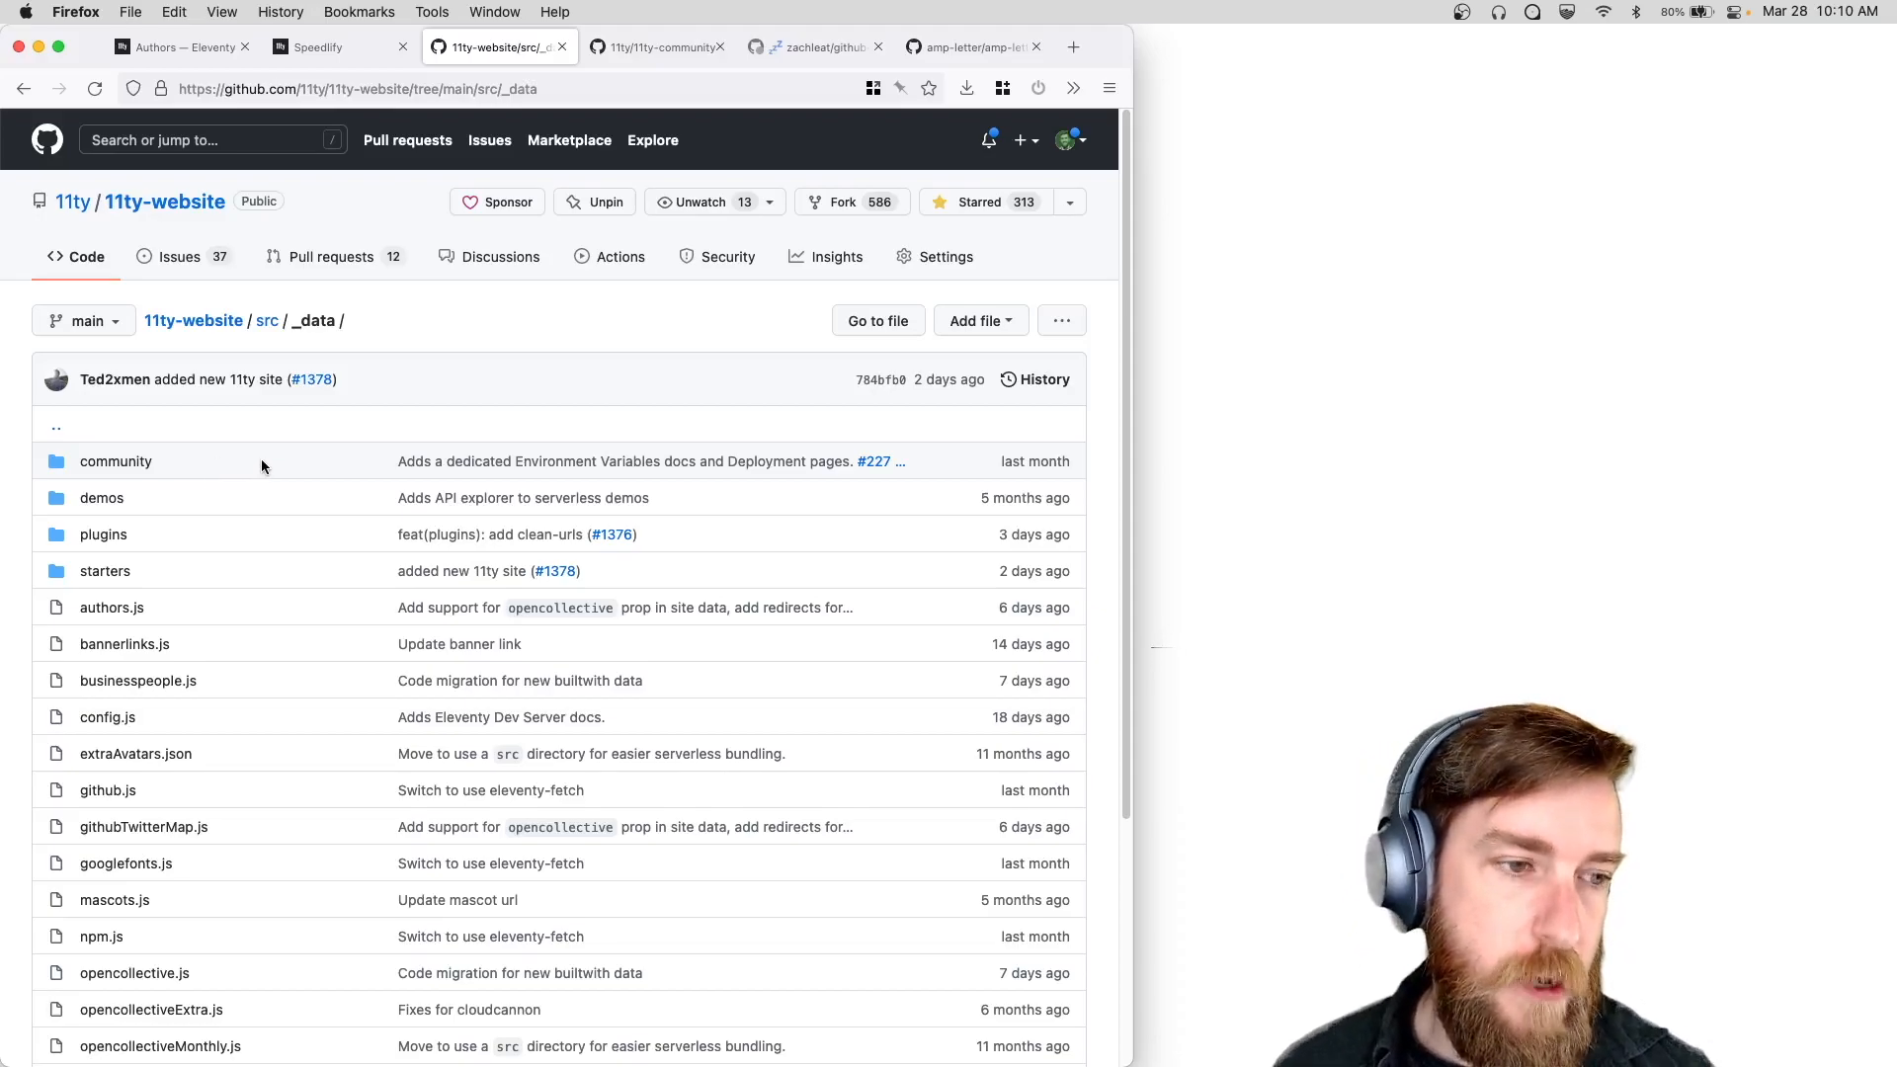
mouse_move(52, 447)
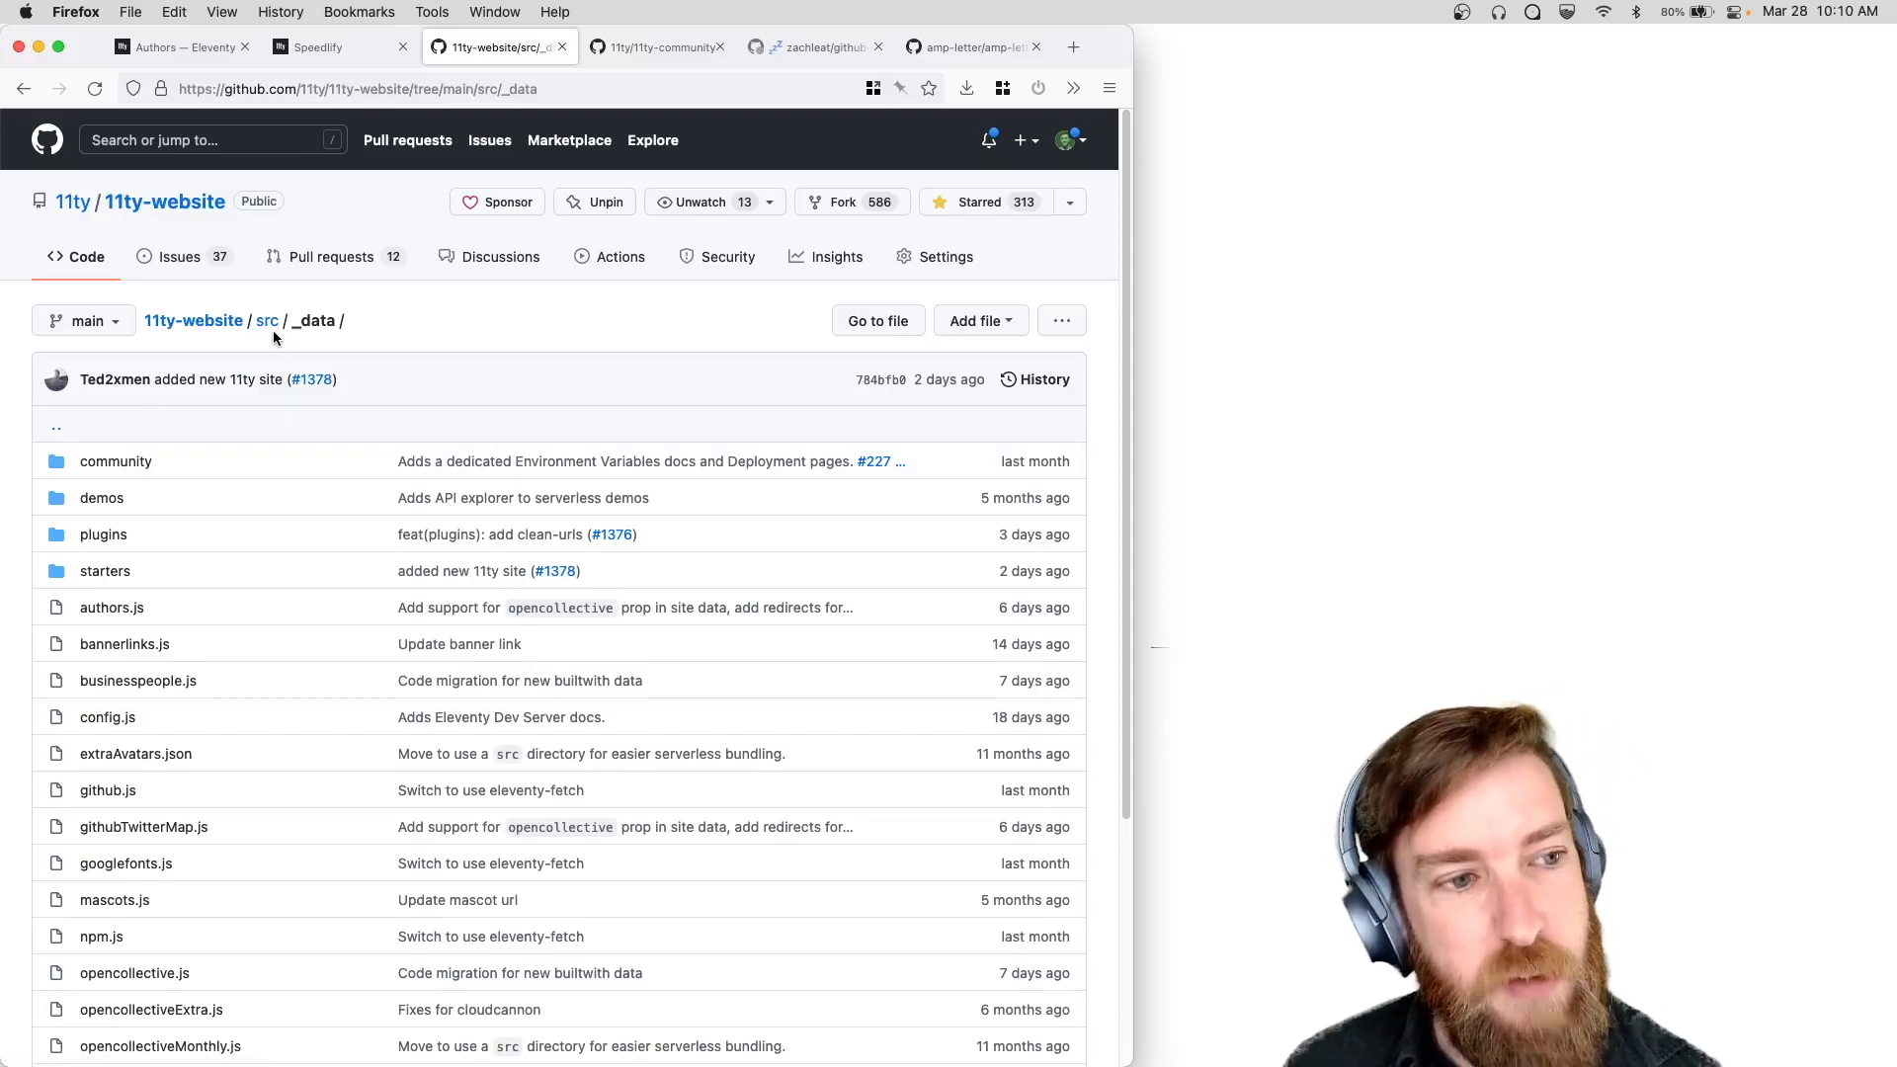
mouse_move(268, 326)
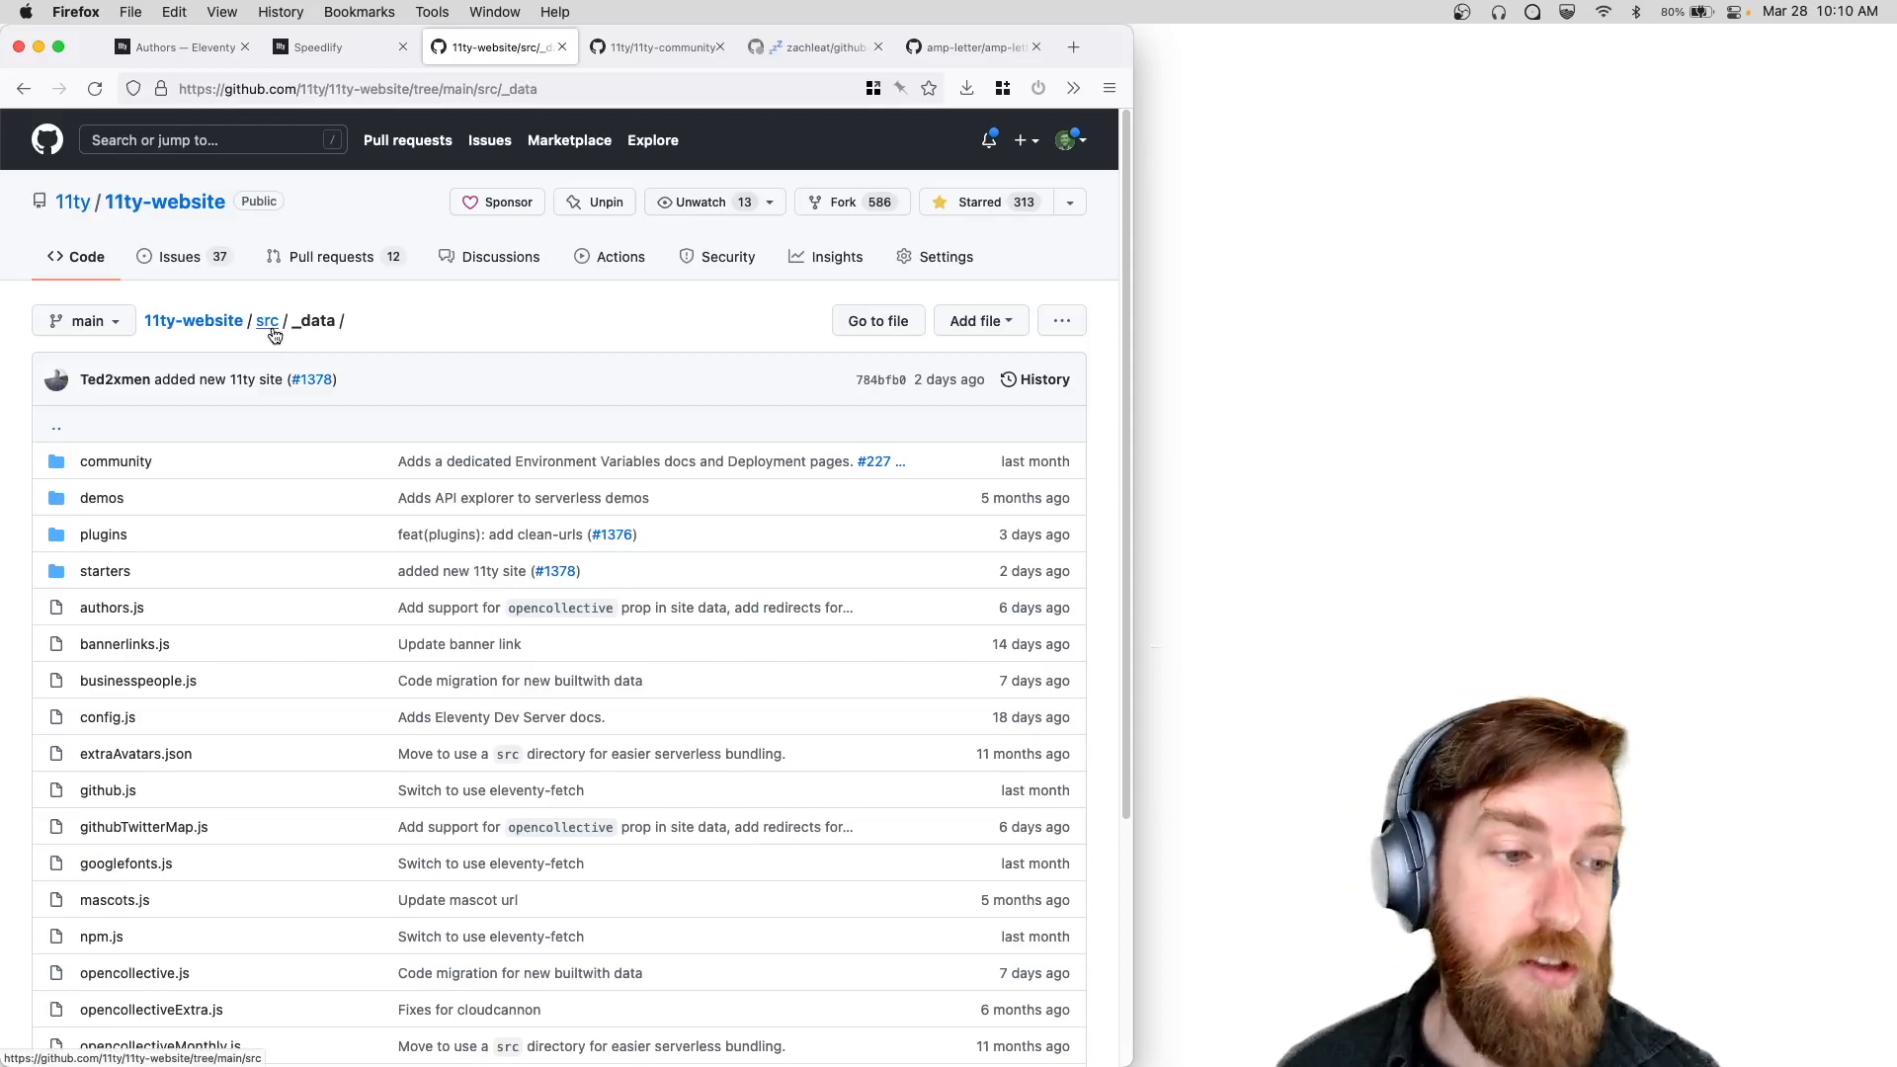
mouse_move(572, 338)
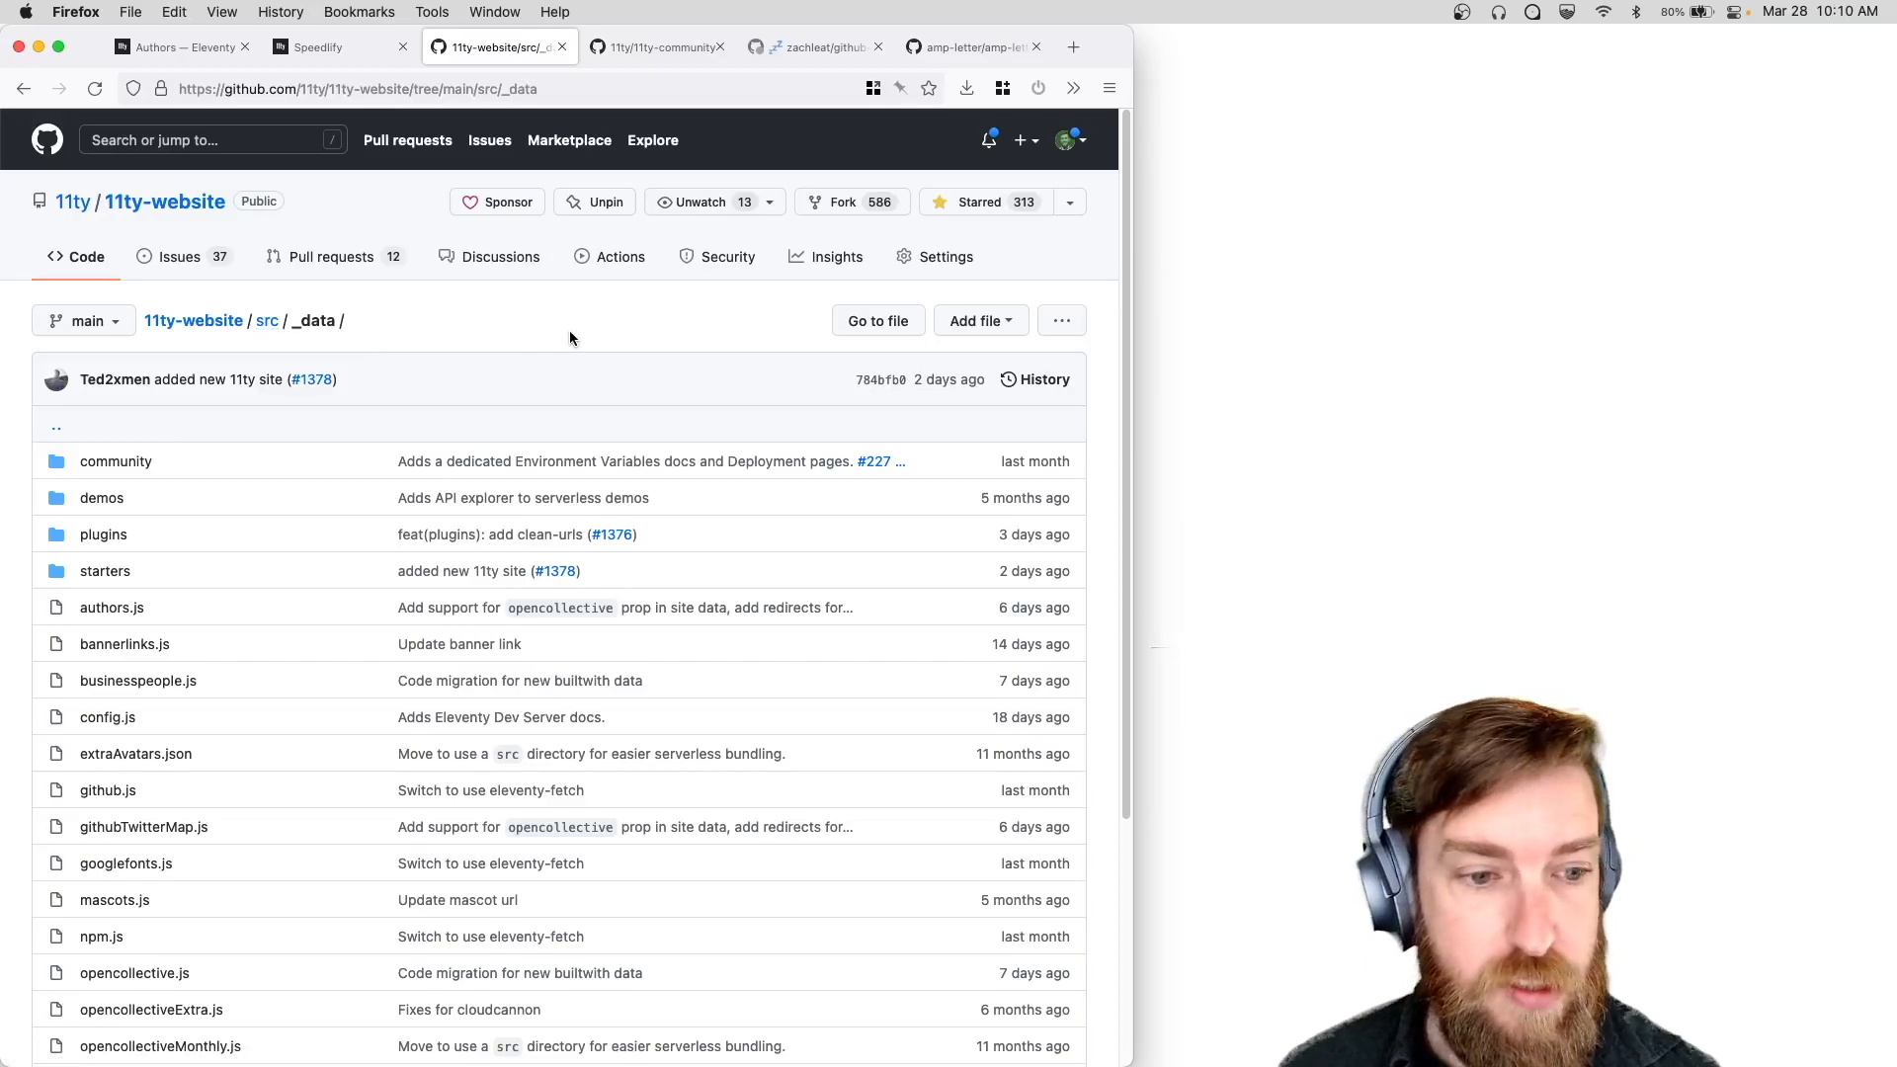
mouse_move(578, 359)
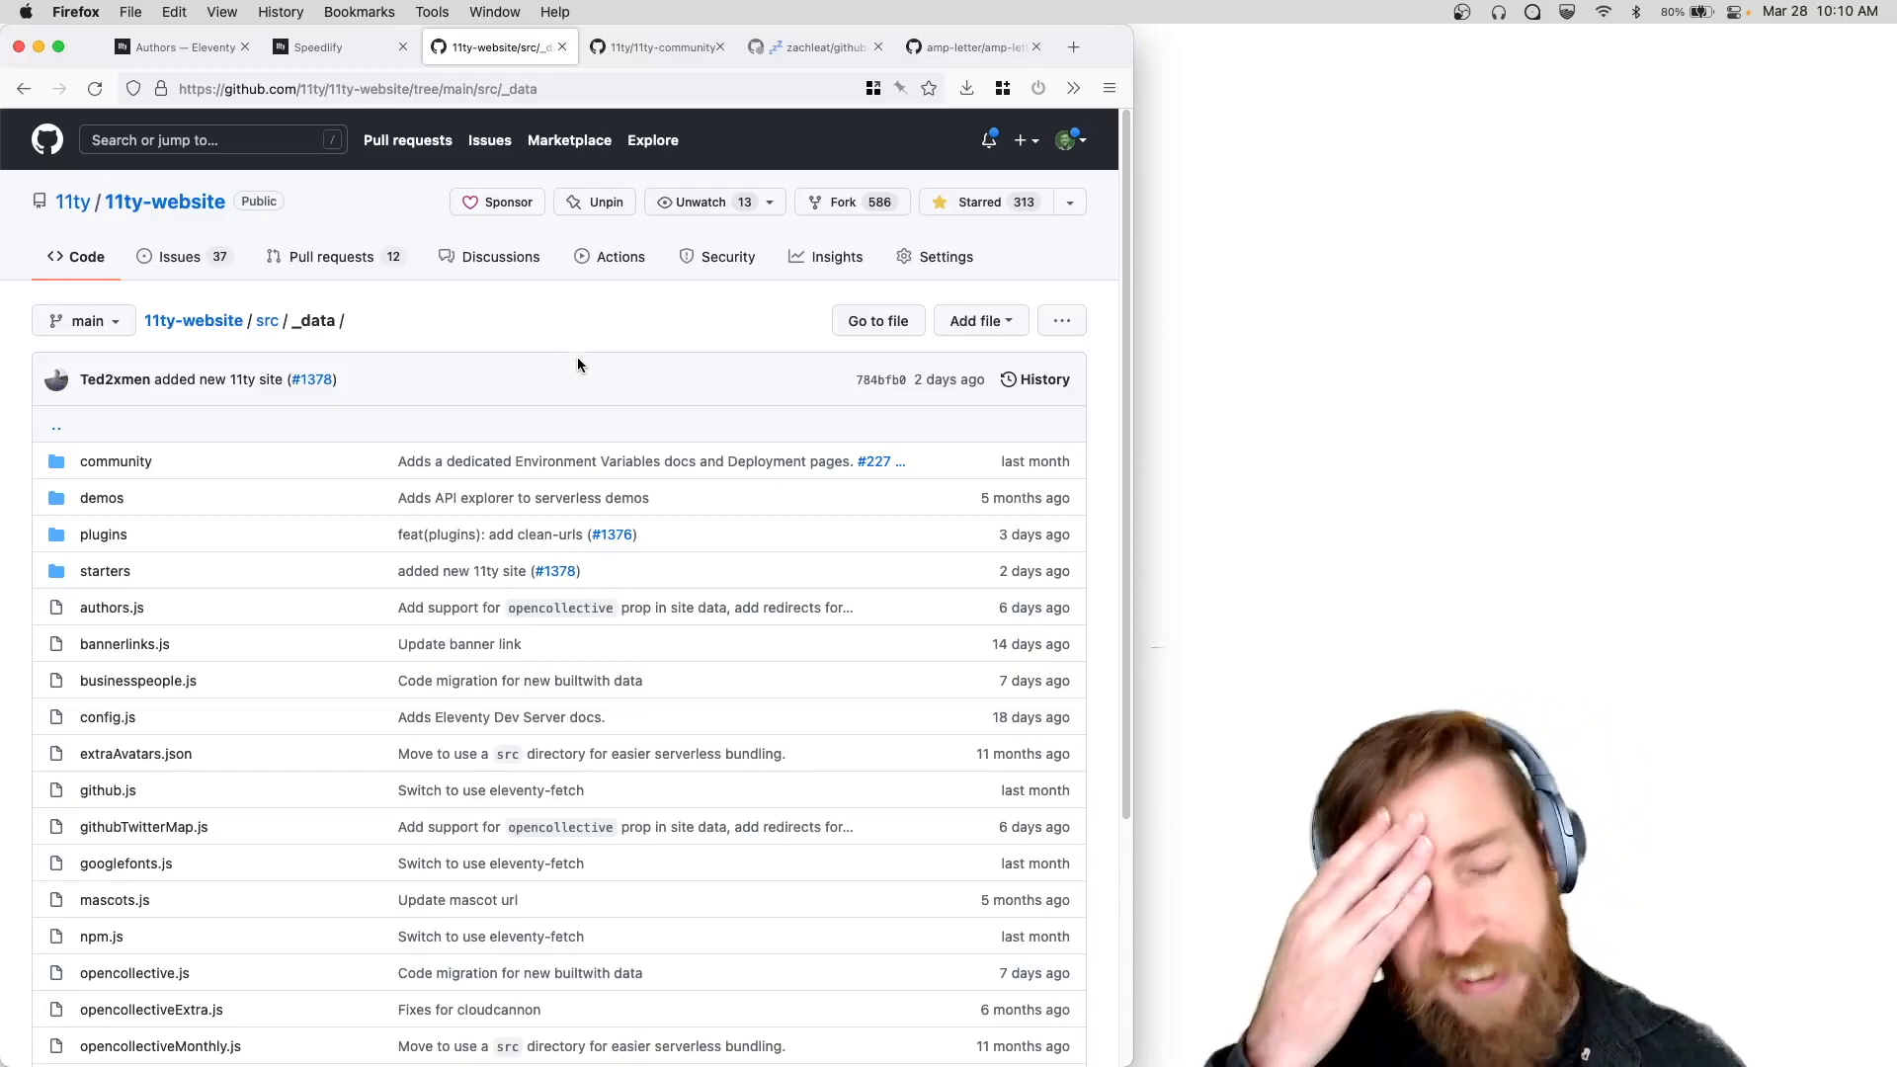
mouse_move(539, 313)
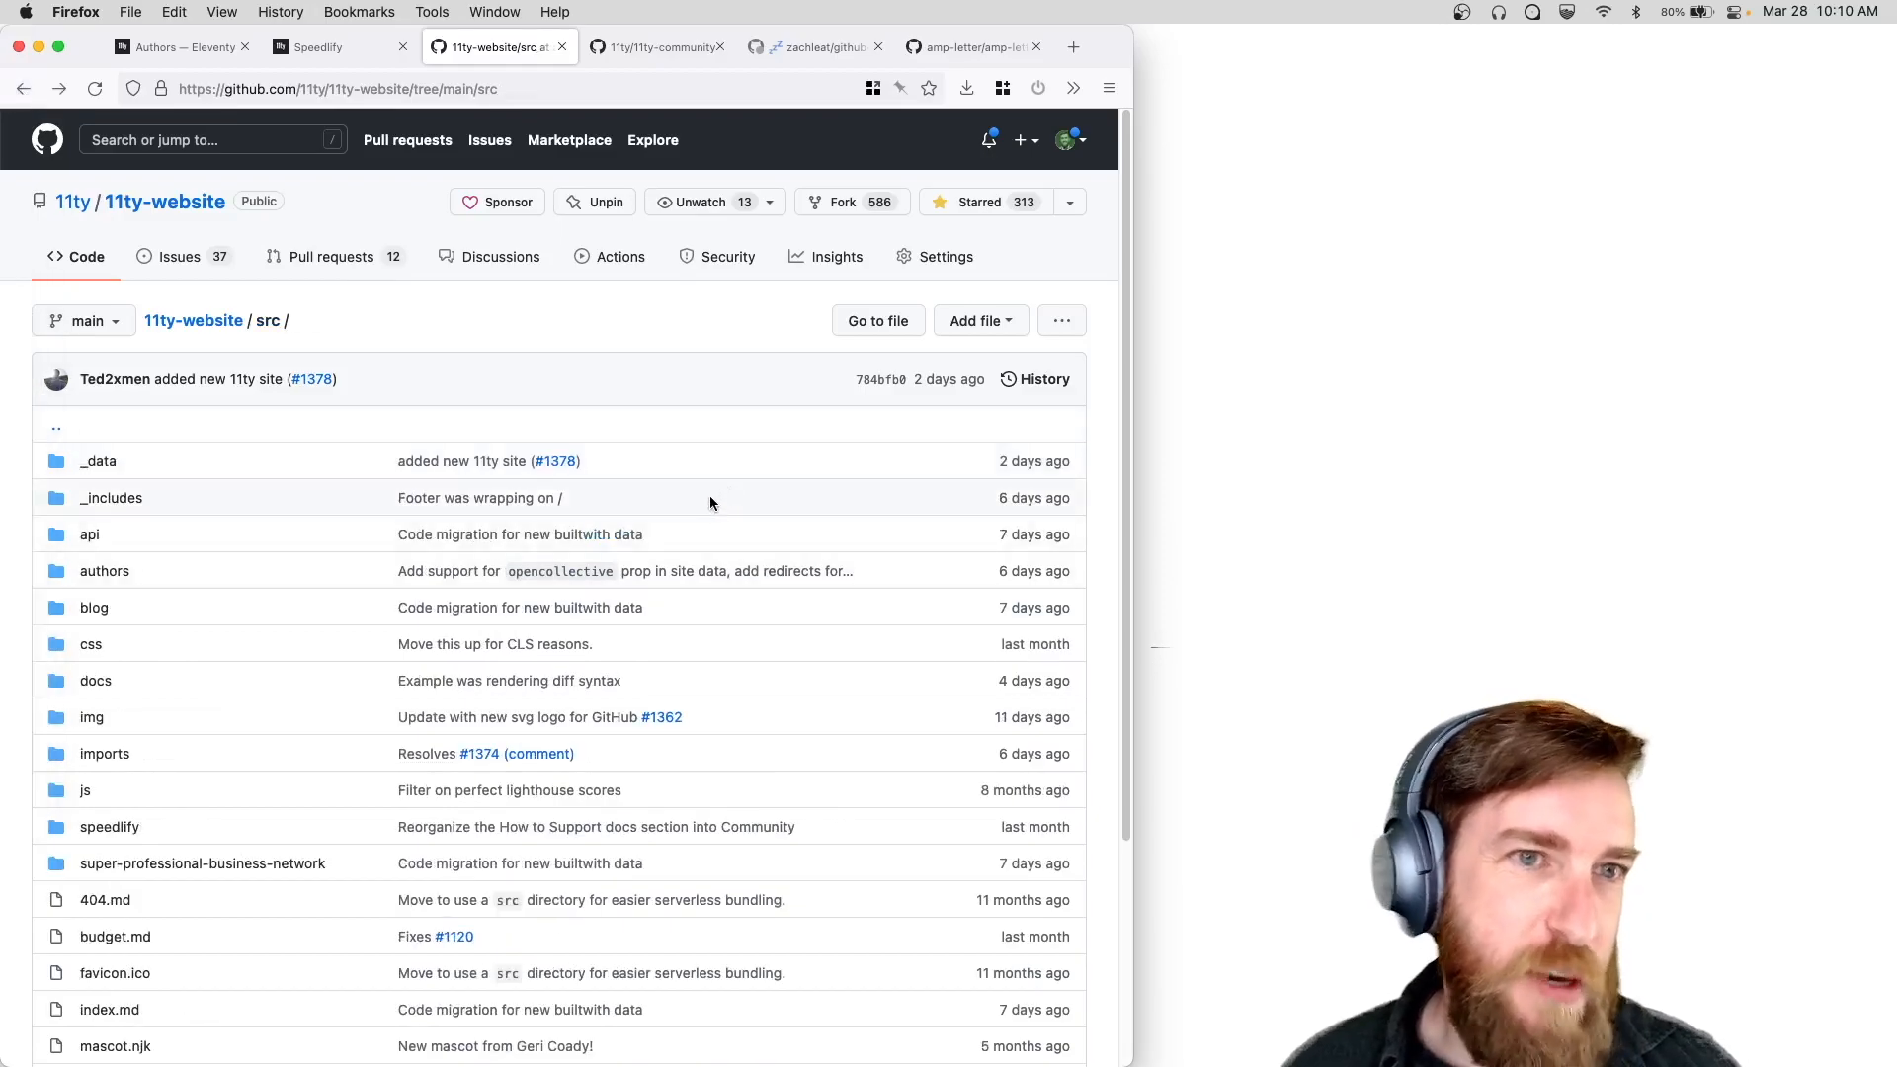
mouse_move(505, 380)
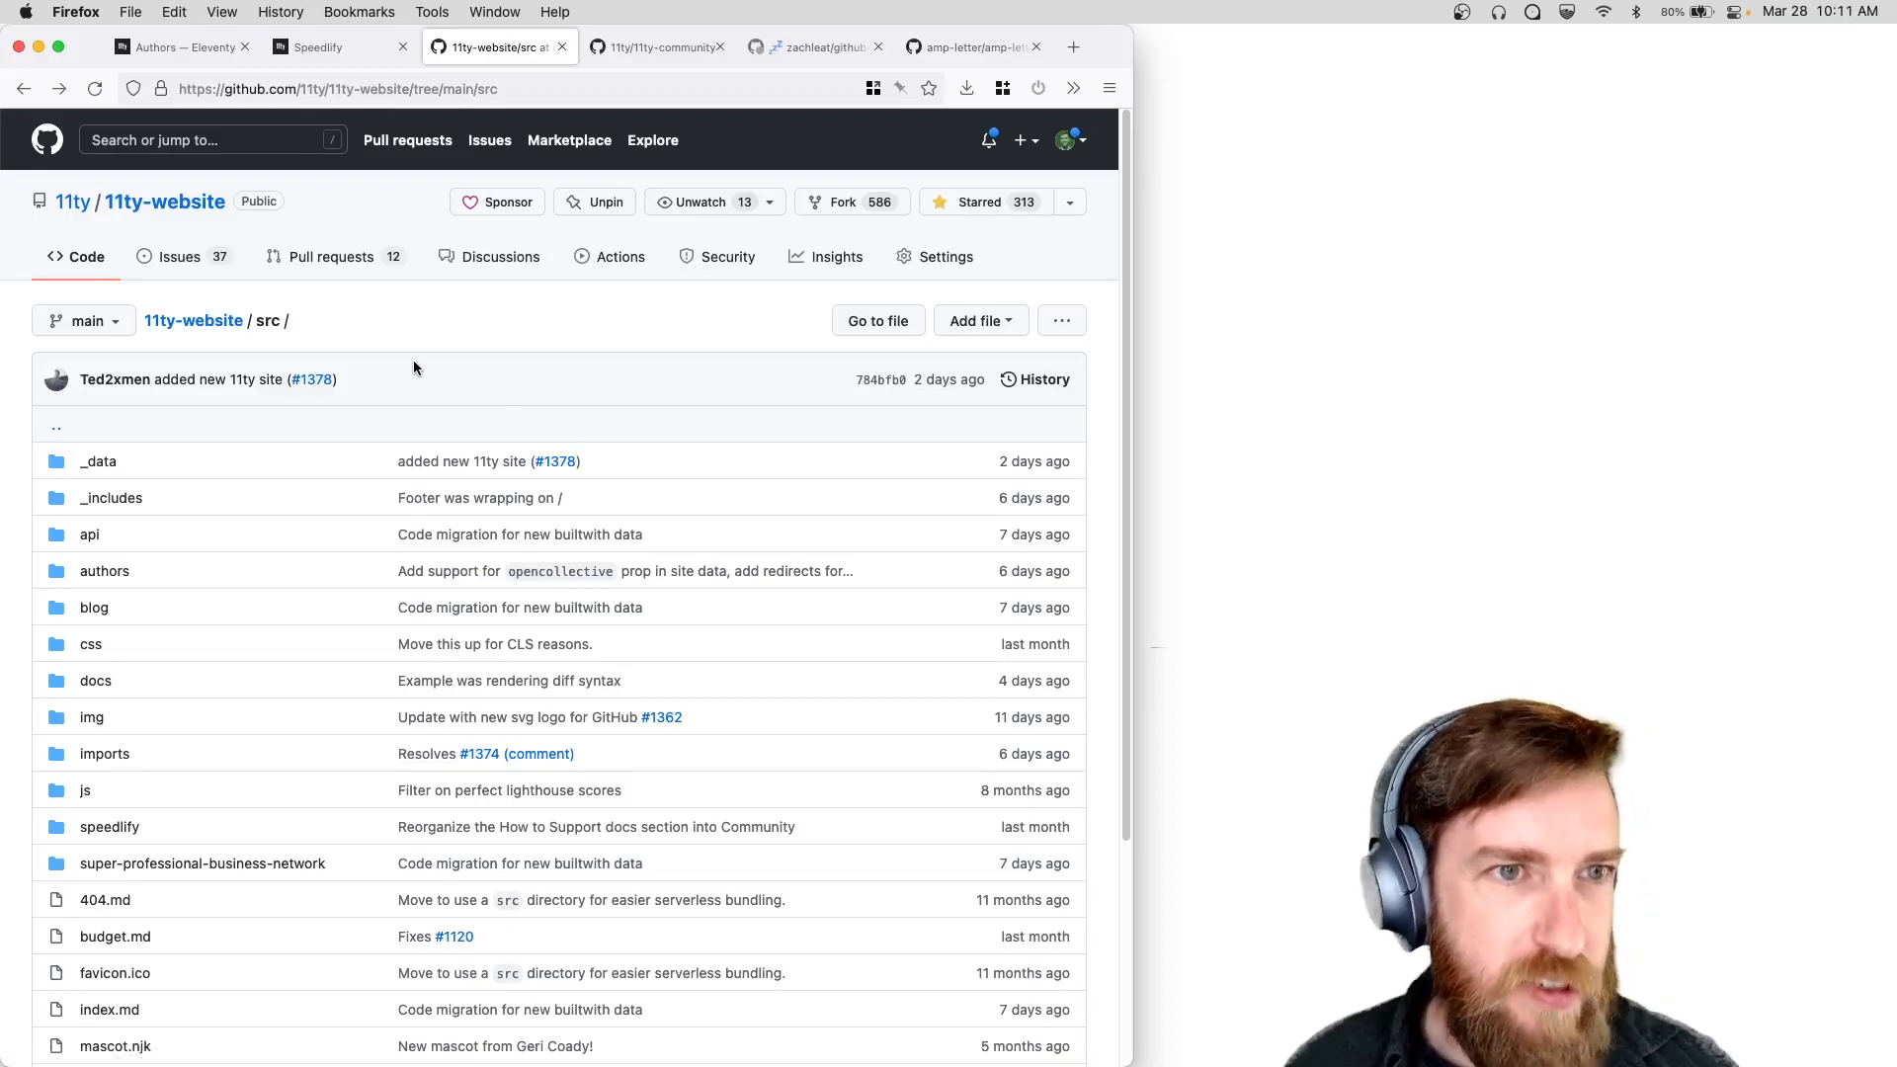
left_click(653, 46)
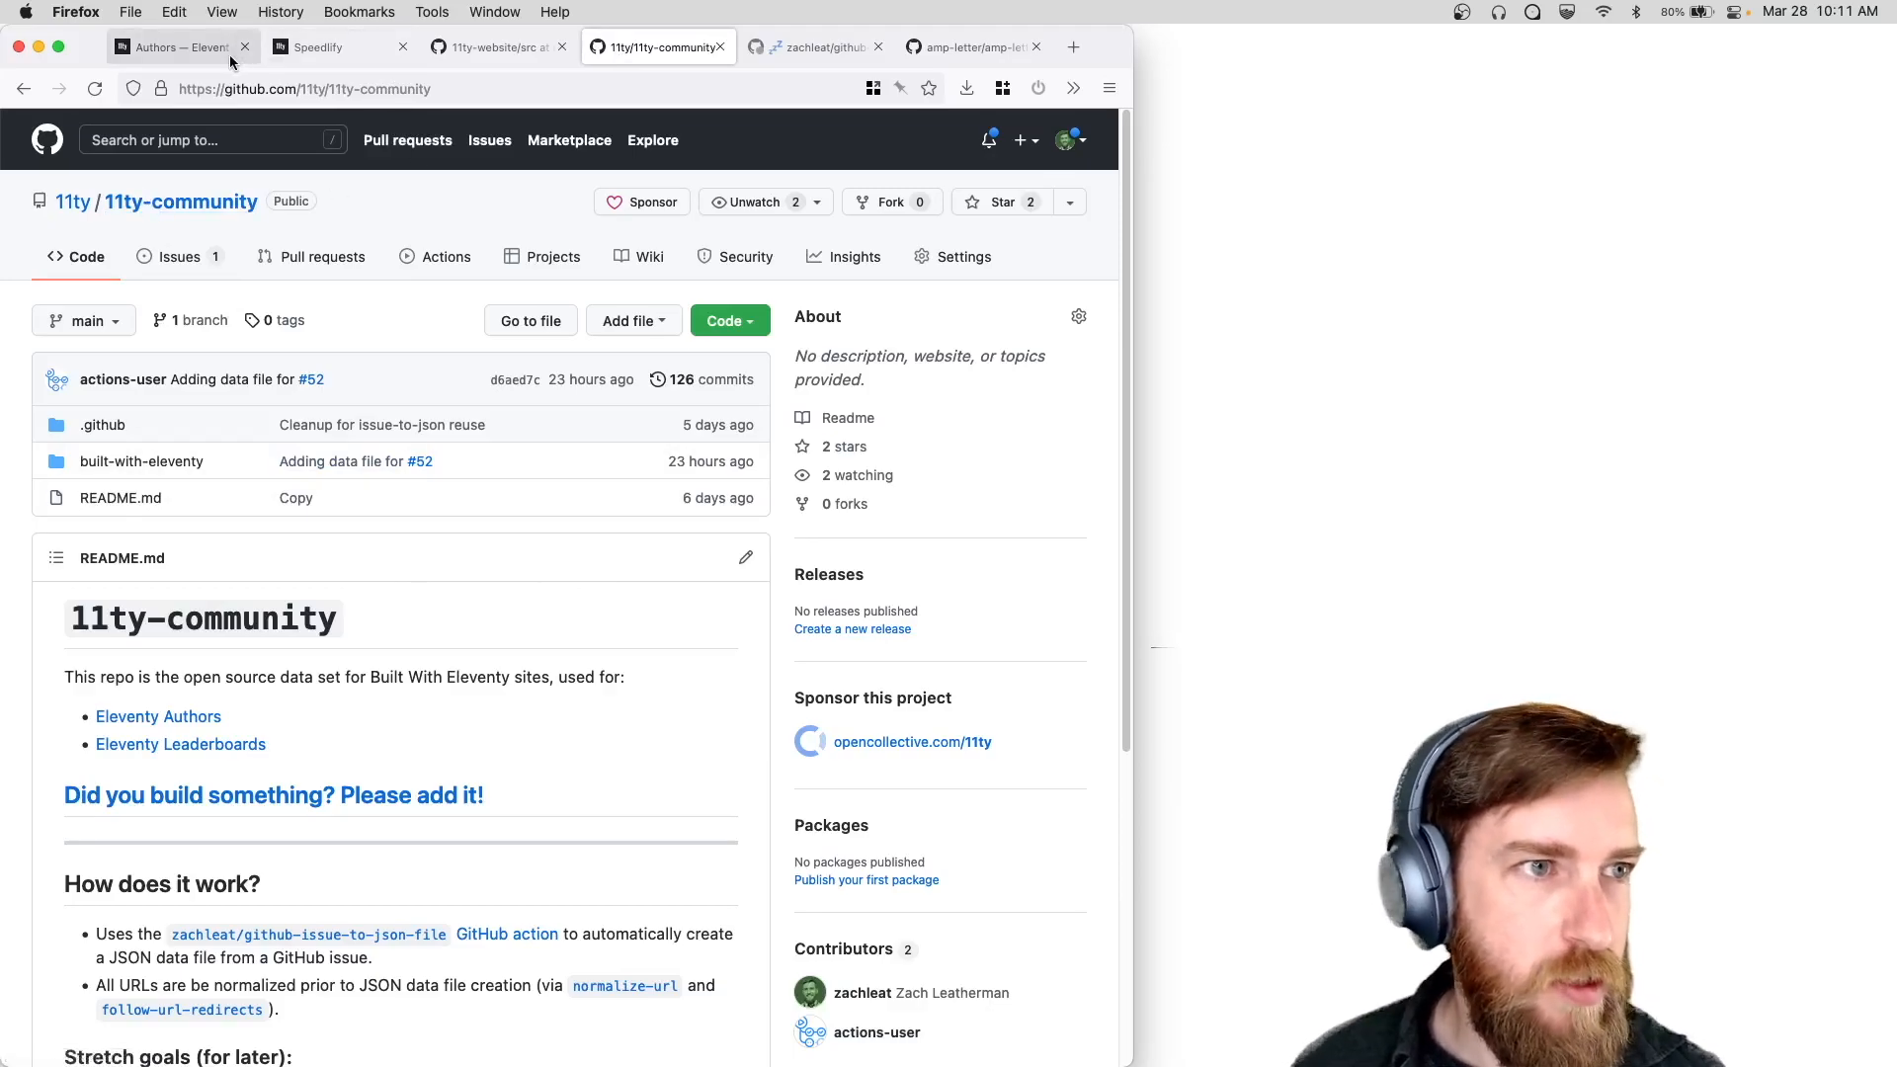
Switch to the Eleventy Authors page showing the 11ty-community issue tracker link.
left_click(178, 47)
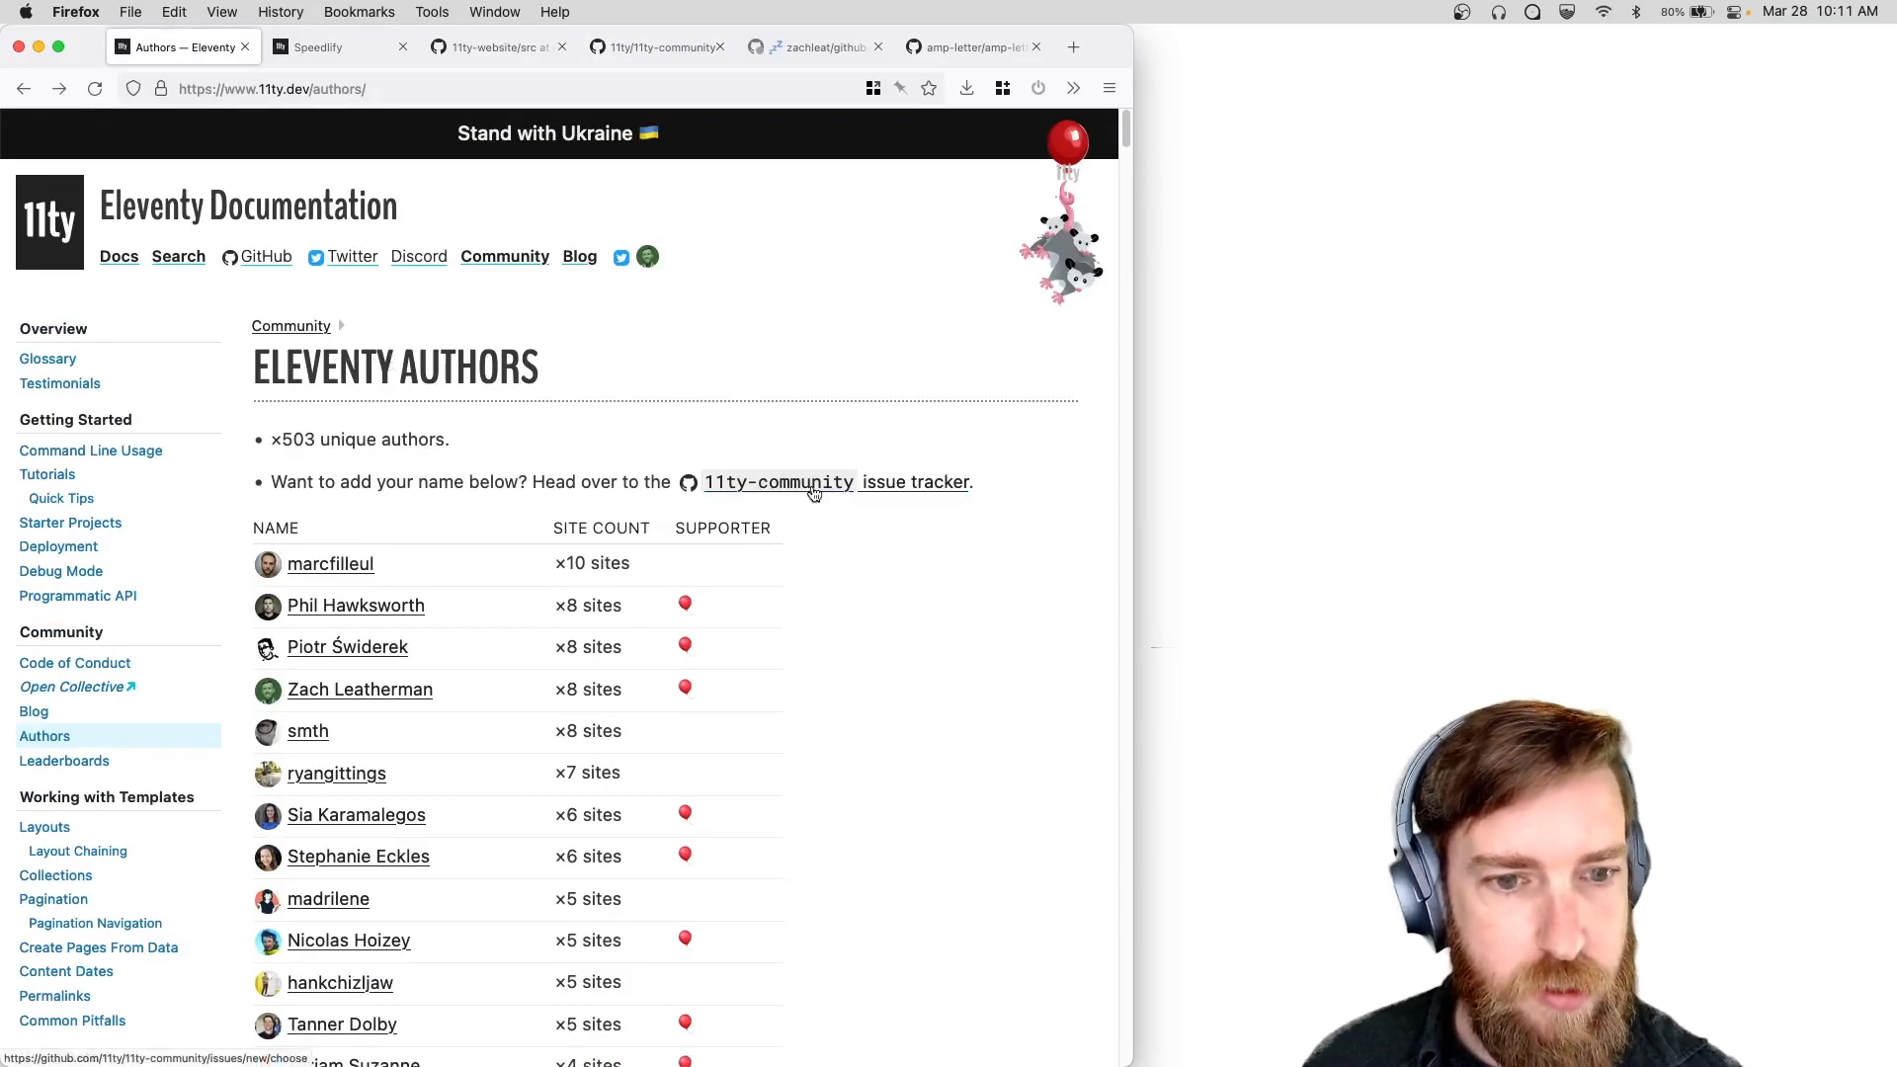
mouse_move(825, 505)
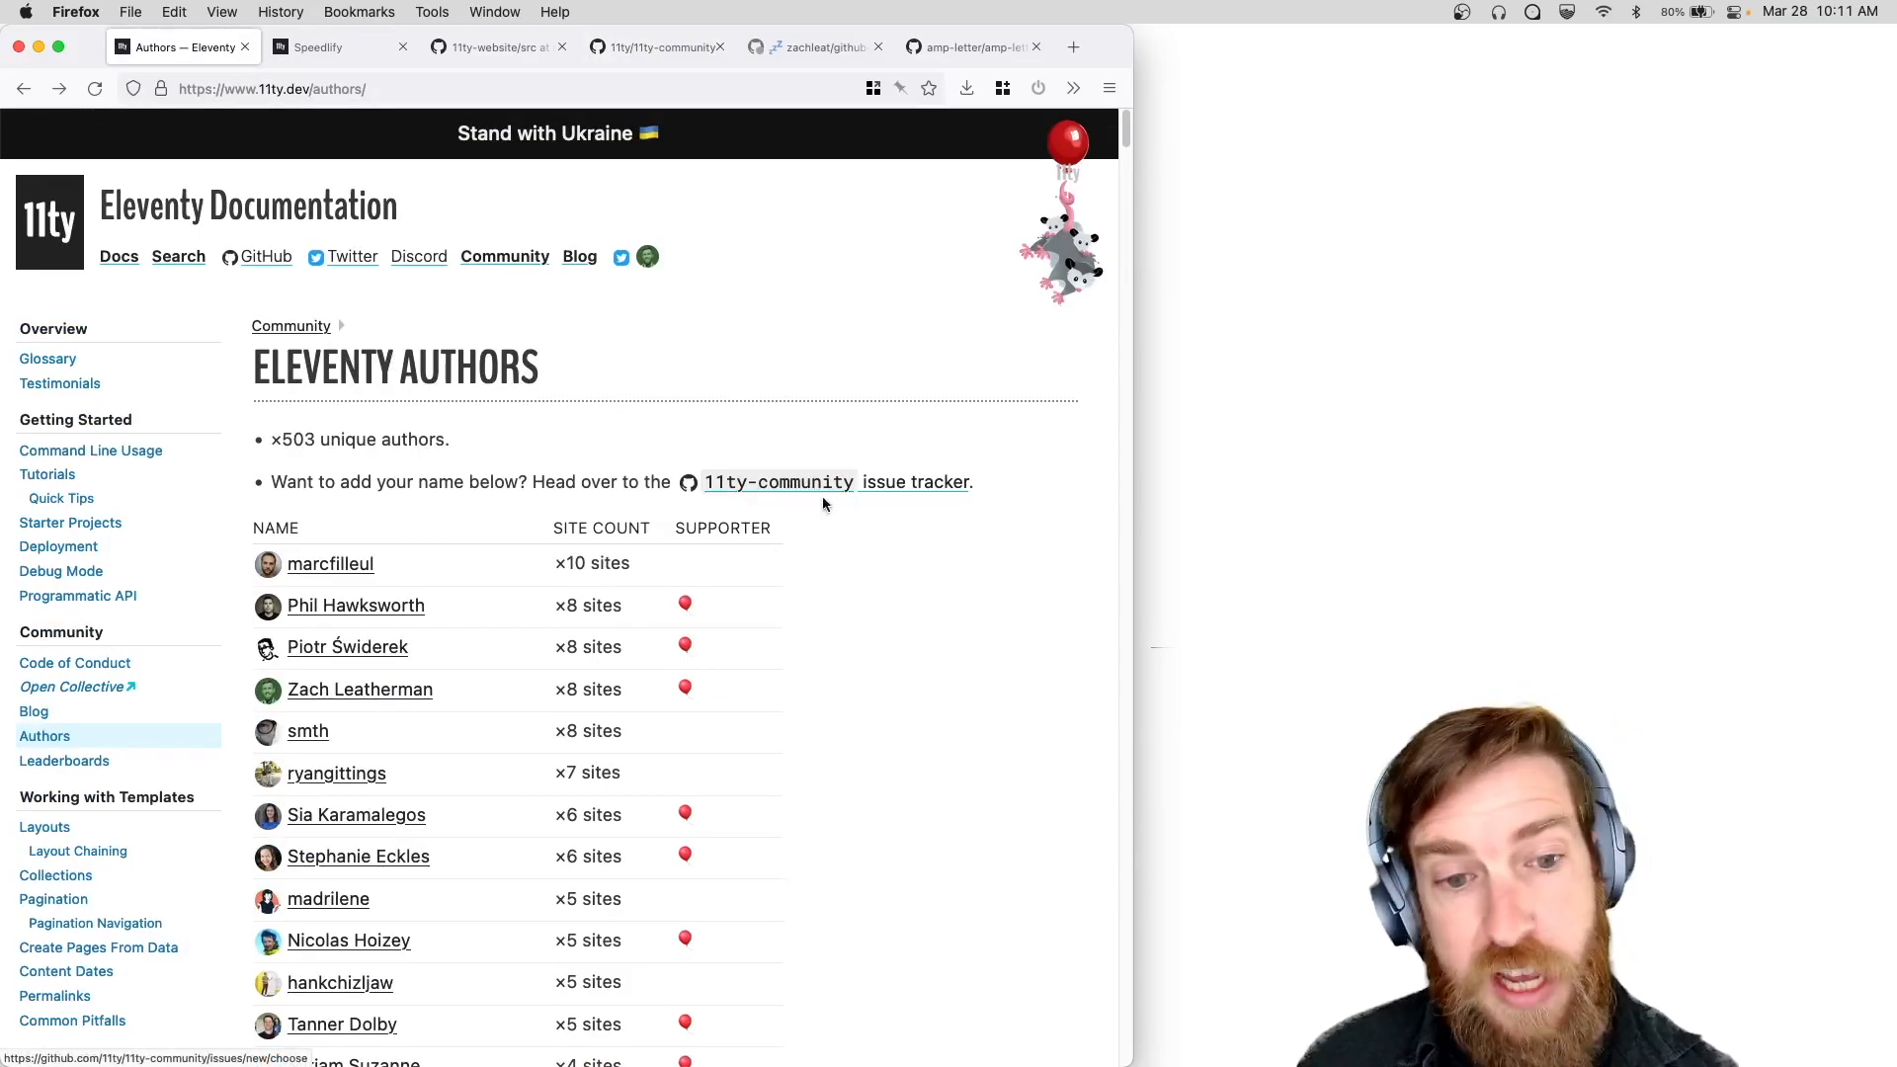
mouse_move(816, 496)
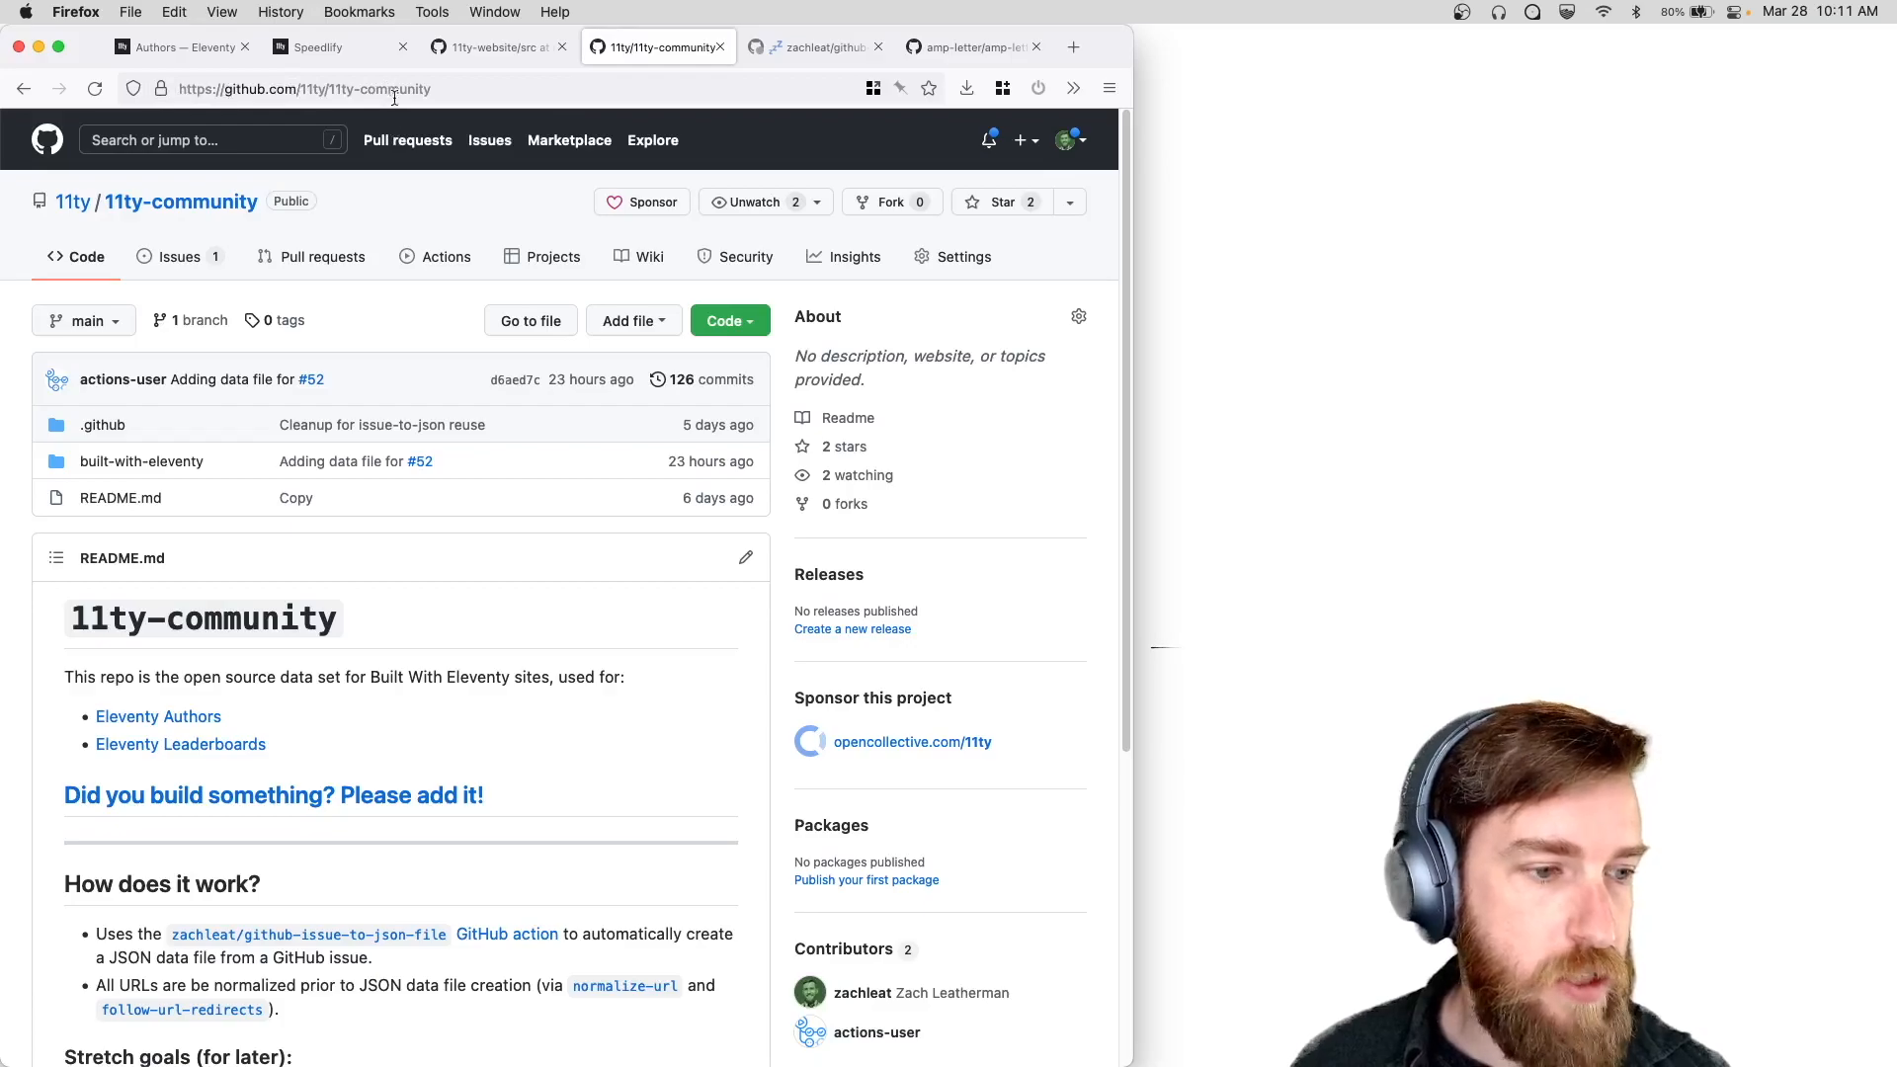
mouse_move(307, 711)
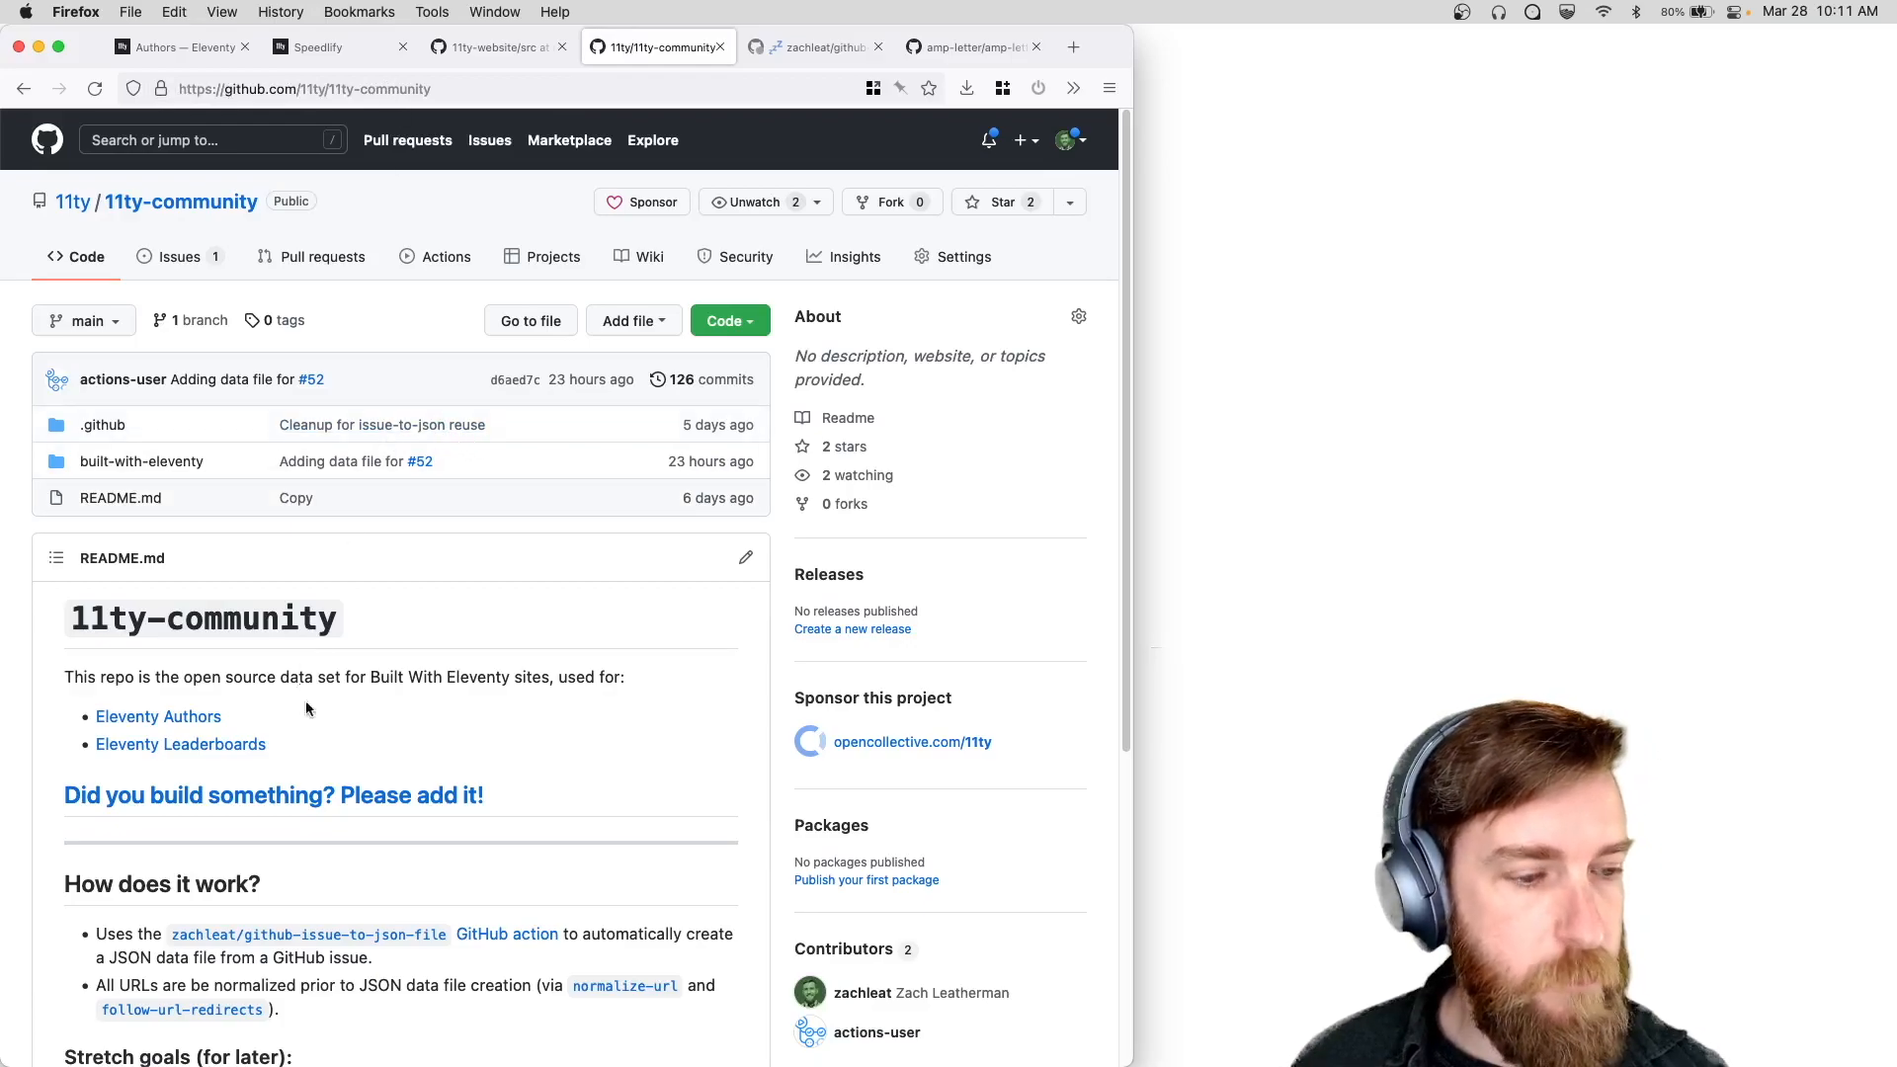
mouse_move(381, 801)
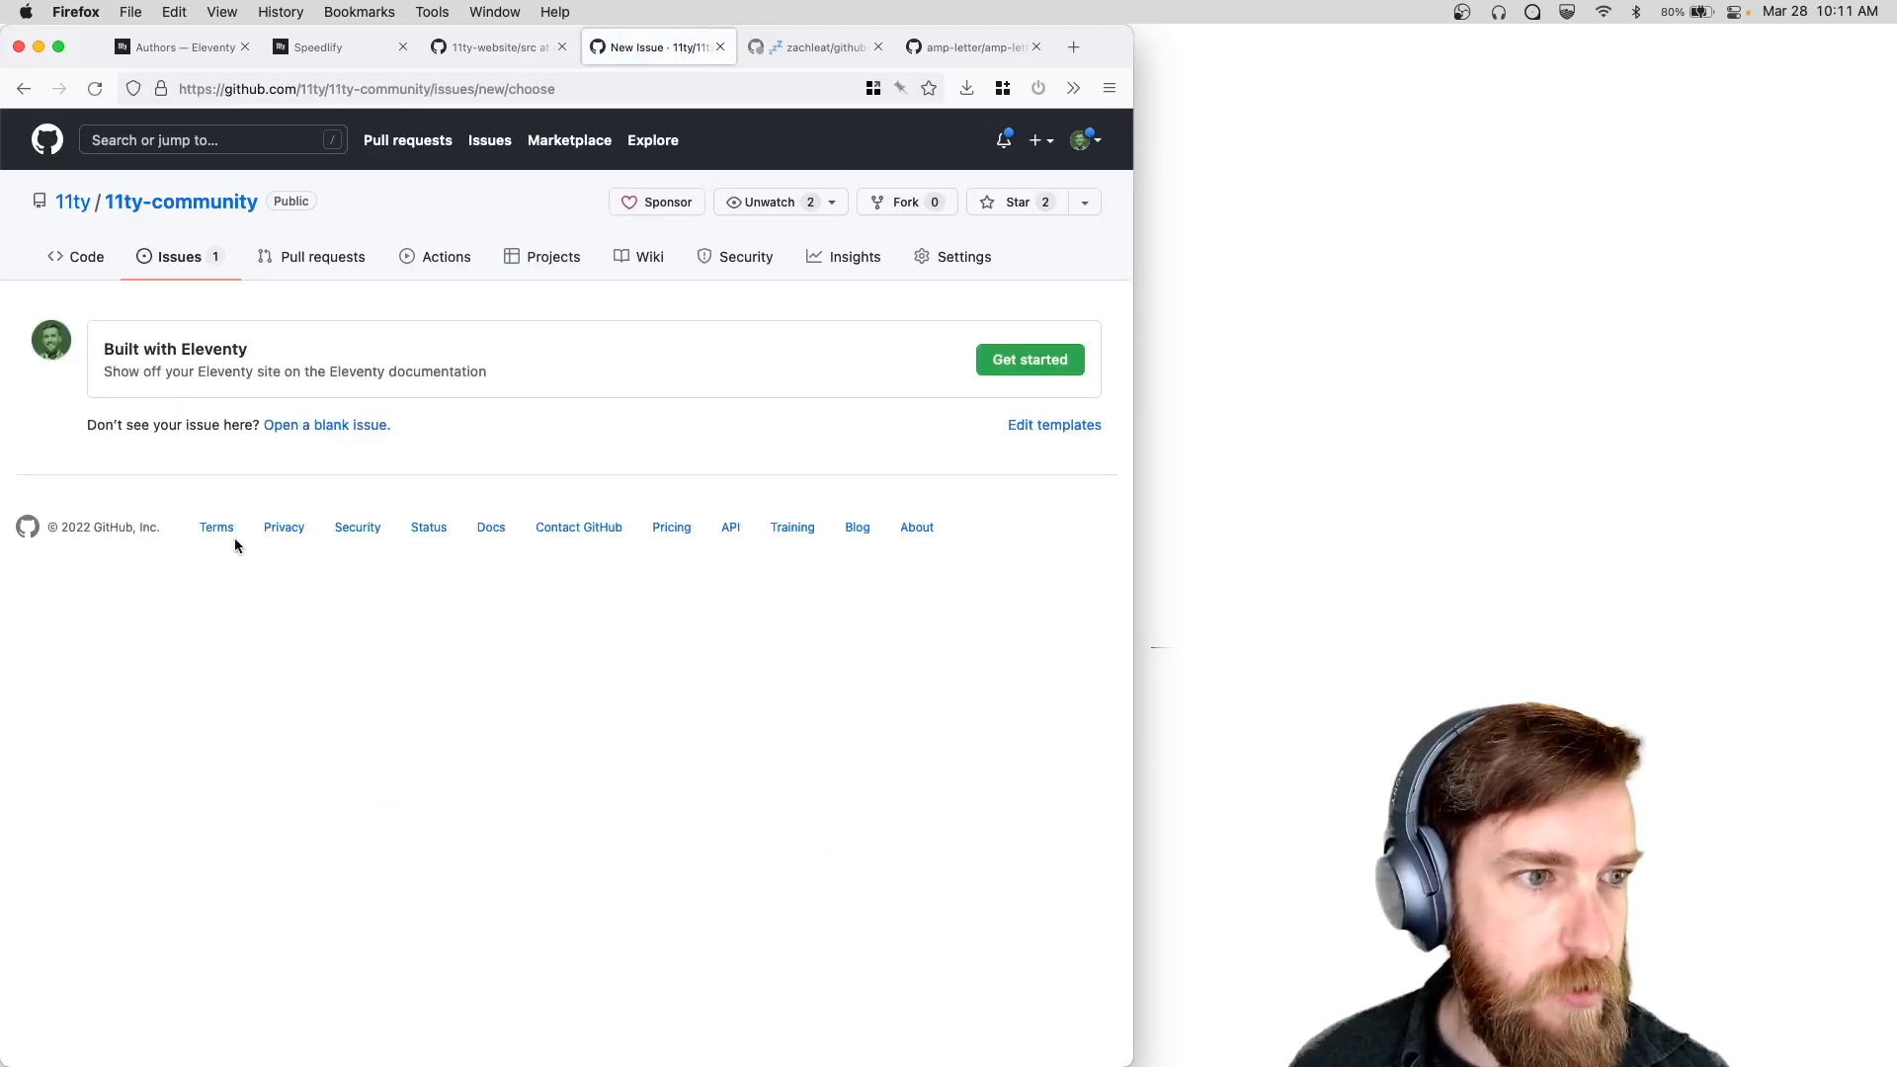
mouse_move(1034, 369)
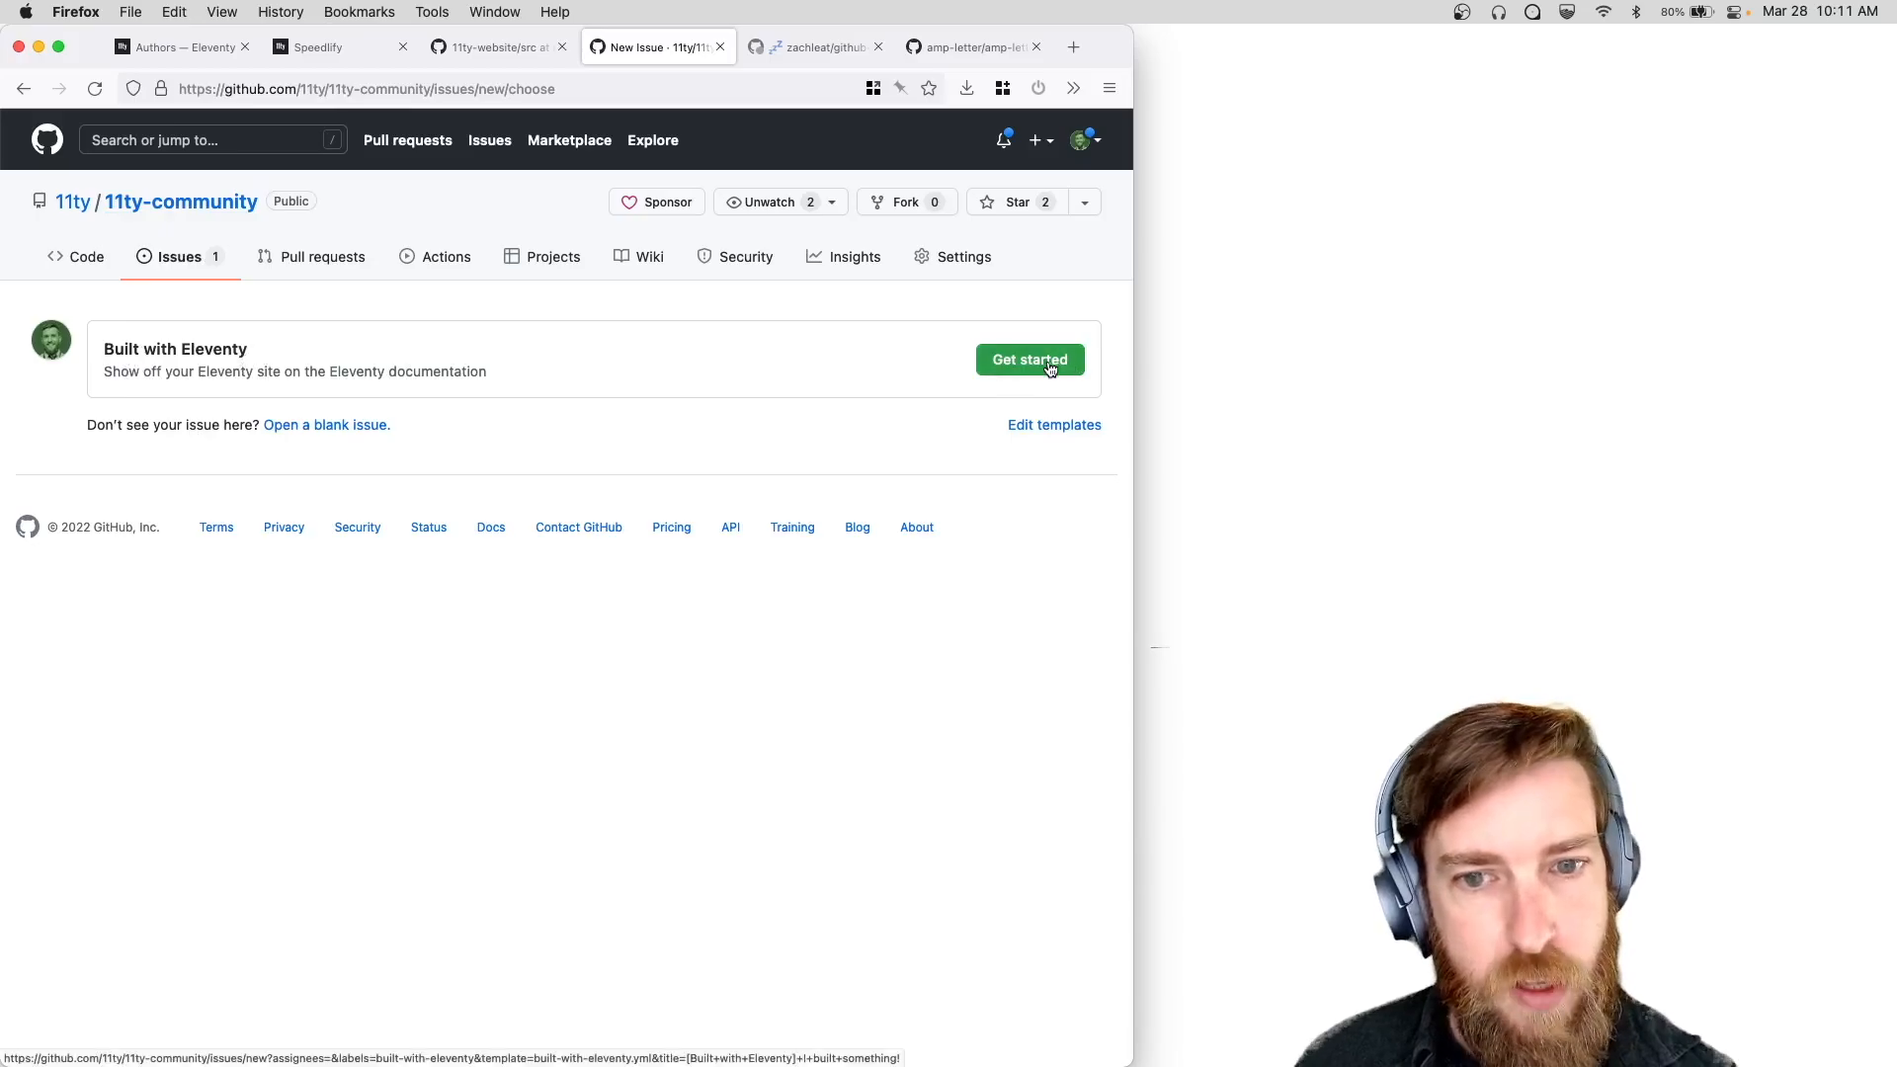
Start a new Built with Eleventy issue and scroll through its form fields.
left_click(1028, 359)
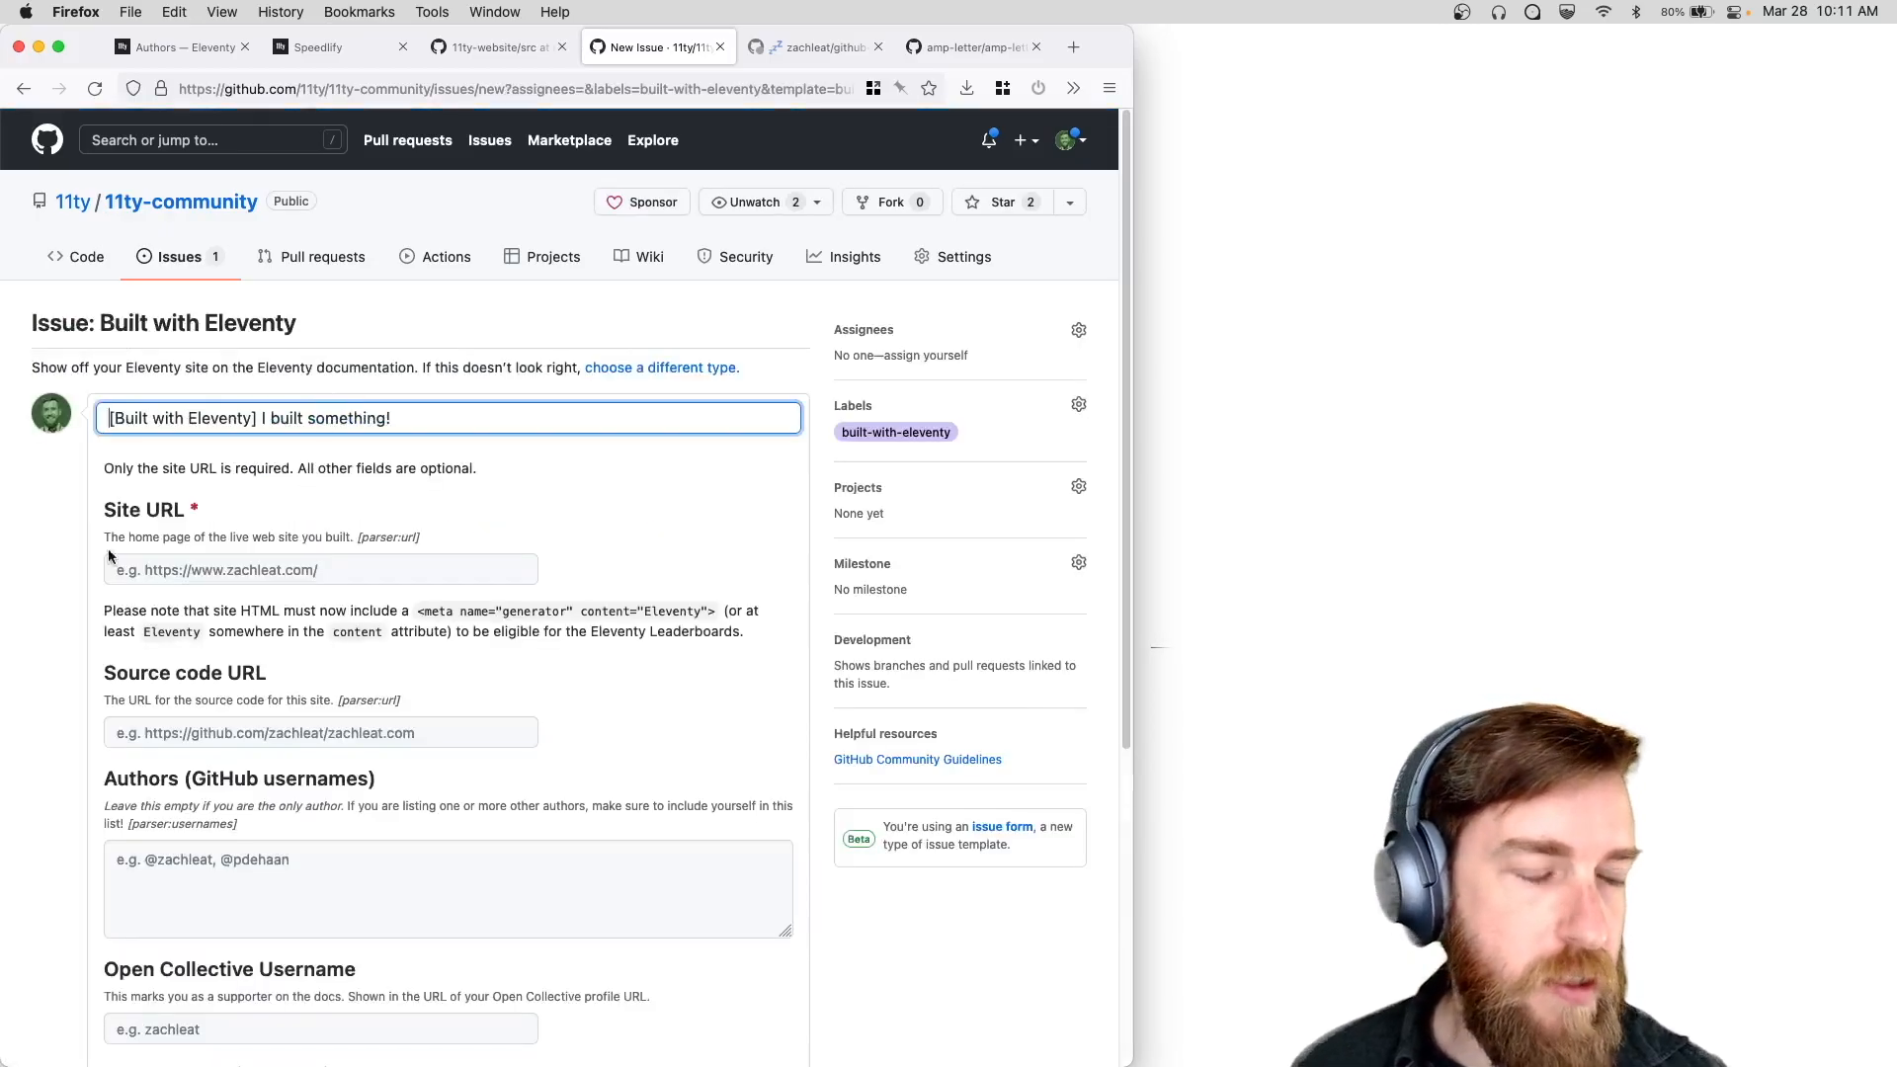
scroll("down", 3)
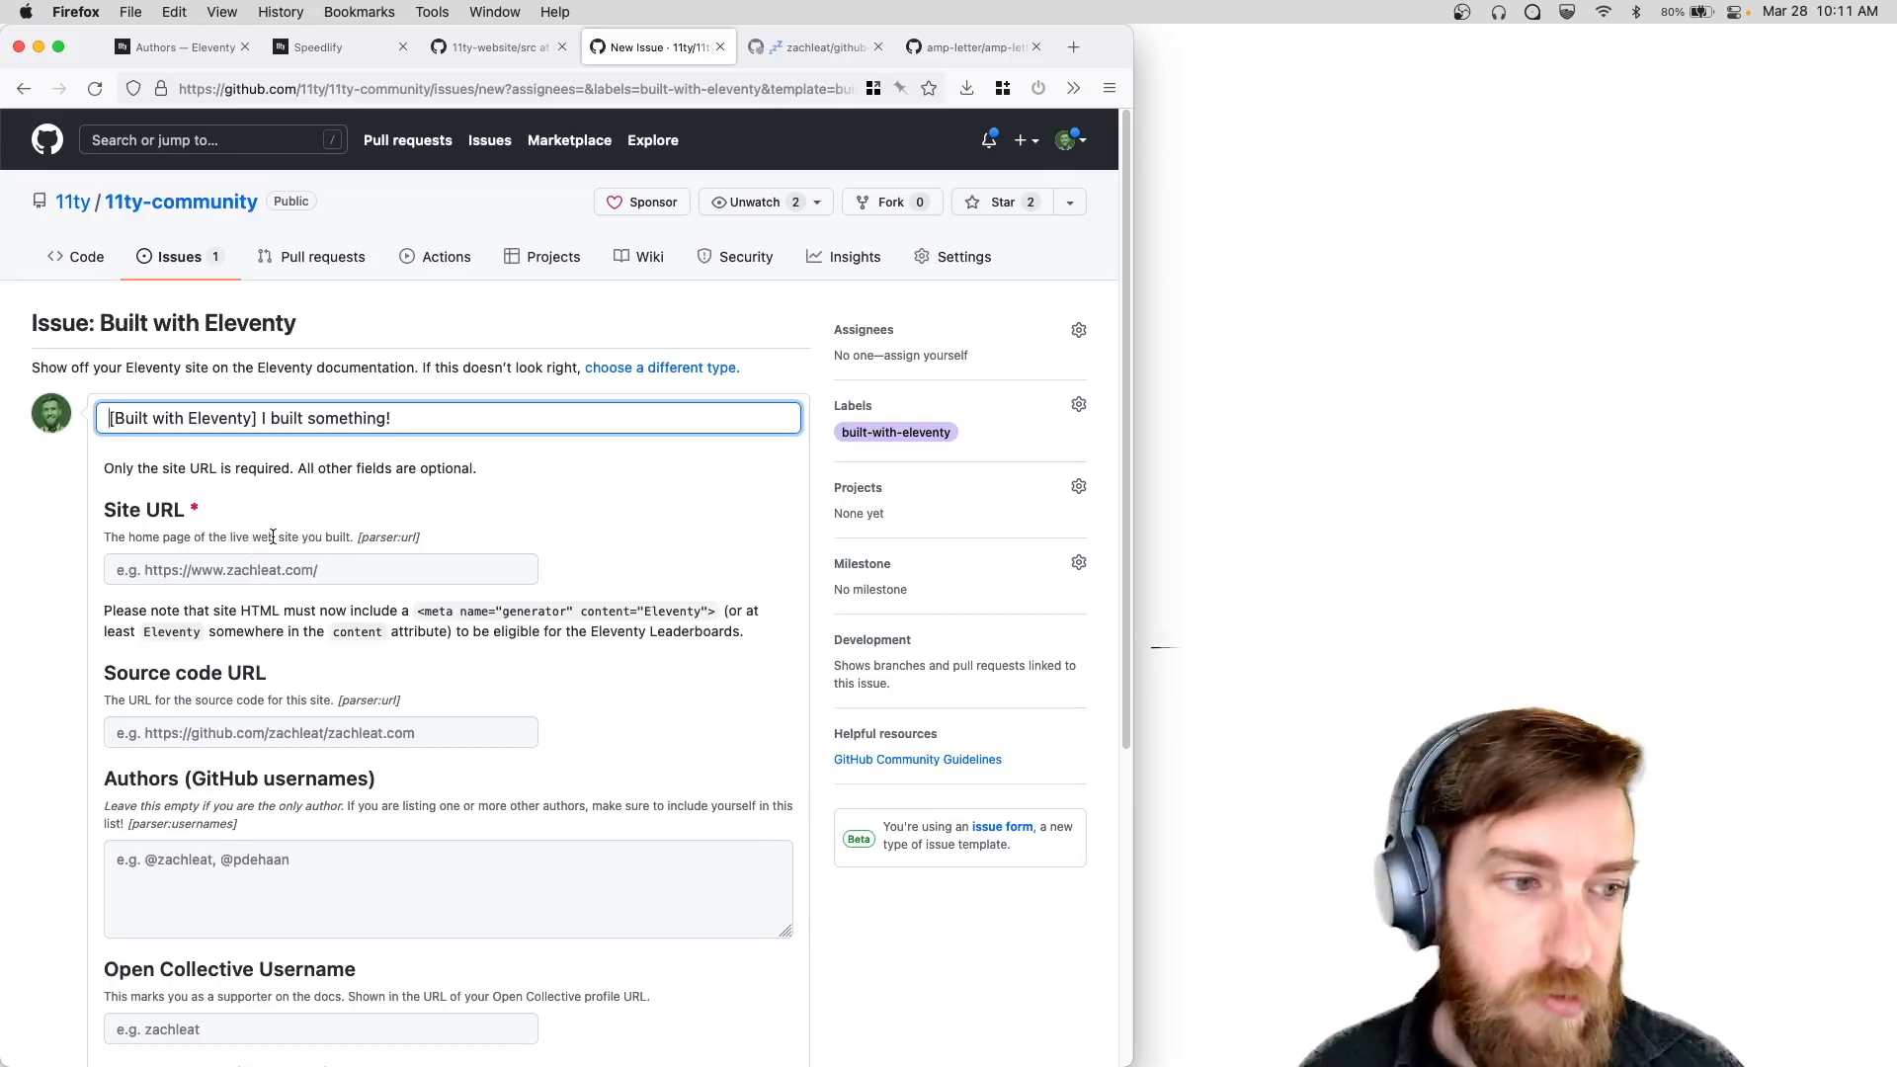
mouse_move(268, 556)
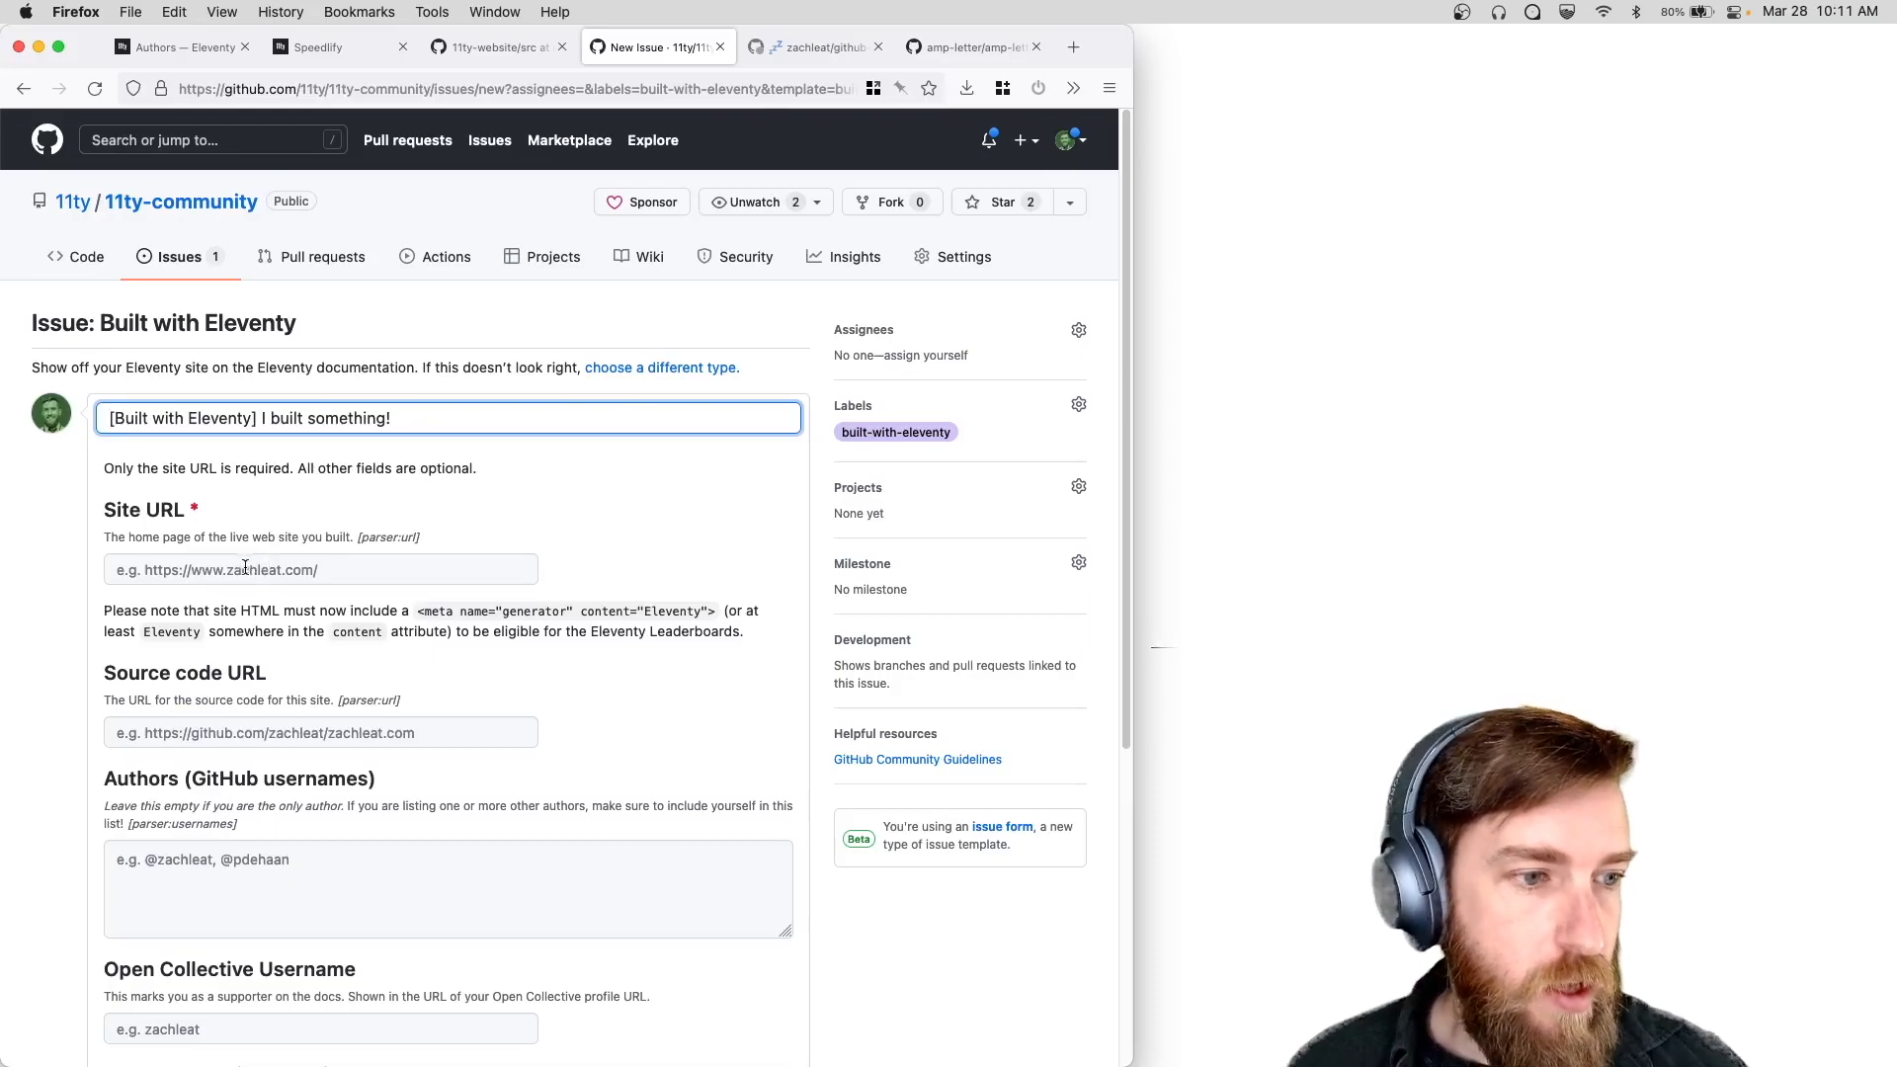
scroll("down", 3)
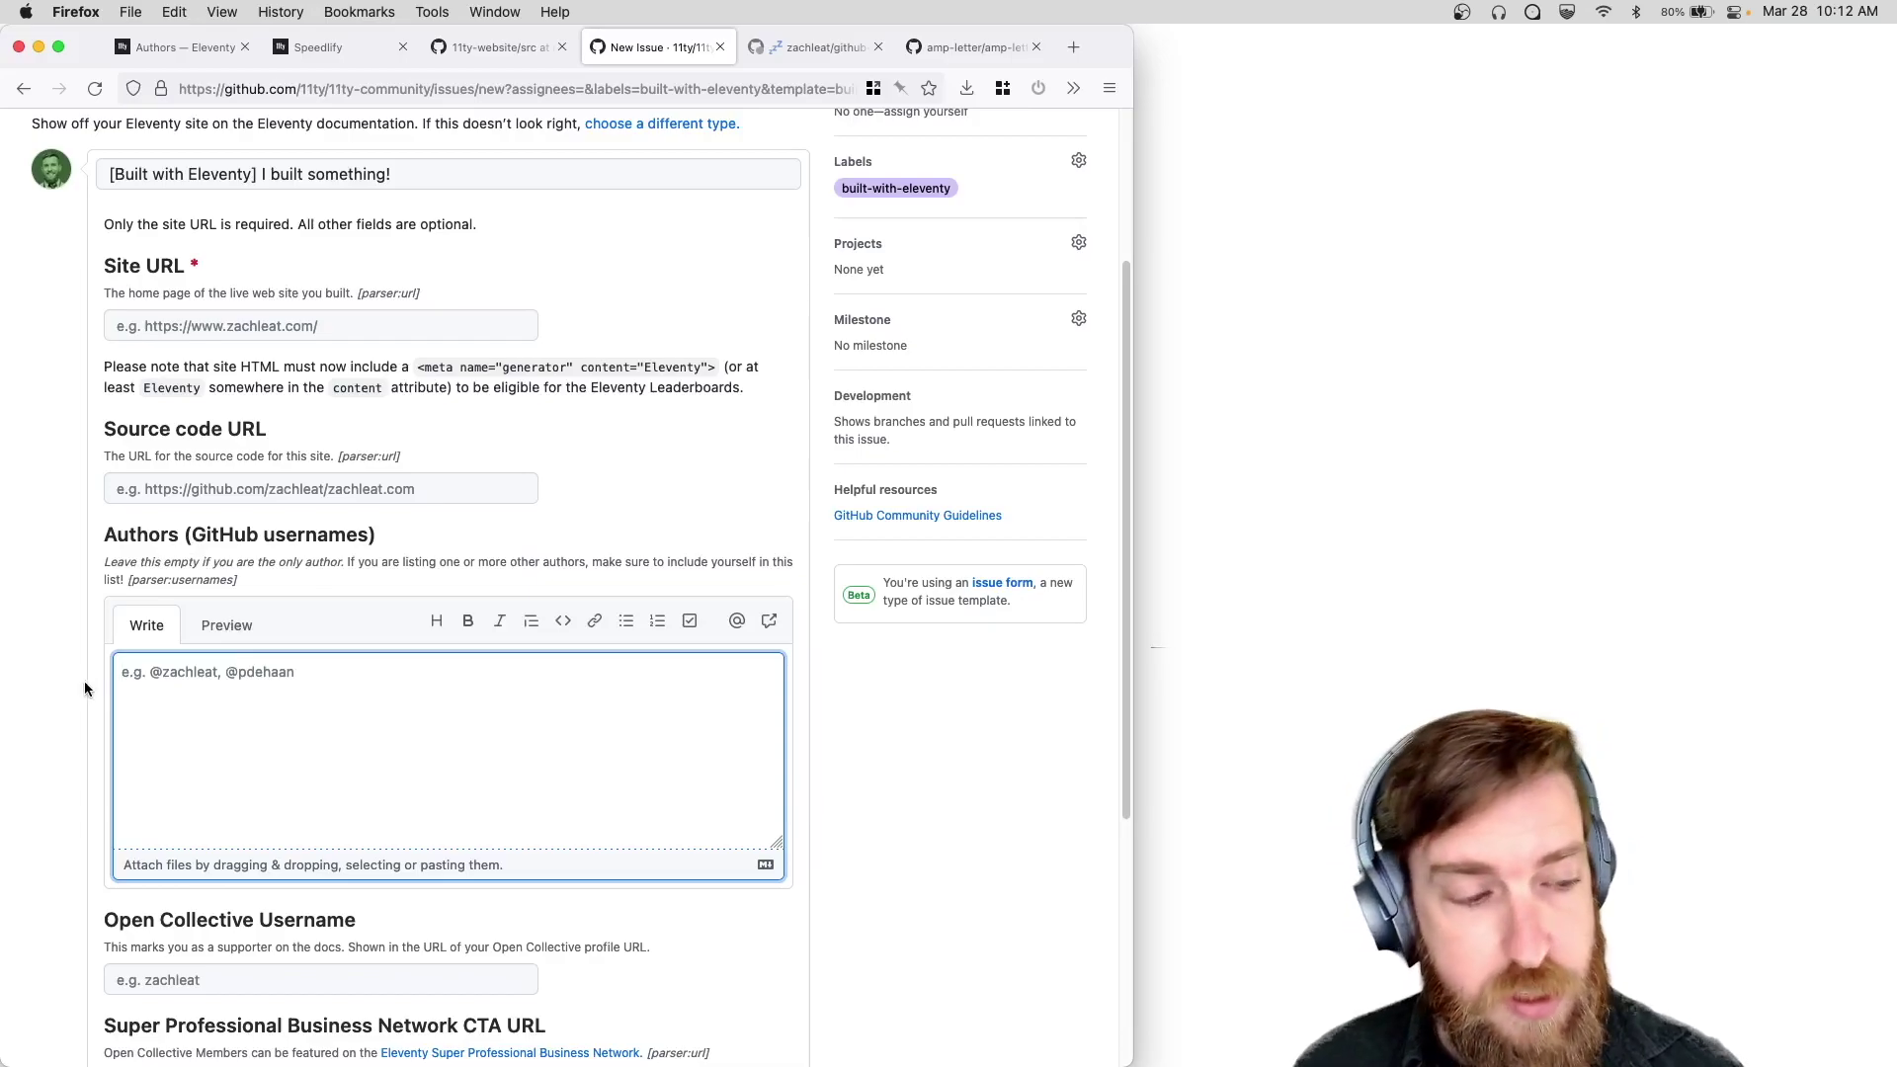
scroll("down", 3)
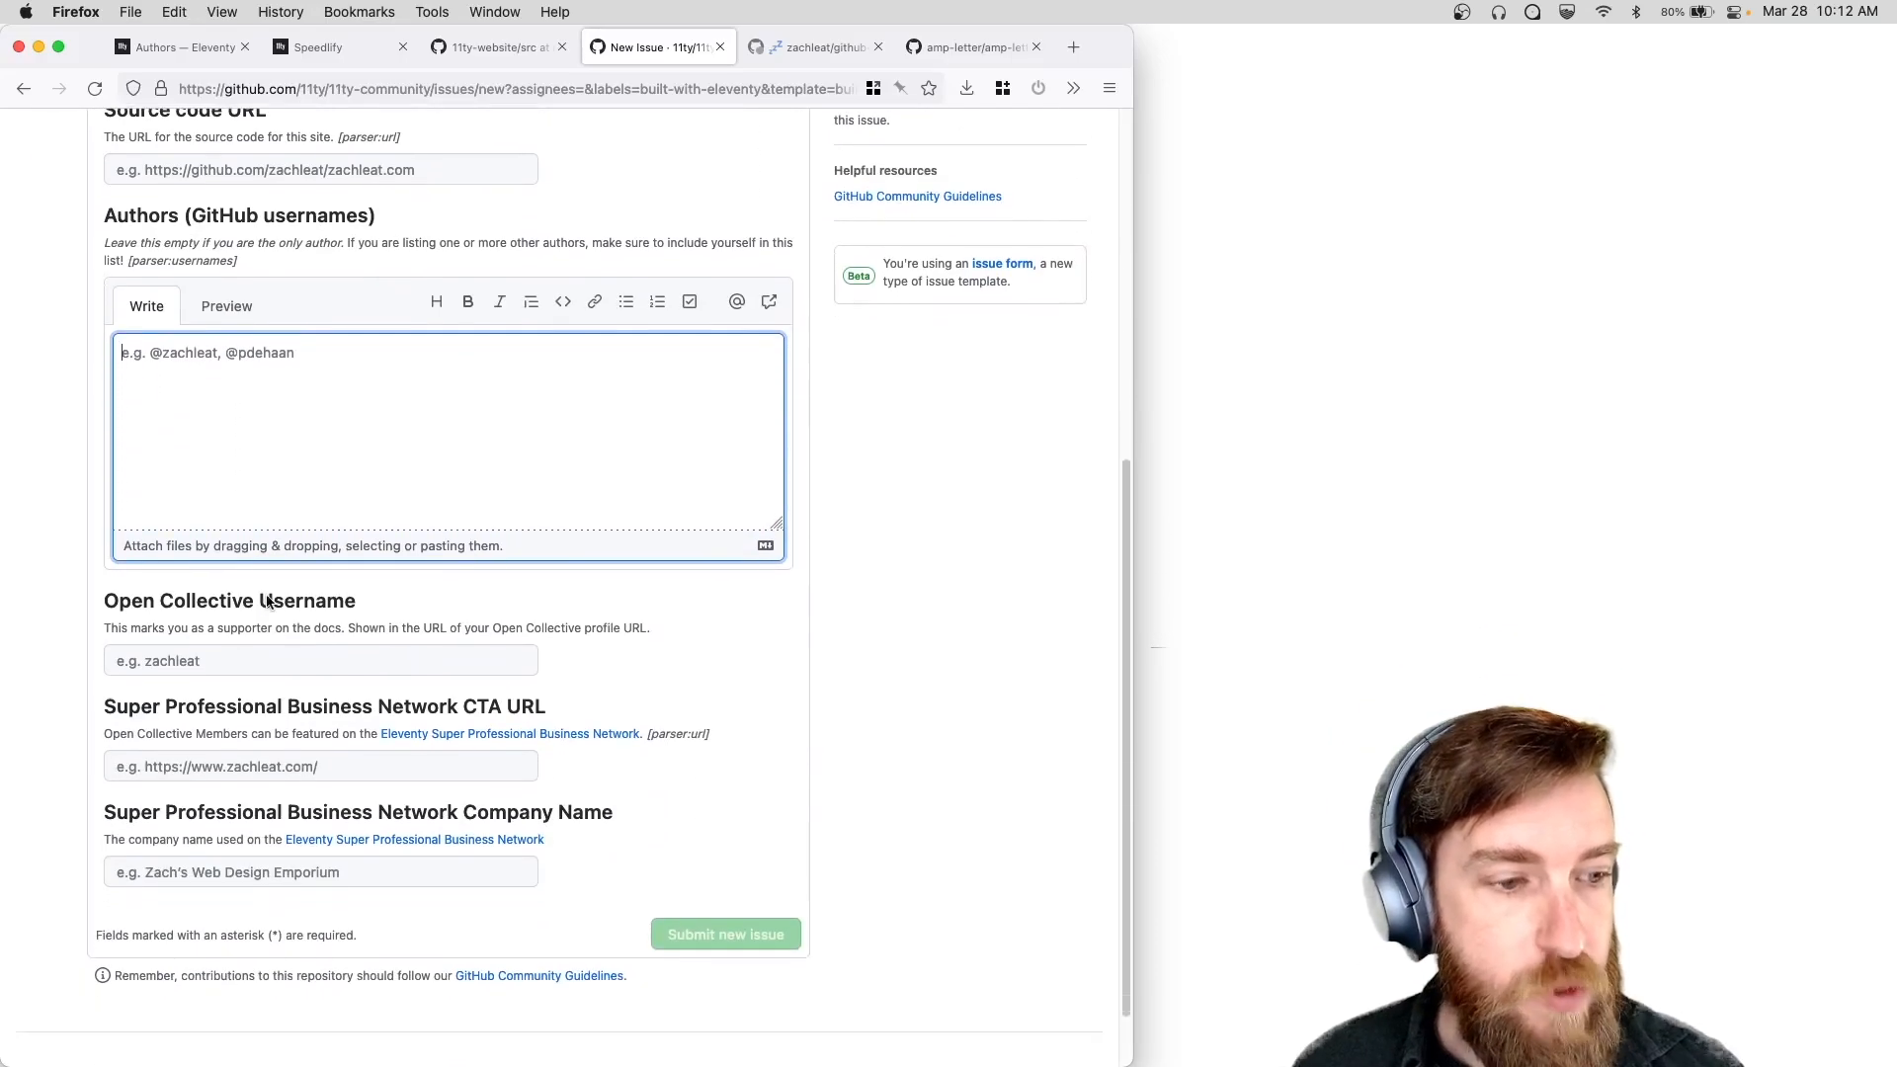
Glance back at the Eleventy Authors page, then return to the issue form.
left_click(178, 47)
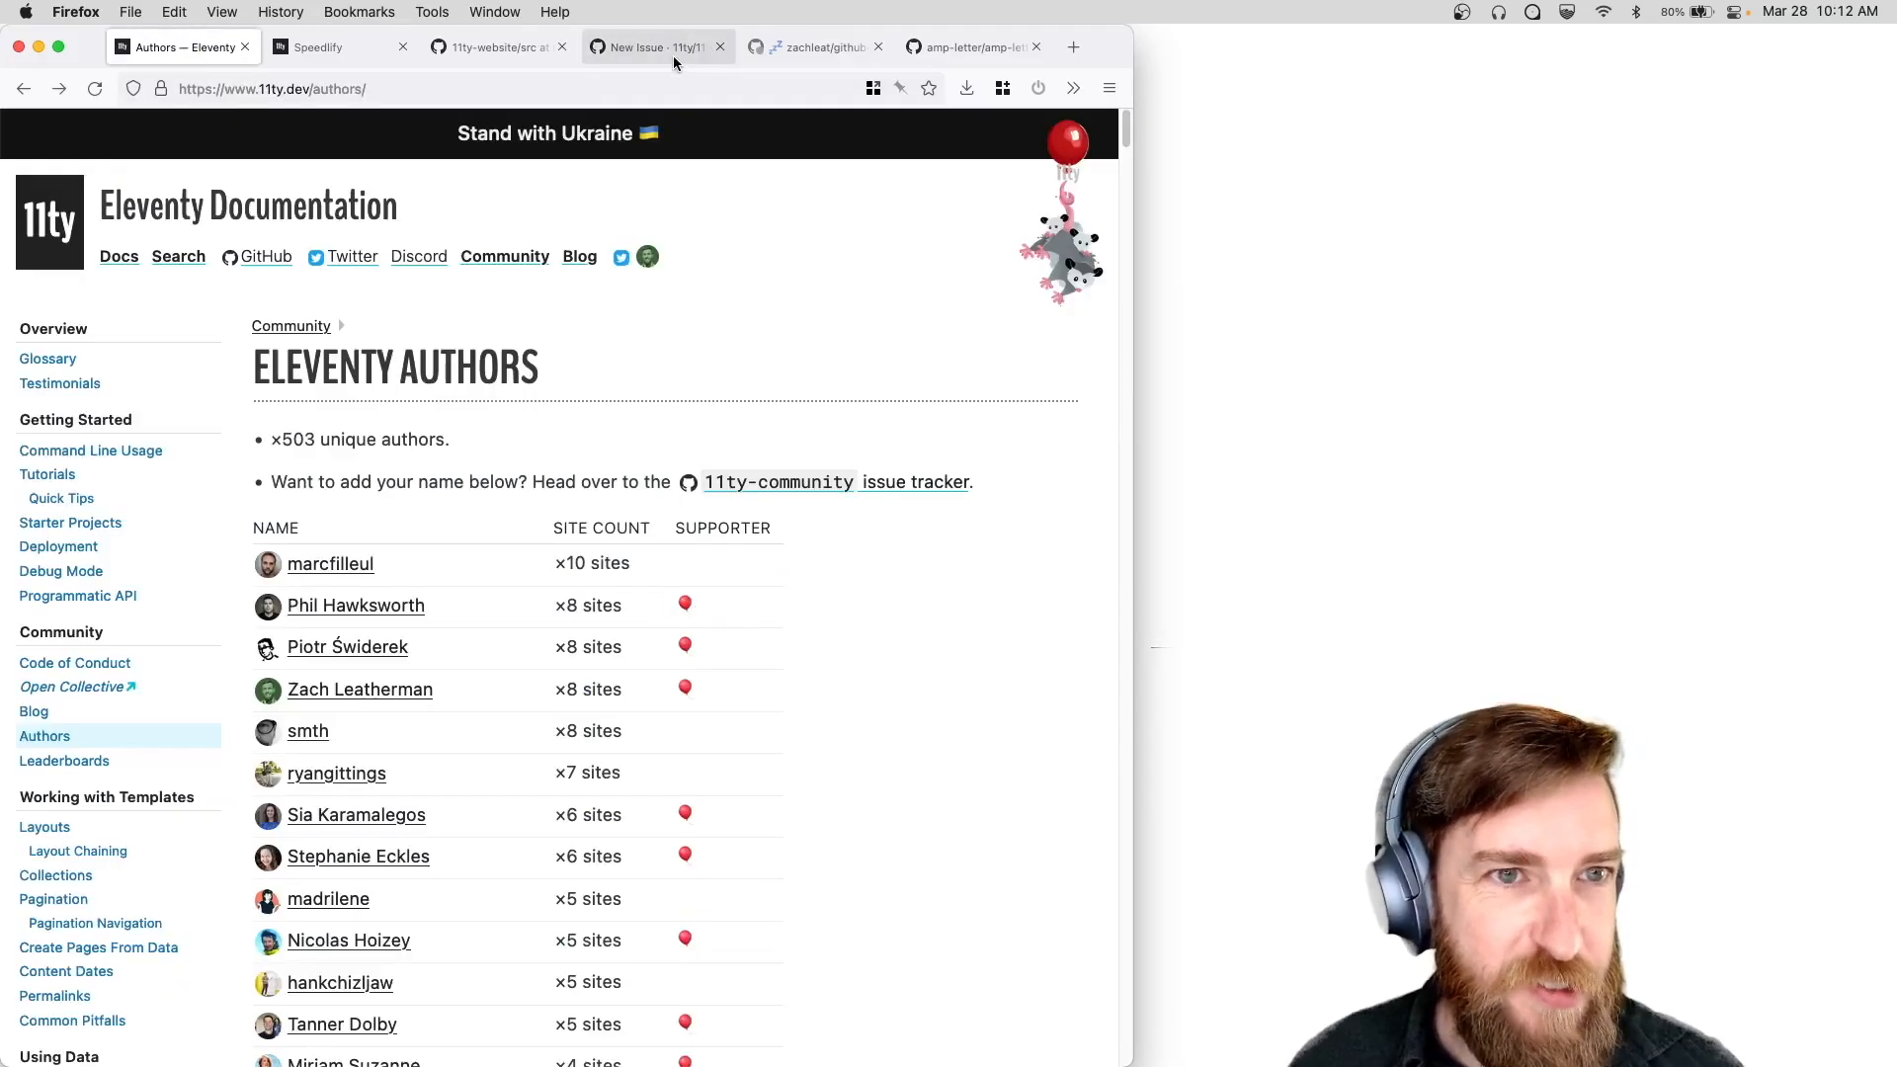
left_click(658, 47)
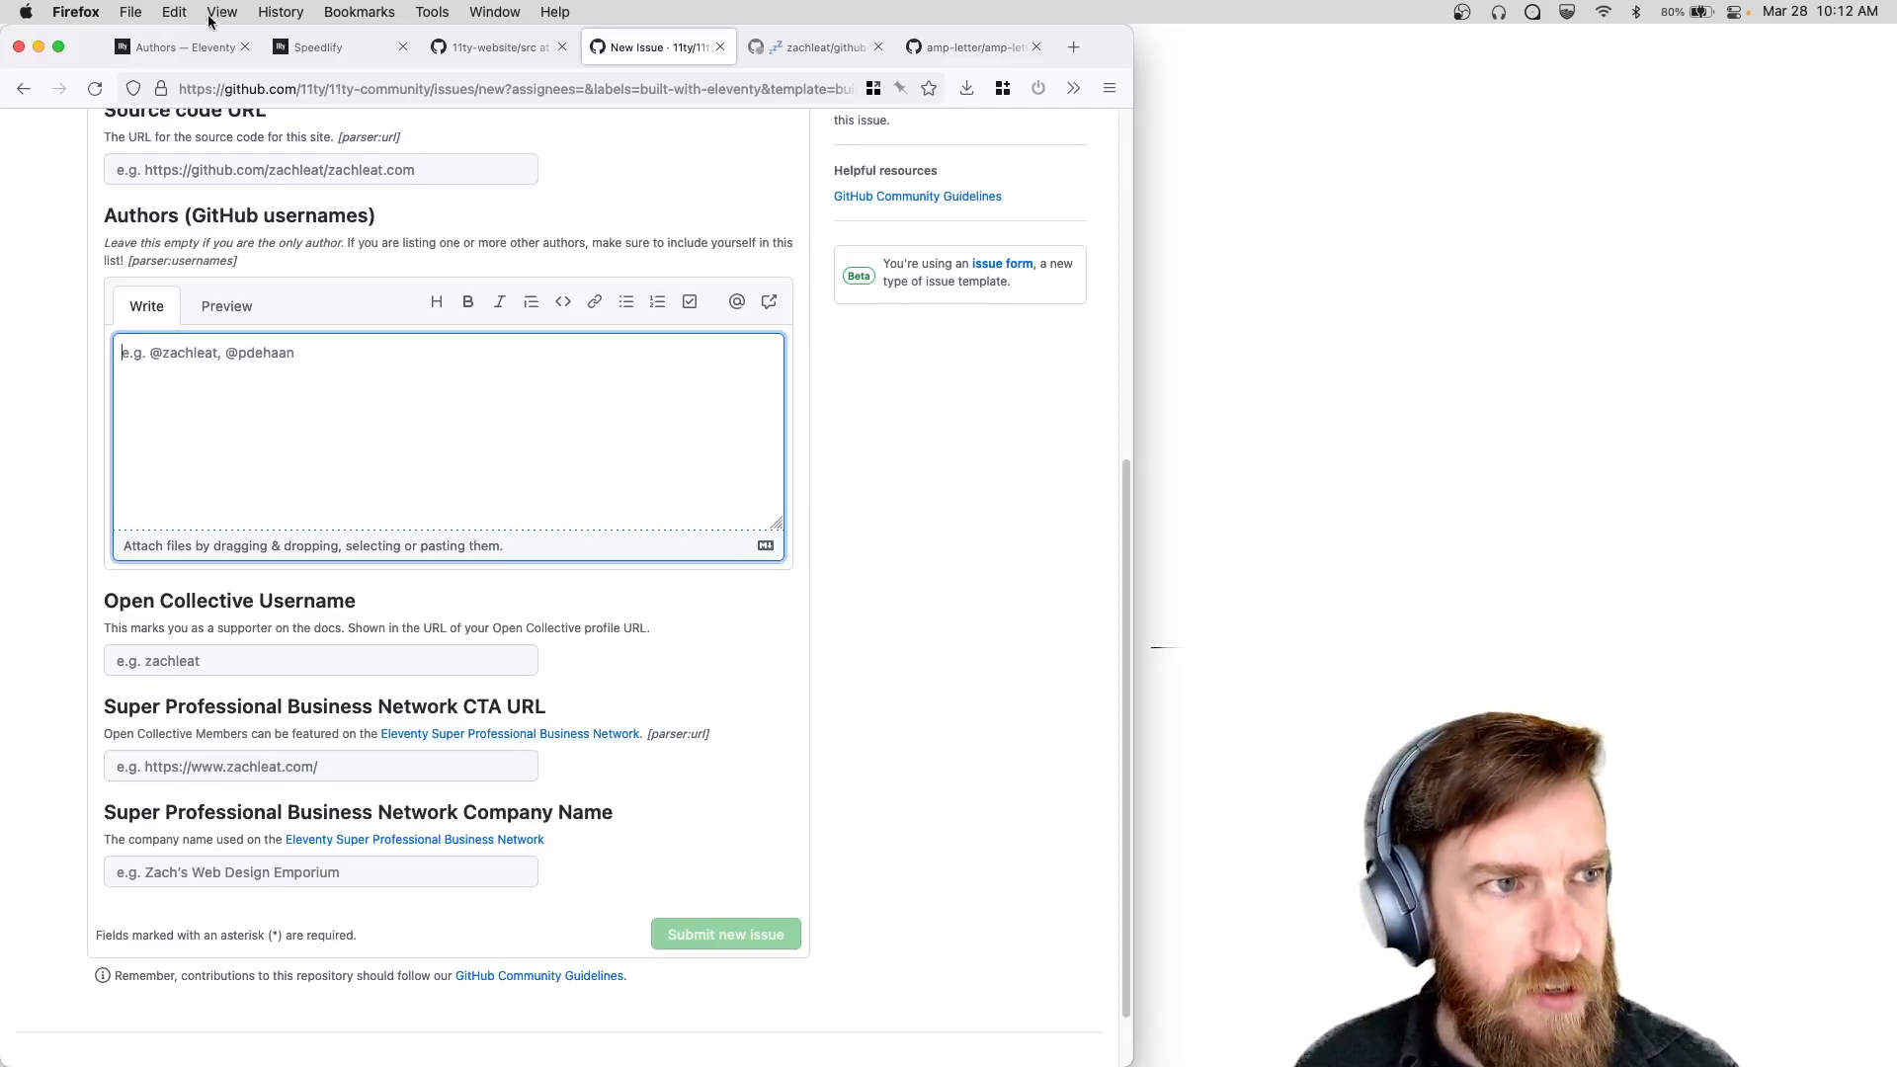
mouse_move(557, 625)
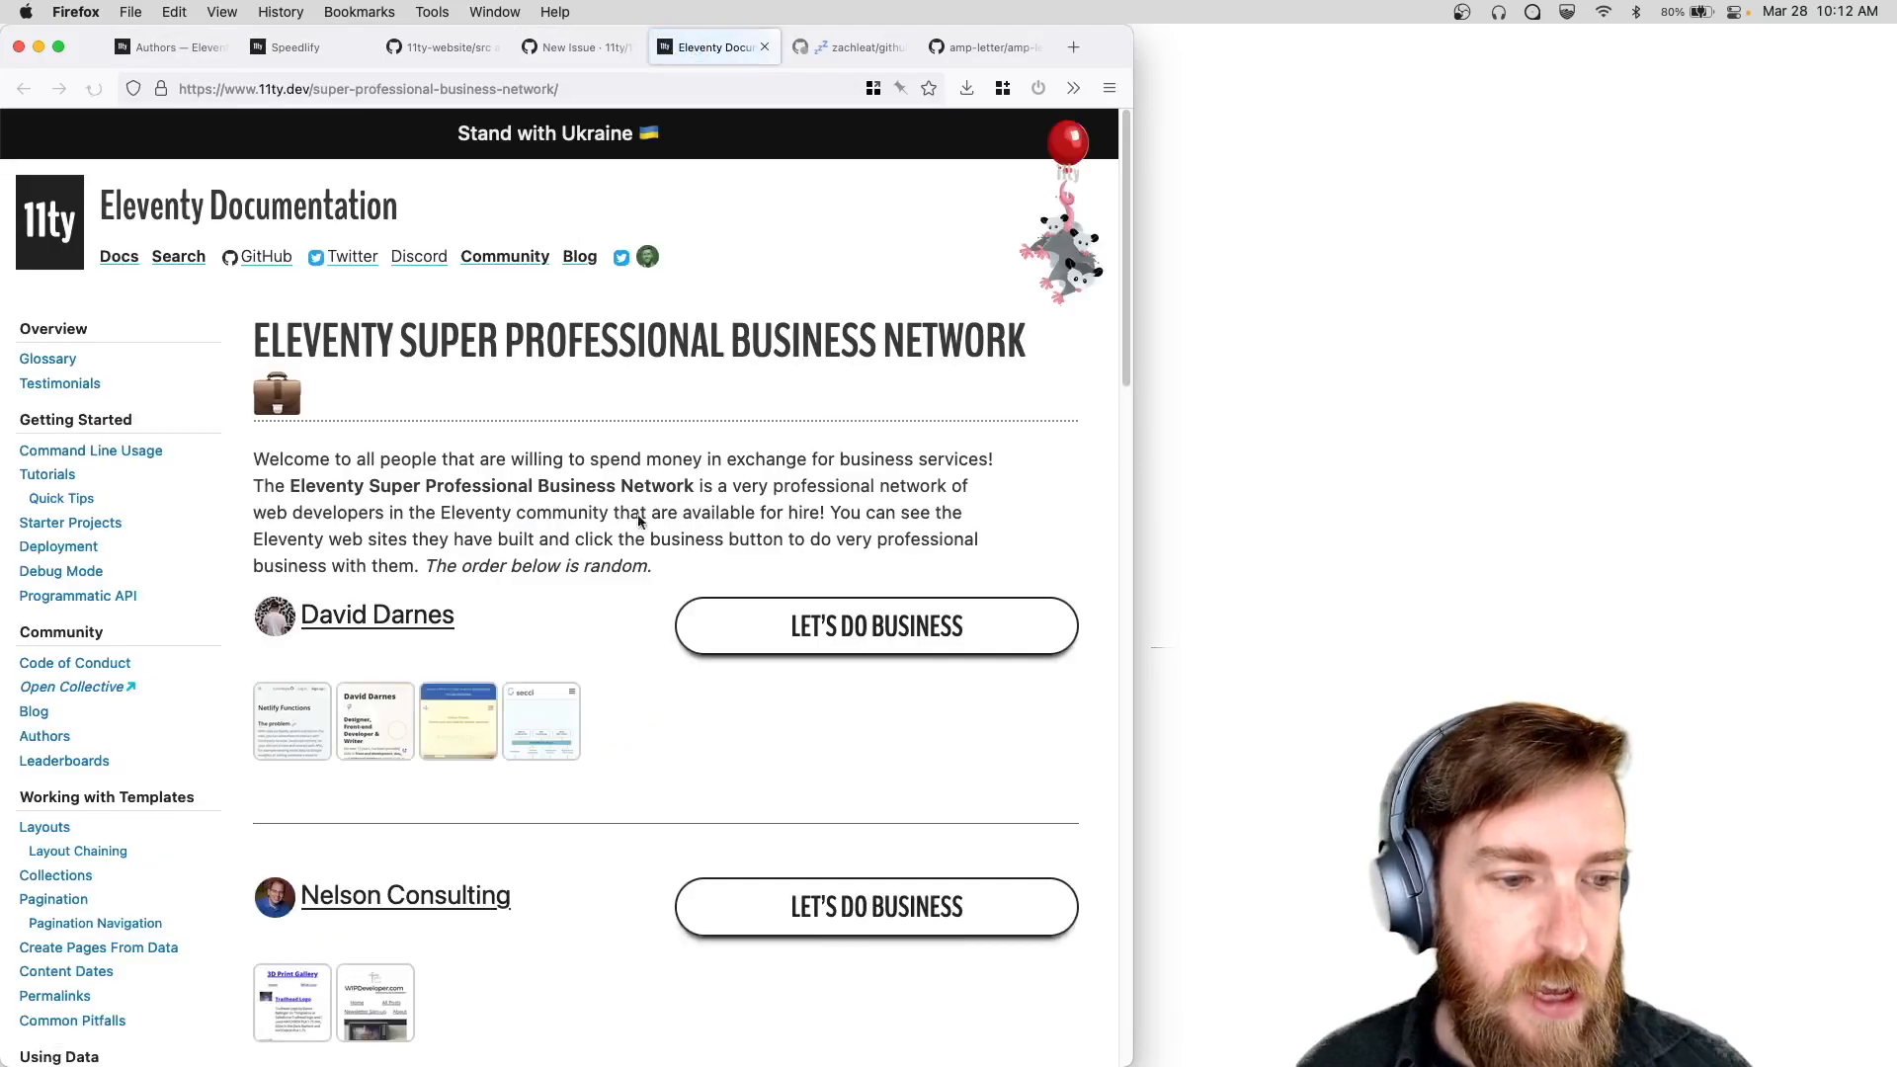
Scroll through the Super Professional Business Network page, then return to the issue form.
scroll("down", 3)
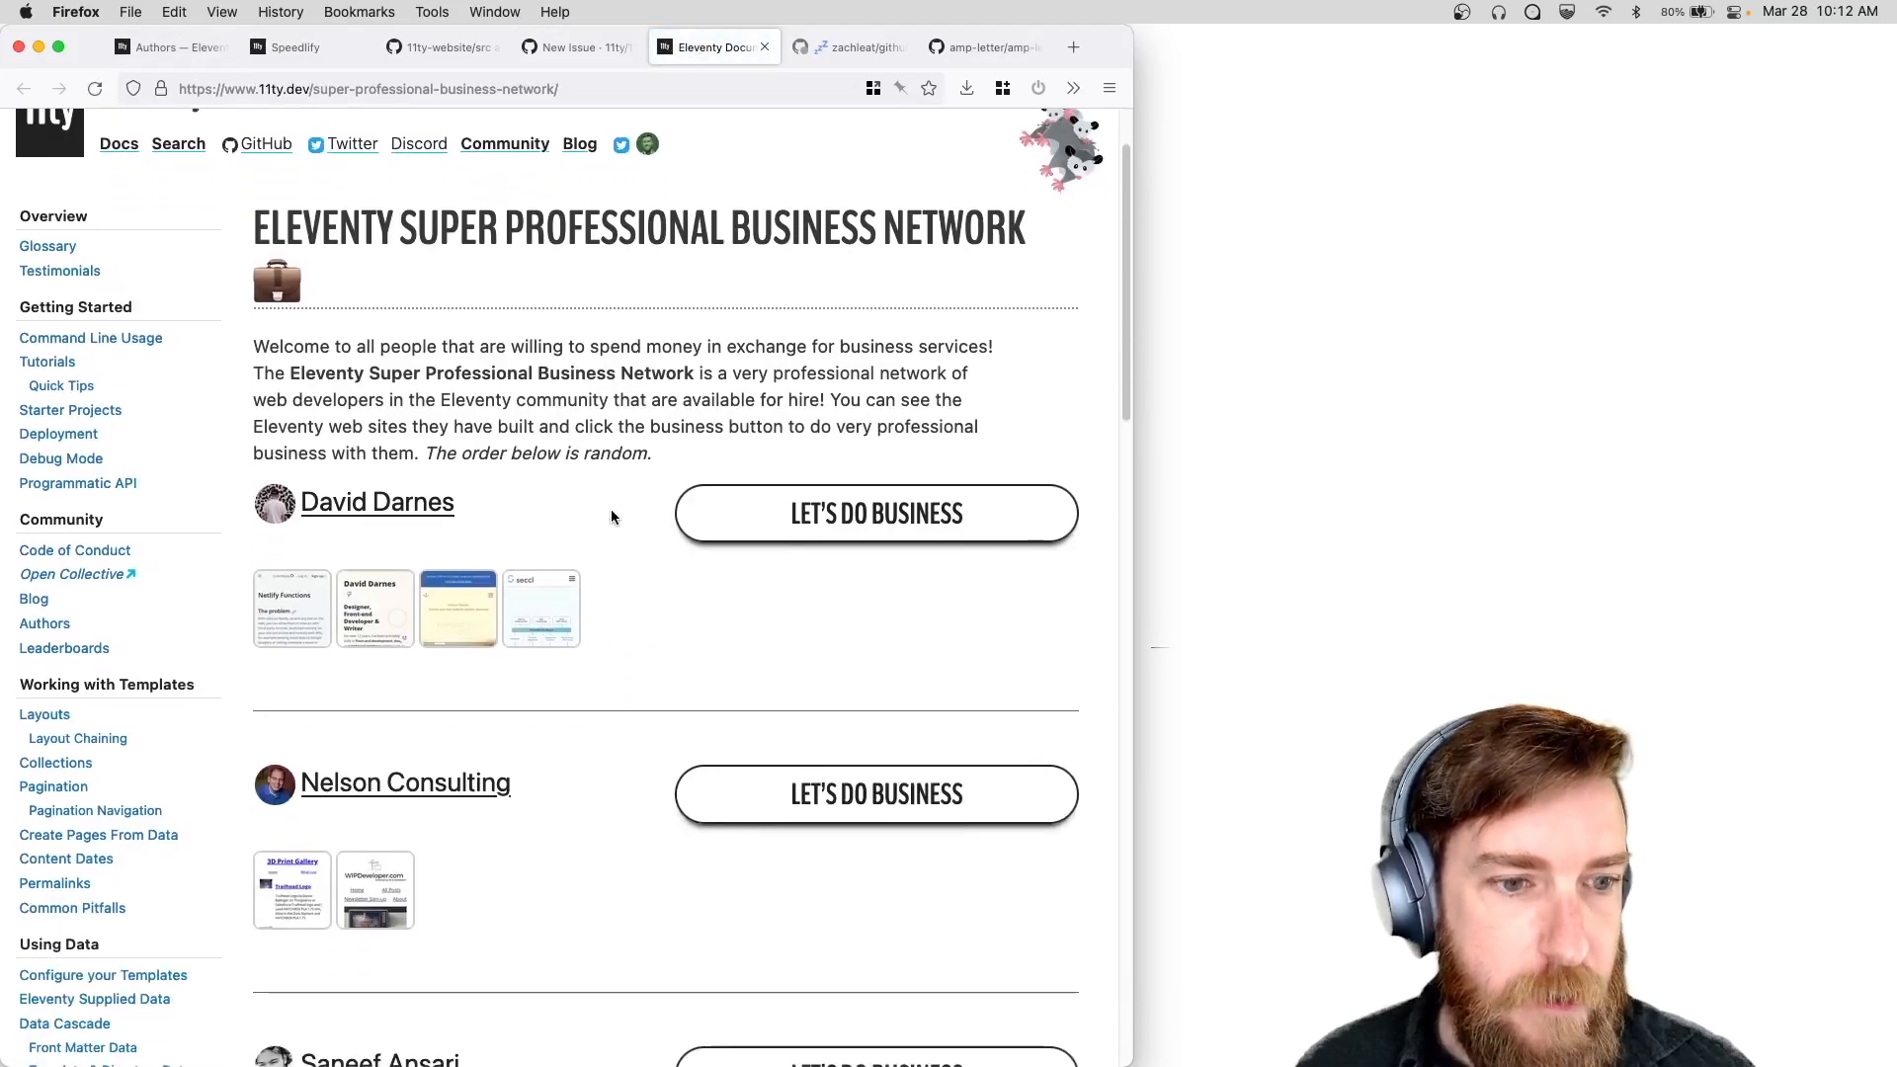
scroll("down", 3)
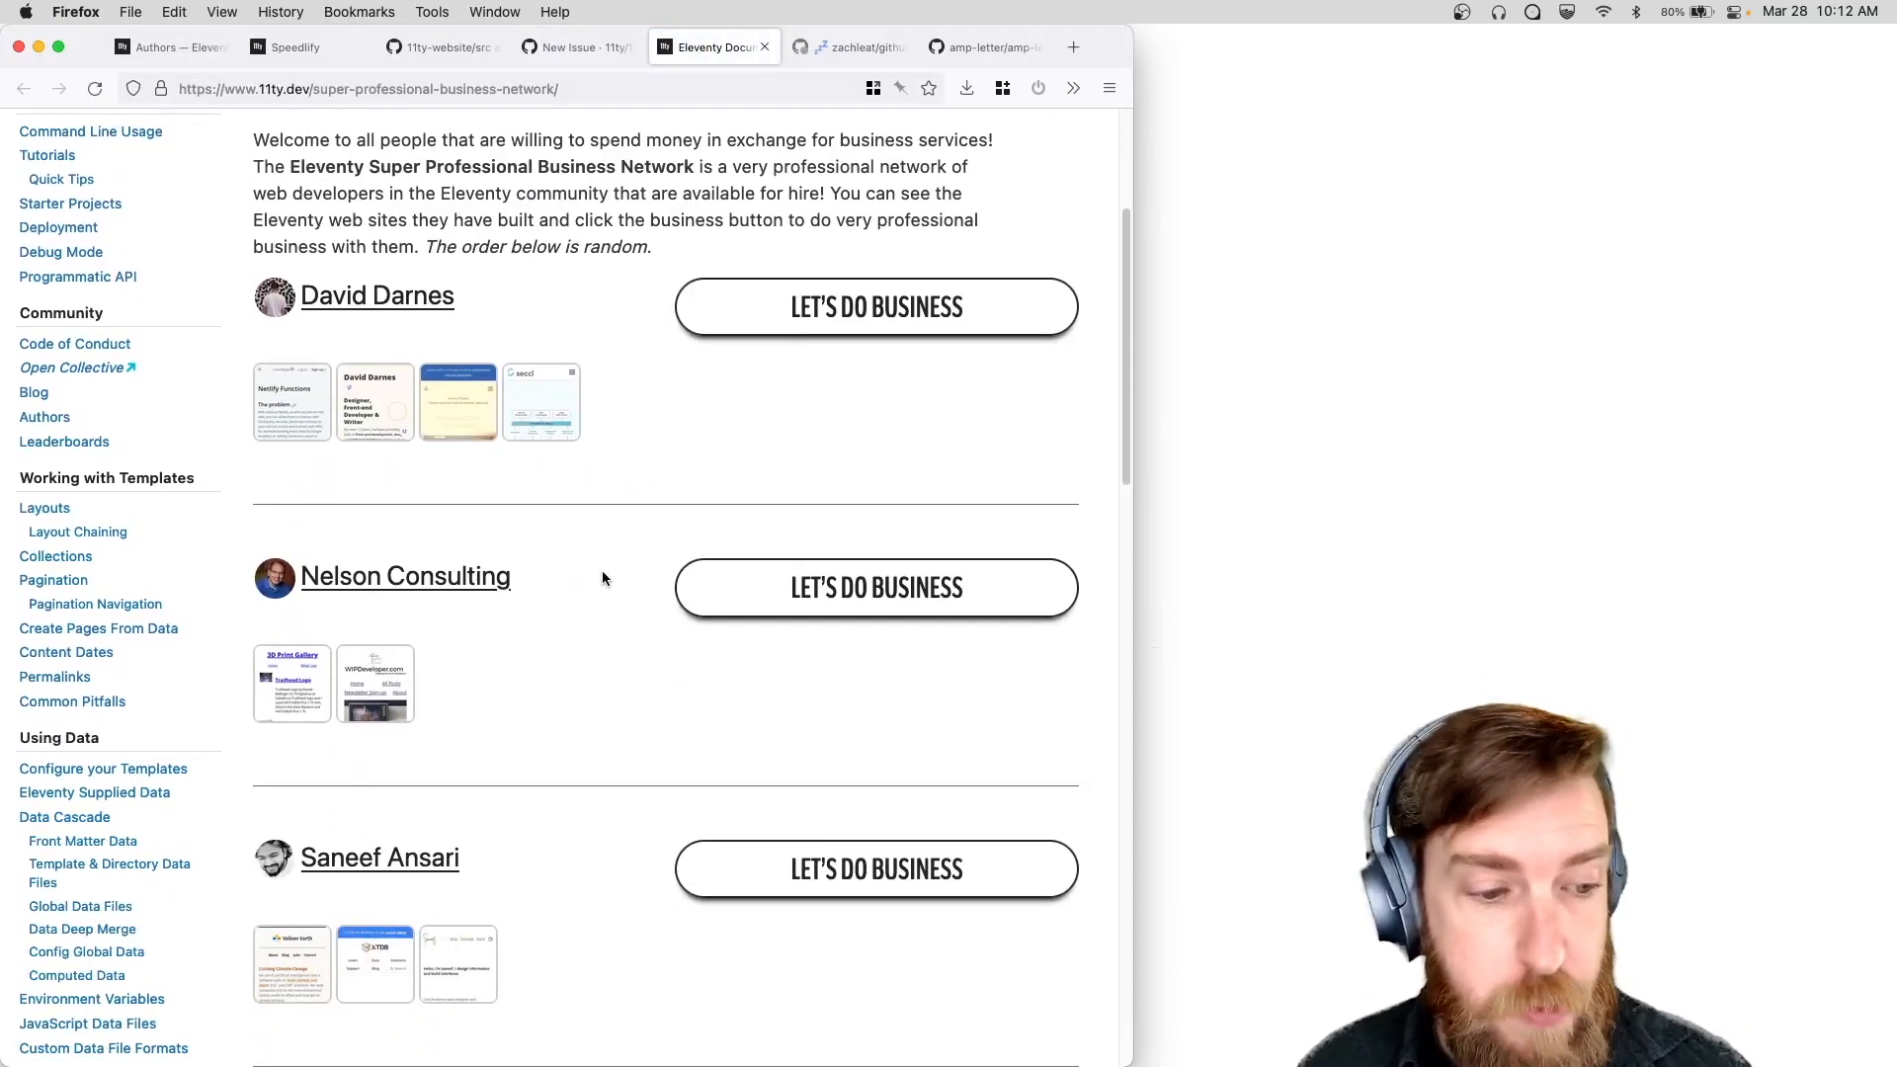
scroll("down", 3)
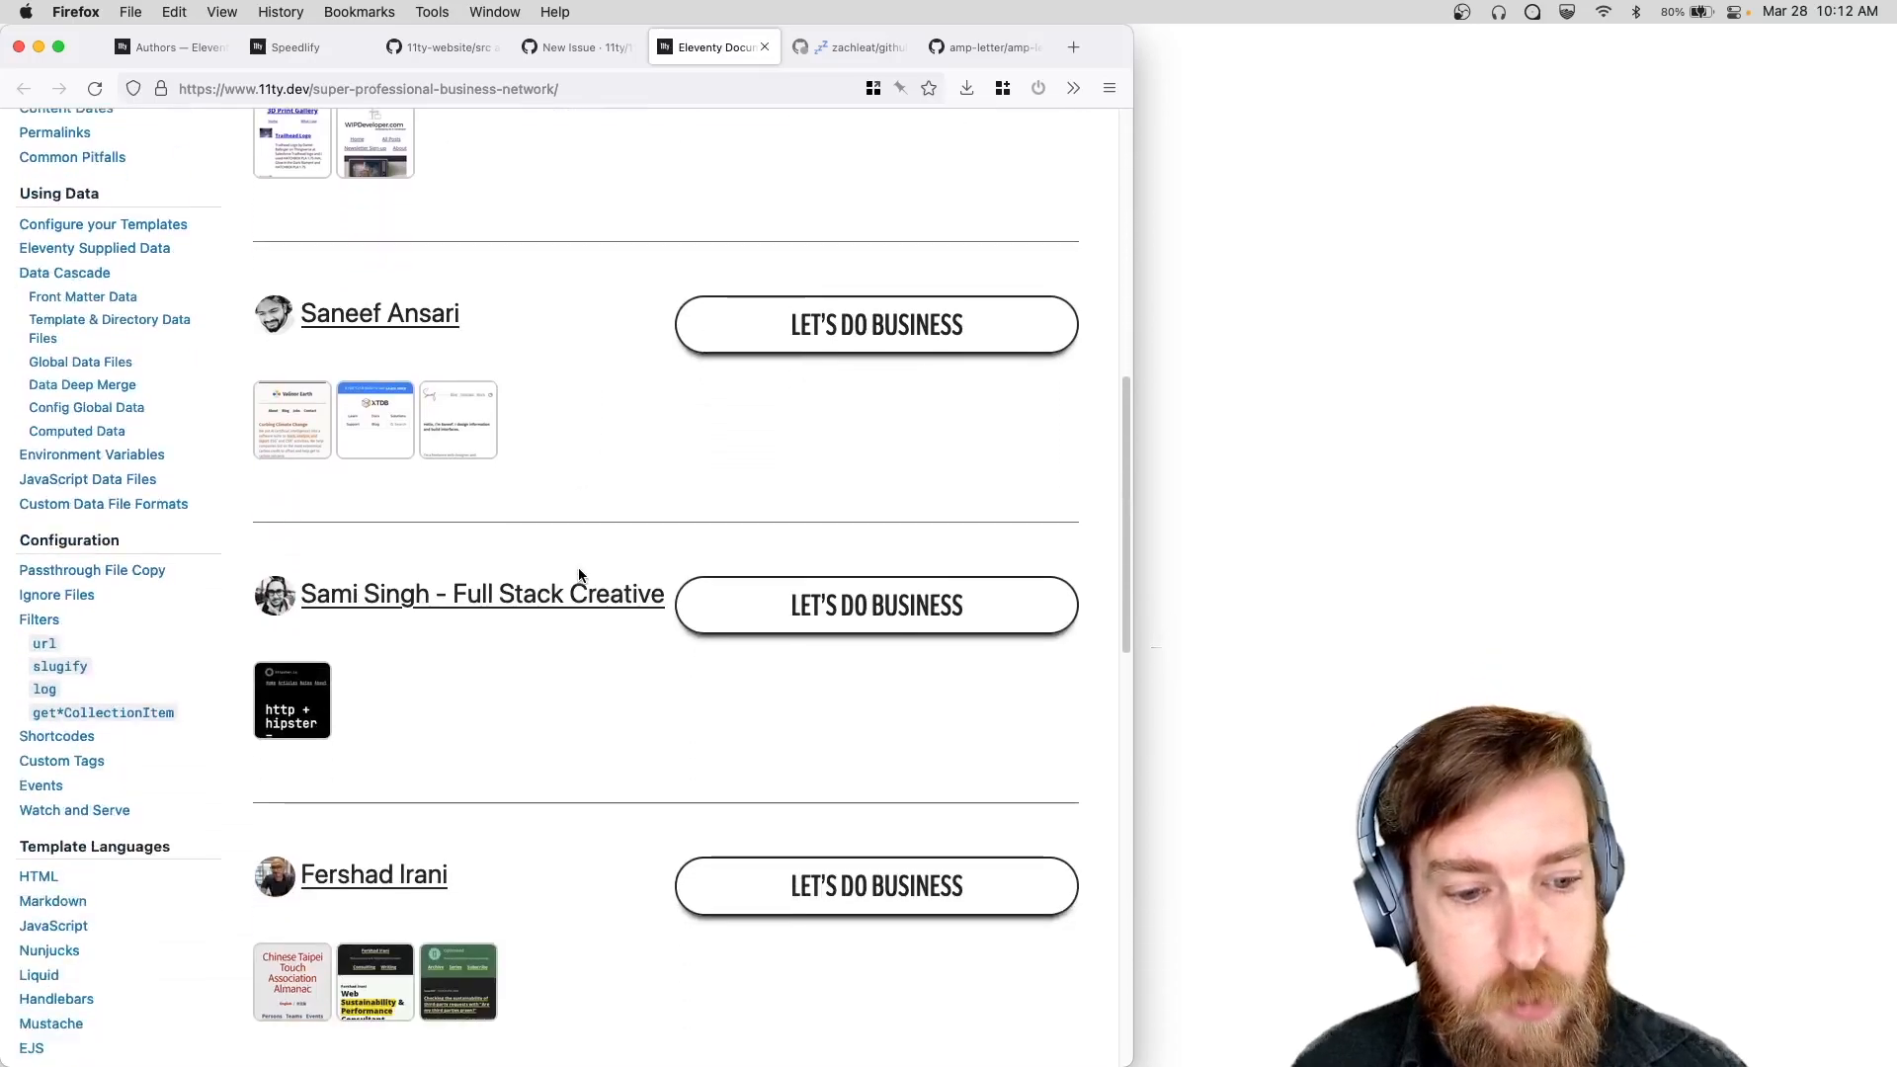
scroll("down", 3)
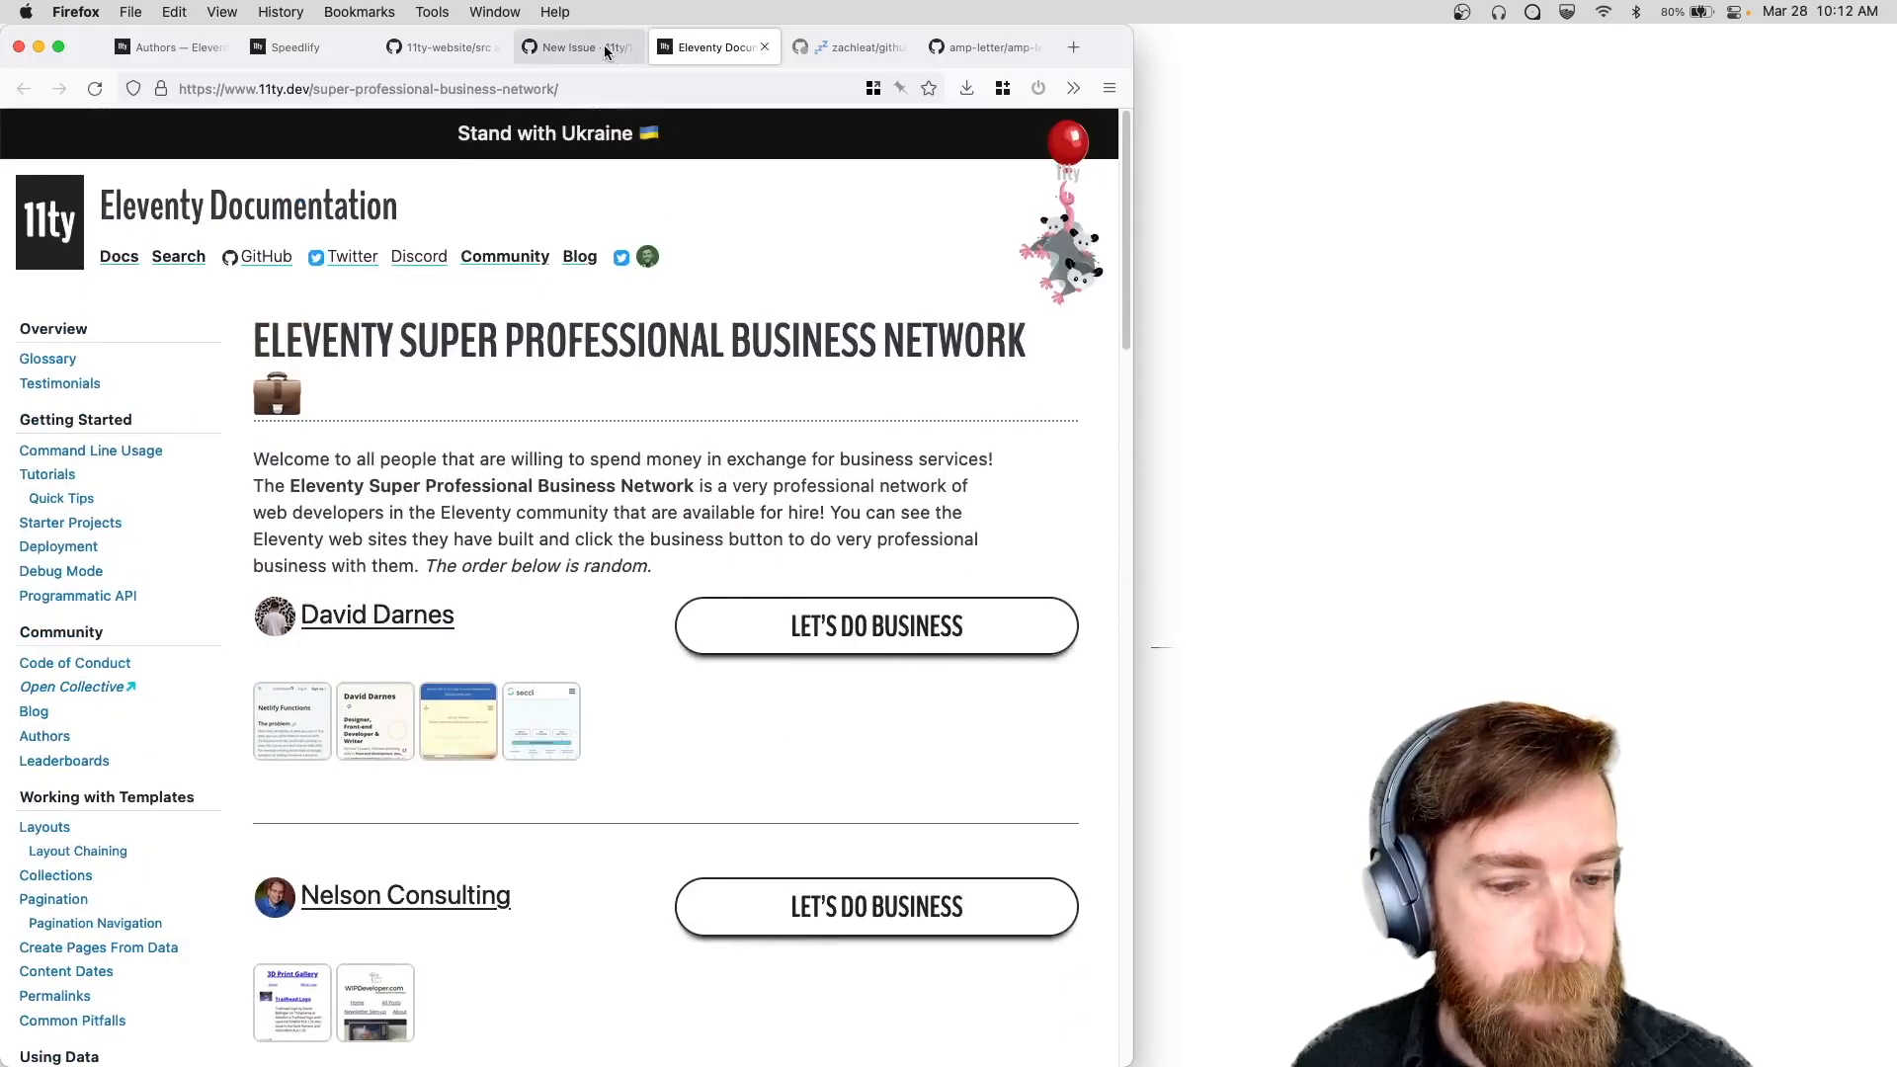
left_click(577, 47)
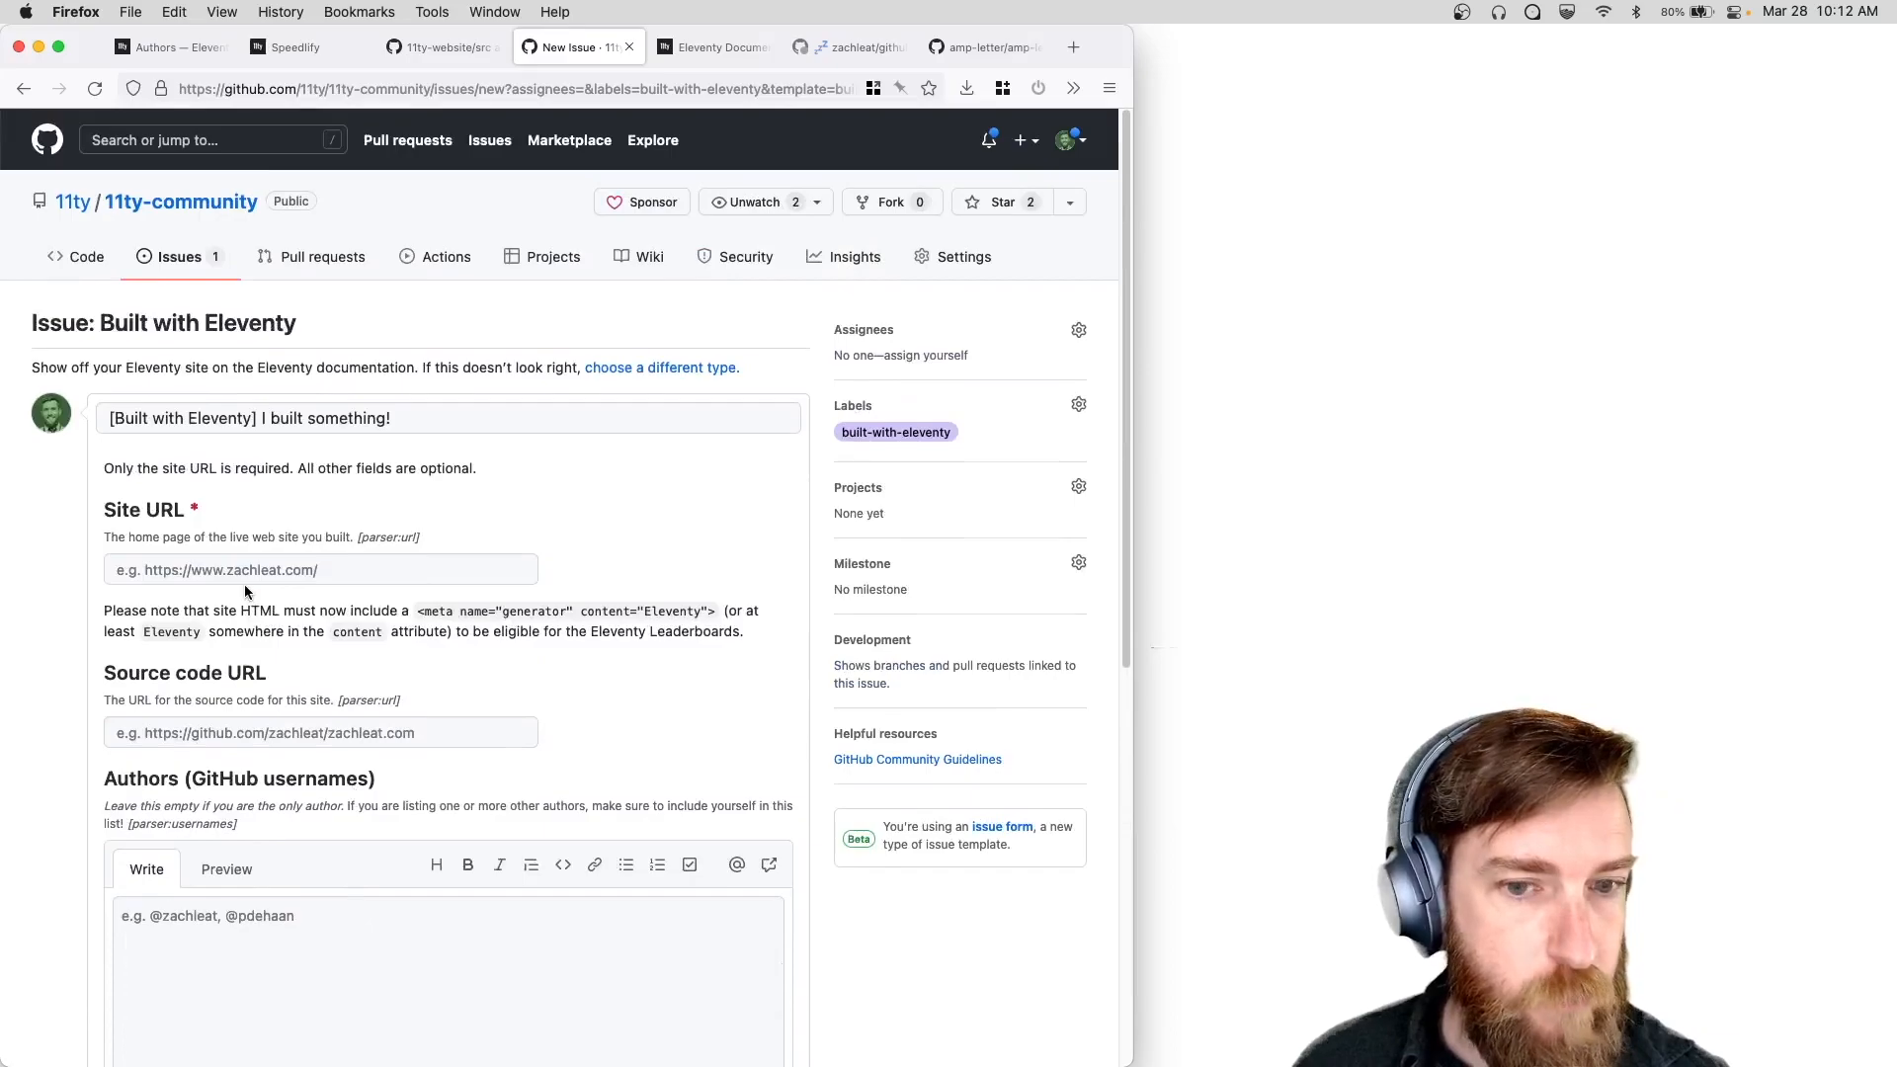
Review the rest of the issue form, then open the 11ty-community Issues list.
scroll("down", 3)
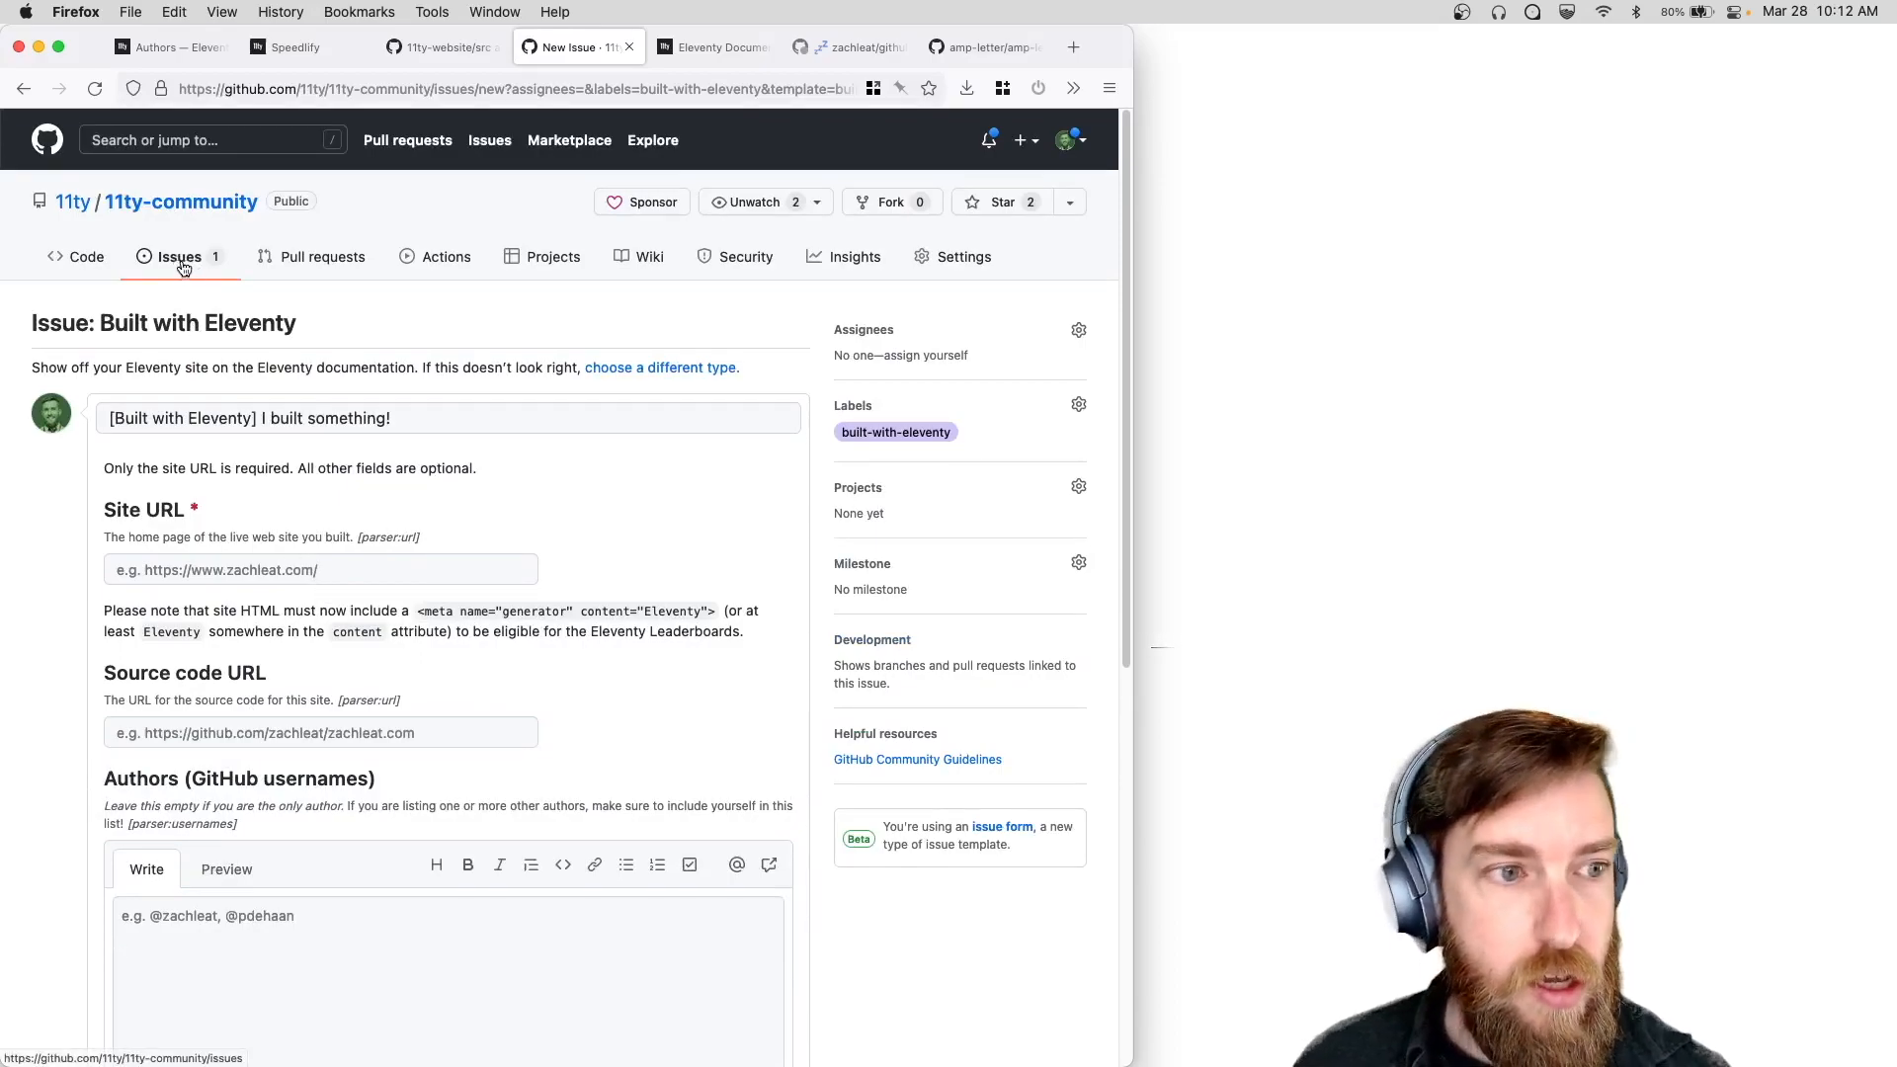
mouse_move(209, 307)
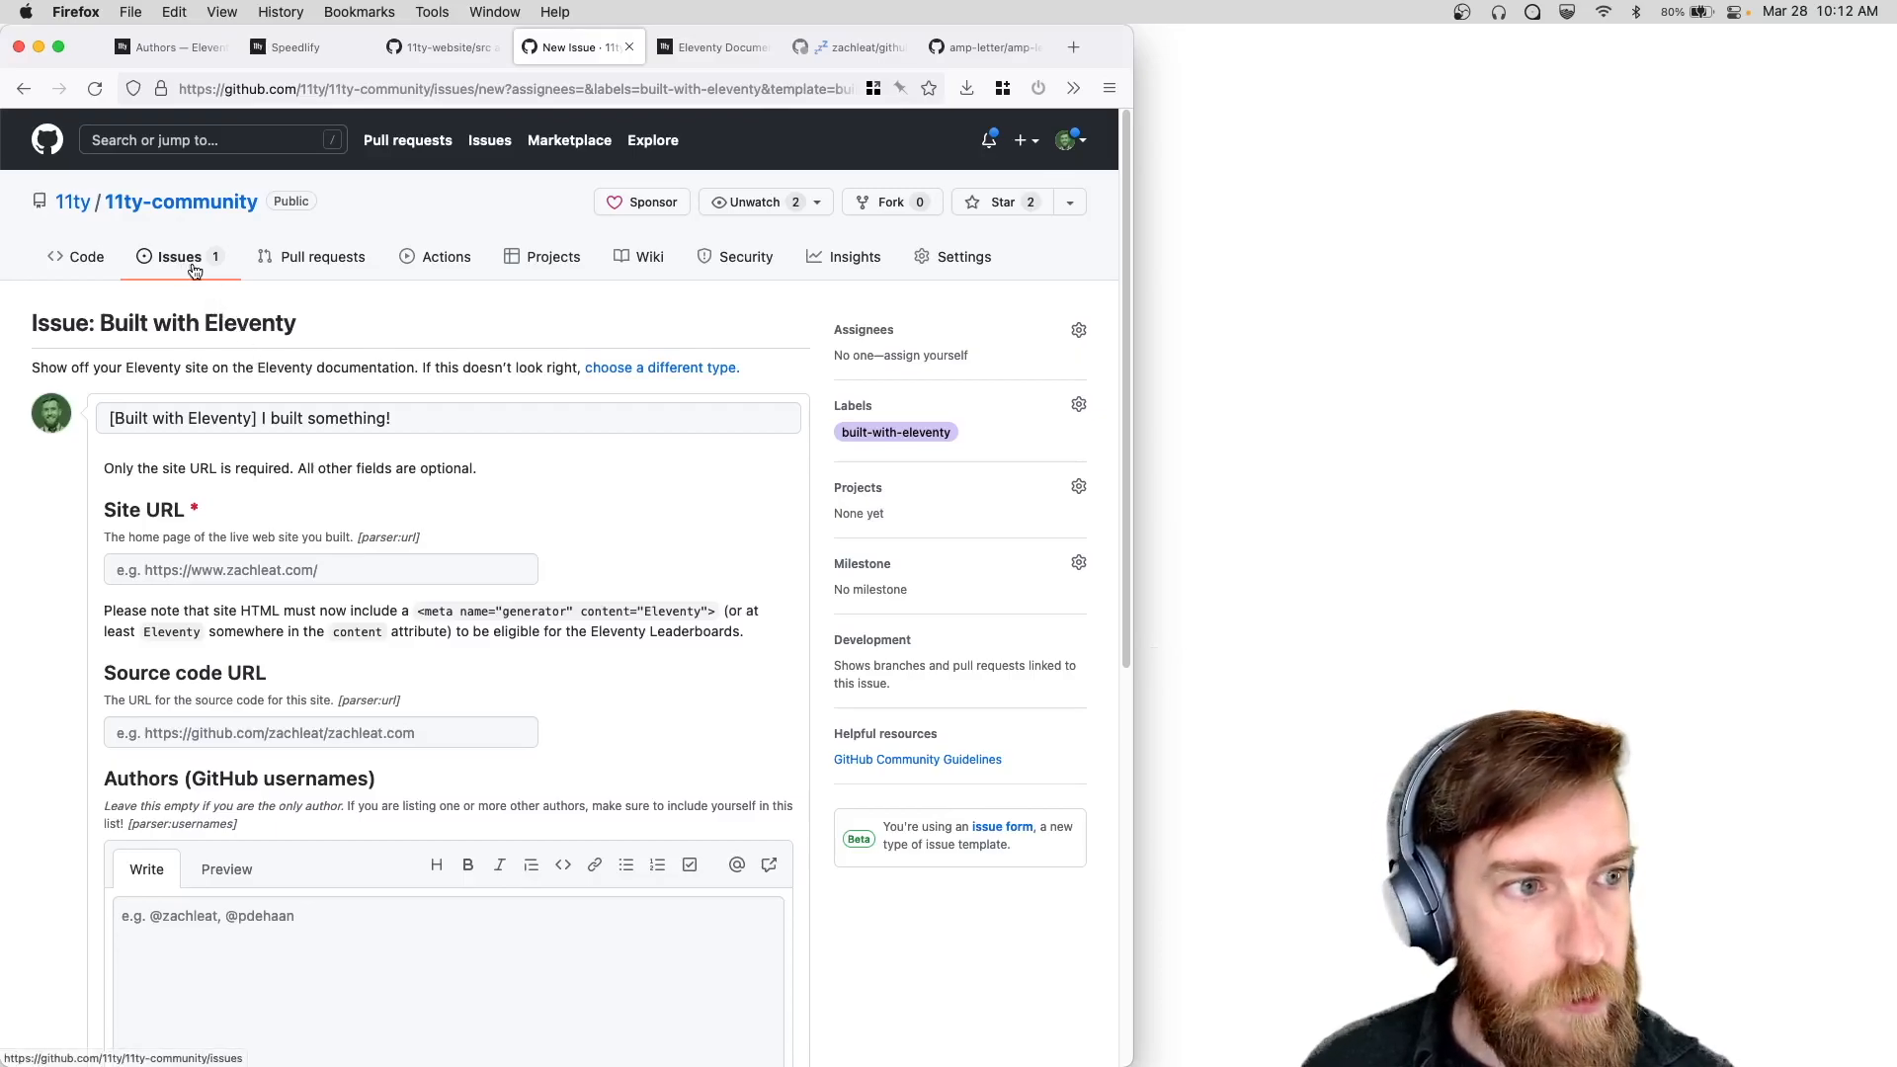
left_click(178, 256)
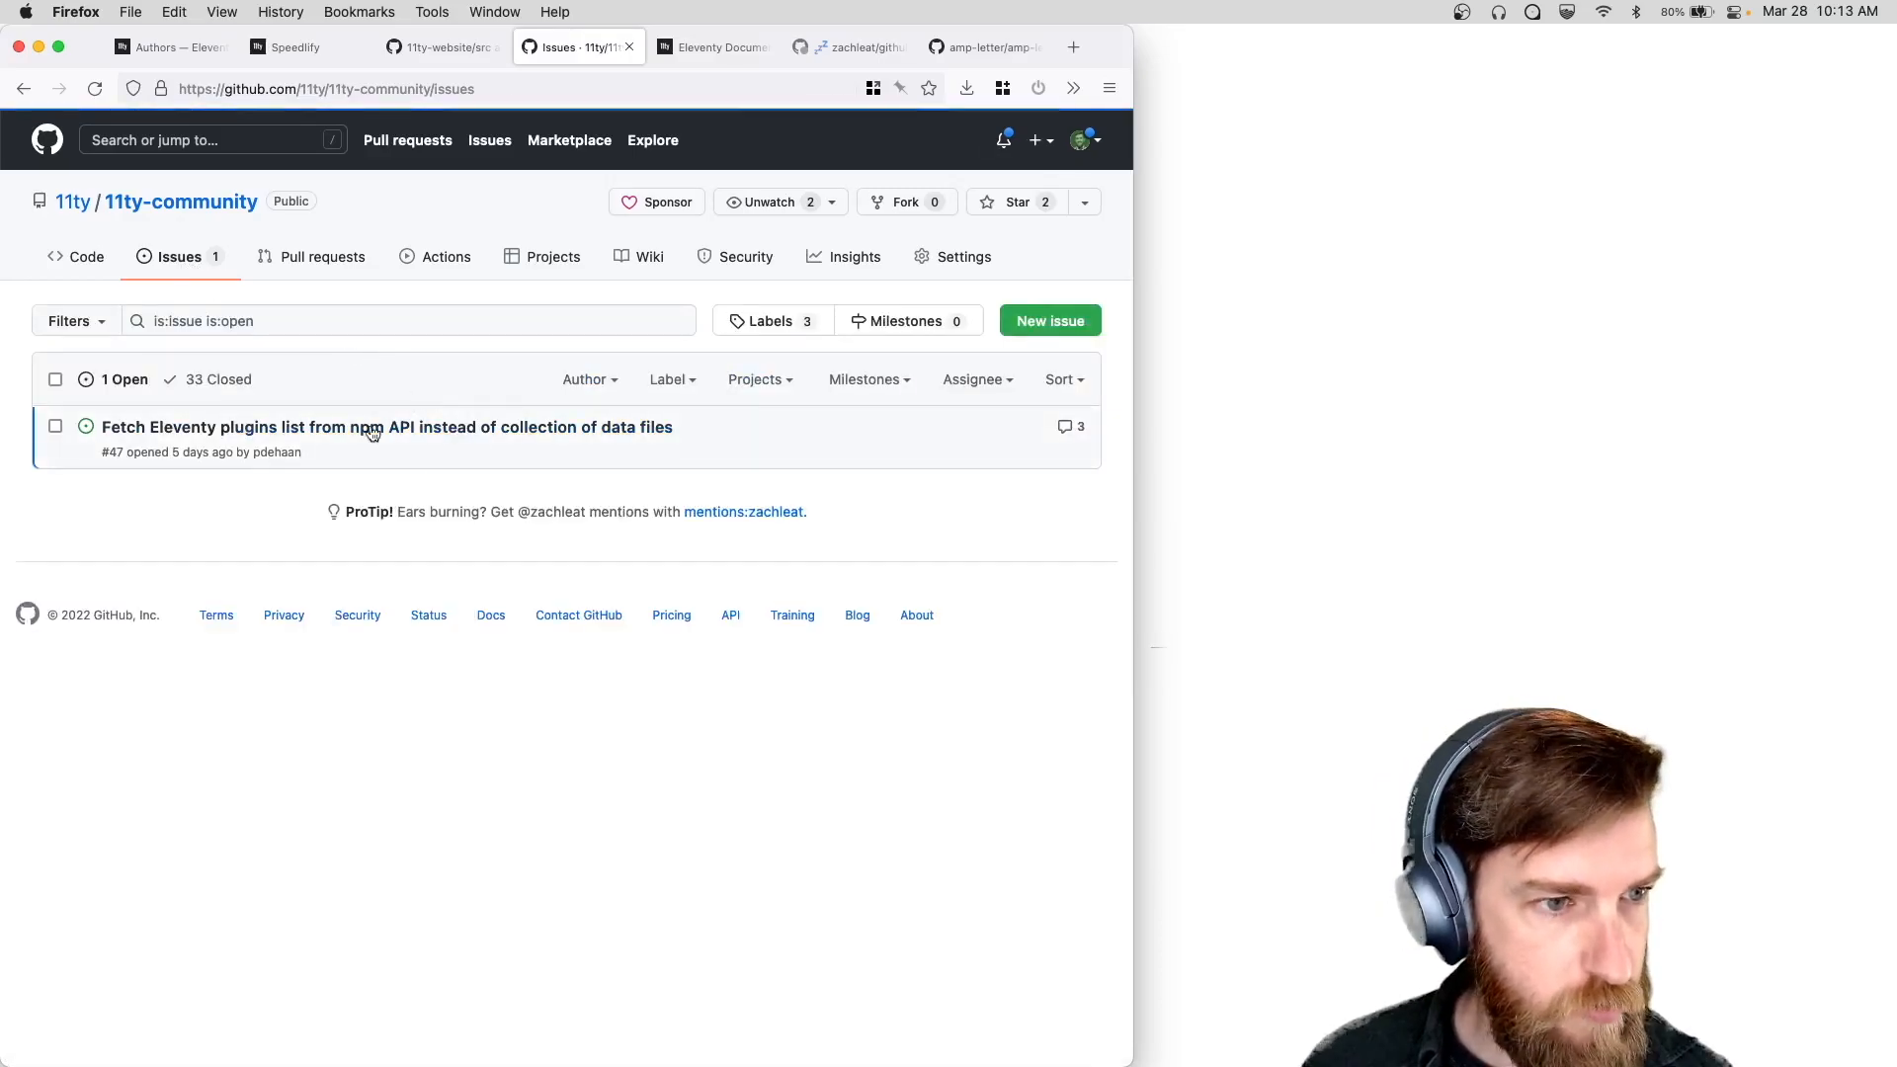
Show the 33 closed issues, open submission #53, then switch back to the business network page.
left_click(219, 380)
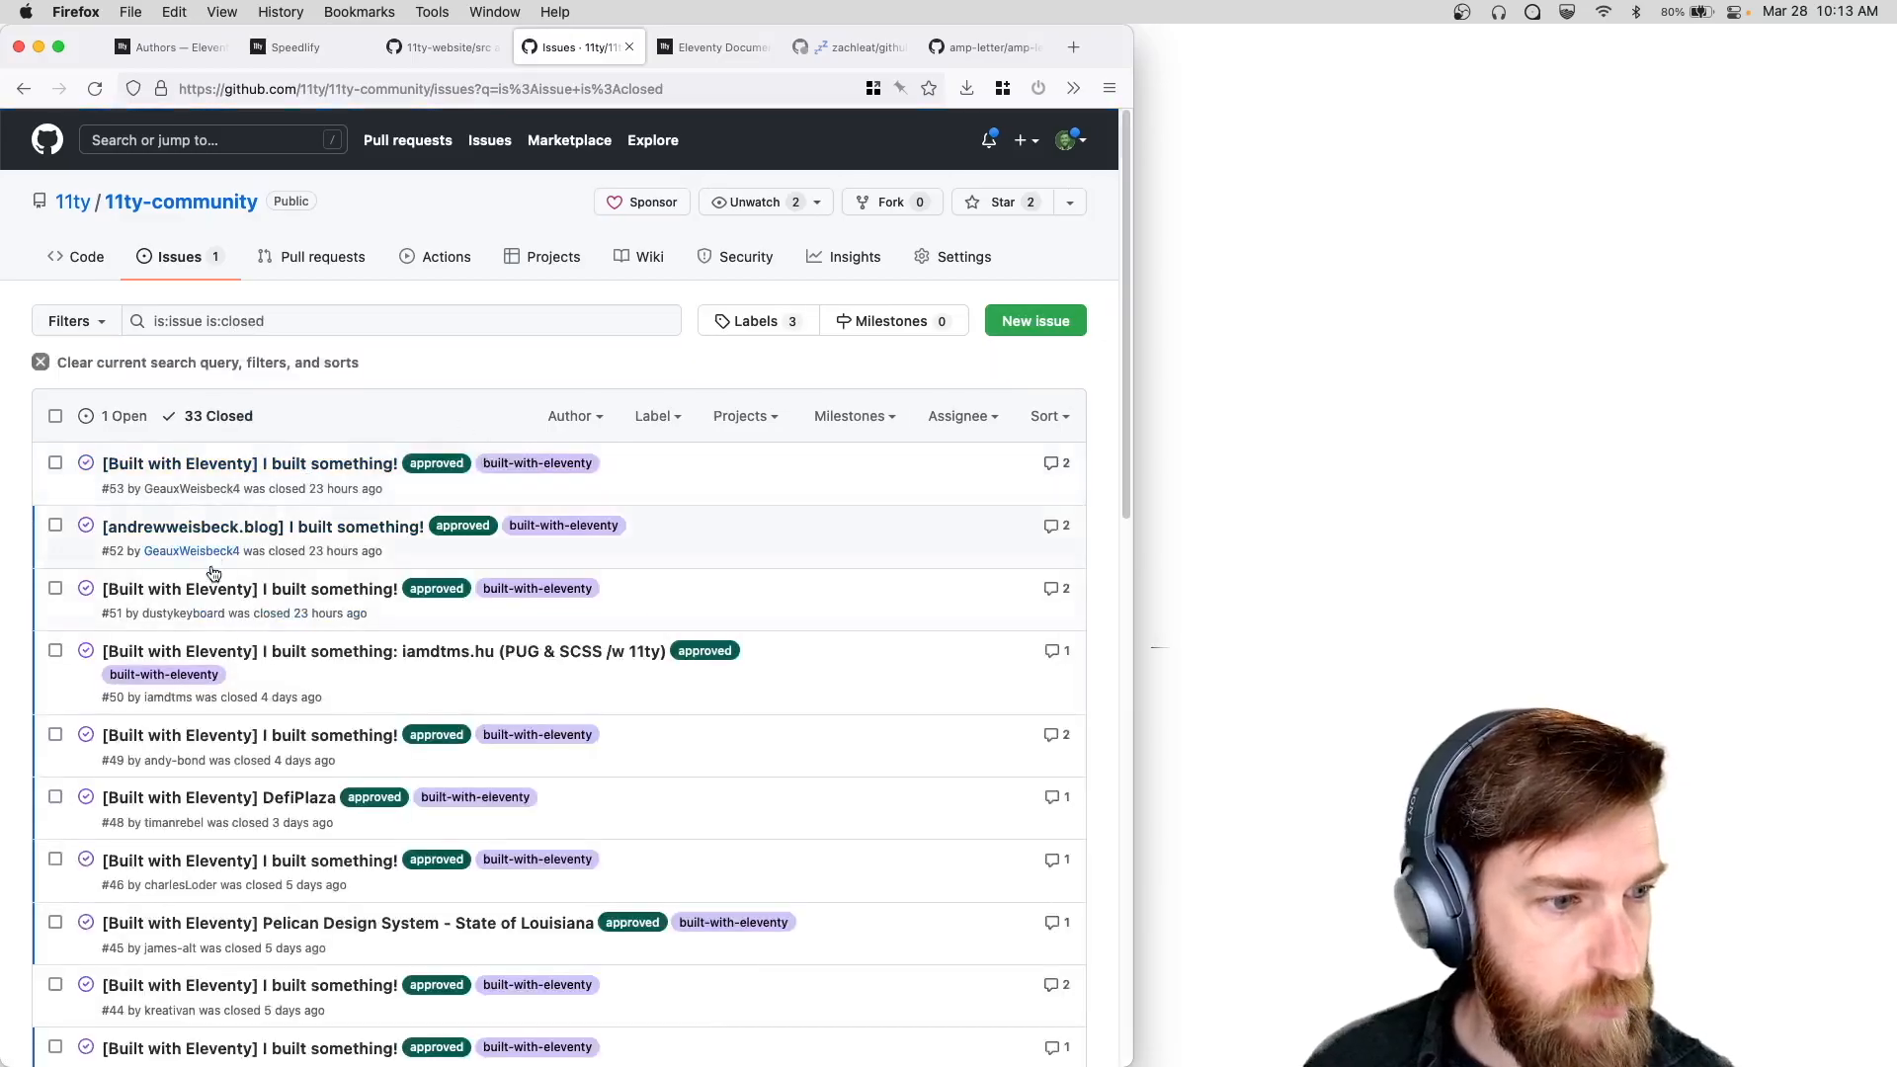
left_click(248, 464)
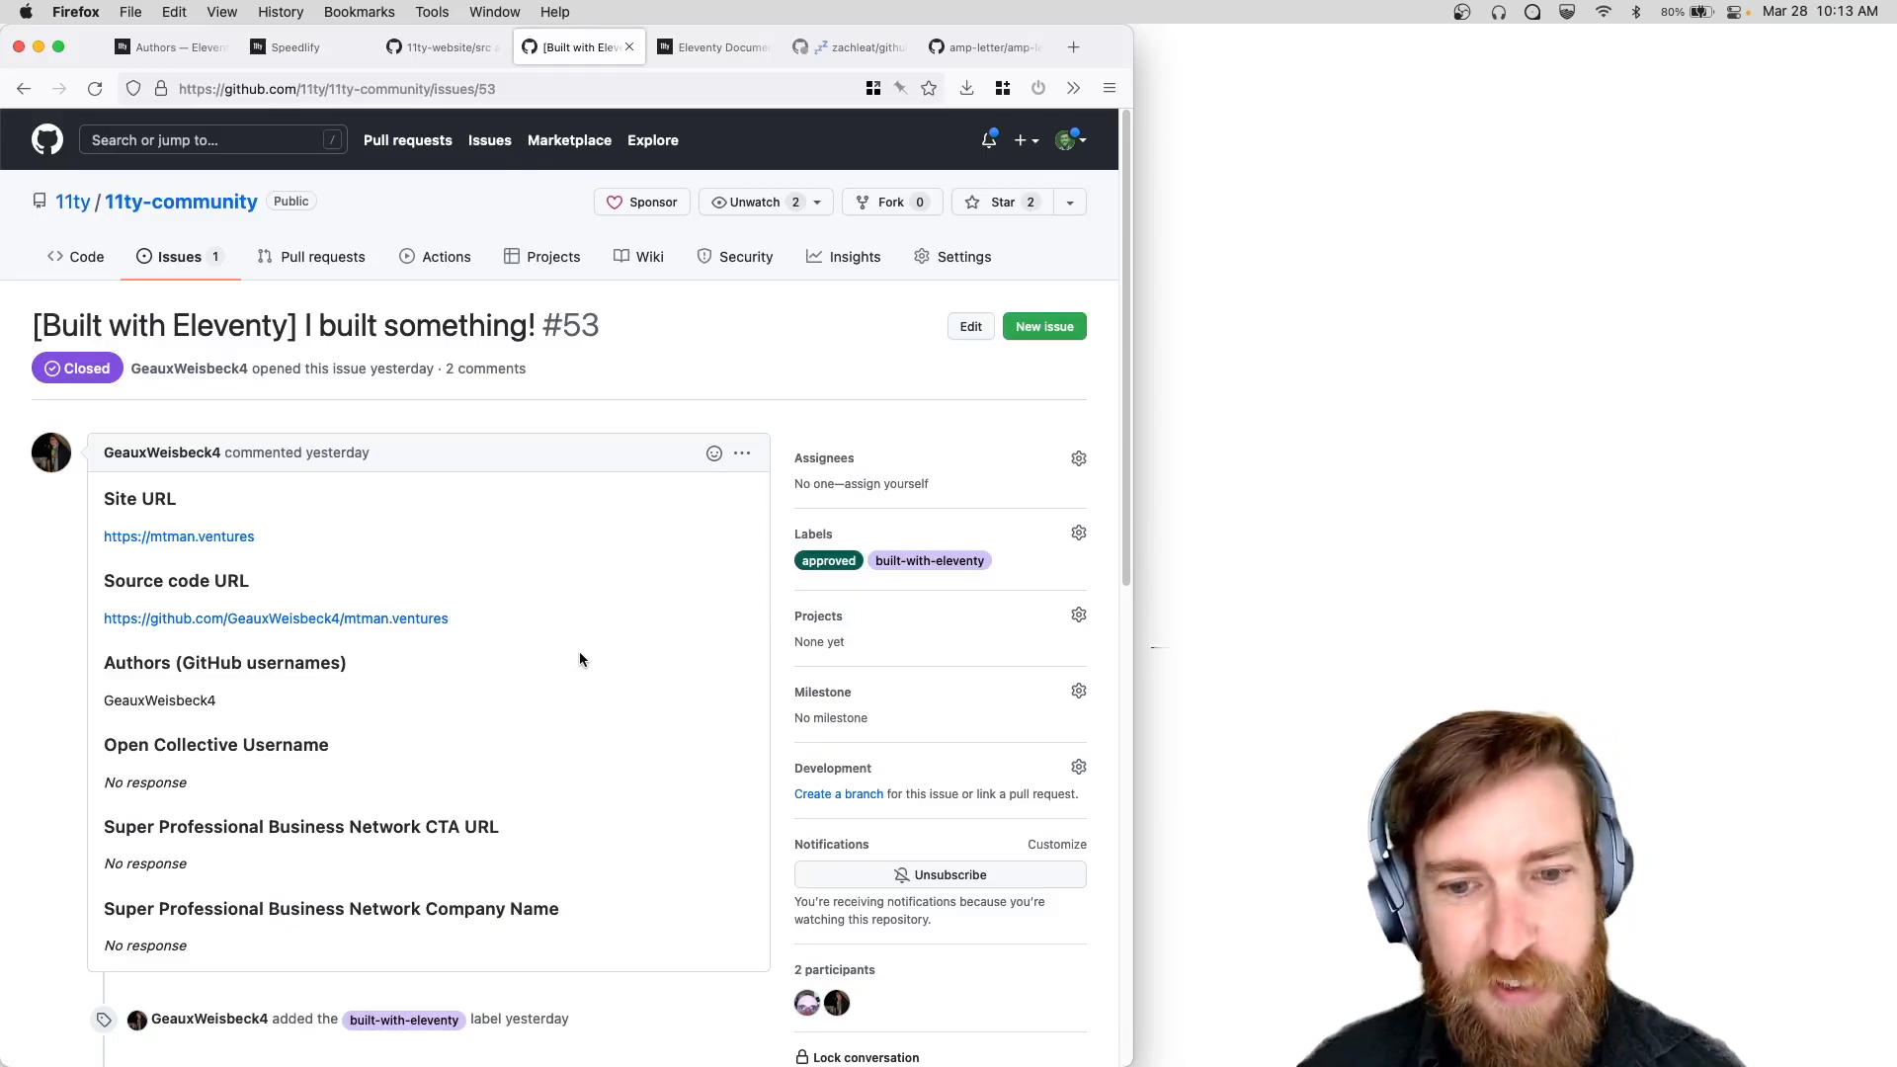
mouse_move(170, 636)
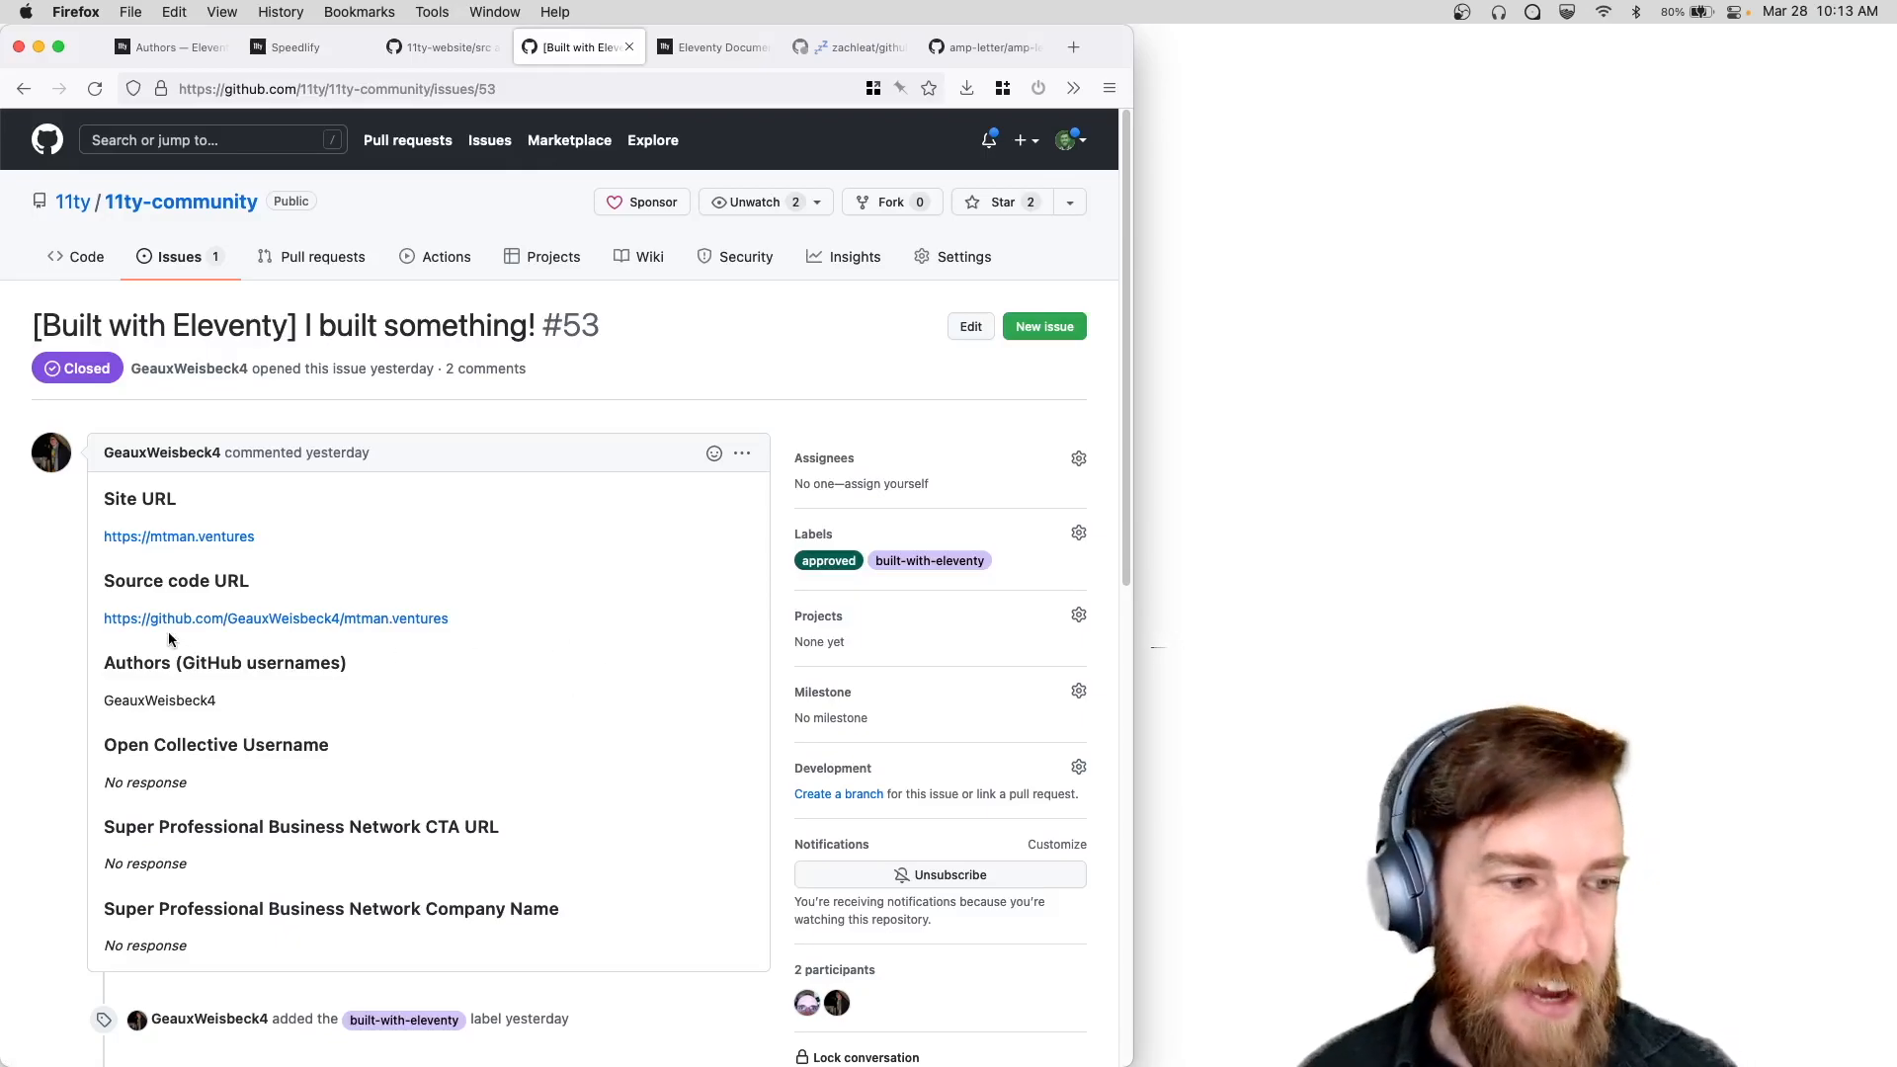
mouse_move(88, 687)
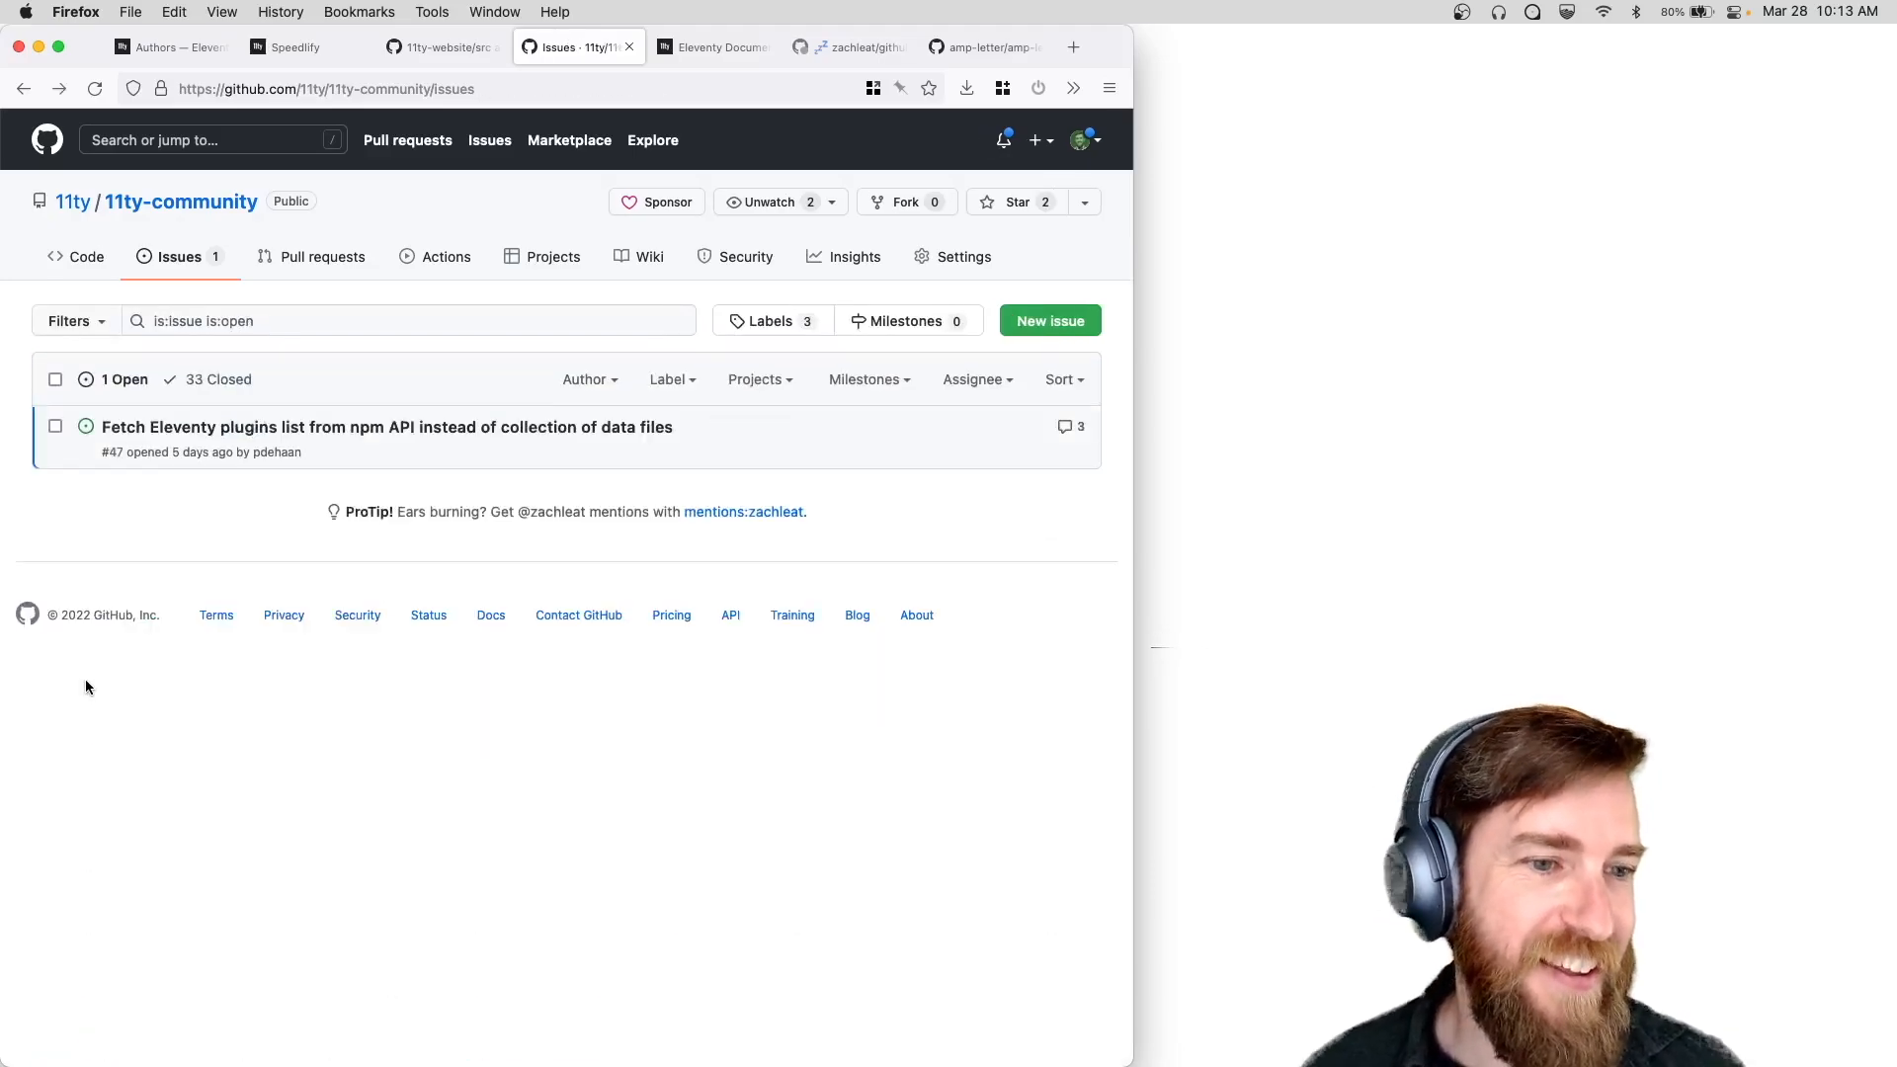
mouse_move(250, 552)
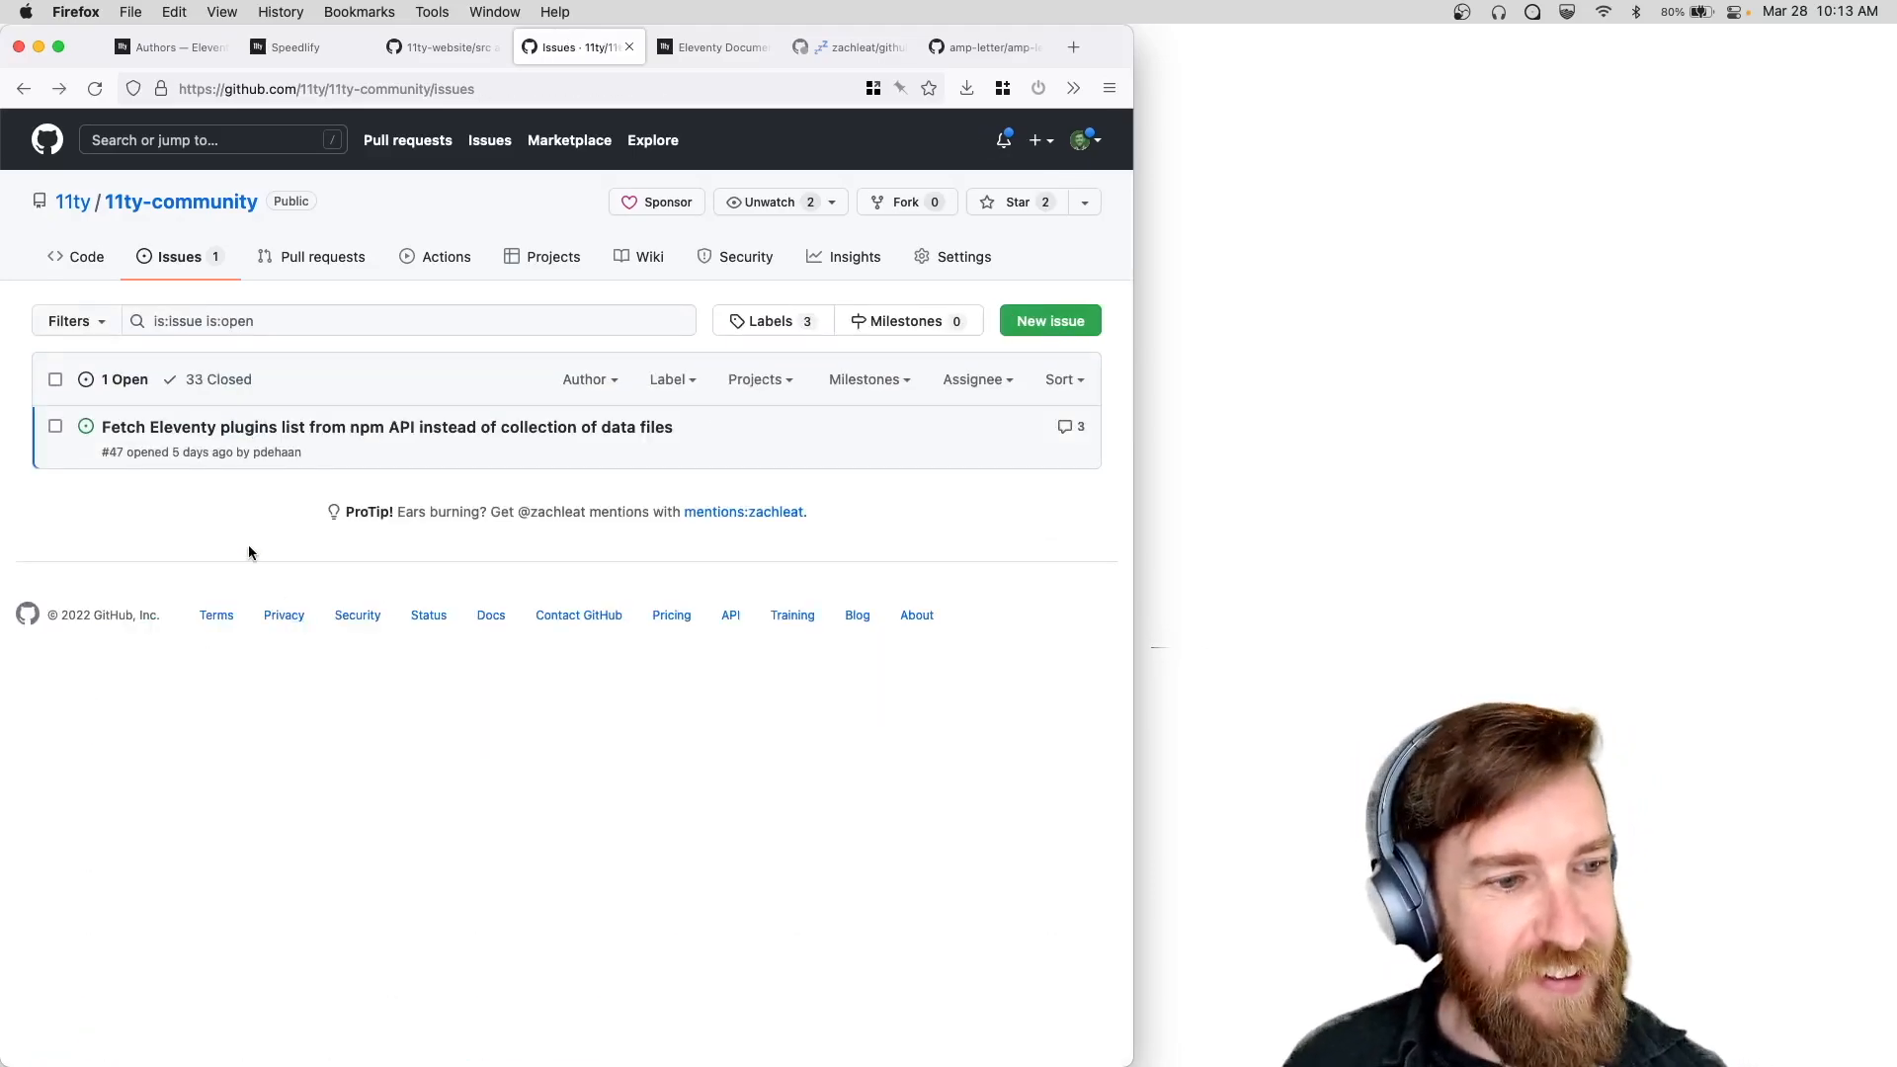
mouse_move(269, 544)
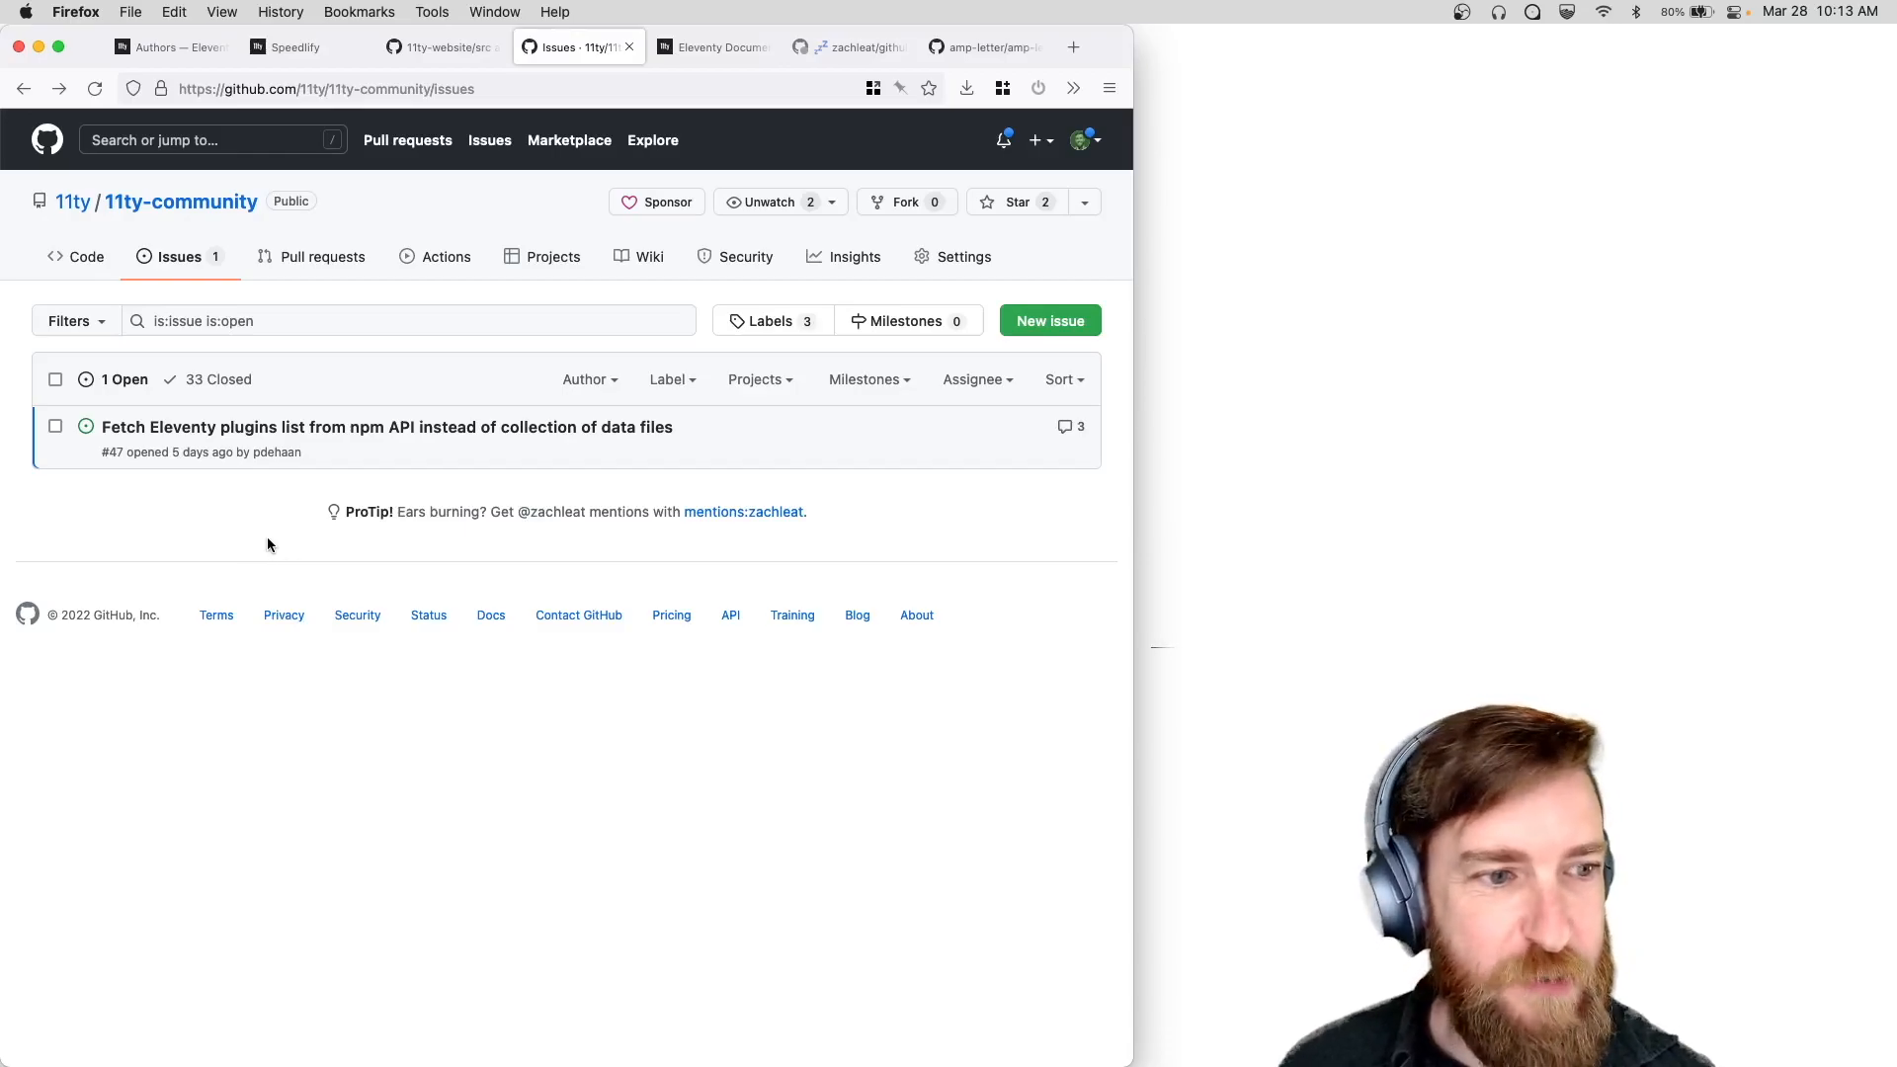
left_click(708, 46)
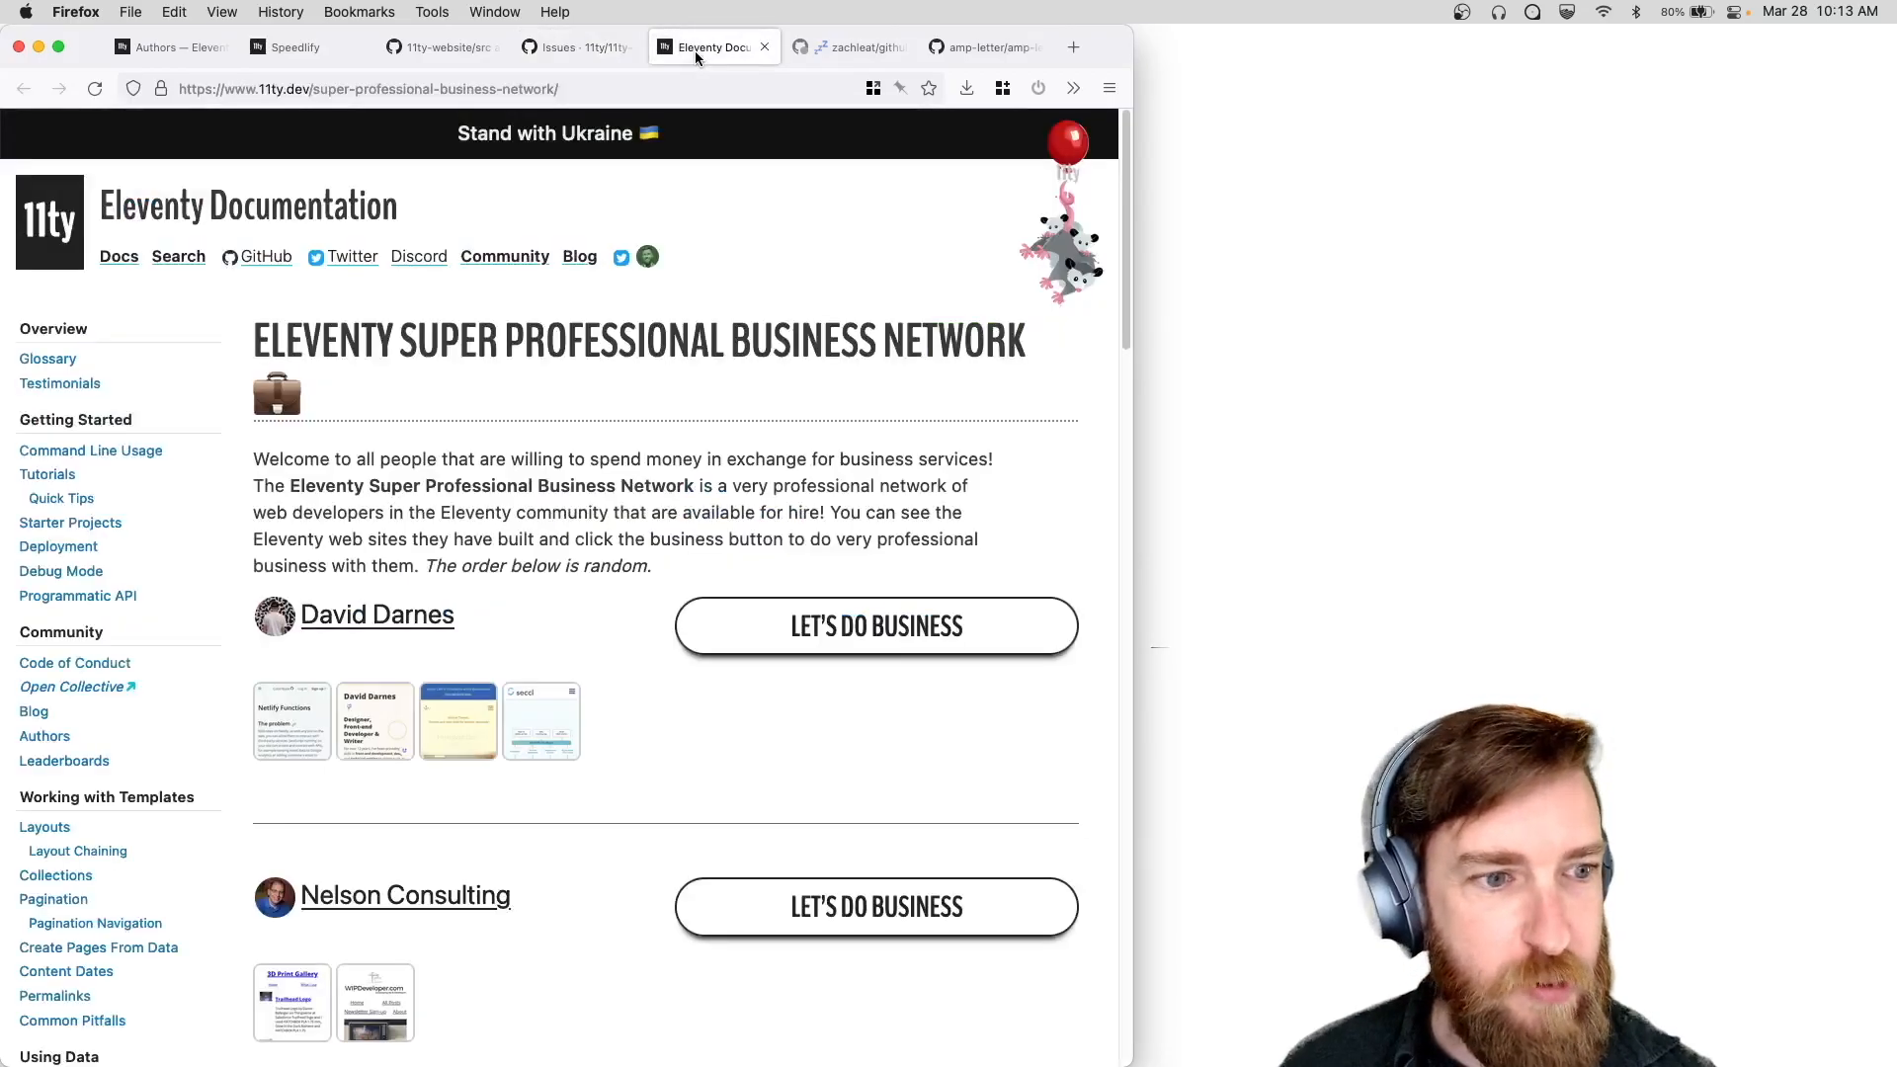
Bring up the github-issue-to-json-file repository, glancing at amp-letter on the way.
left_click(851, 46)
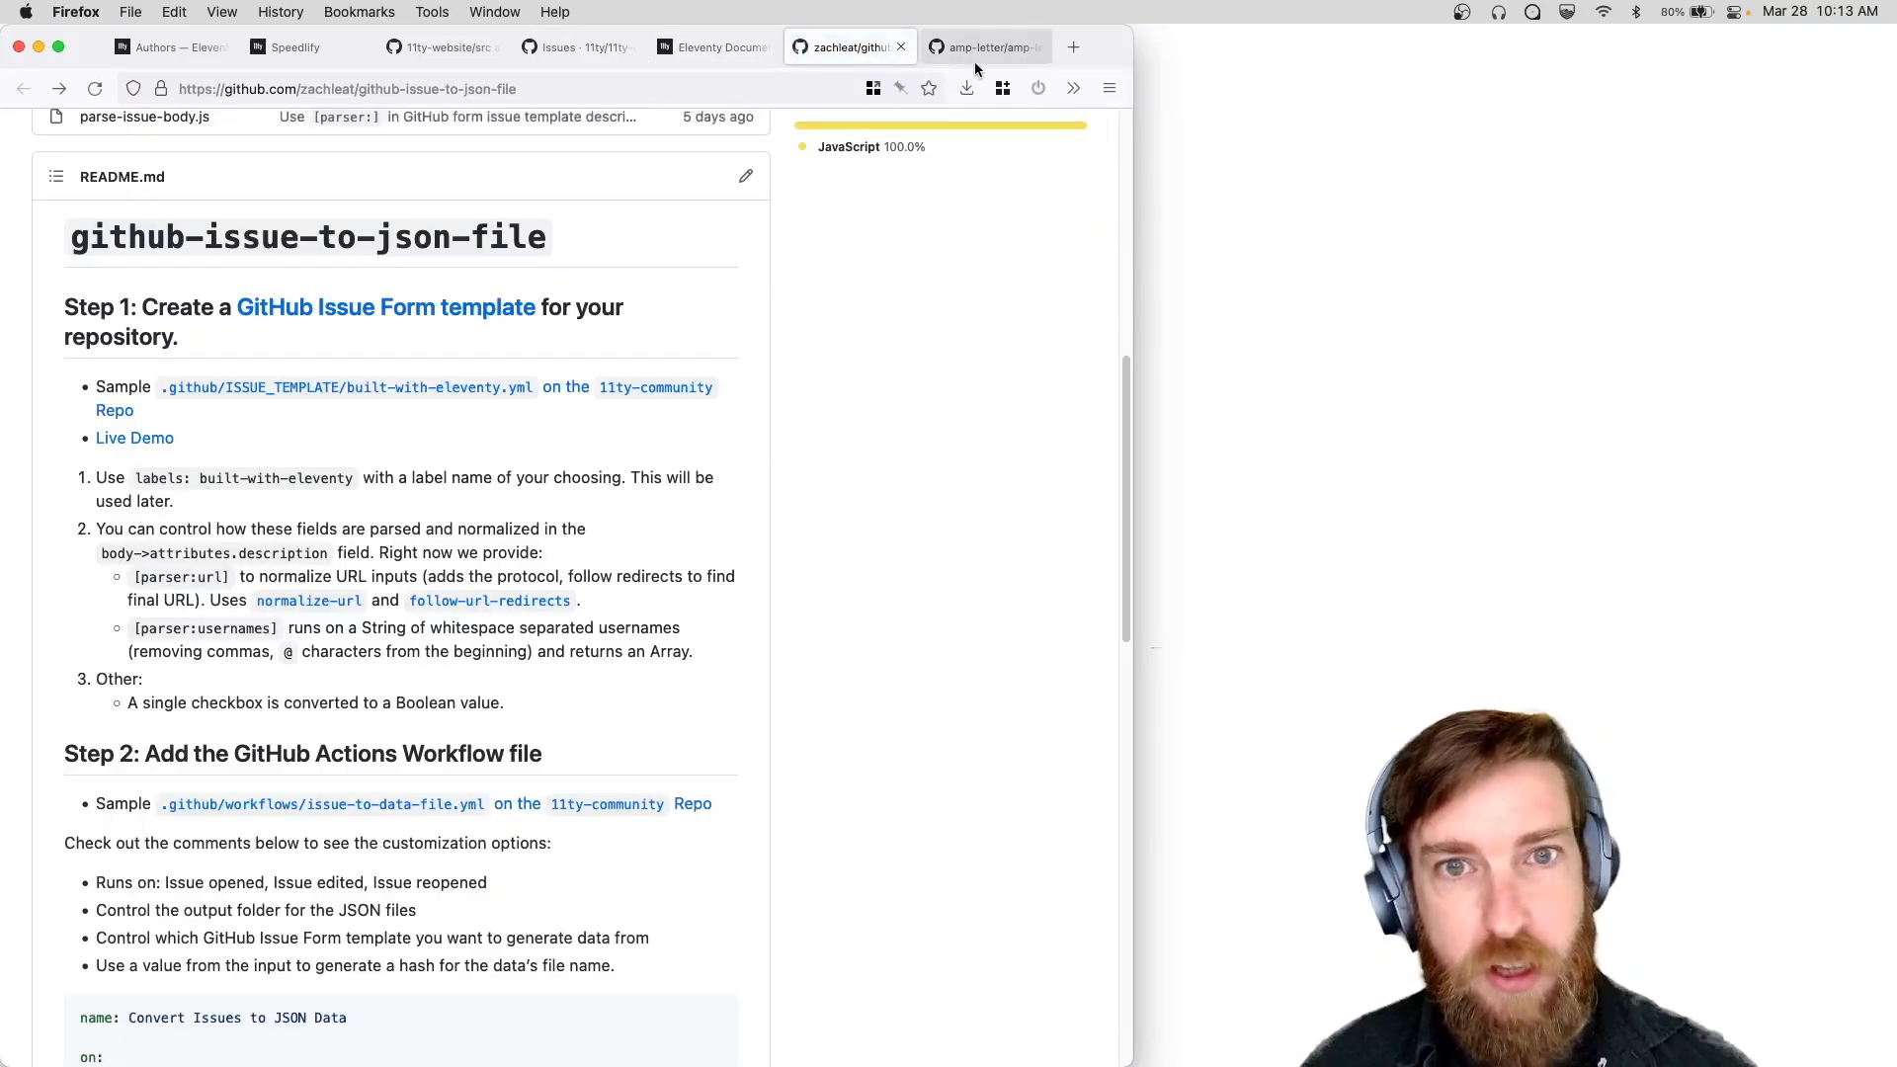
left_click(988, 47)
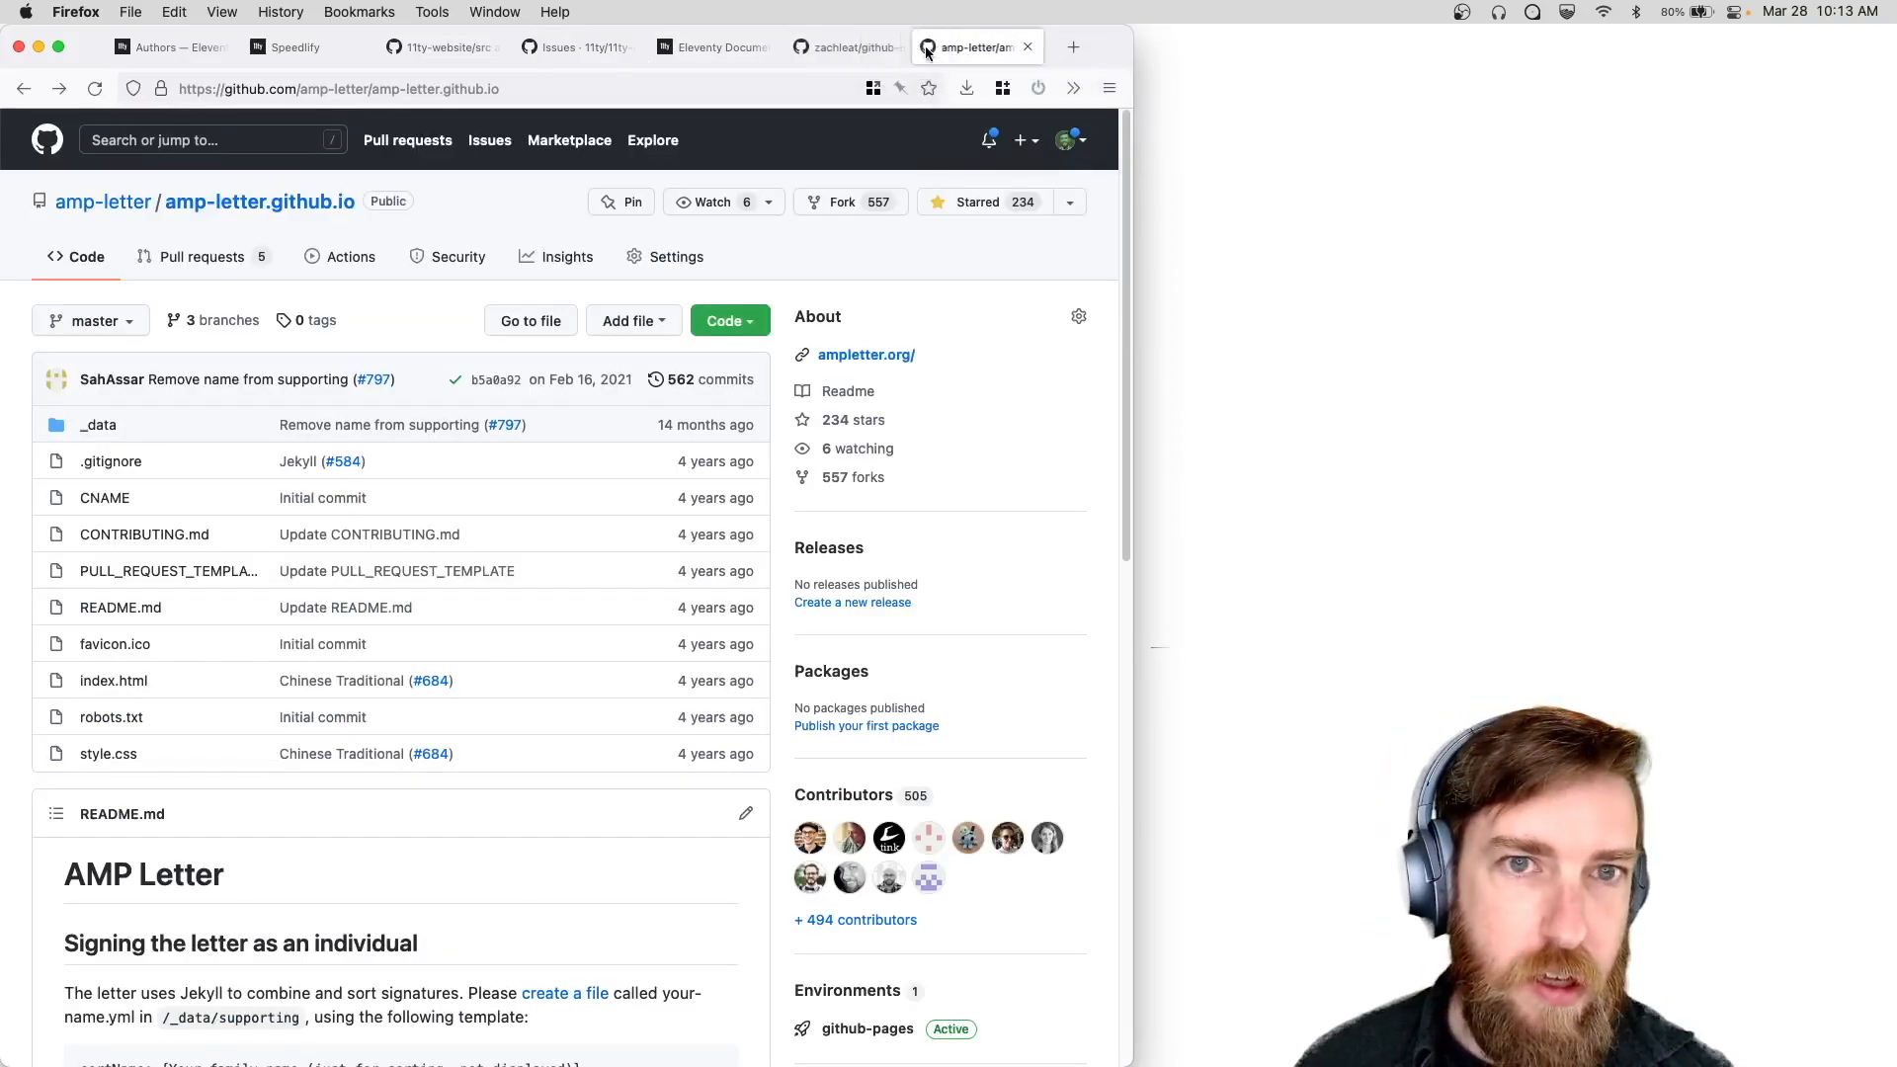
left_click(847, 47)
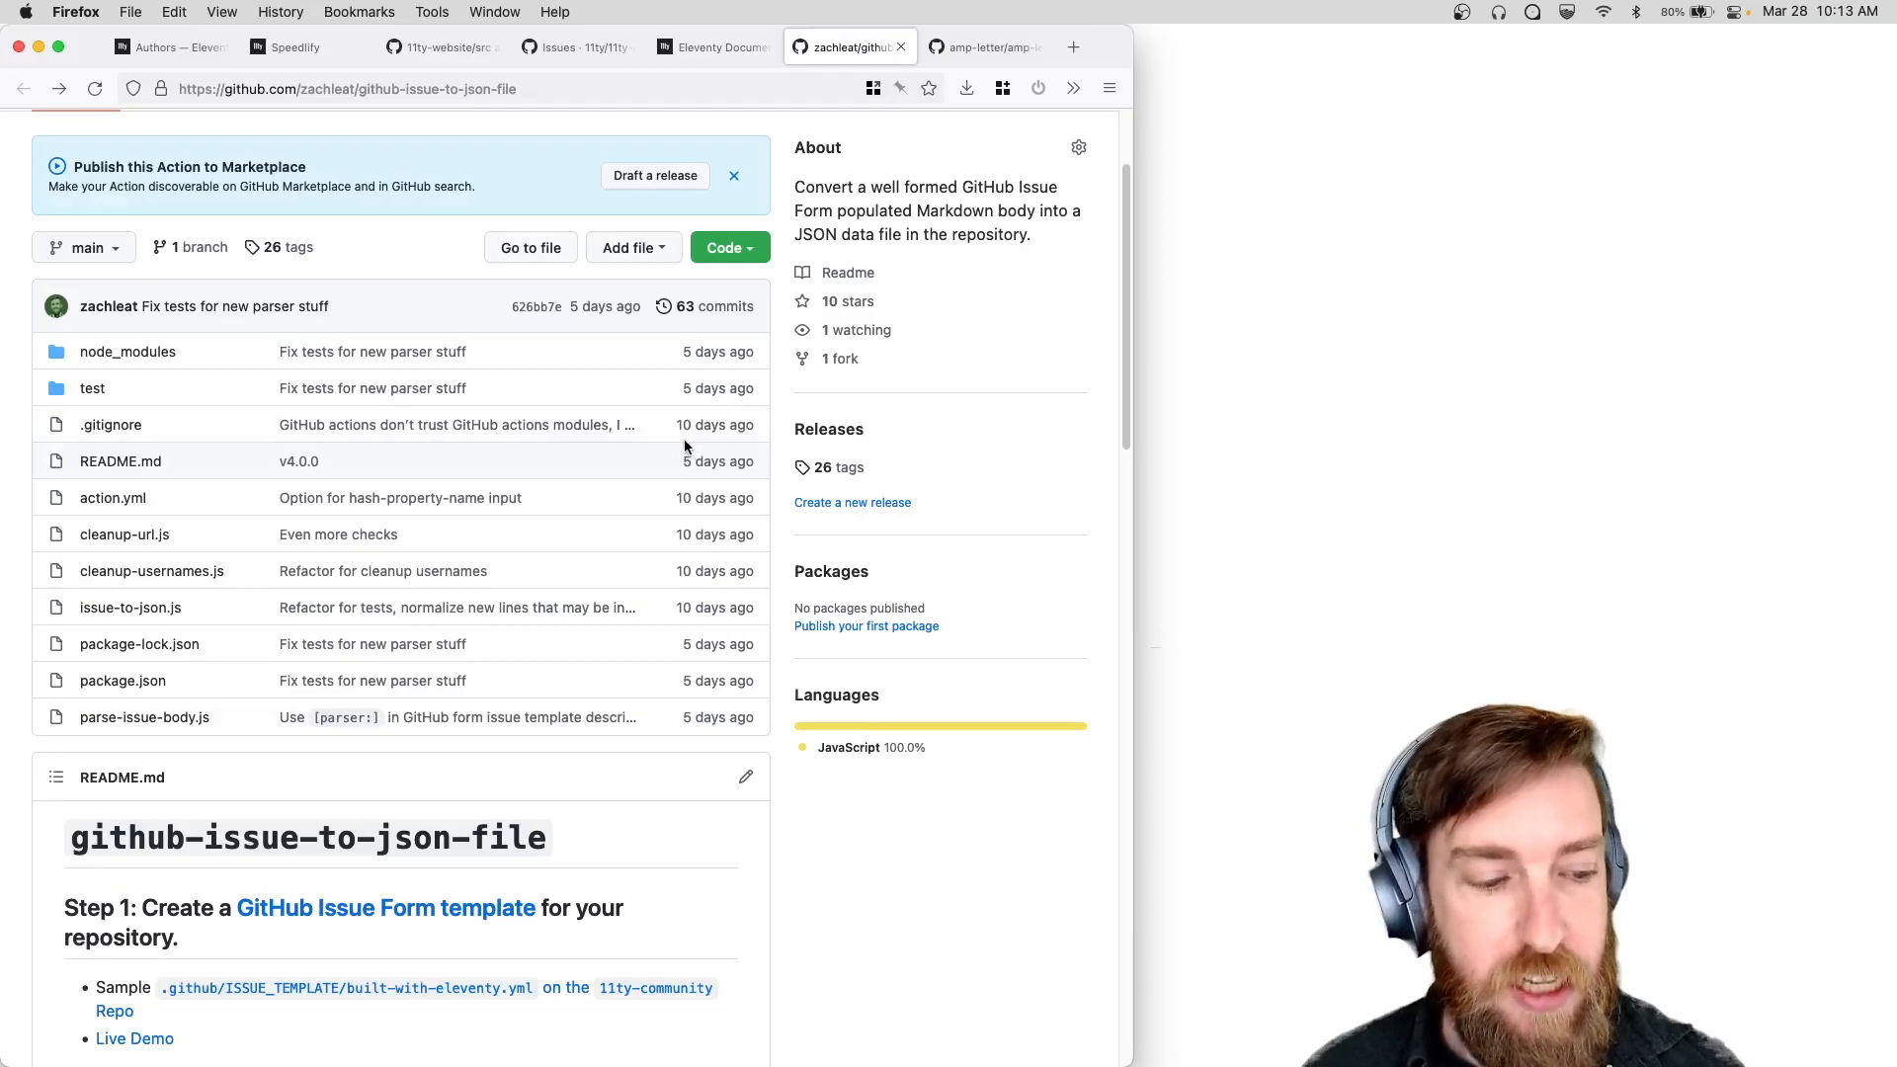
mouse_move(606, 589)
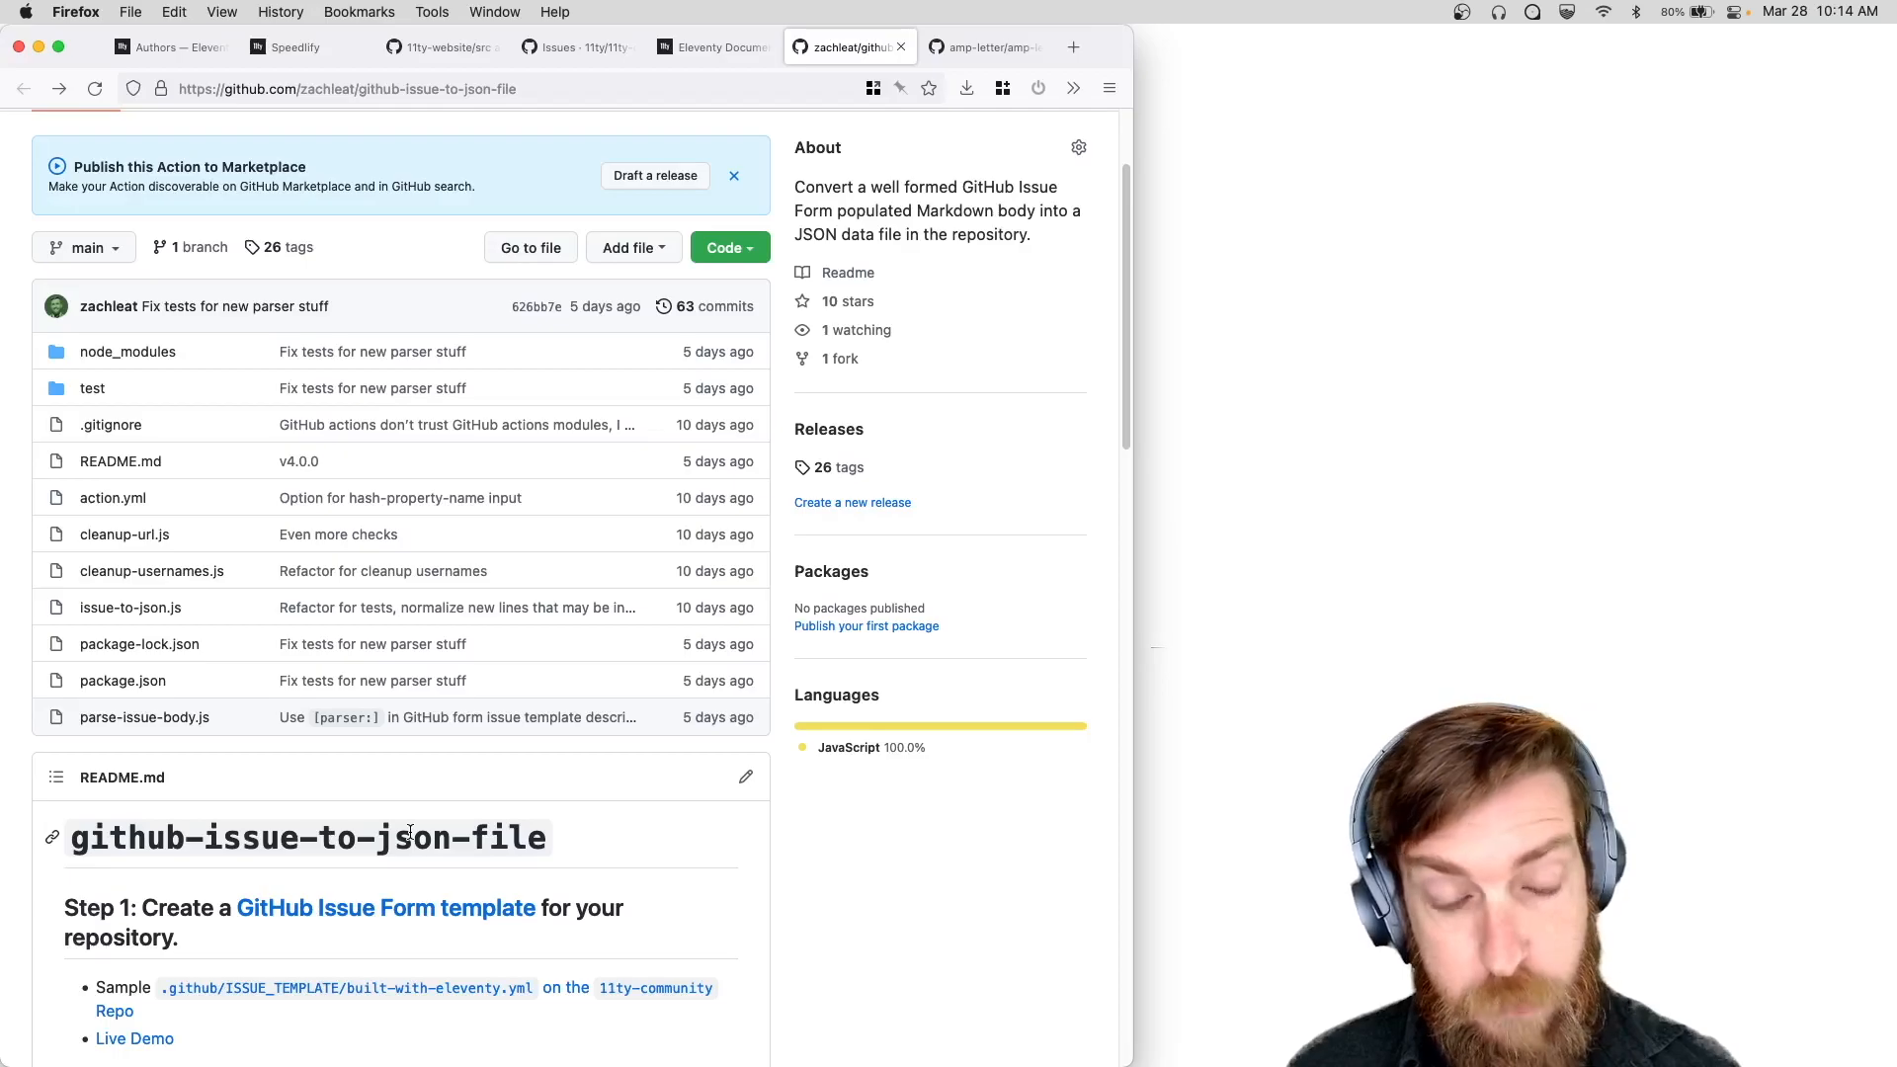
mouse_move(944, 372)
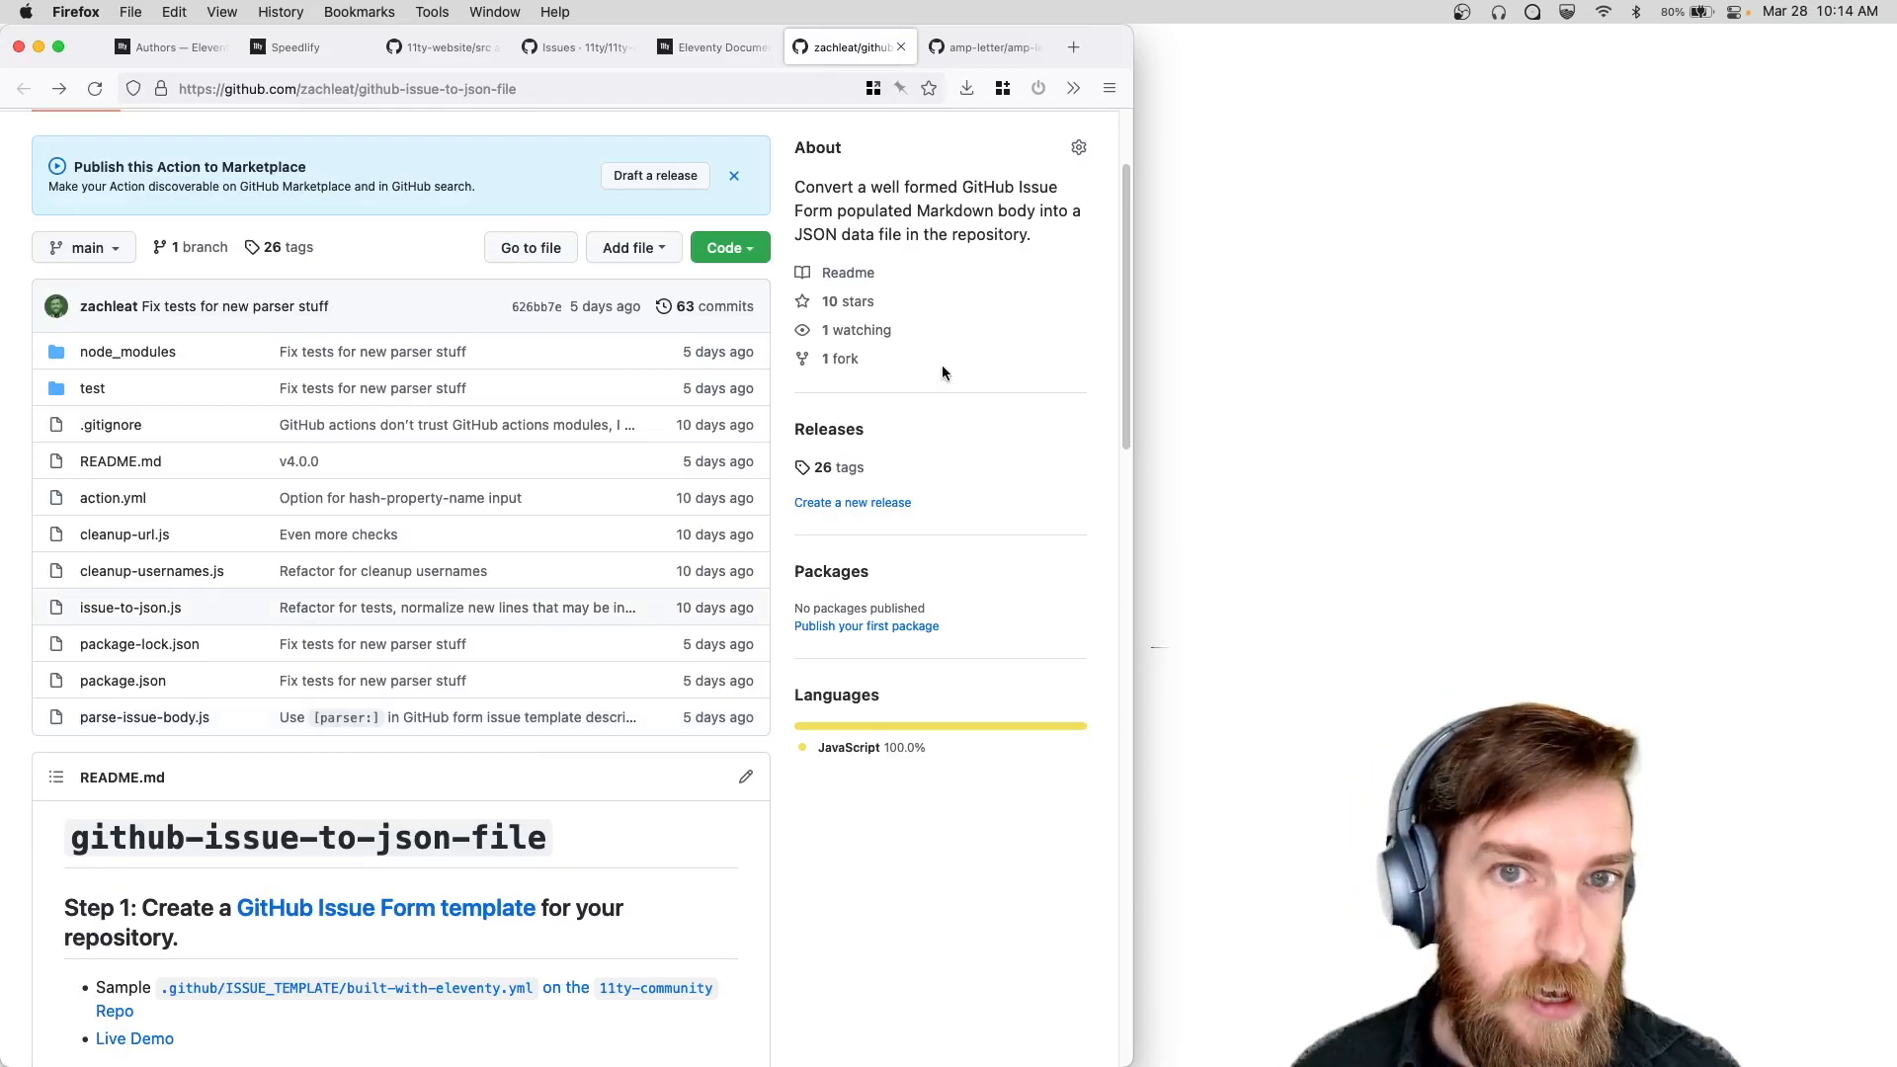
scroll("down", 3)
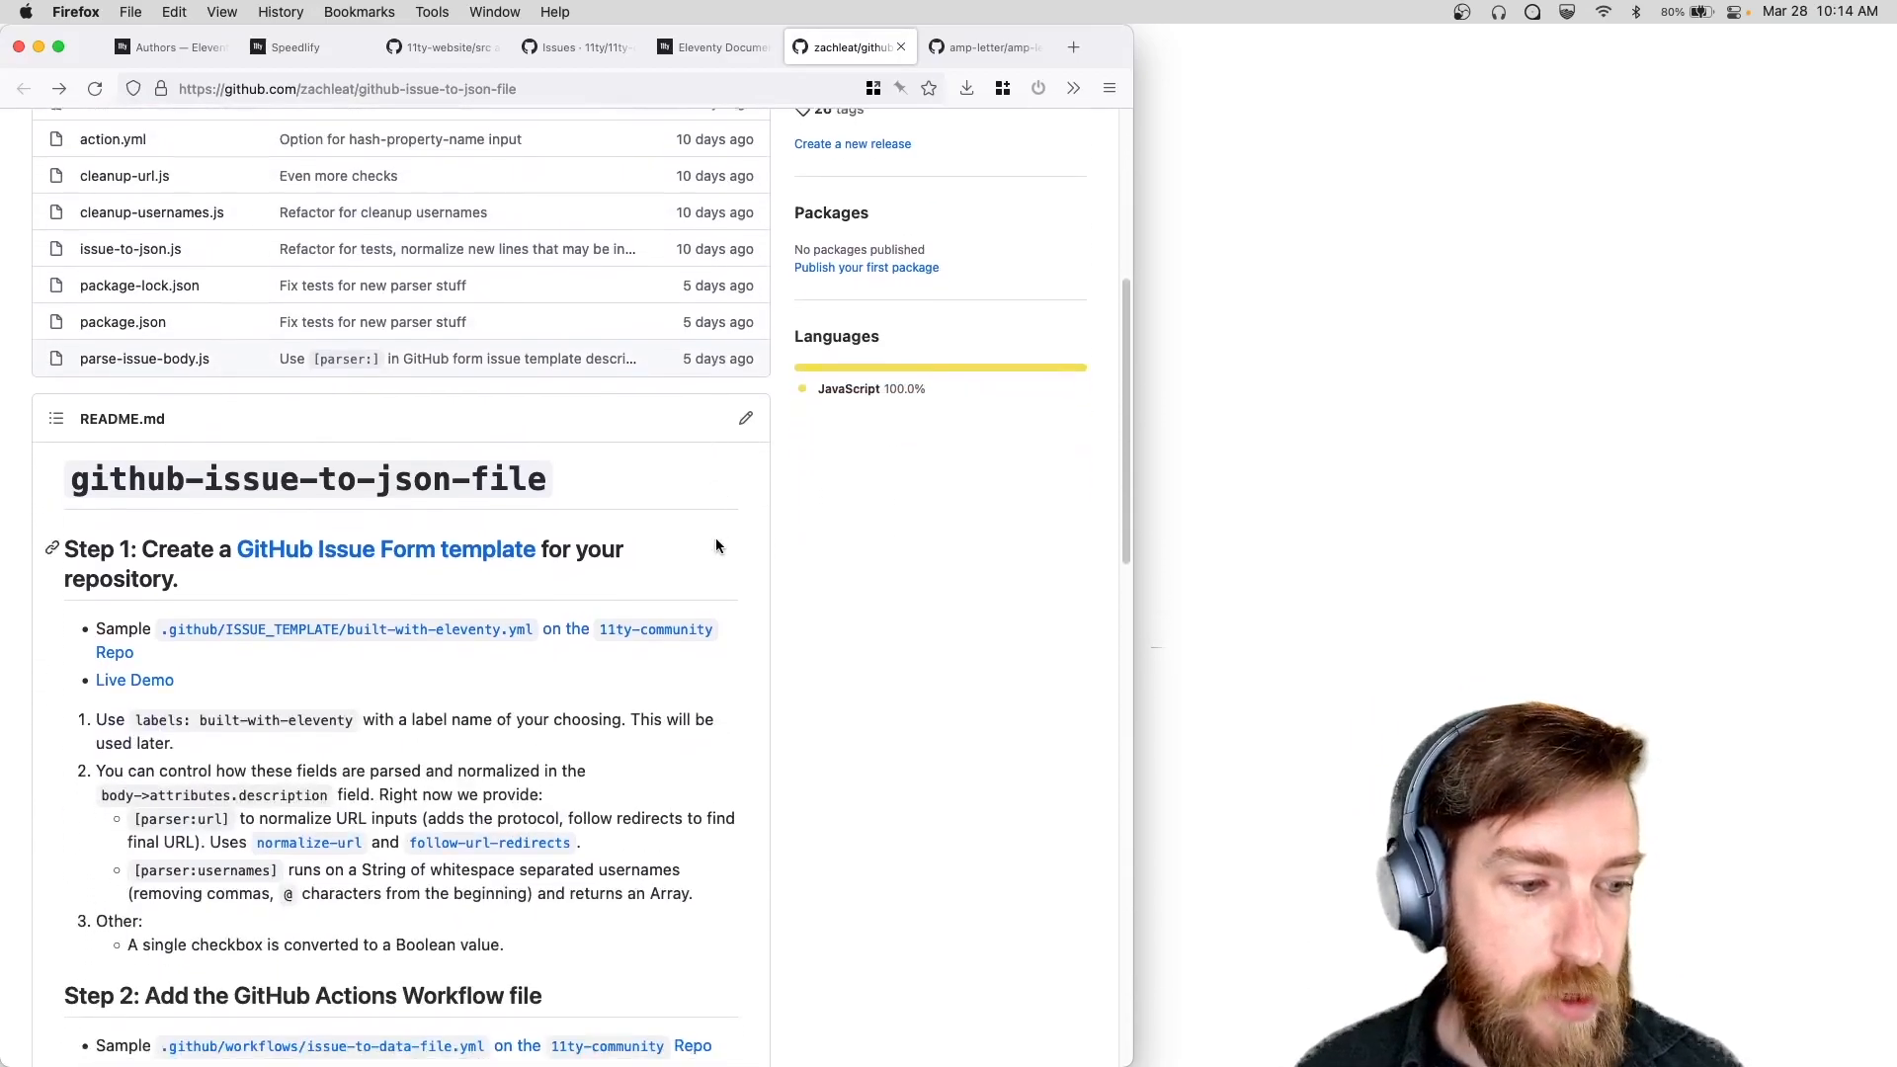
scroll("up", 3)
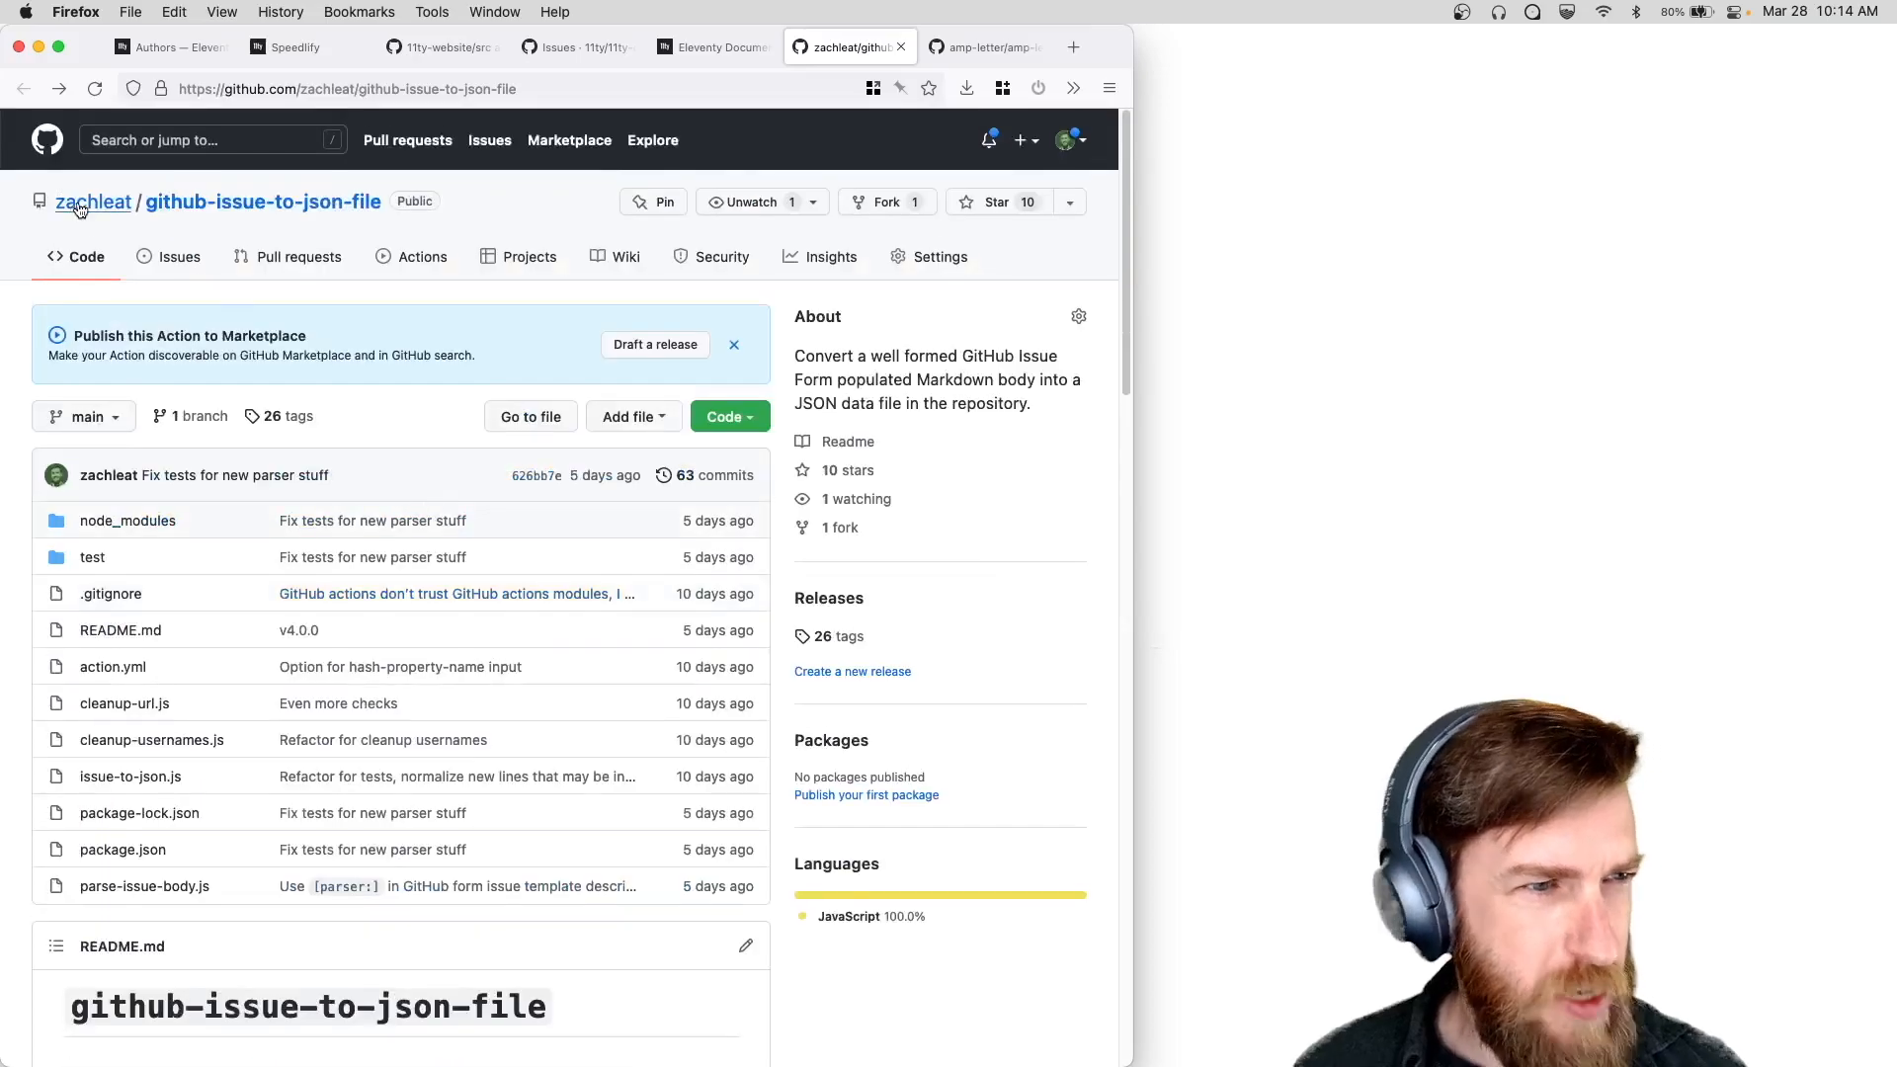
mouse_move(264, 216)
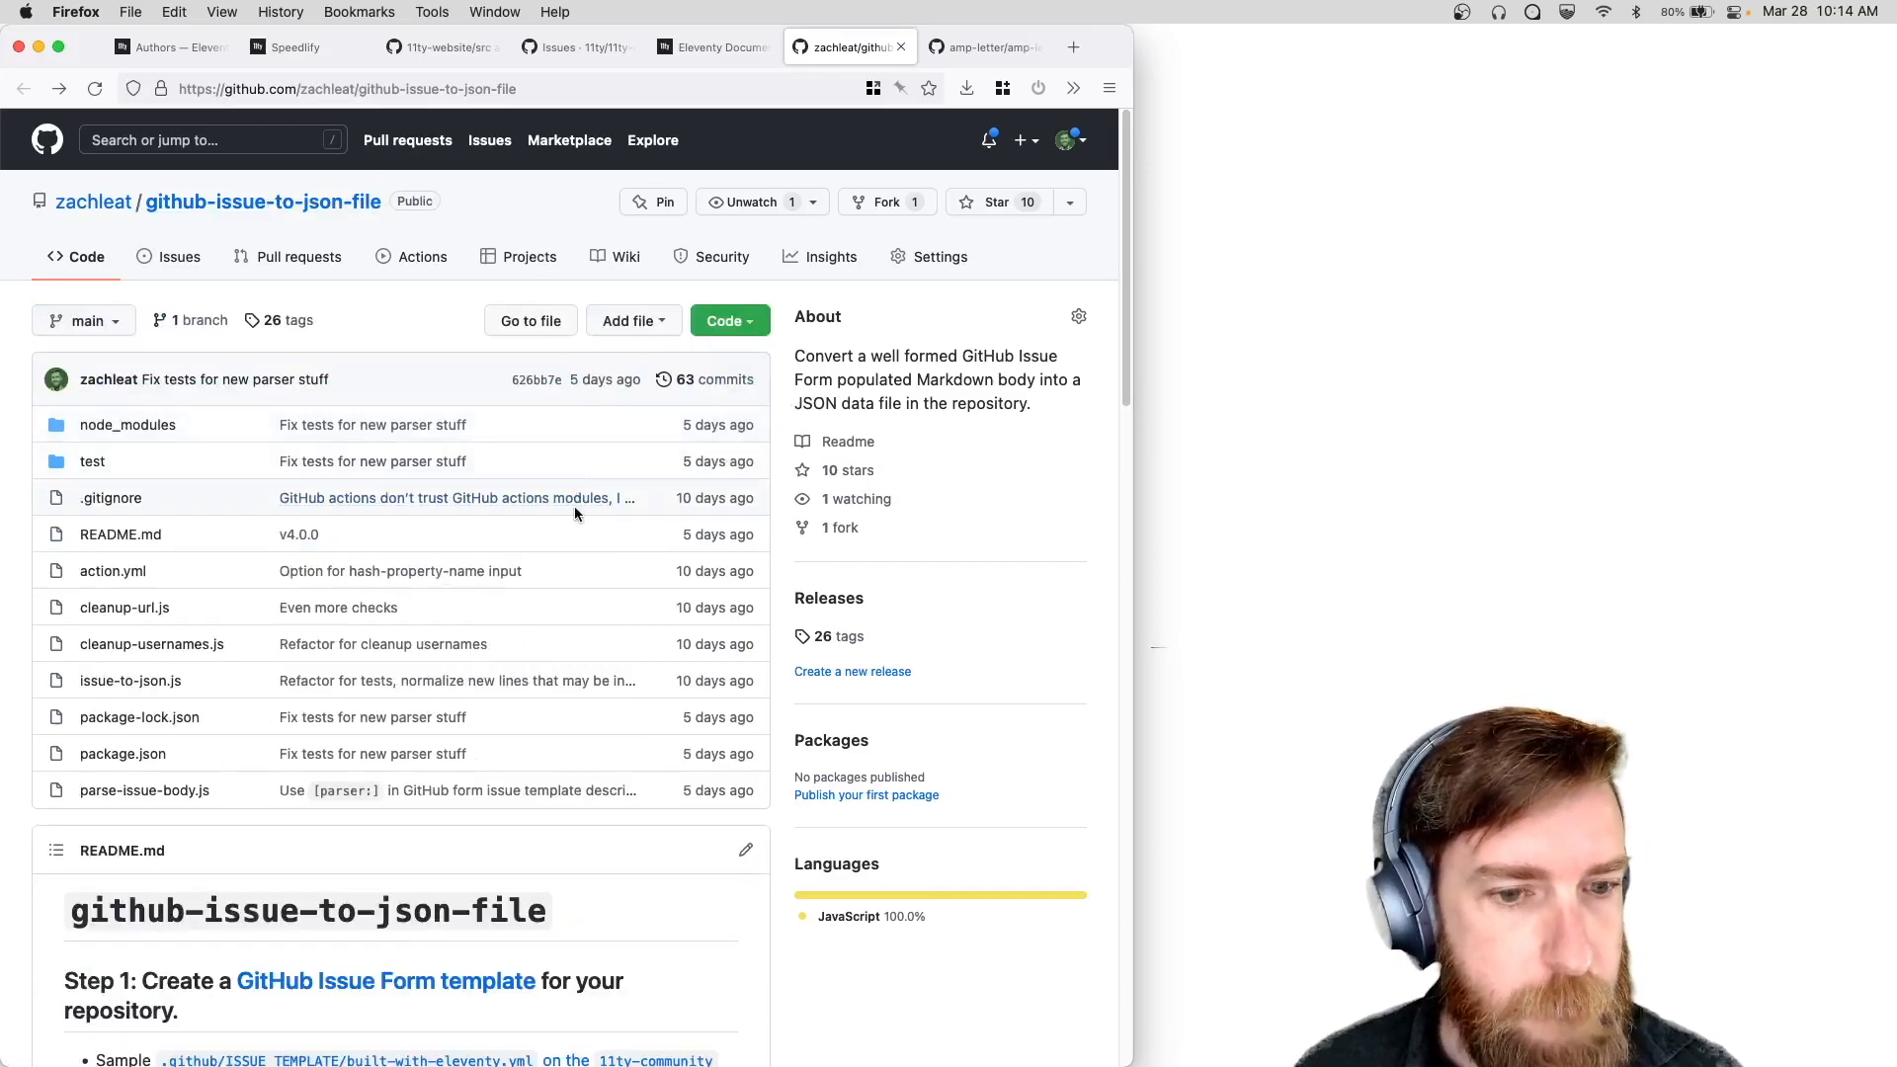
Scroll the README to the sample Convert Issues to JSON Data workflow YAML.
scroll("down", 3)
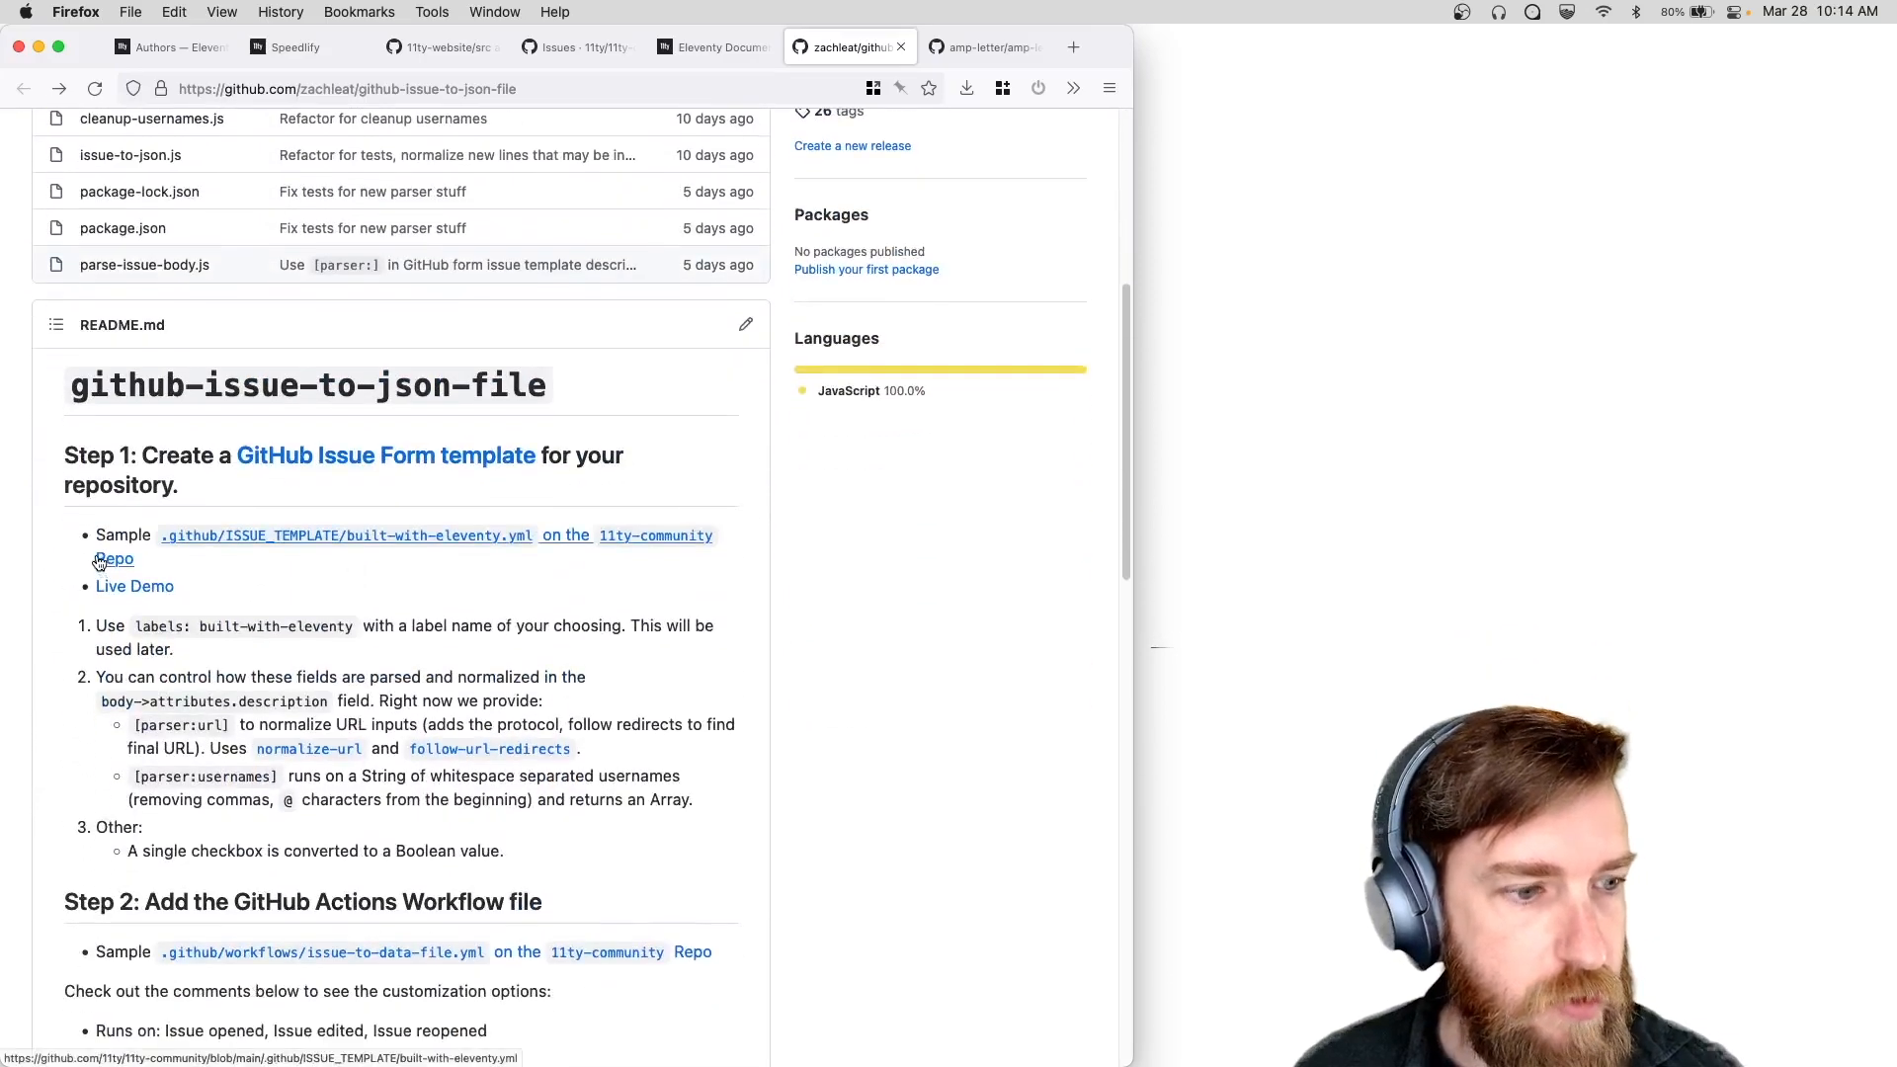
scroll("down", 3)
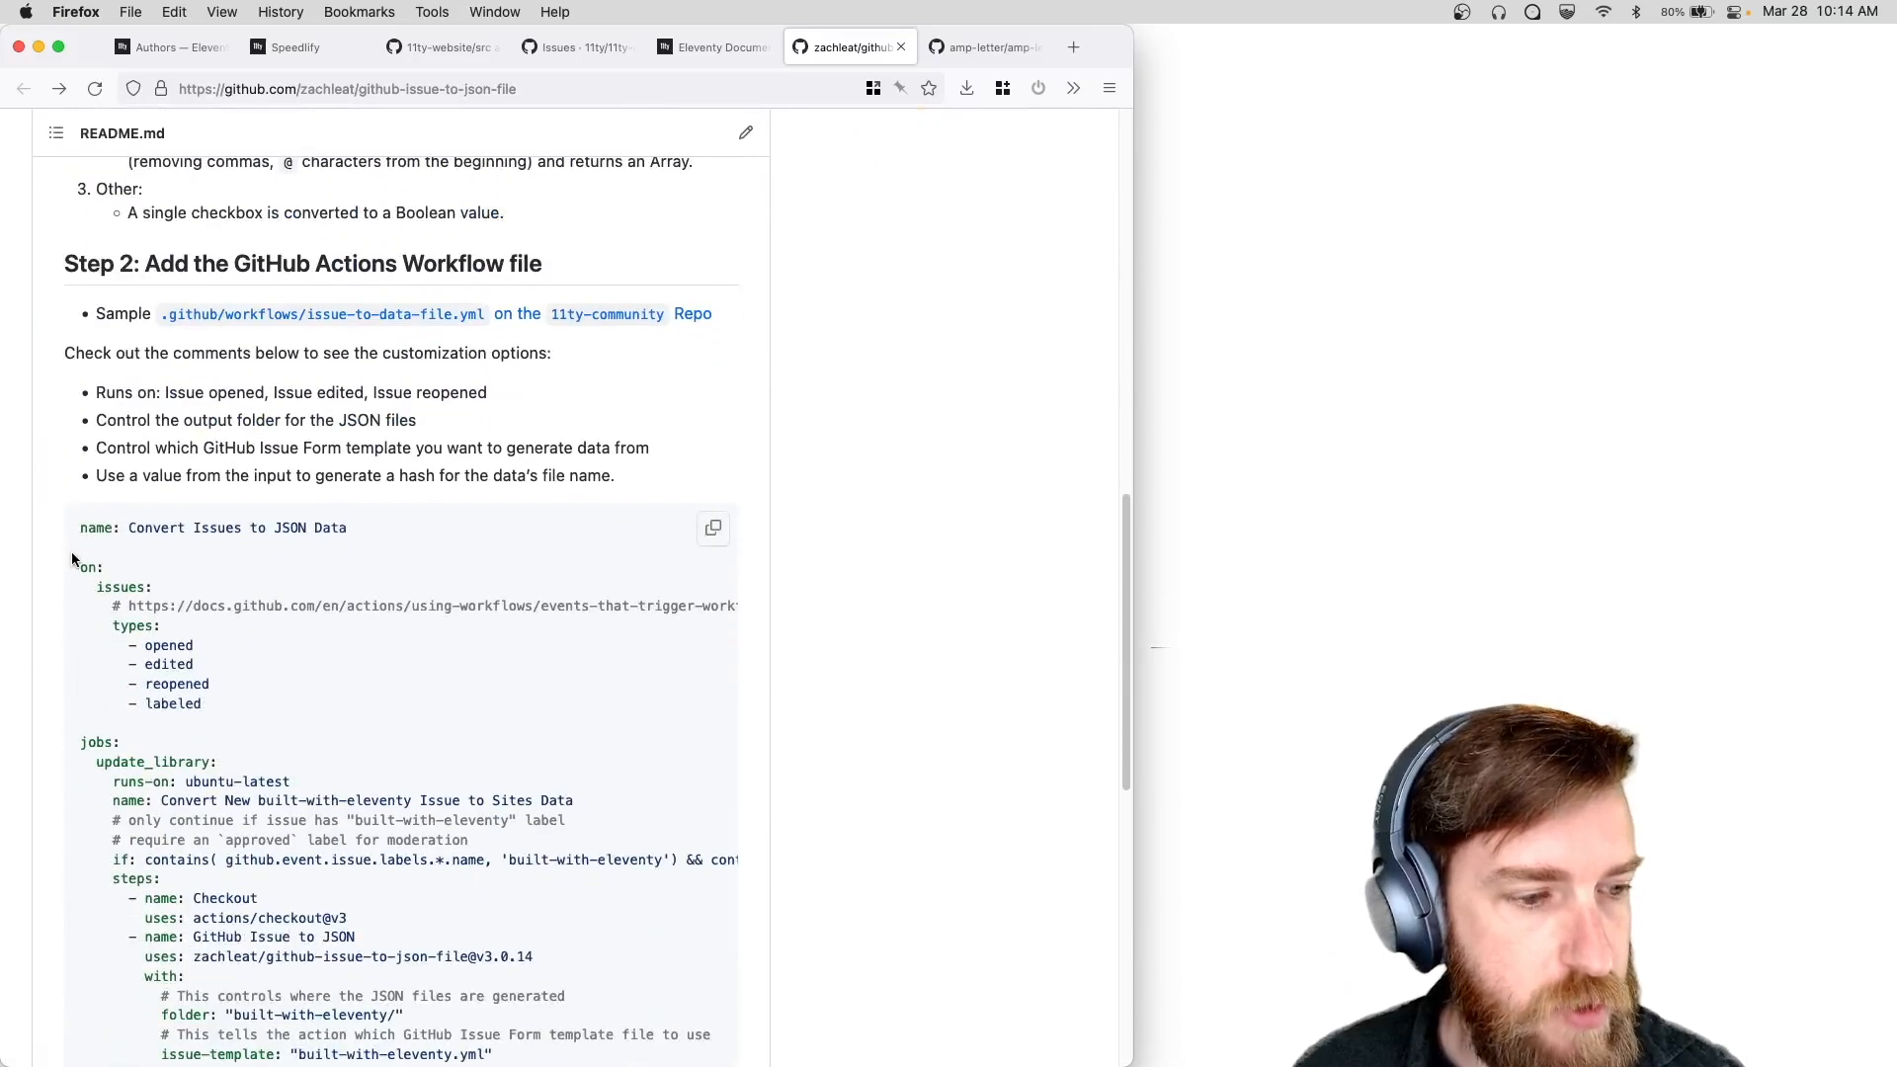
scroll("down", 3)
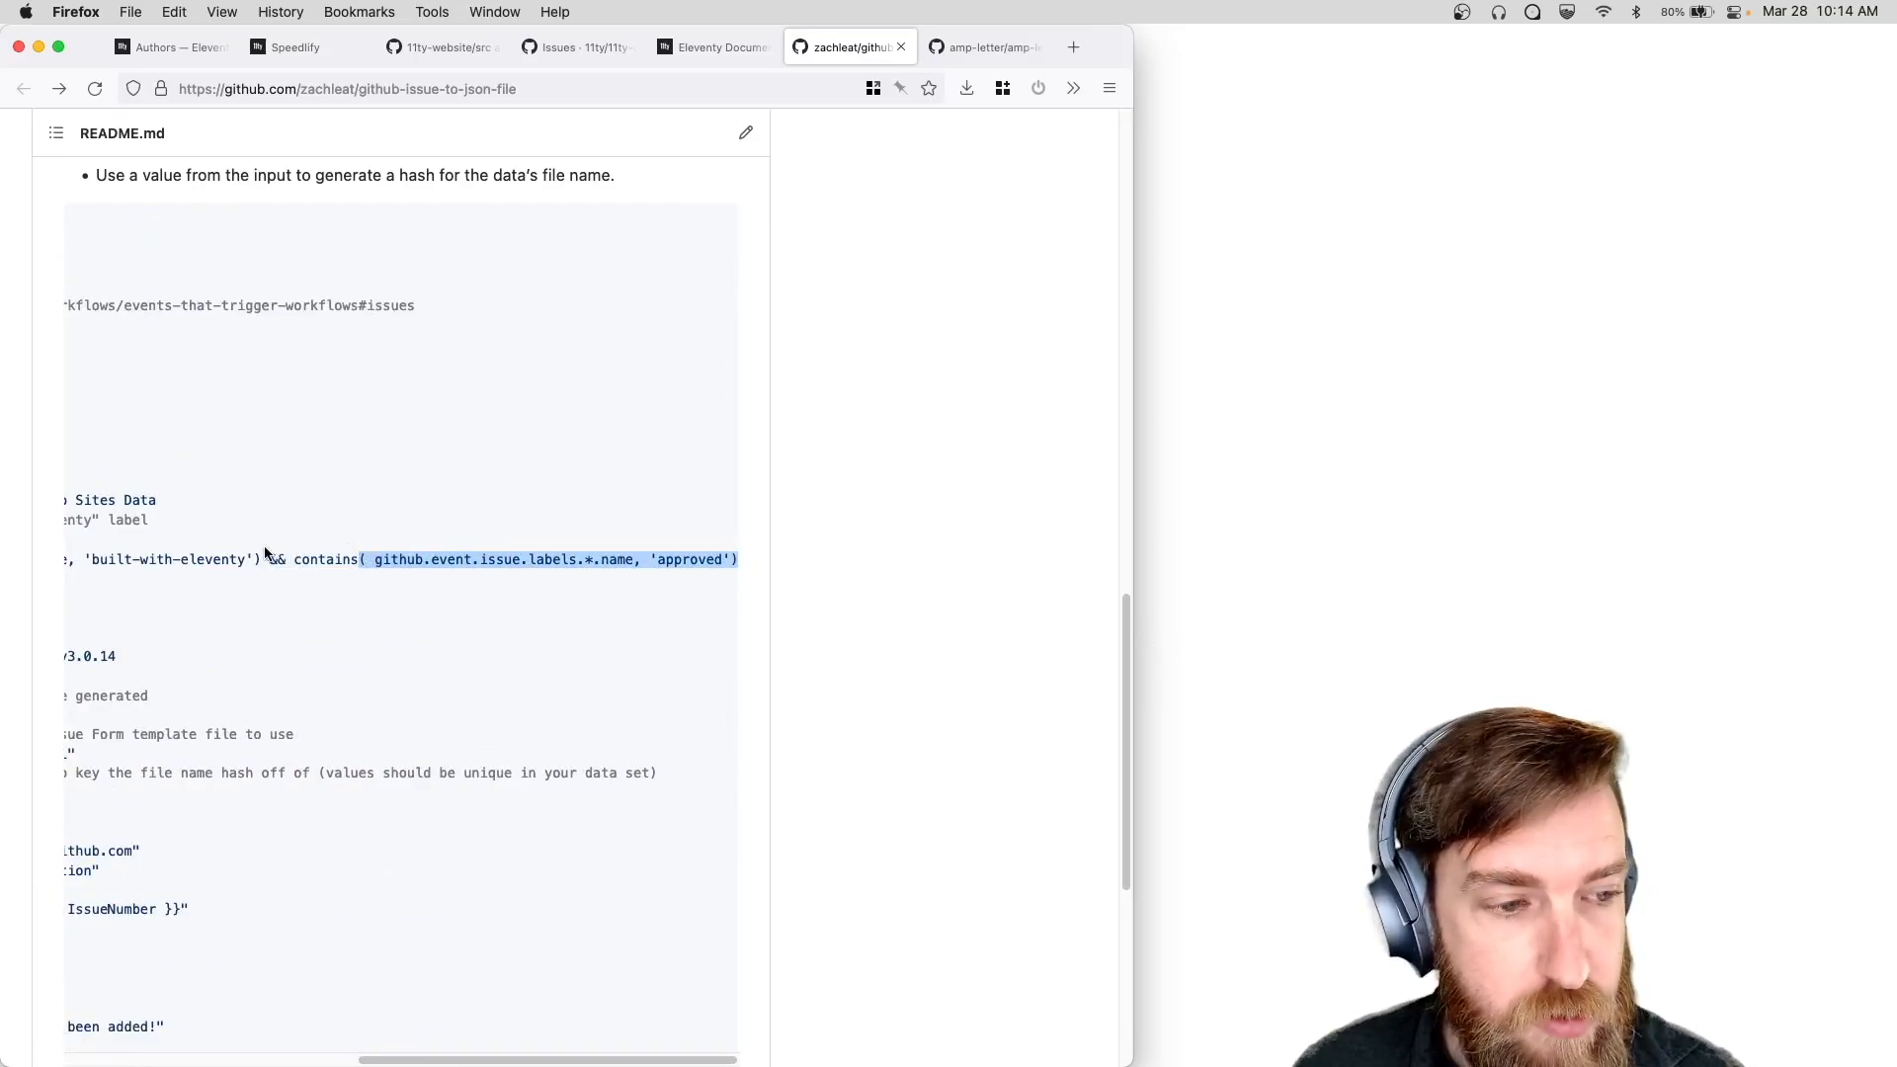
scroll("left", 3)
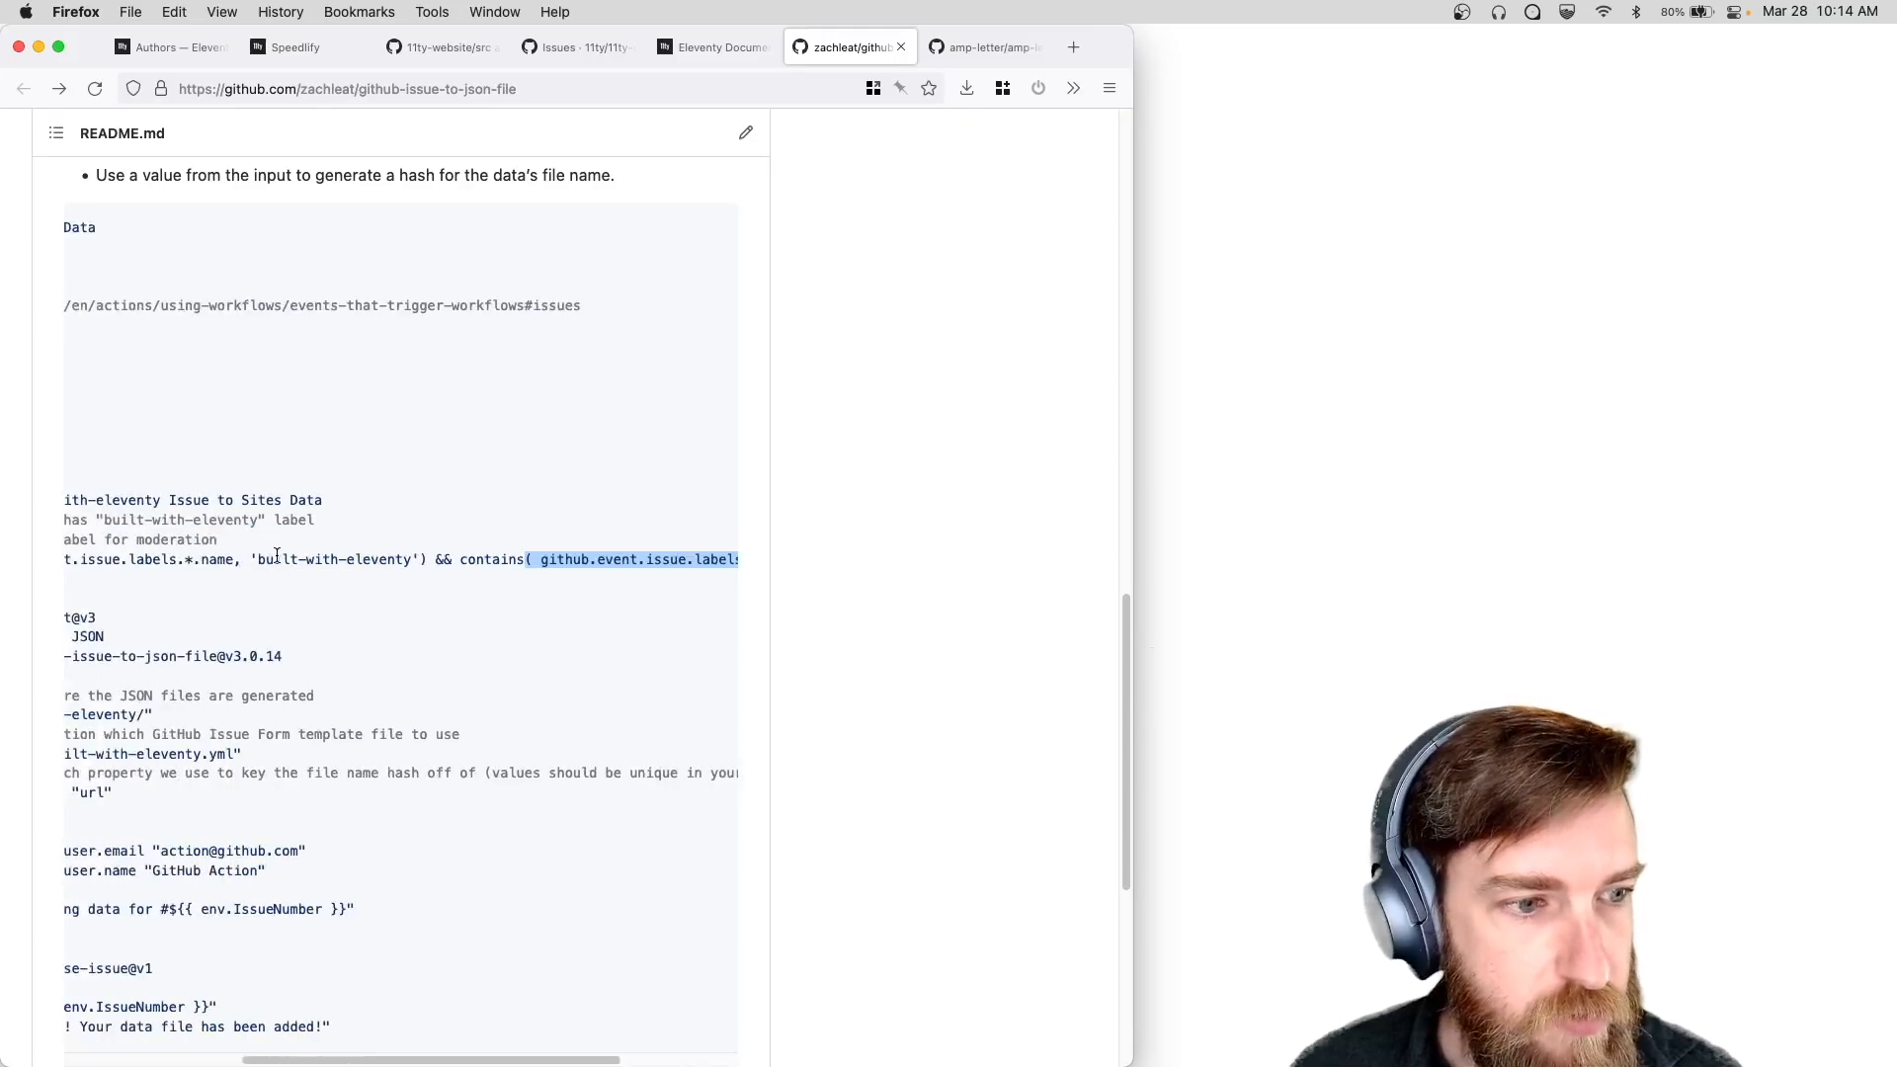
scroll("left", 3)
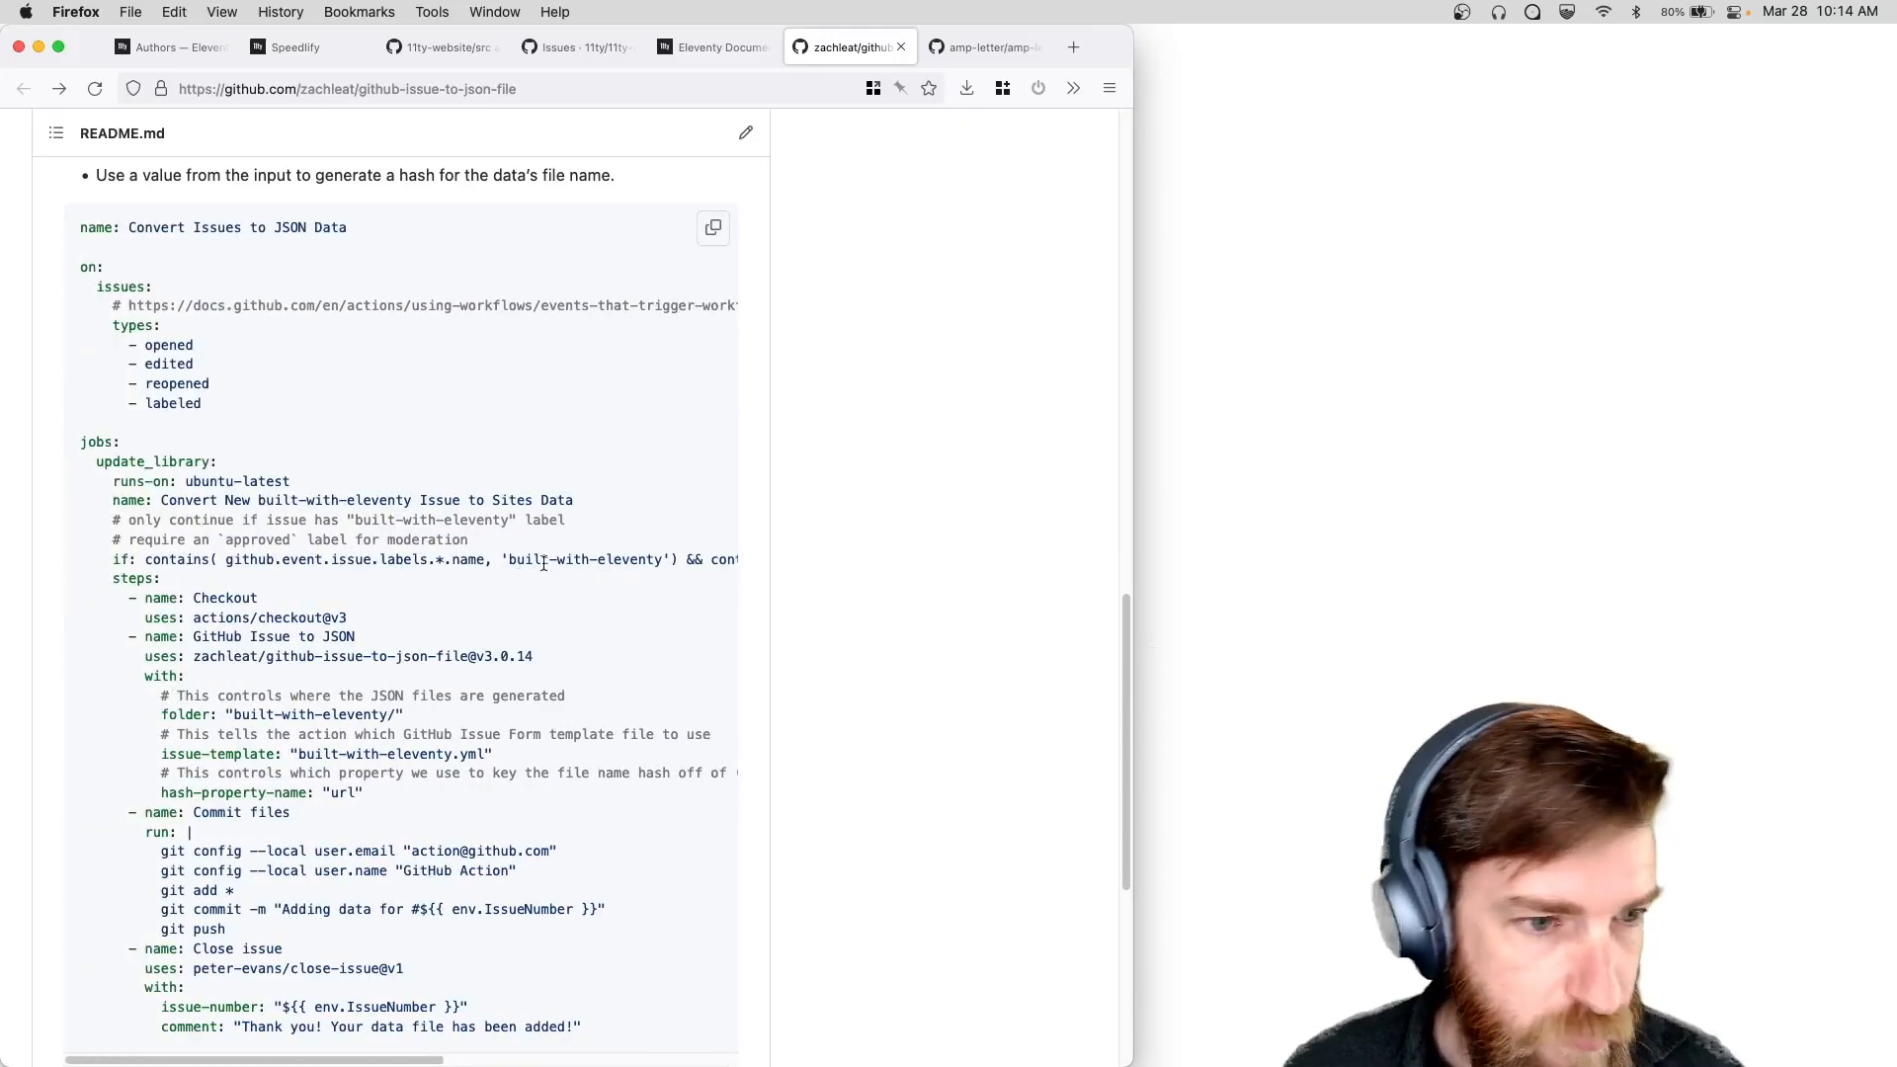
scroll("up", 3)
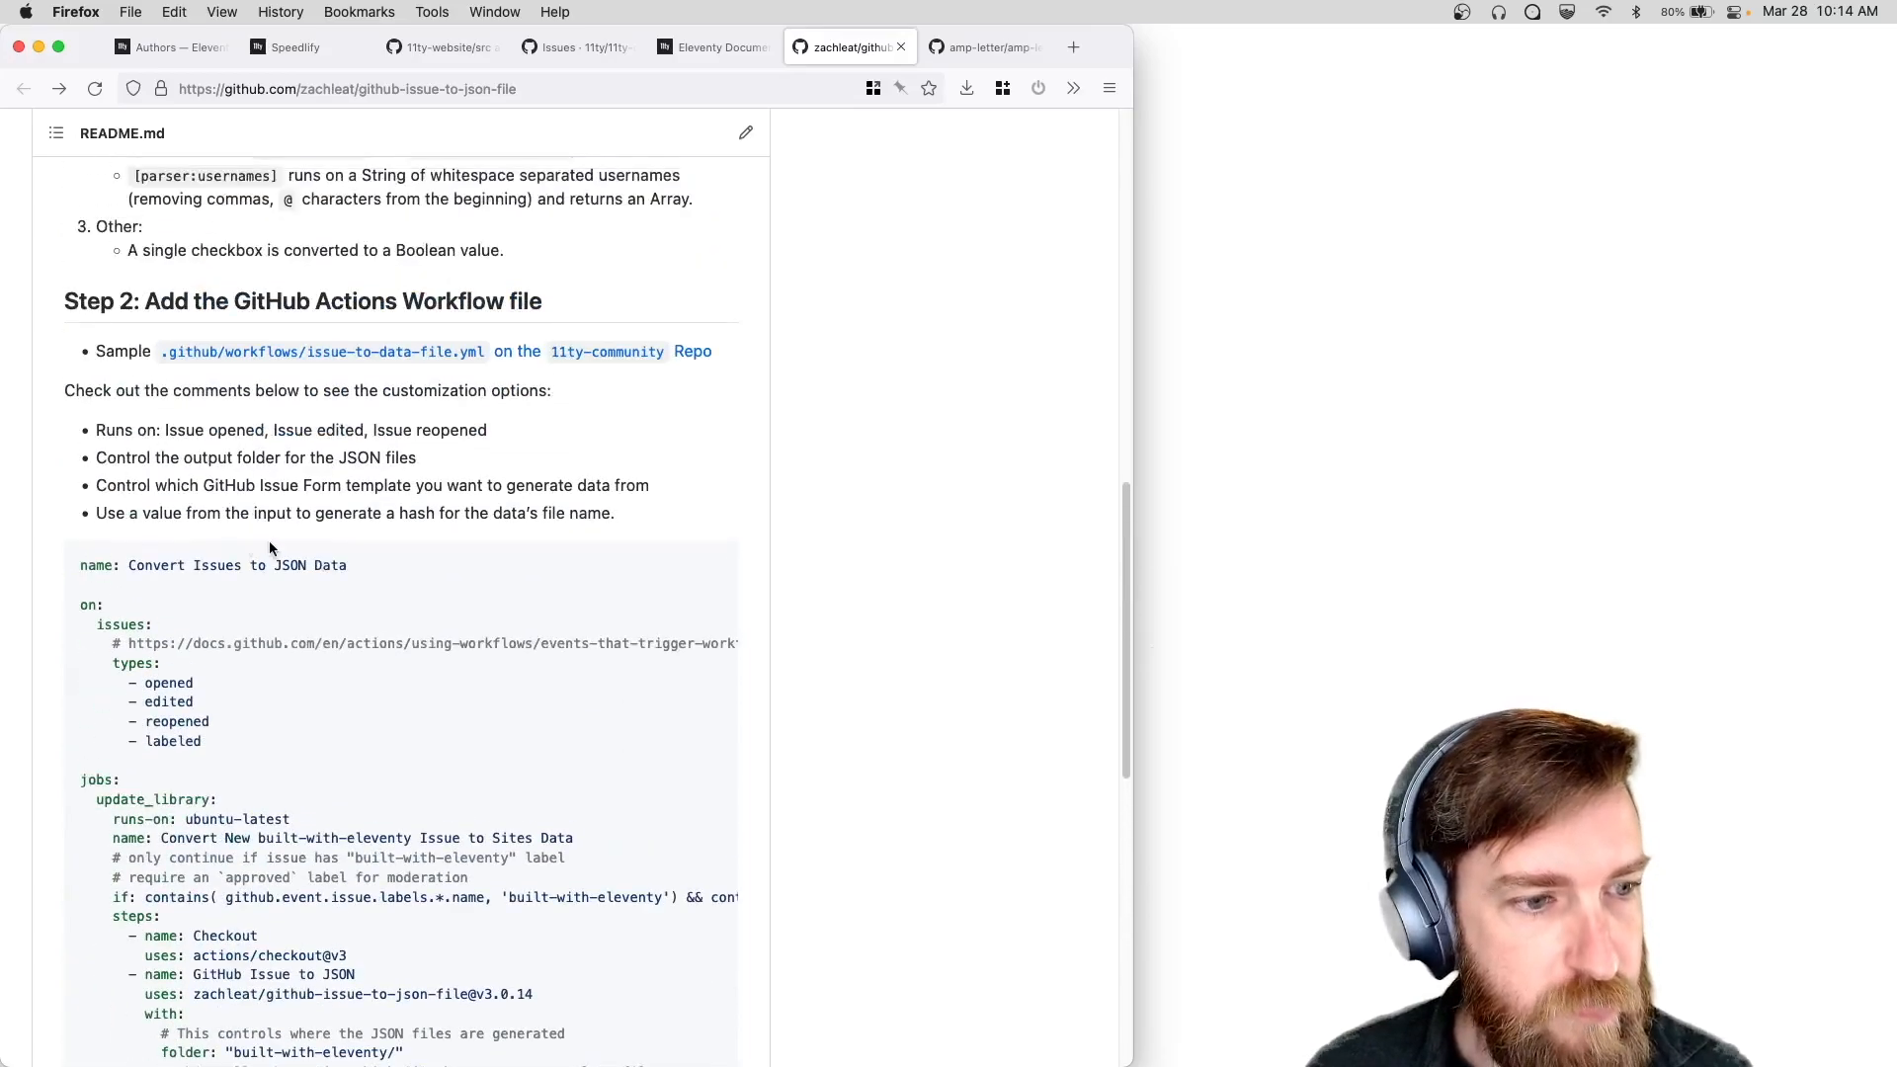
scroll("down", 3)
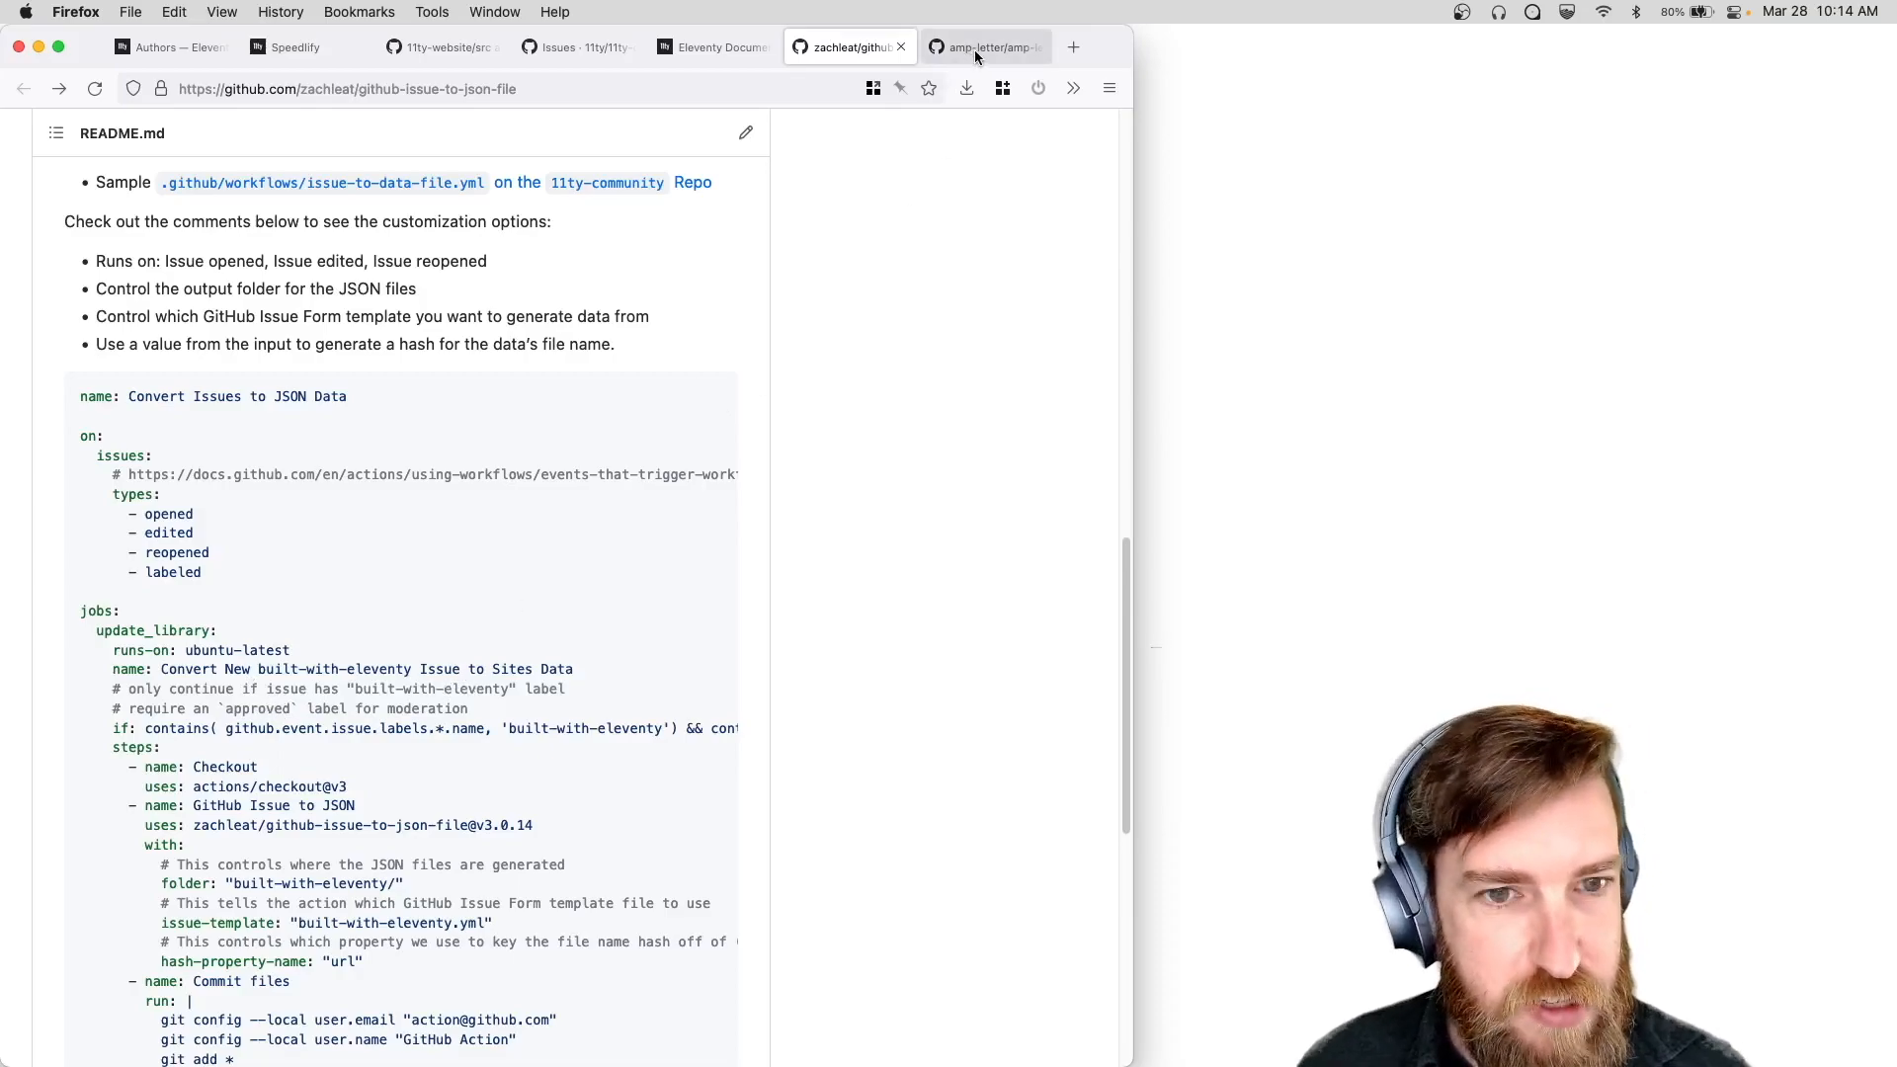
Reach ampletter.org from the amp-letter repository and look through its supporting signatures.
left_click(989, 47)
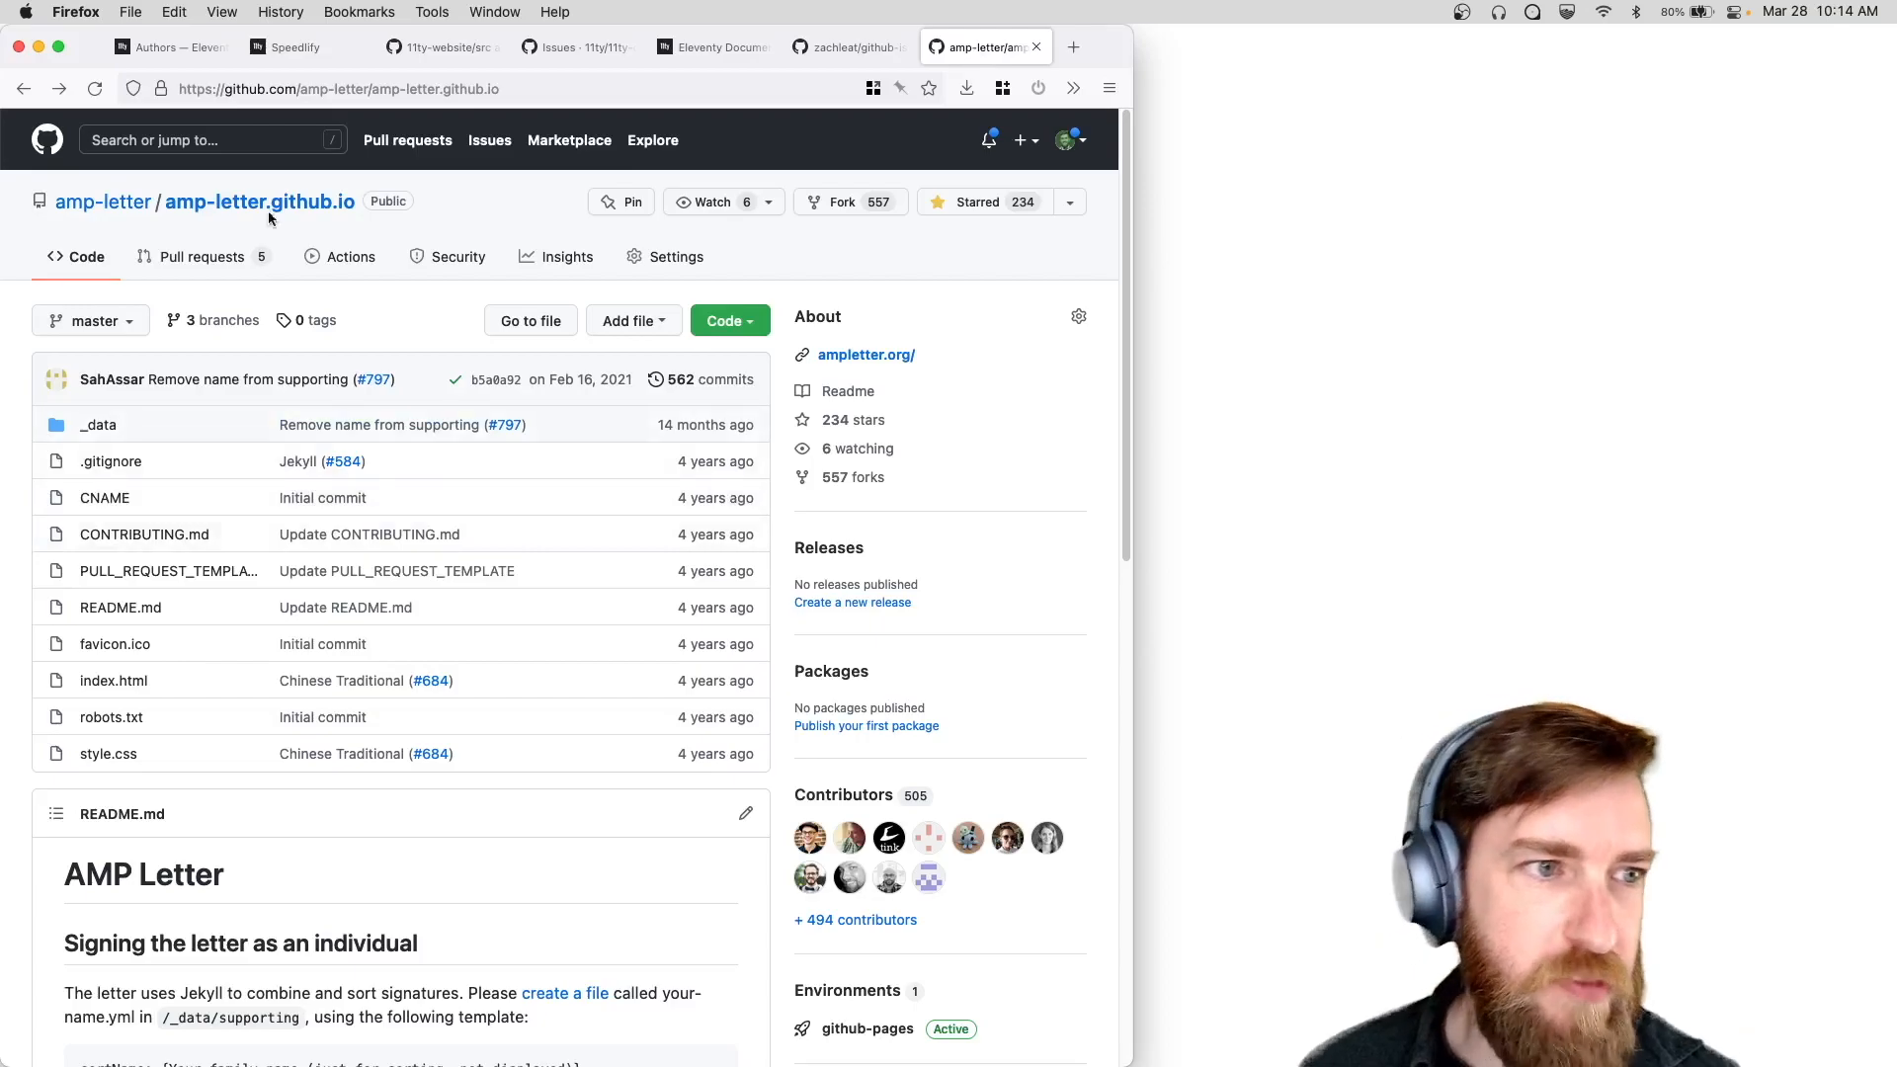
mouse_move(253, 227)
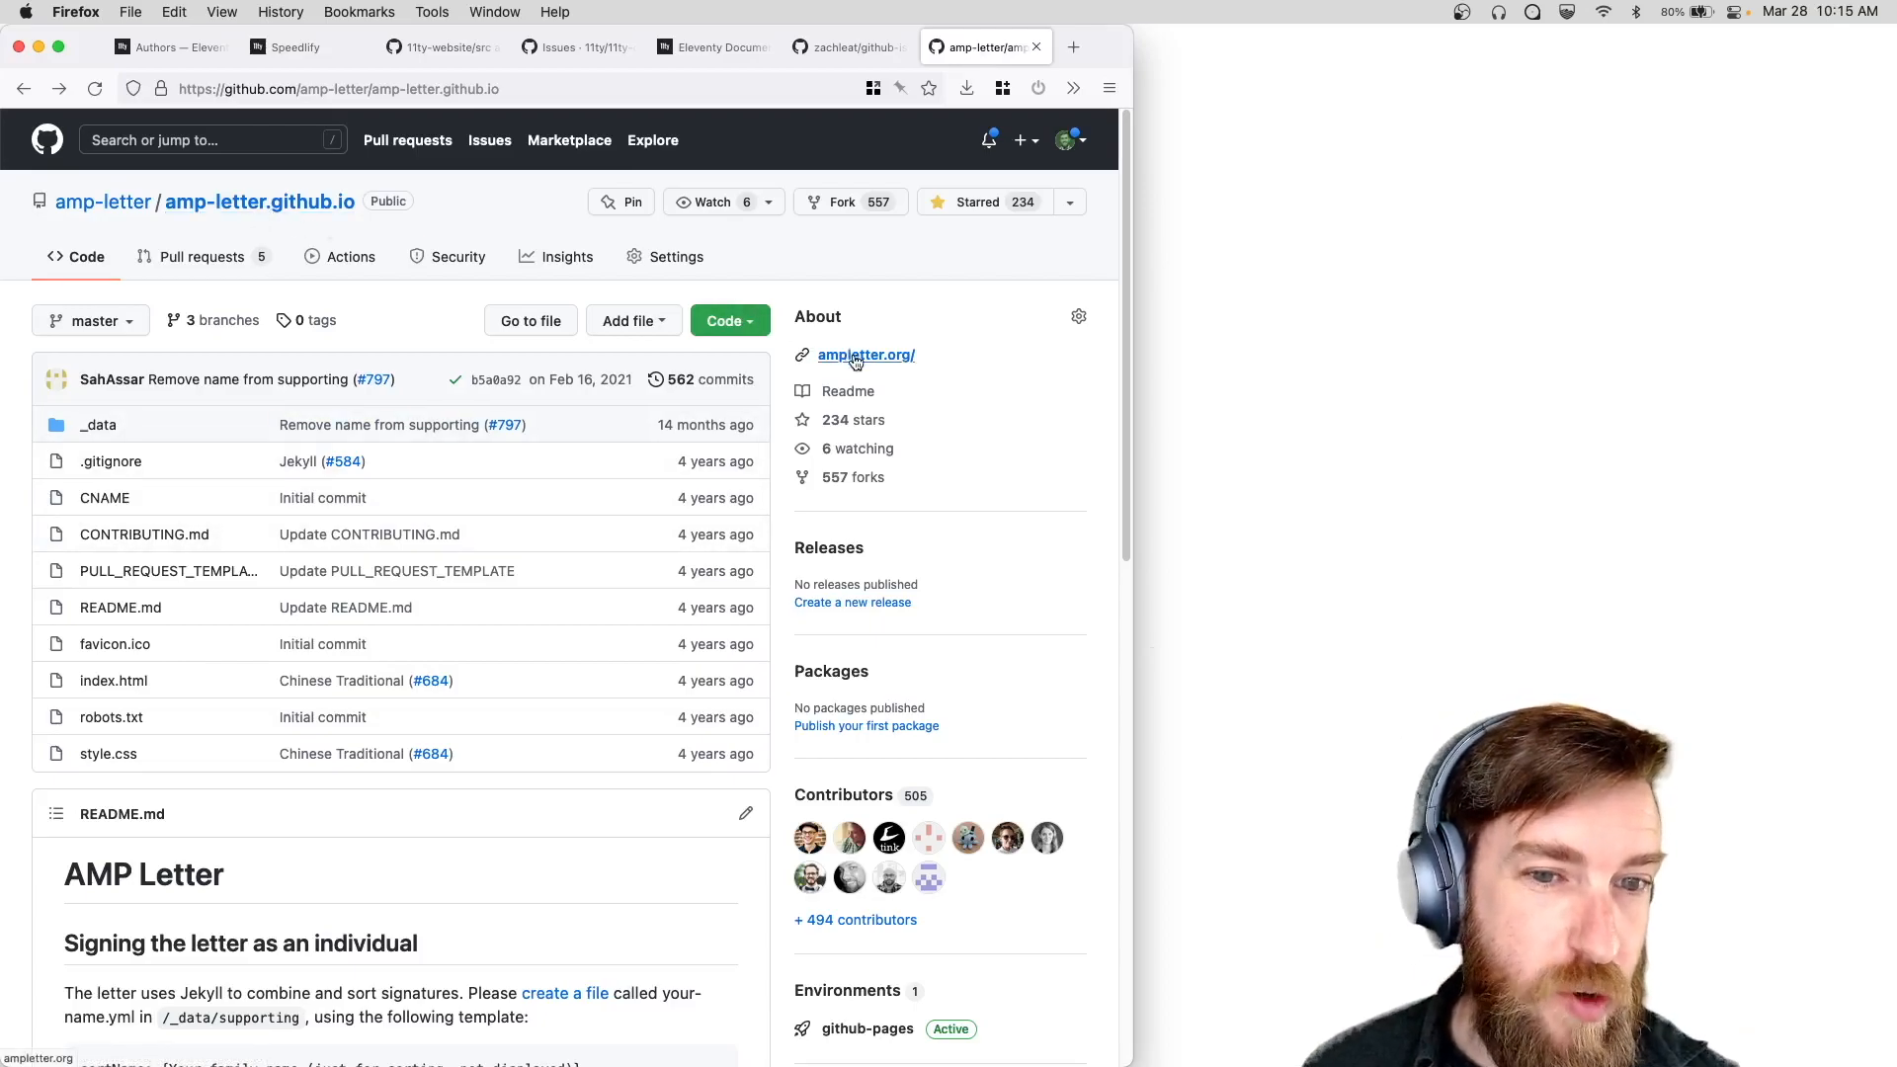
left_click(856, 354)
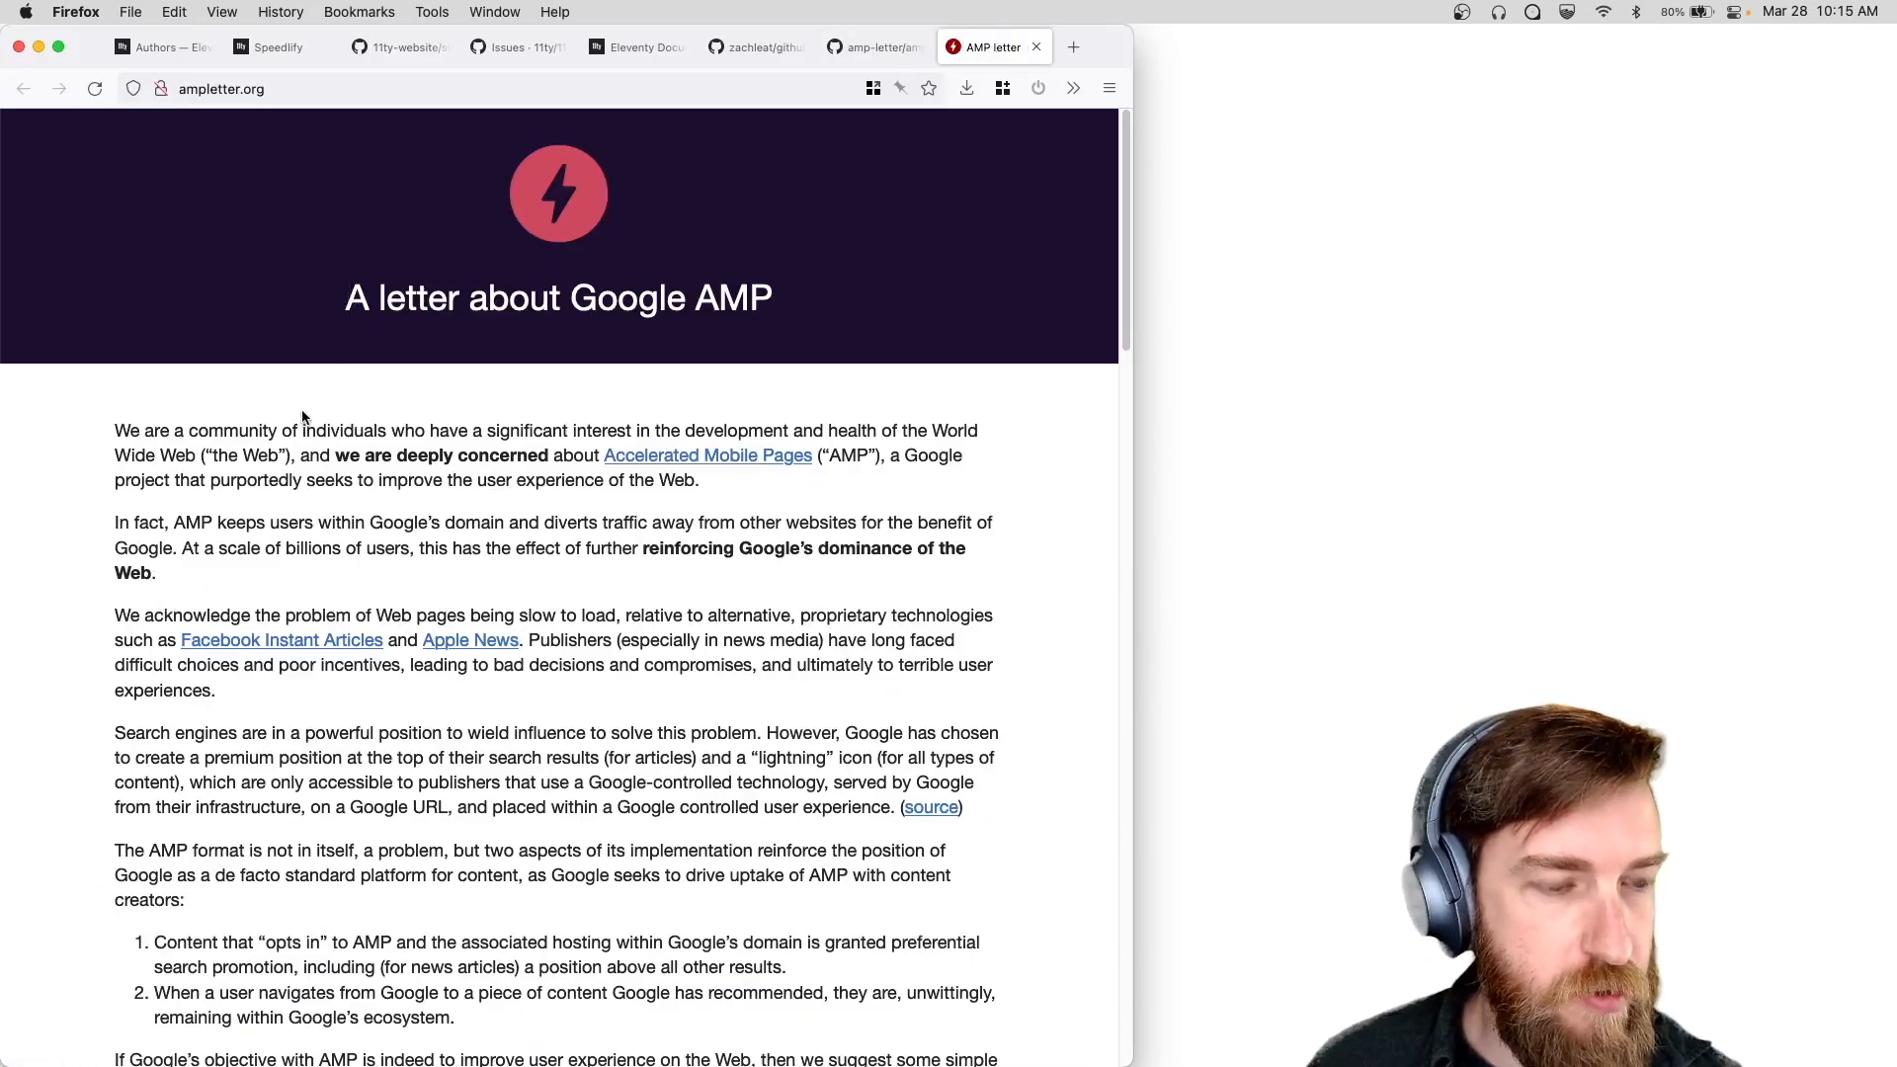
scroll("down", 3)
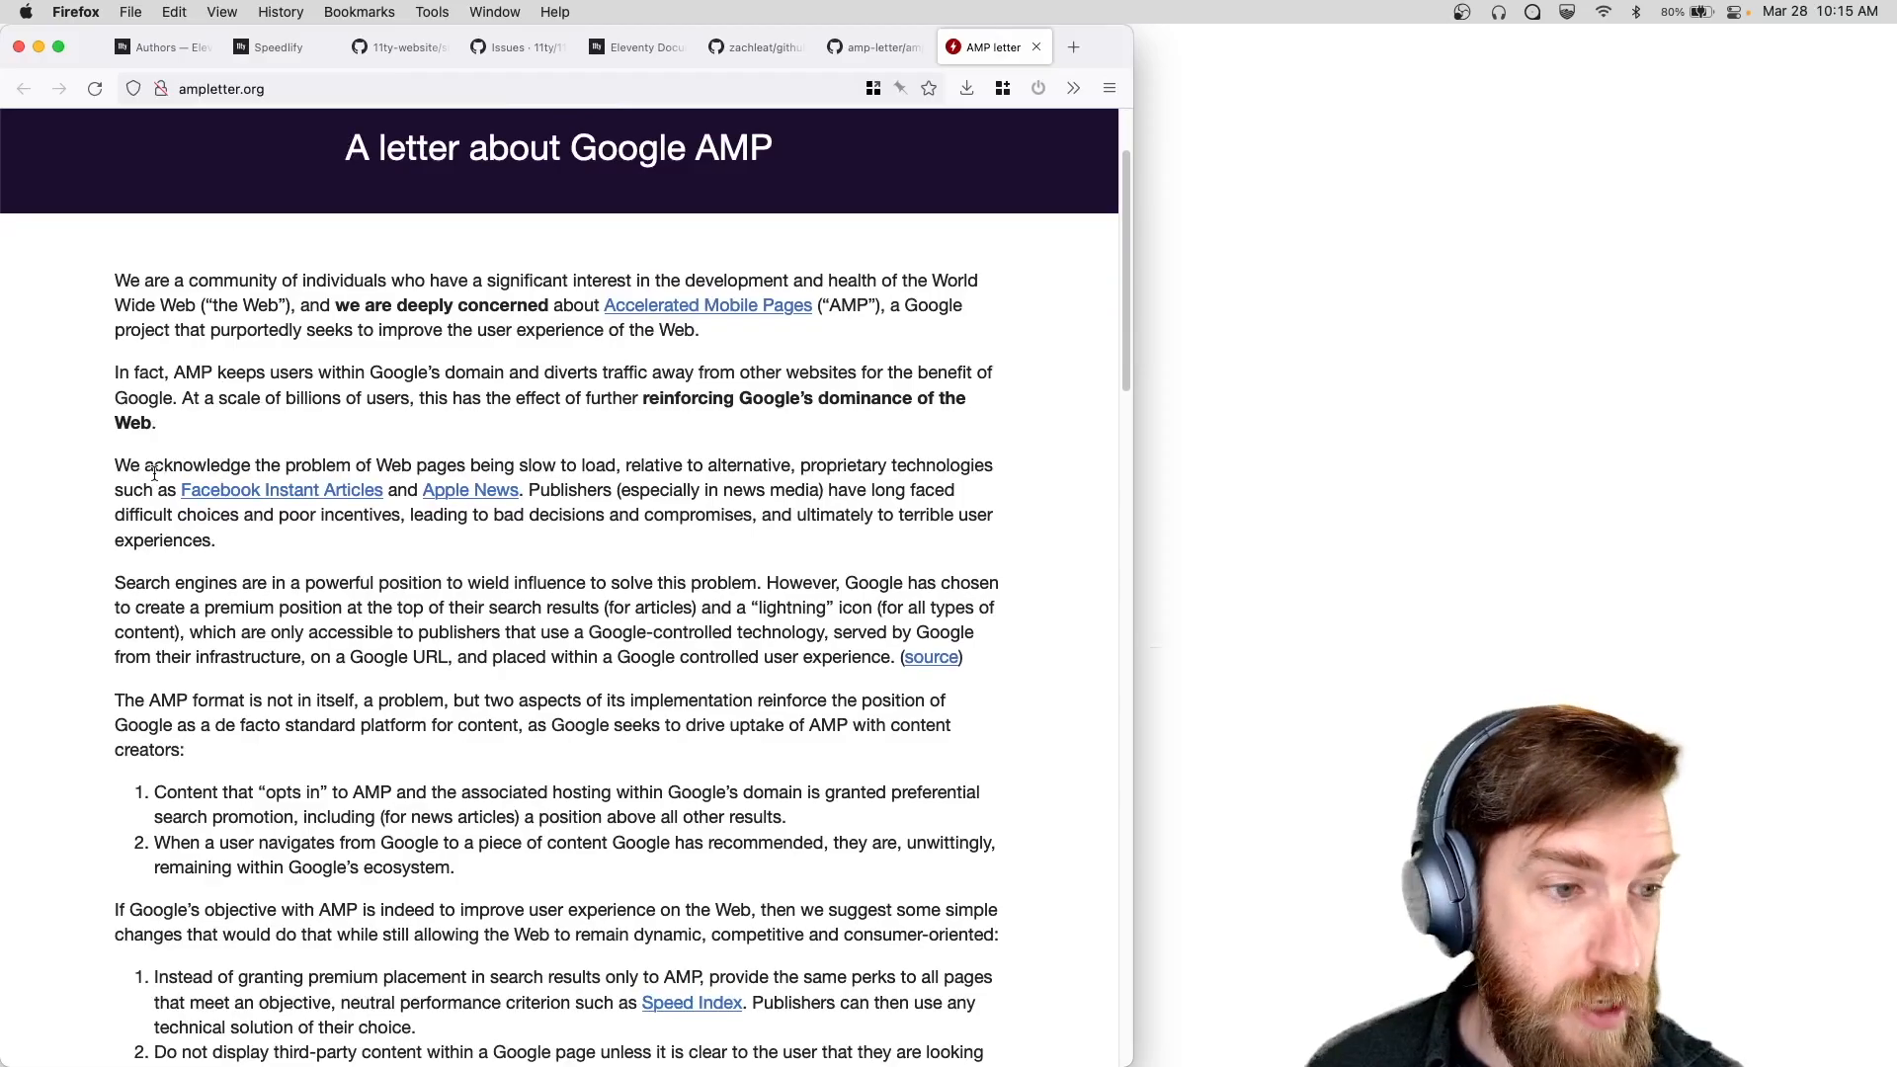
scroll("down", 3)
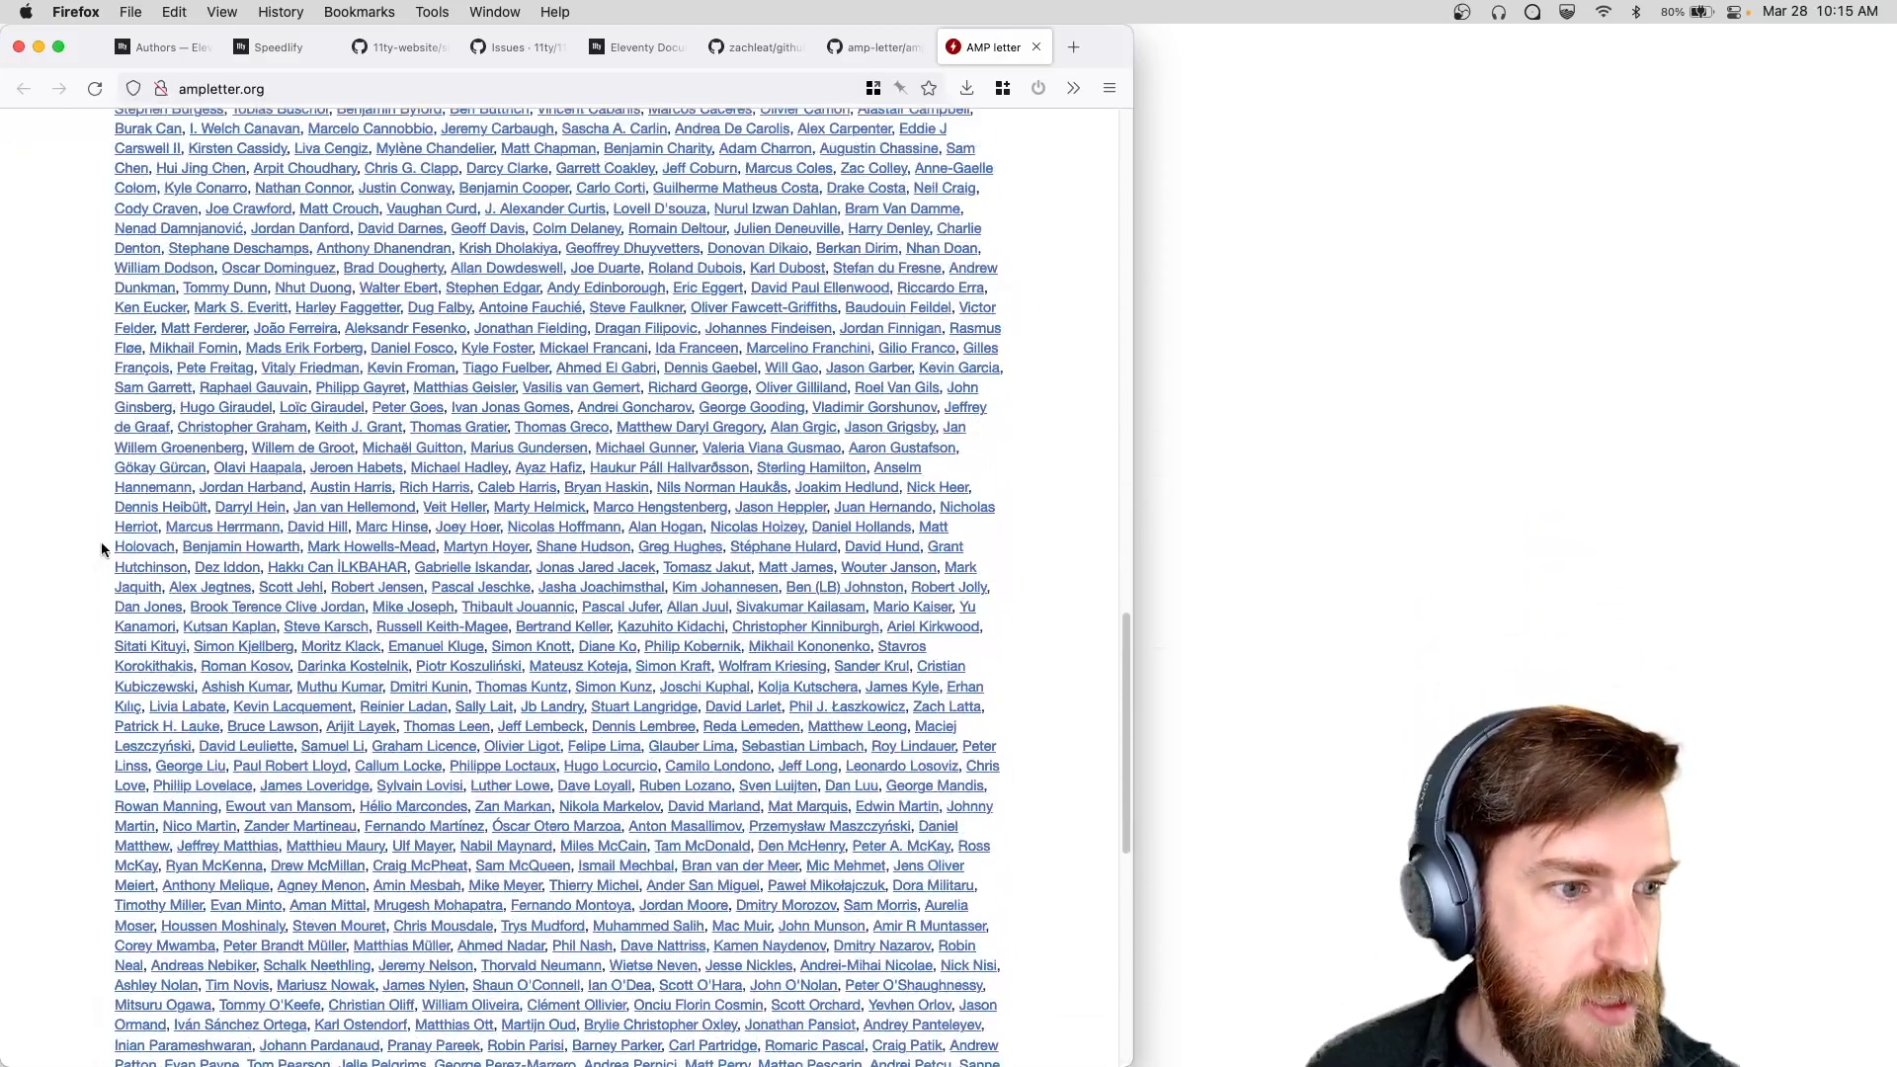
scroll("up", 3)
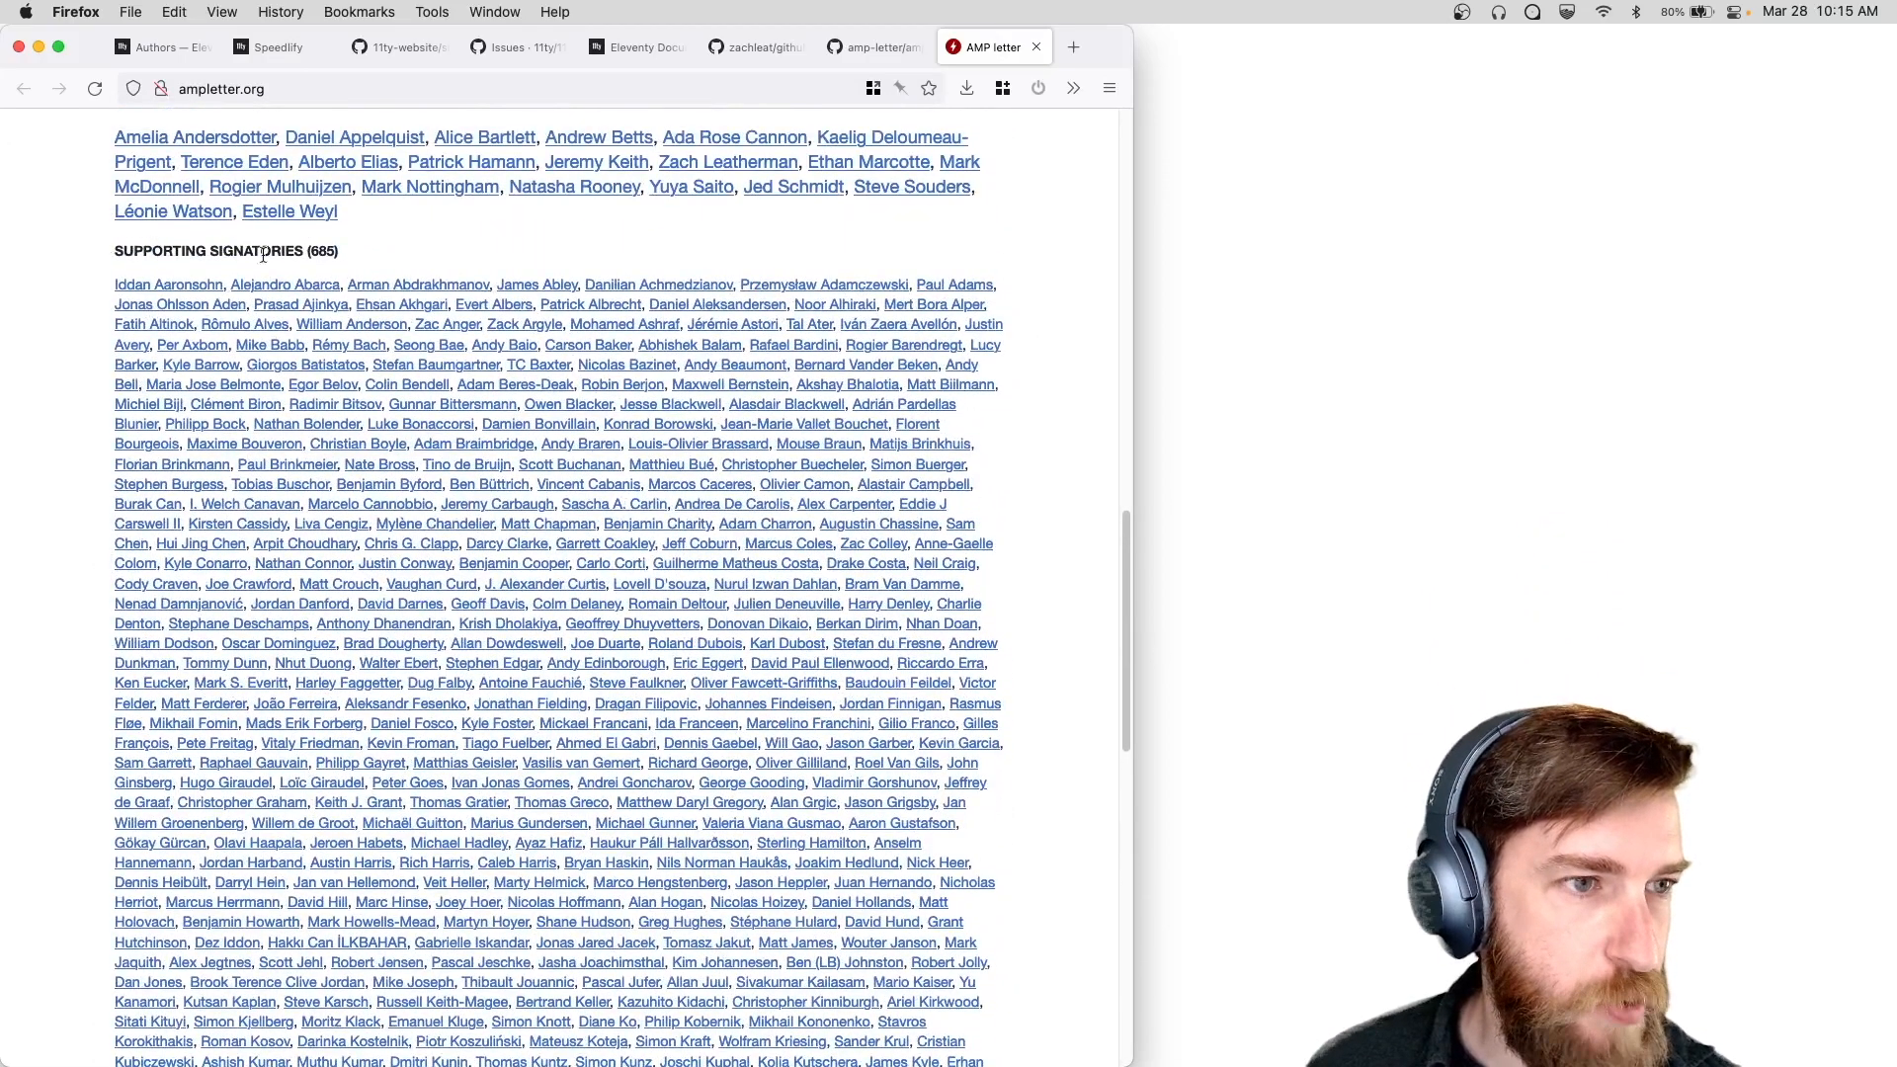
scroll("down", 3)
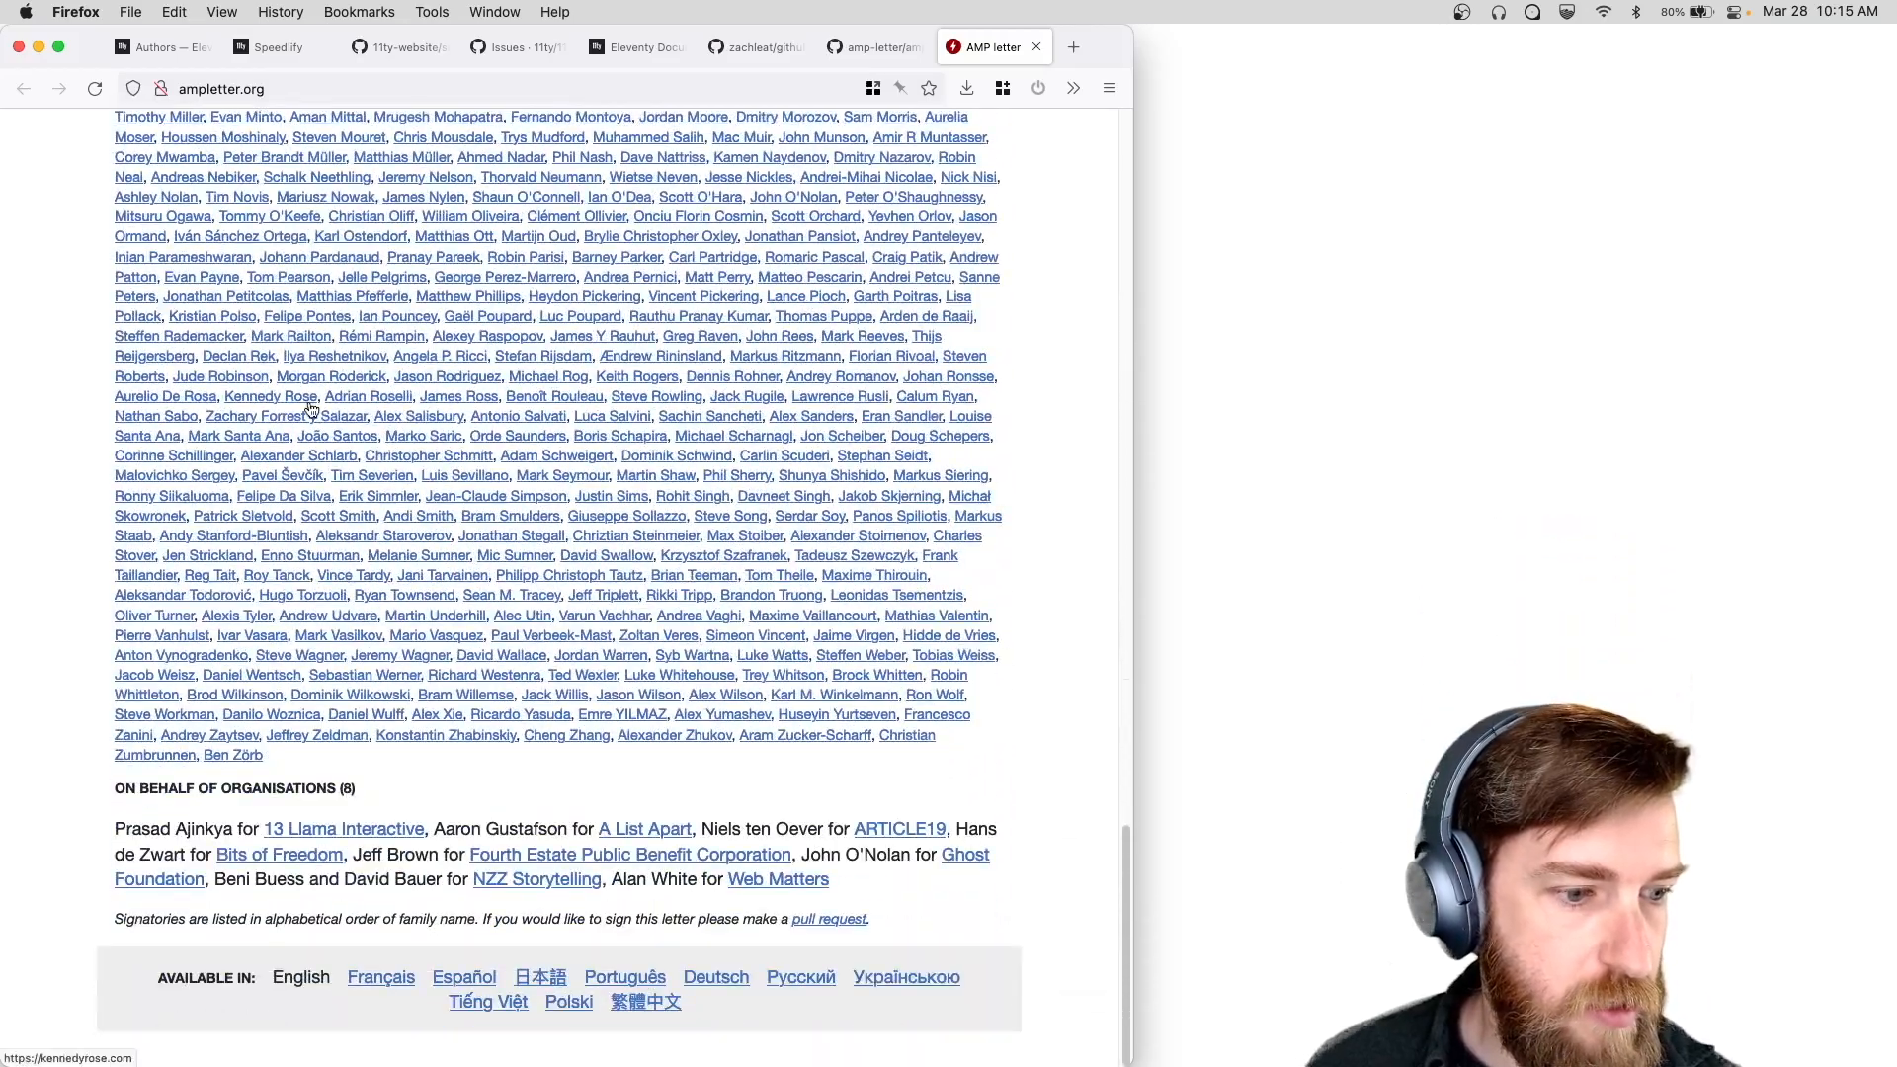
scroll("up", 3)
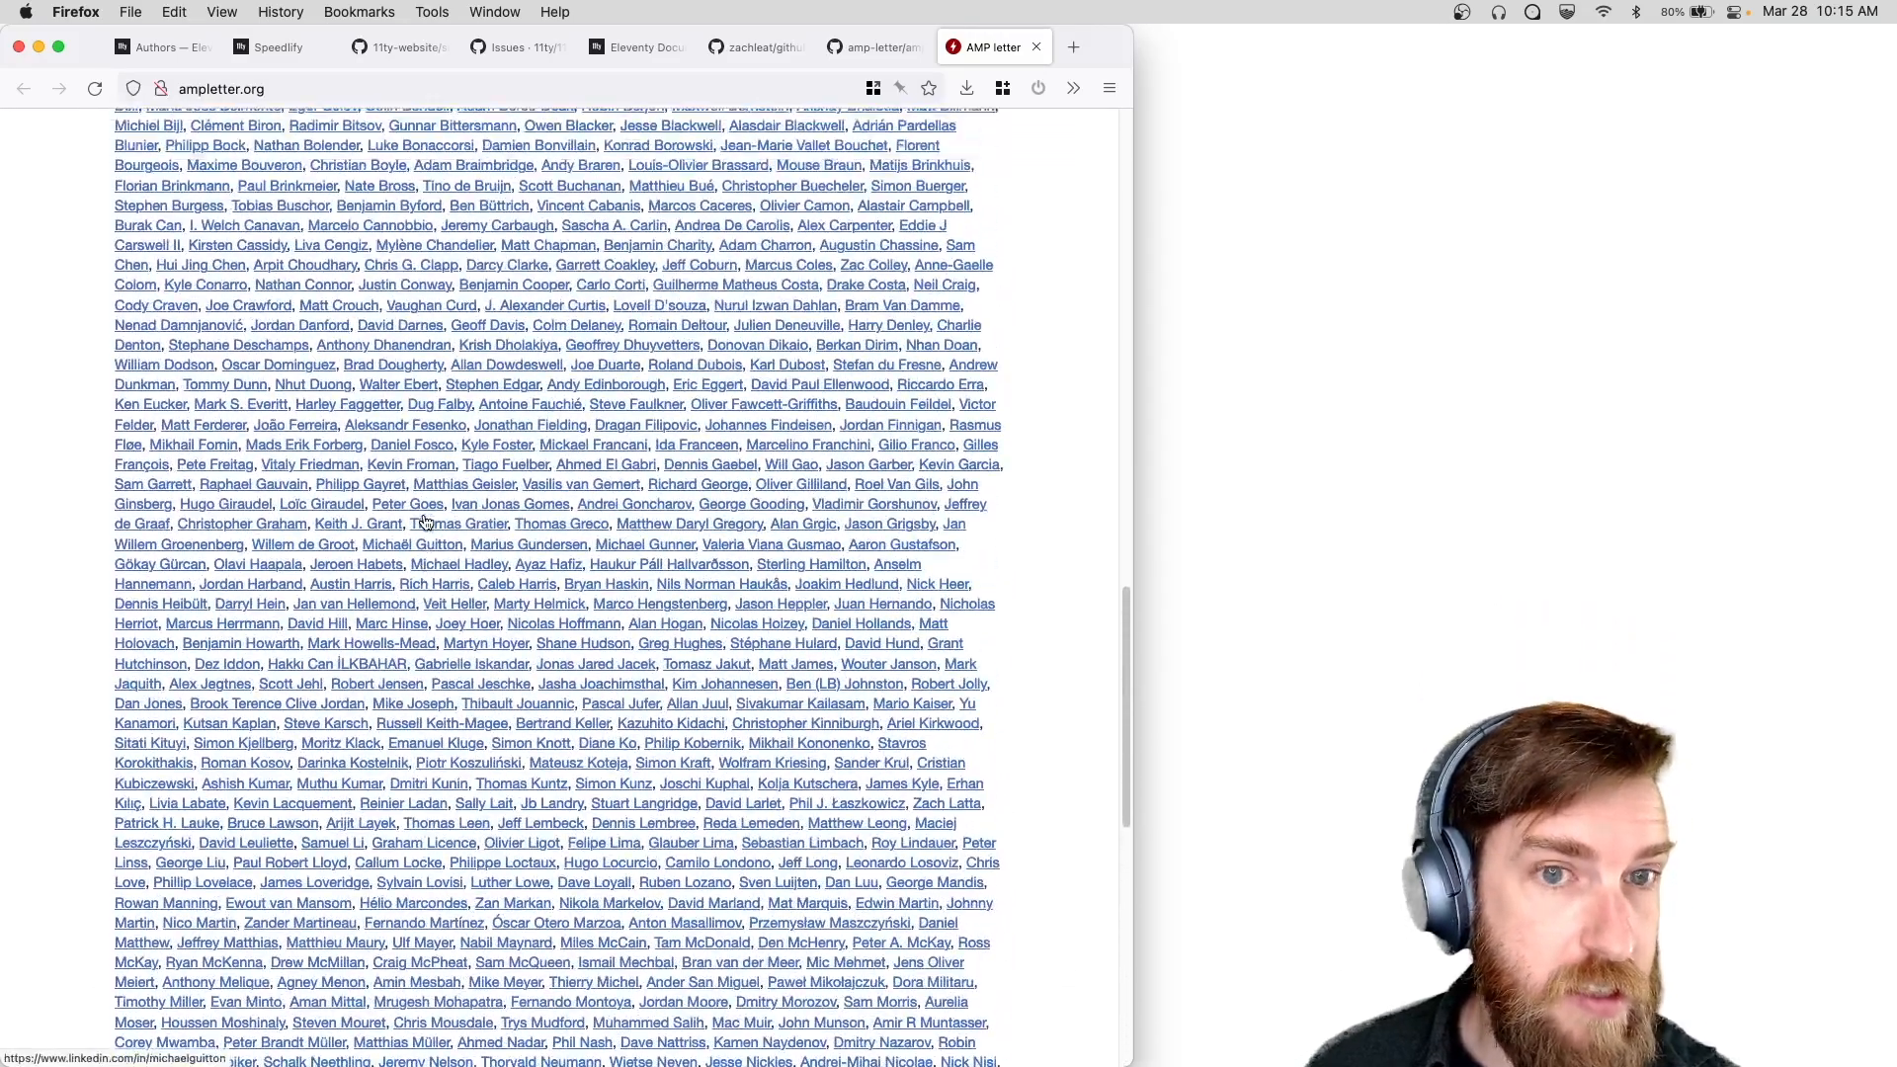
Browse amp-letter's _data/supporting folder of per-signer YAML files, ending back at _data.
left_click(873, 46)
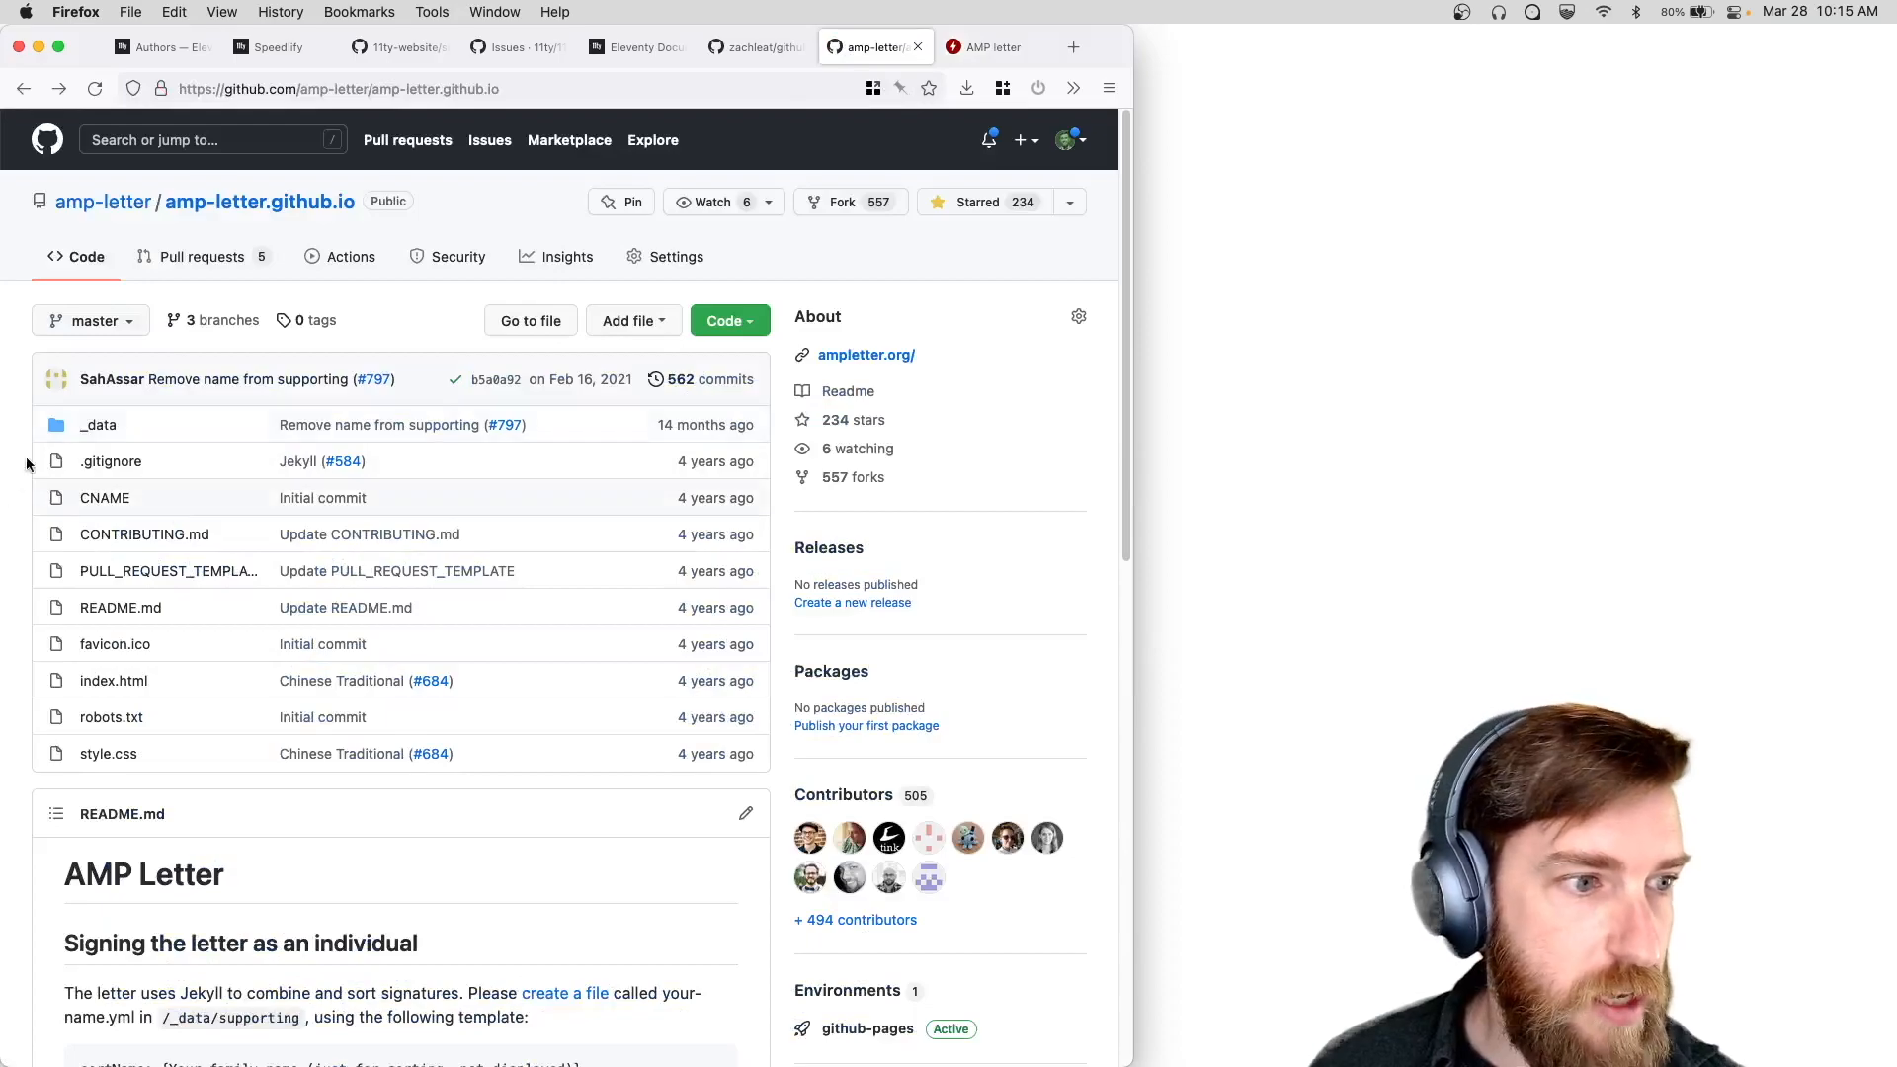
left_click(99, 425)
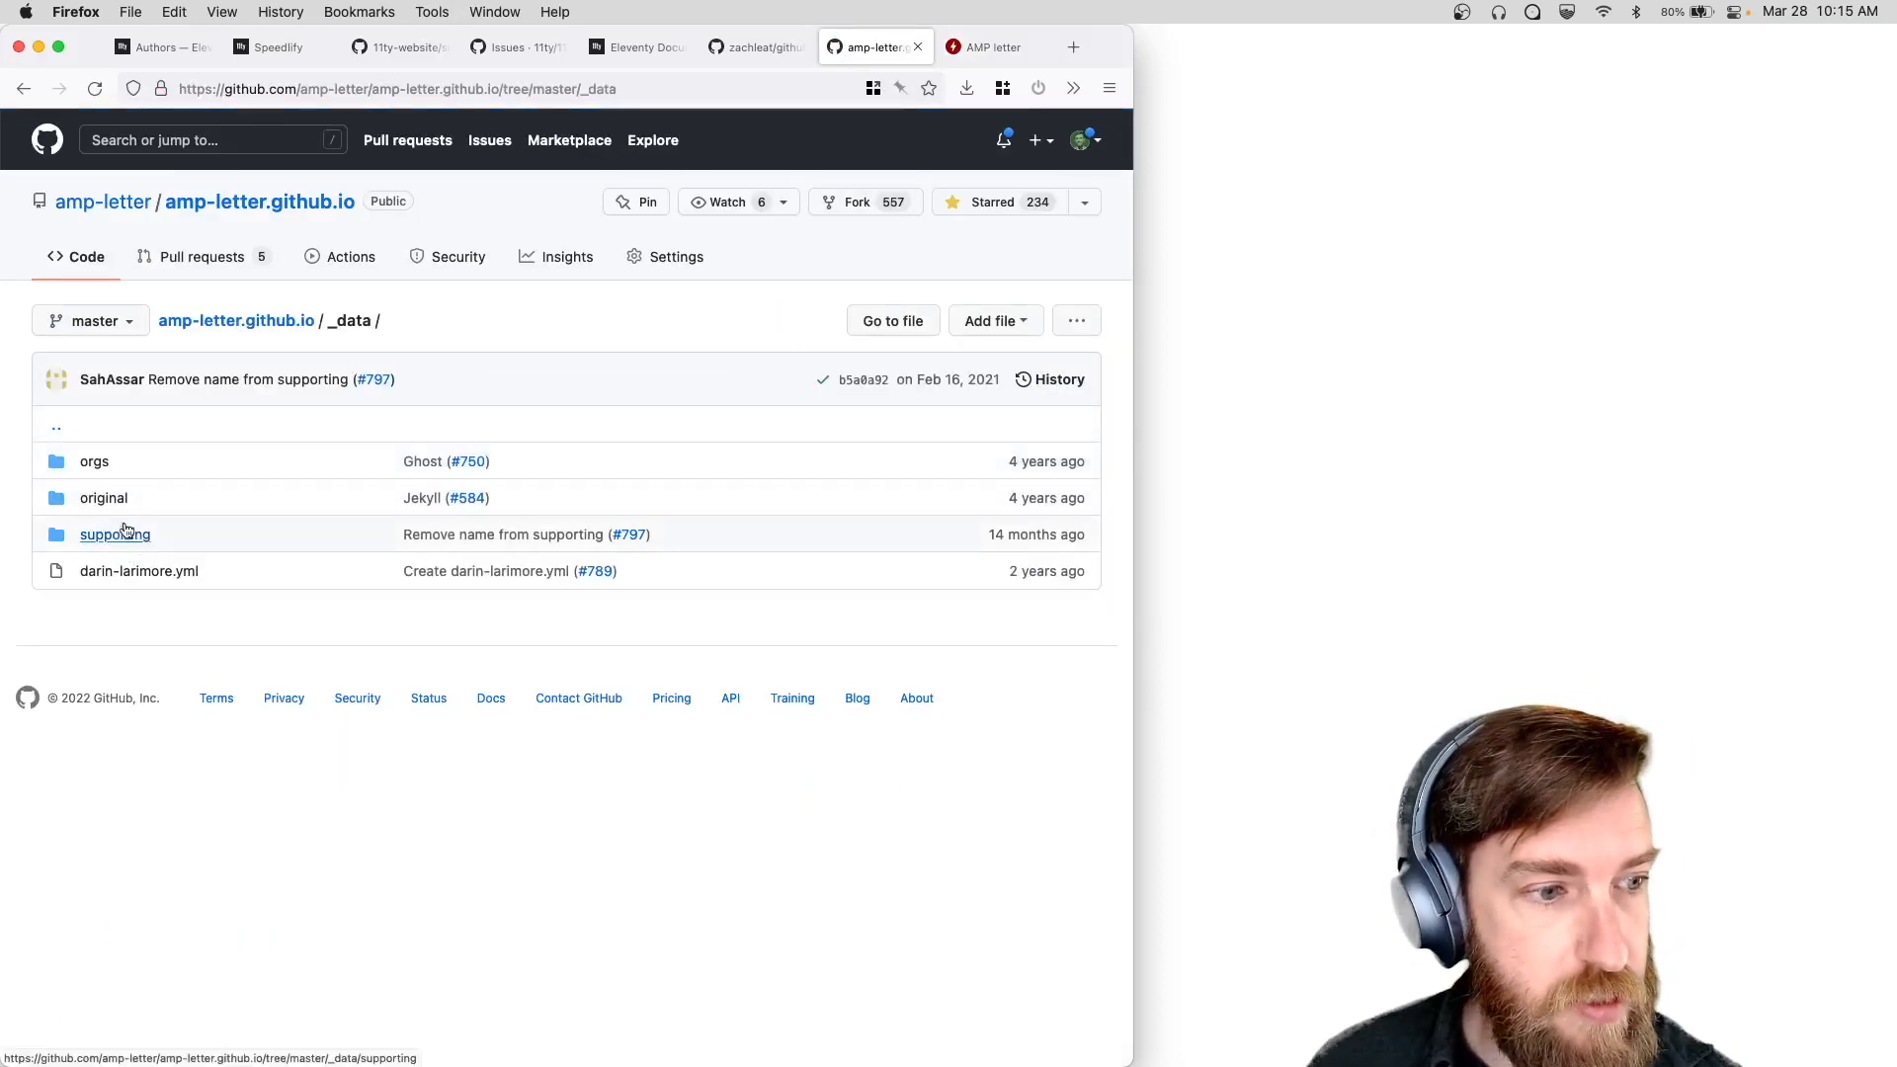
left_click(114, 535)
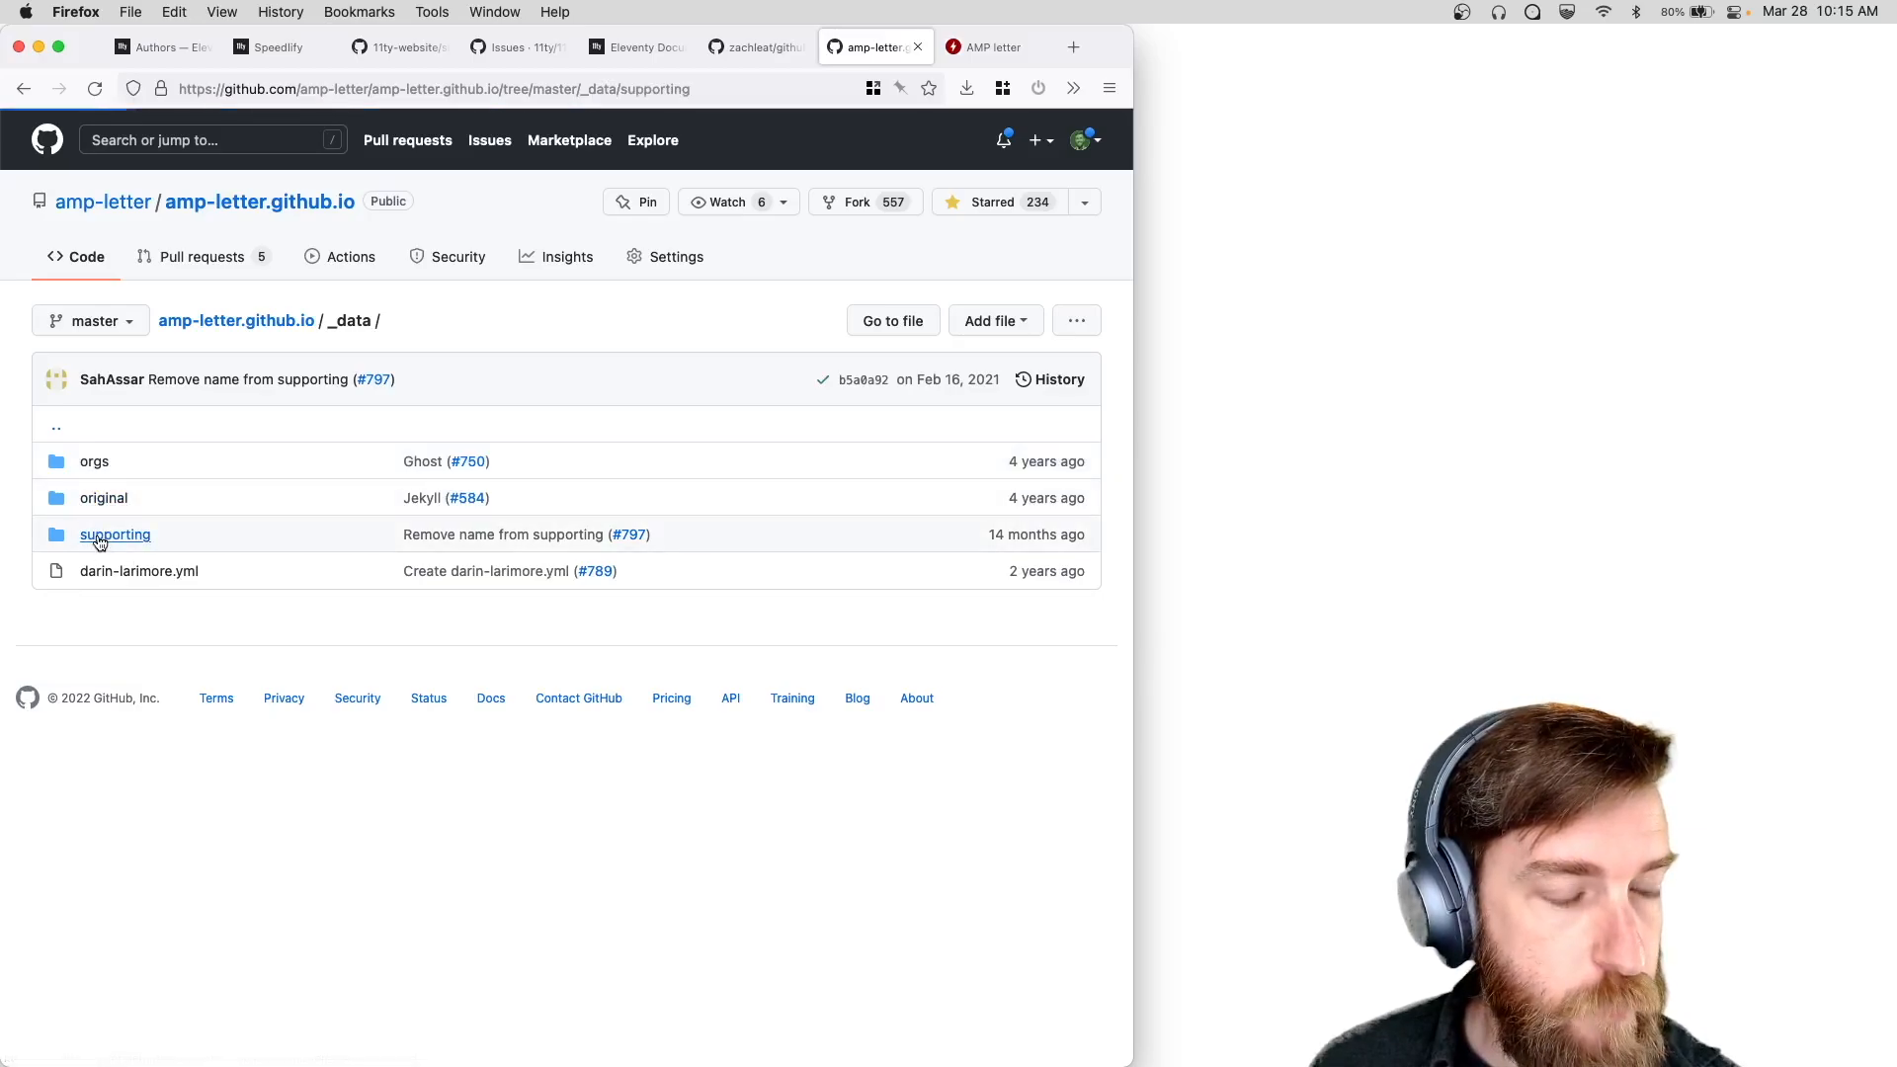
left_click(115, 534)
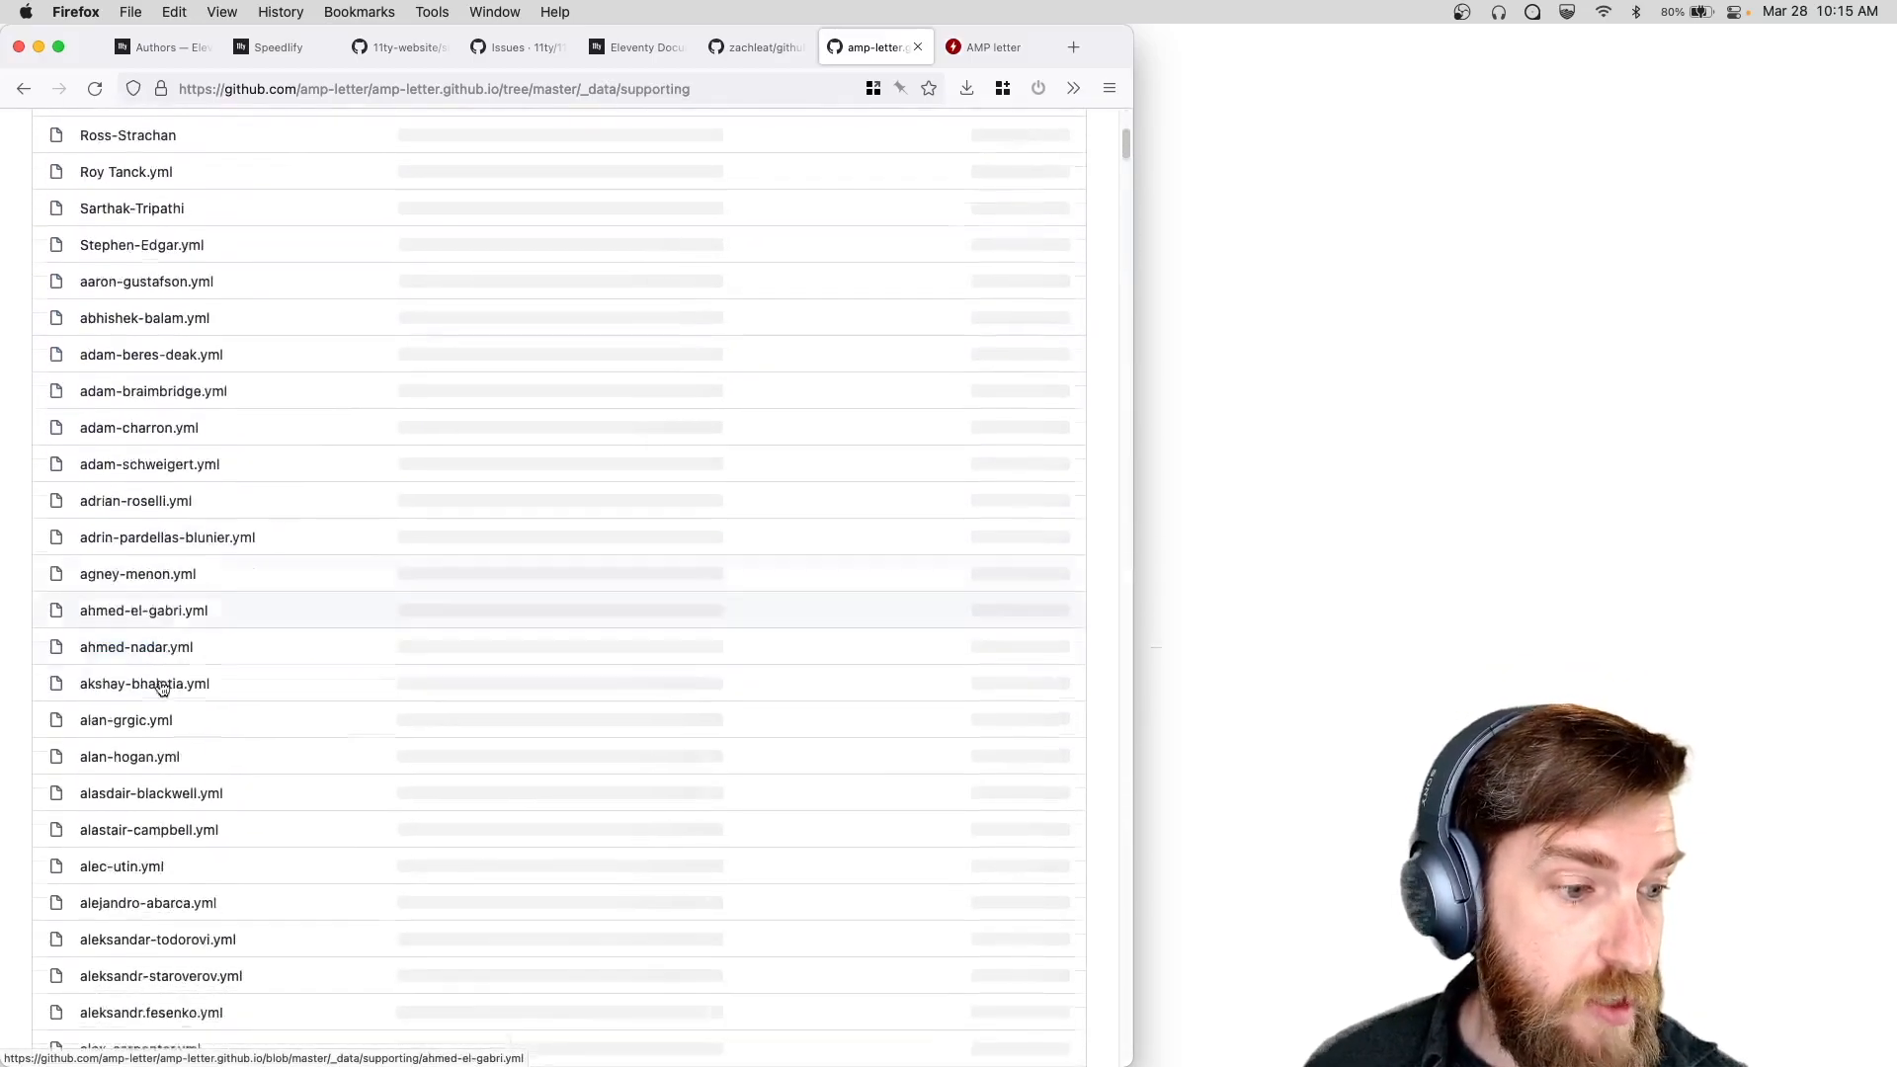
scroll("down", 3)
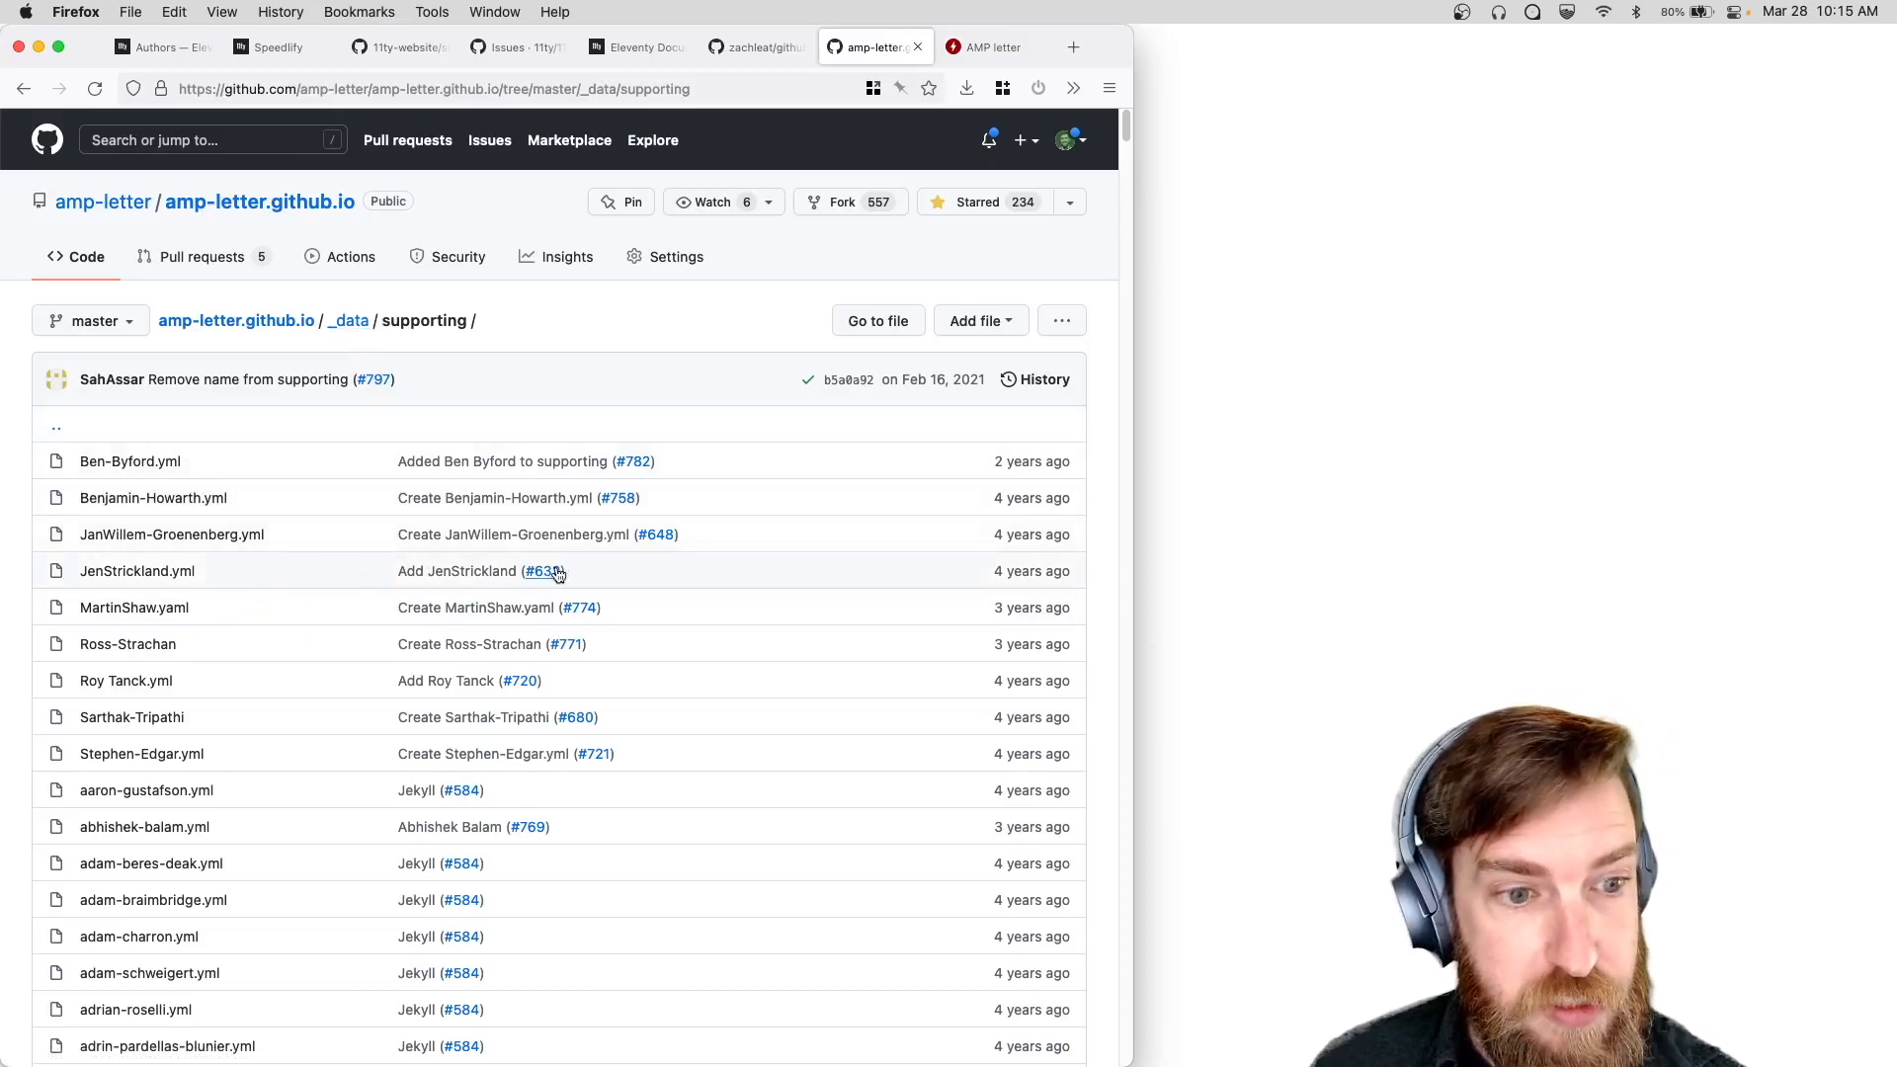
mouse_move(122, 470)
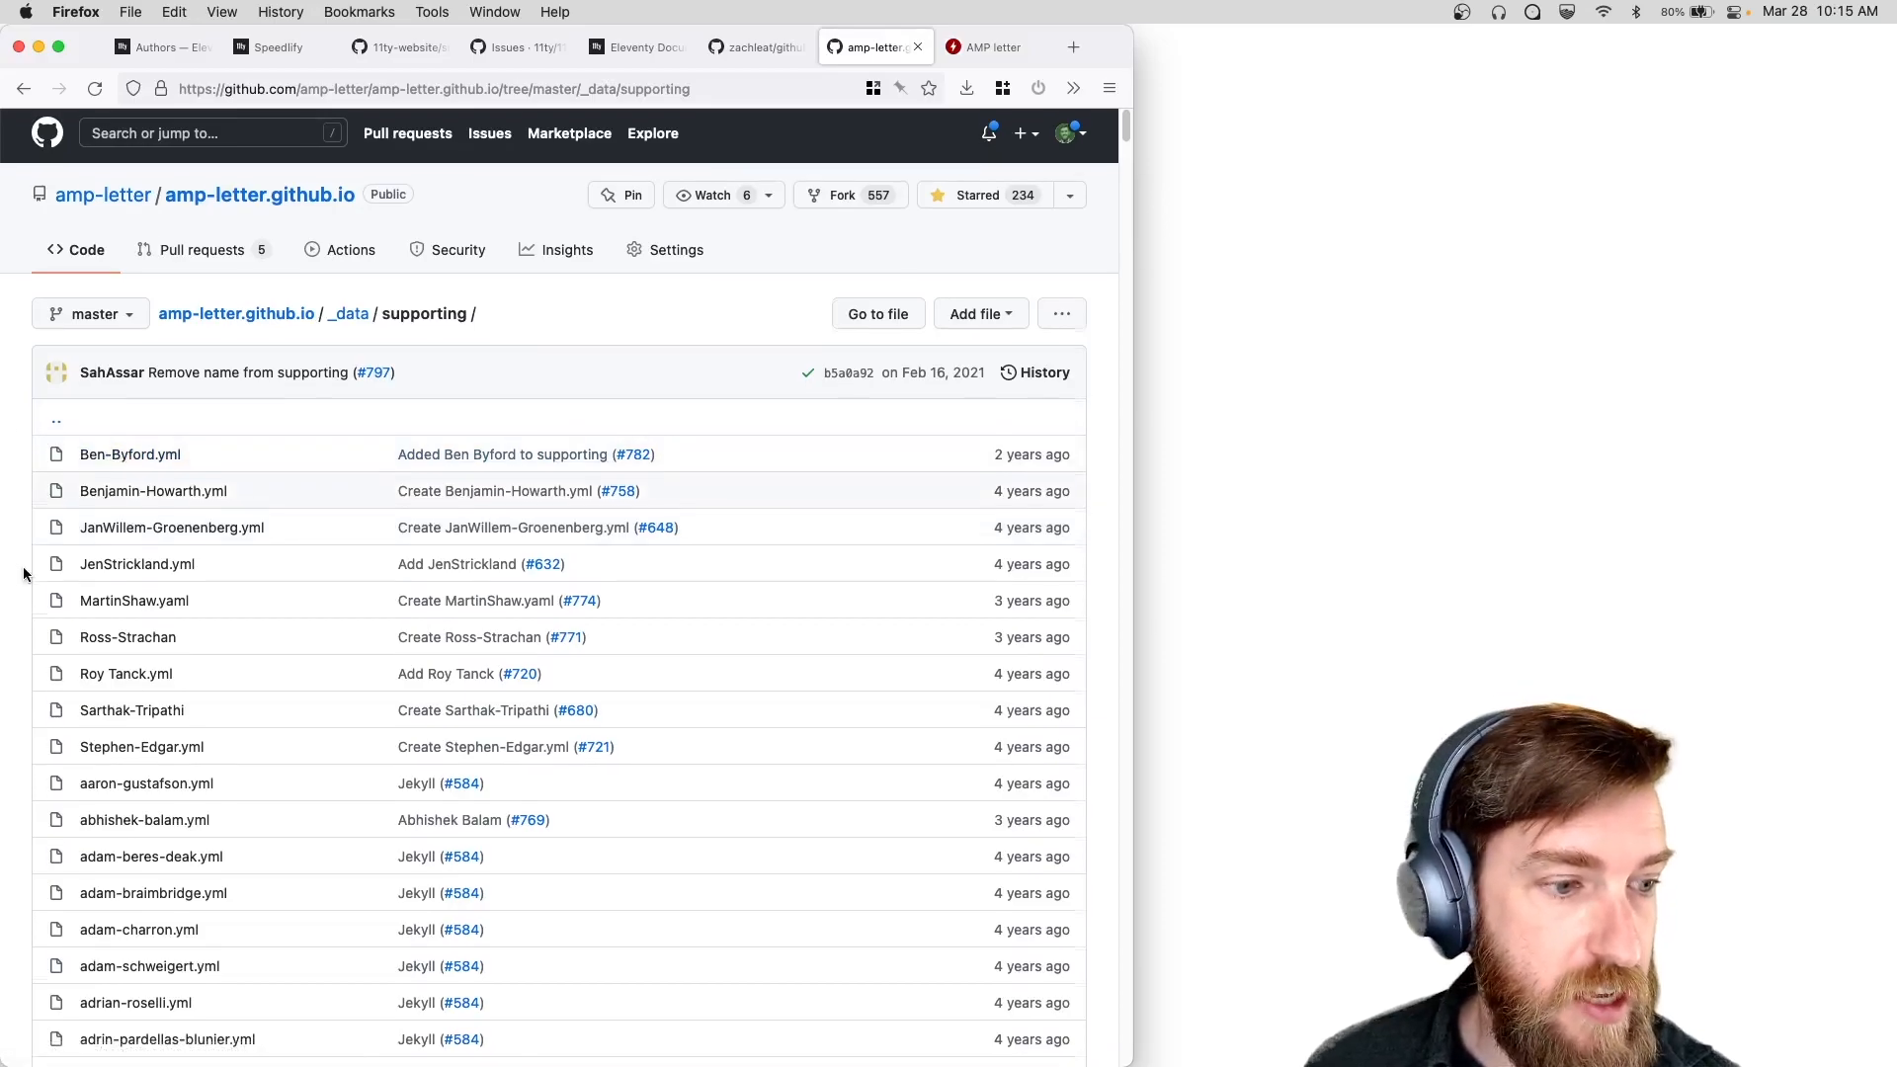
scroll("down", 3)
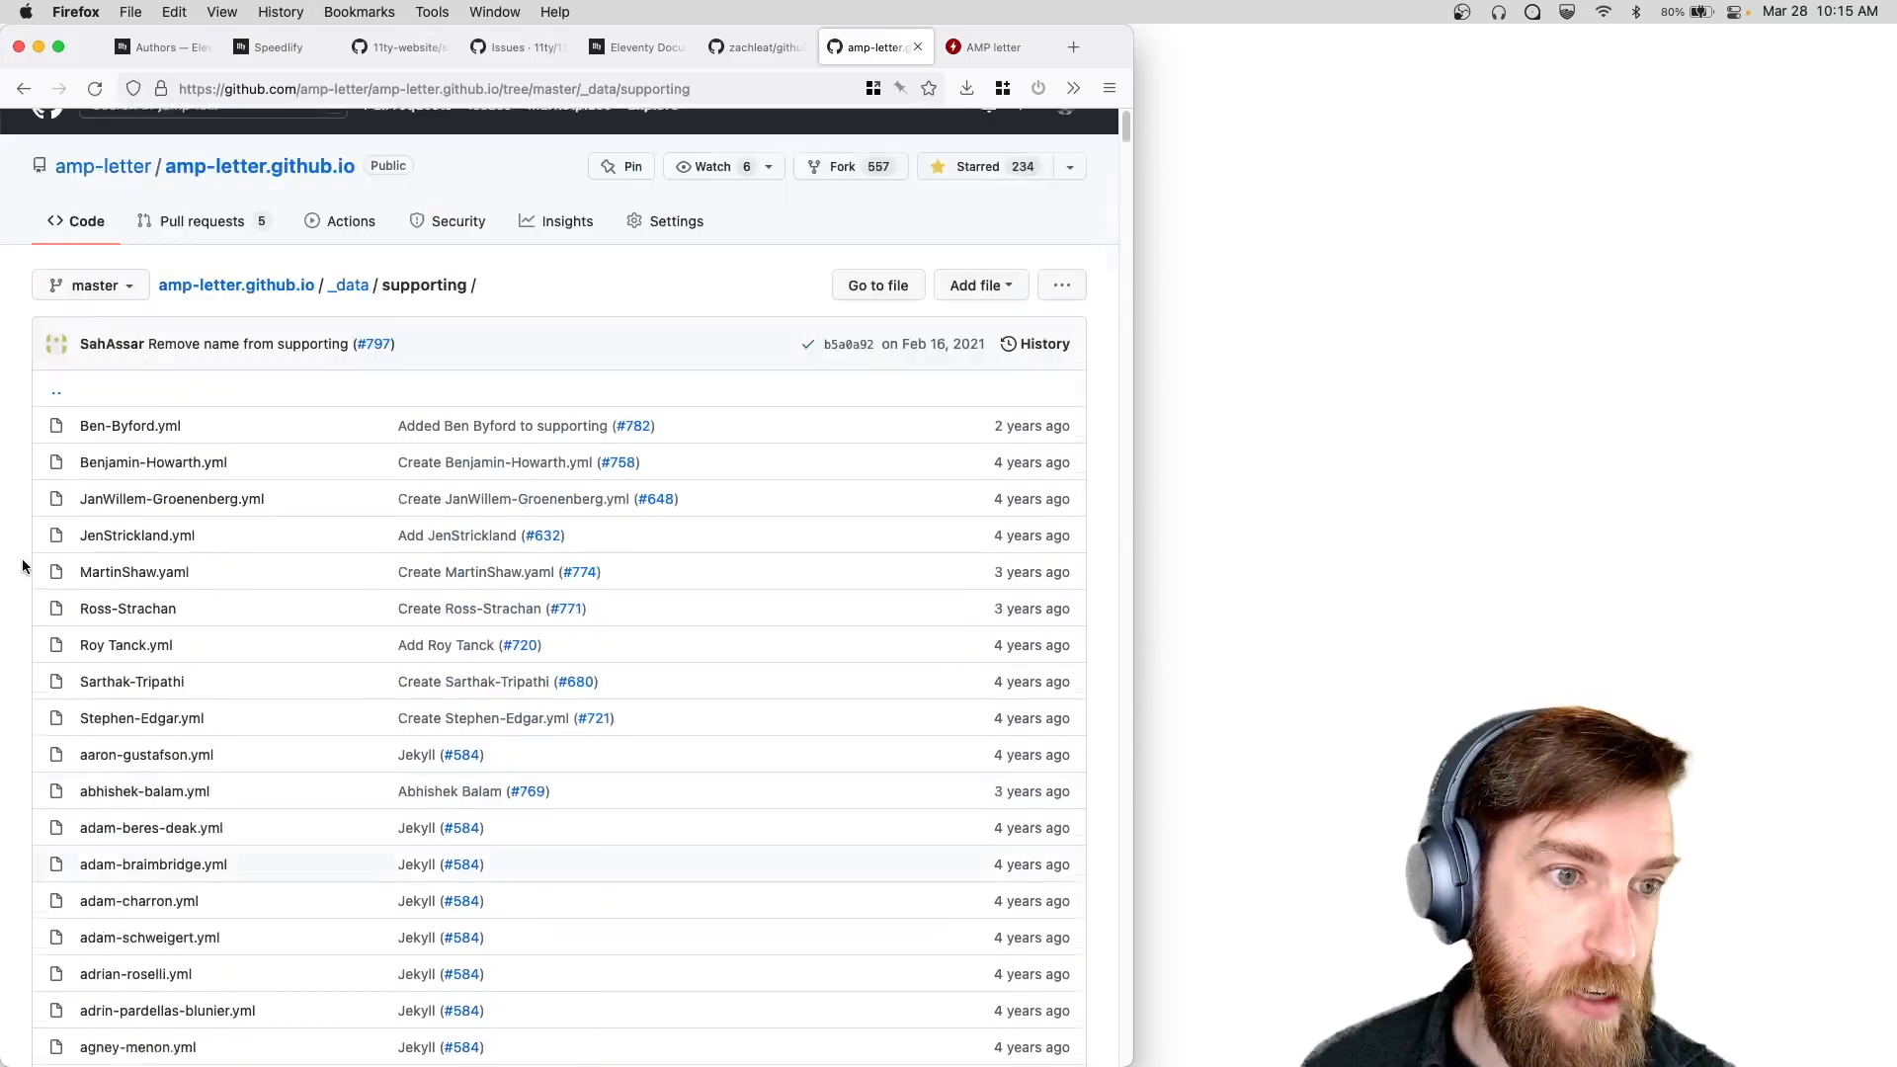
left_click(348, 285)
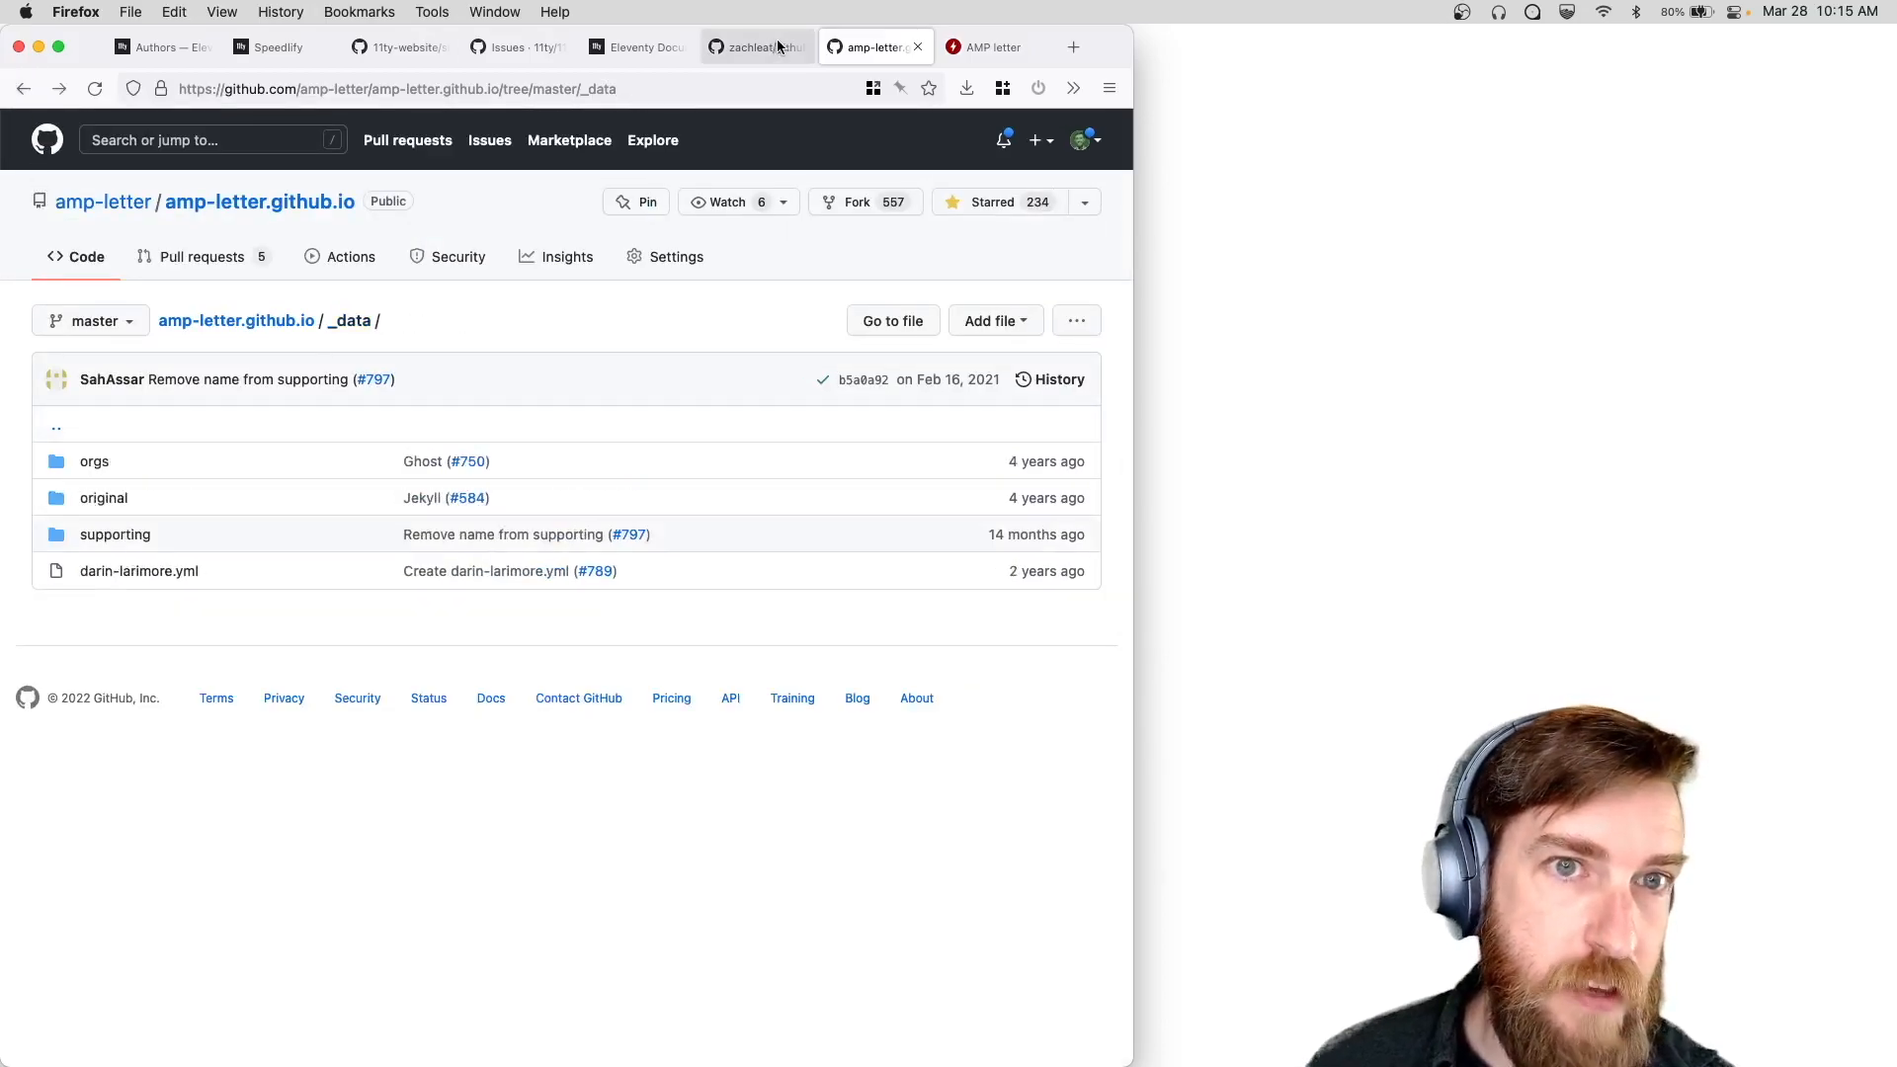
Review the github-issue-to-json-file README, then return to the Eleventy Authors page.
left_click(750, 46)
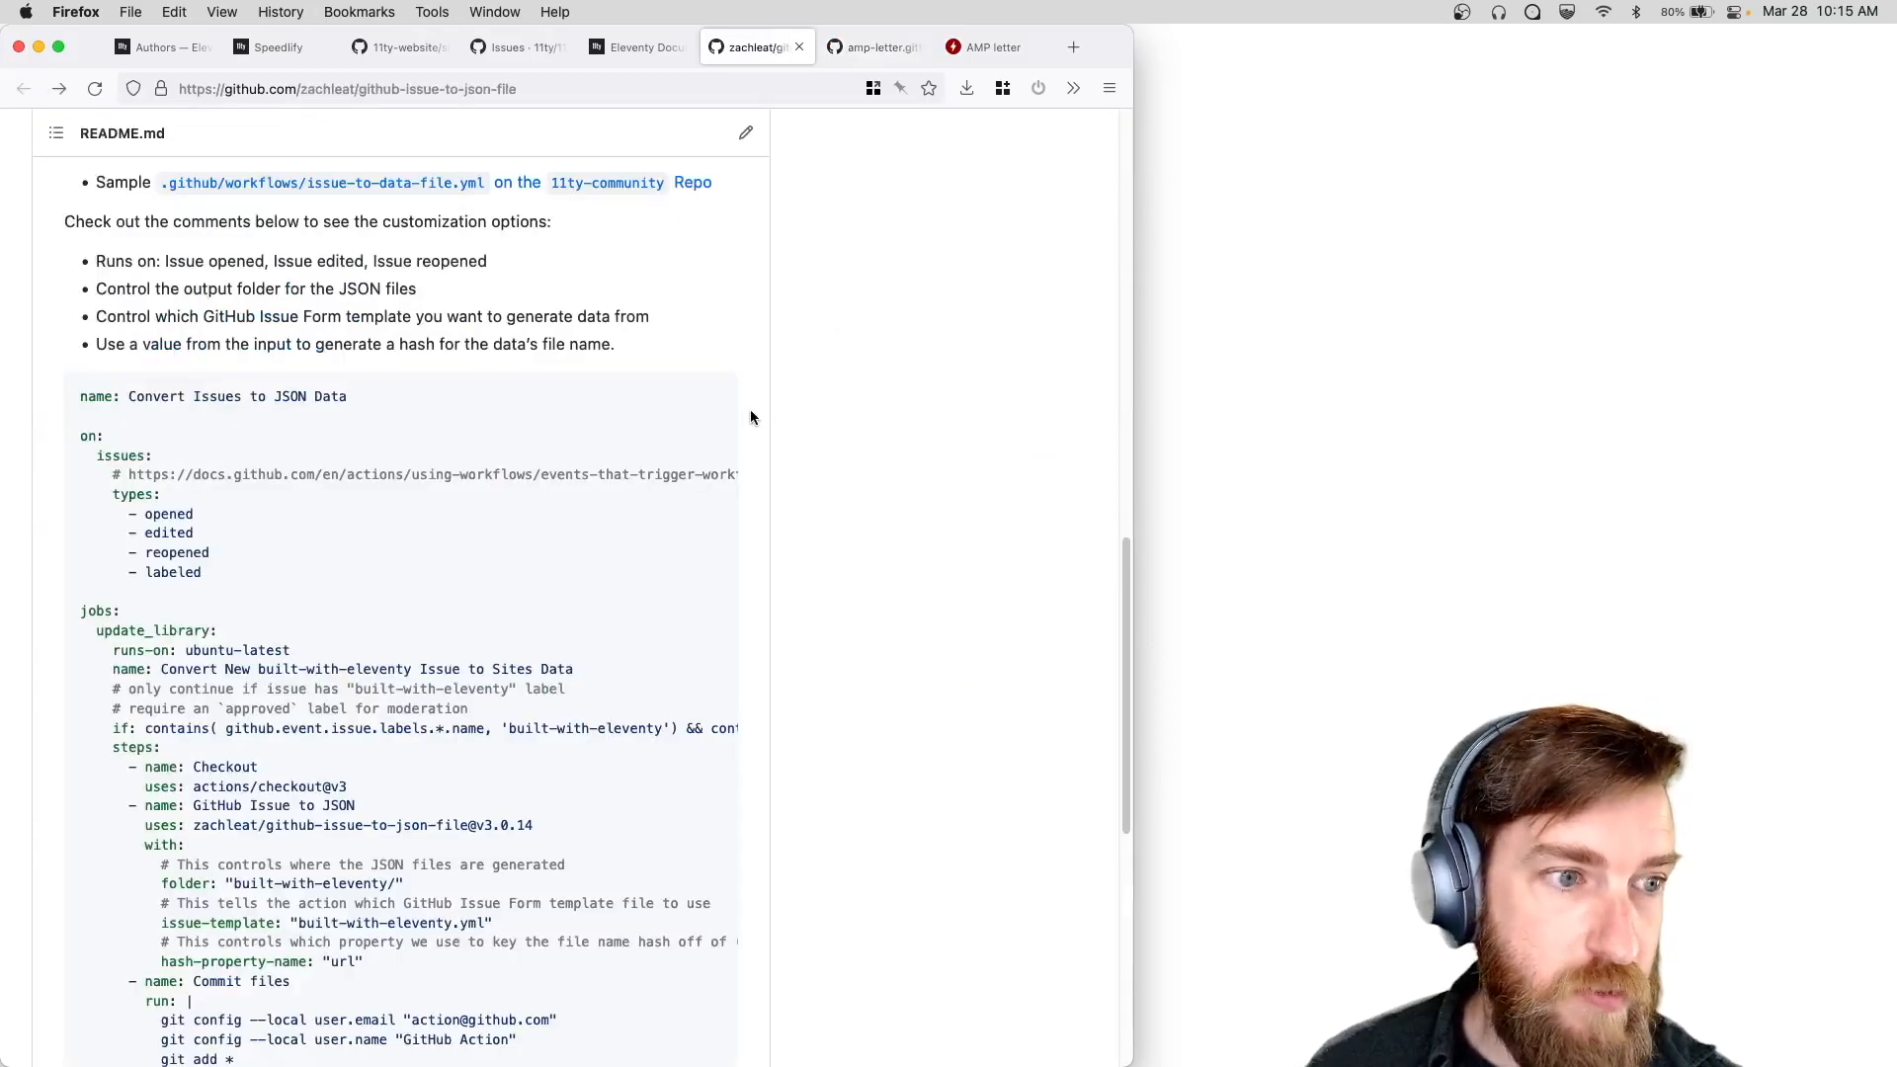
scroll("up", 3)
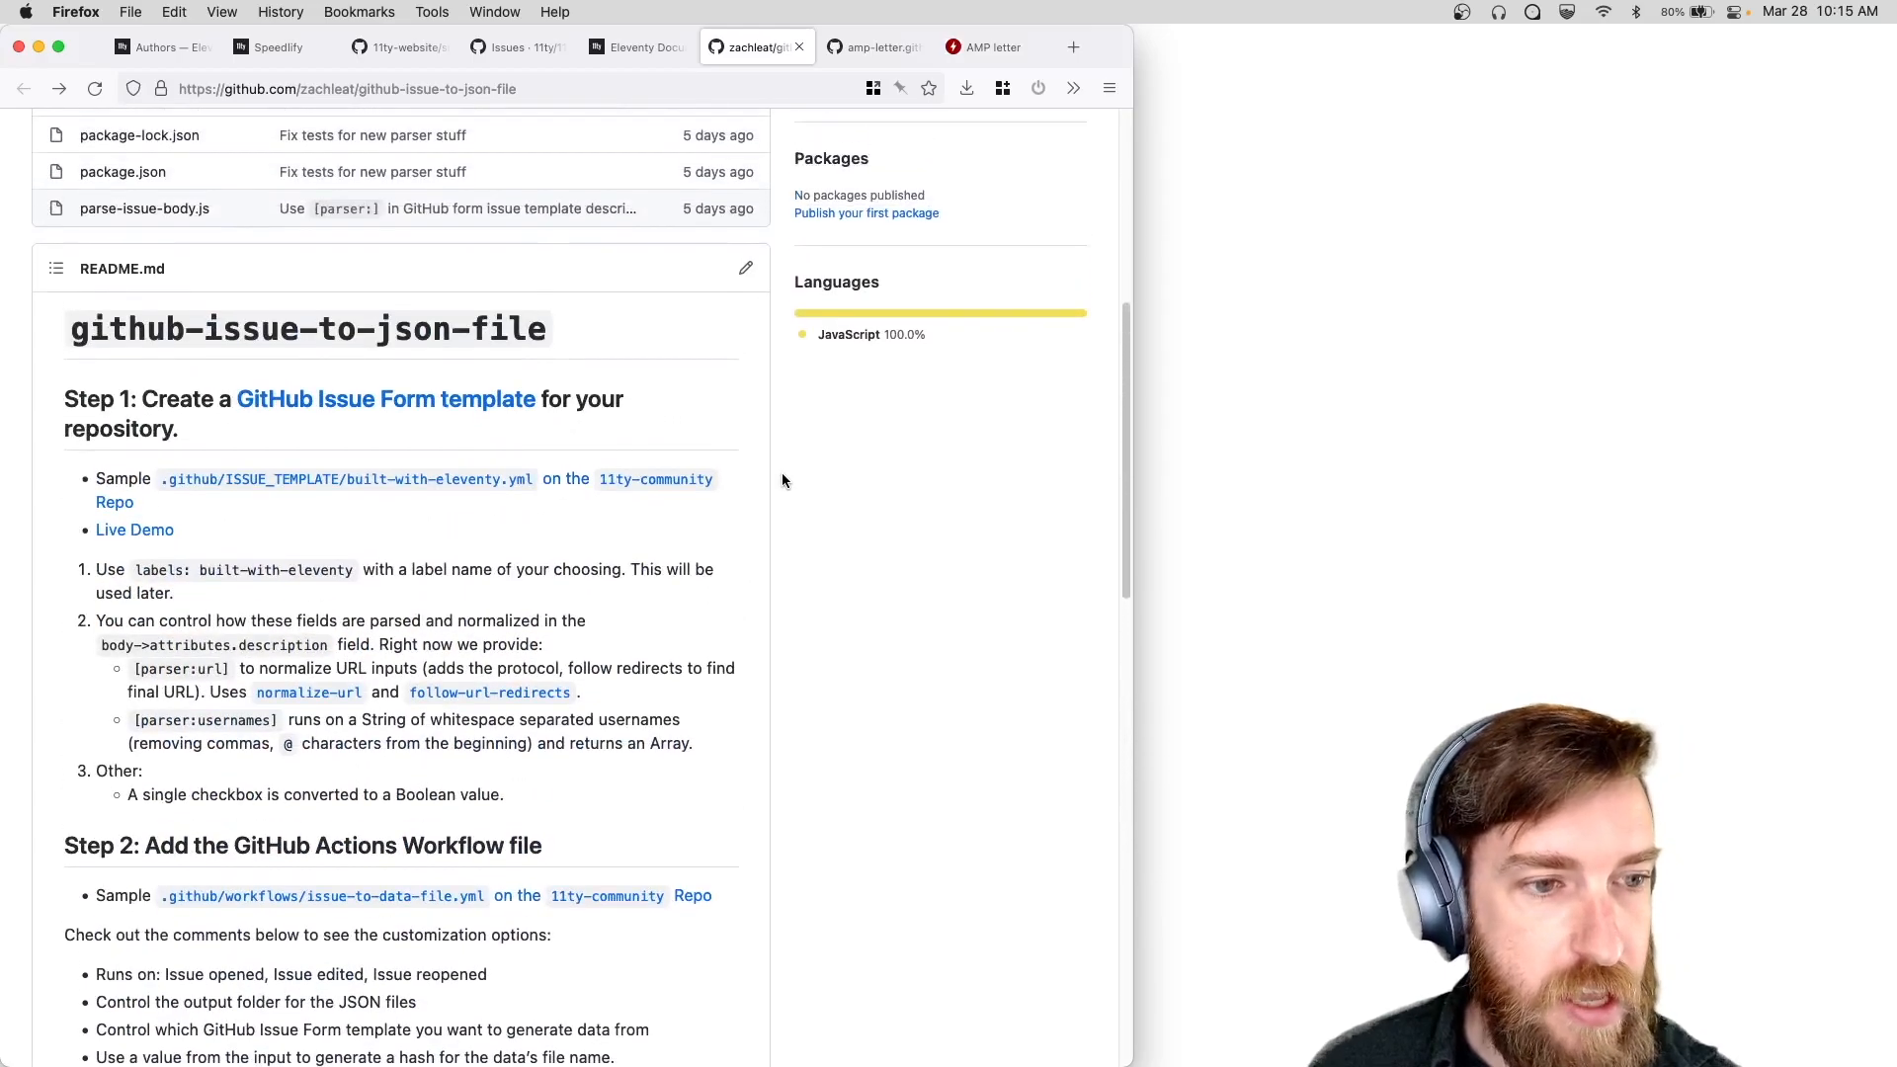
mouse_move(741, 507)
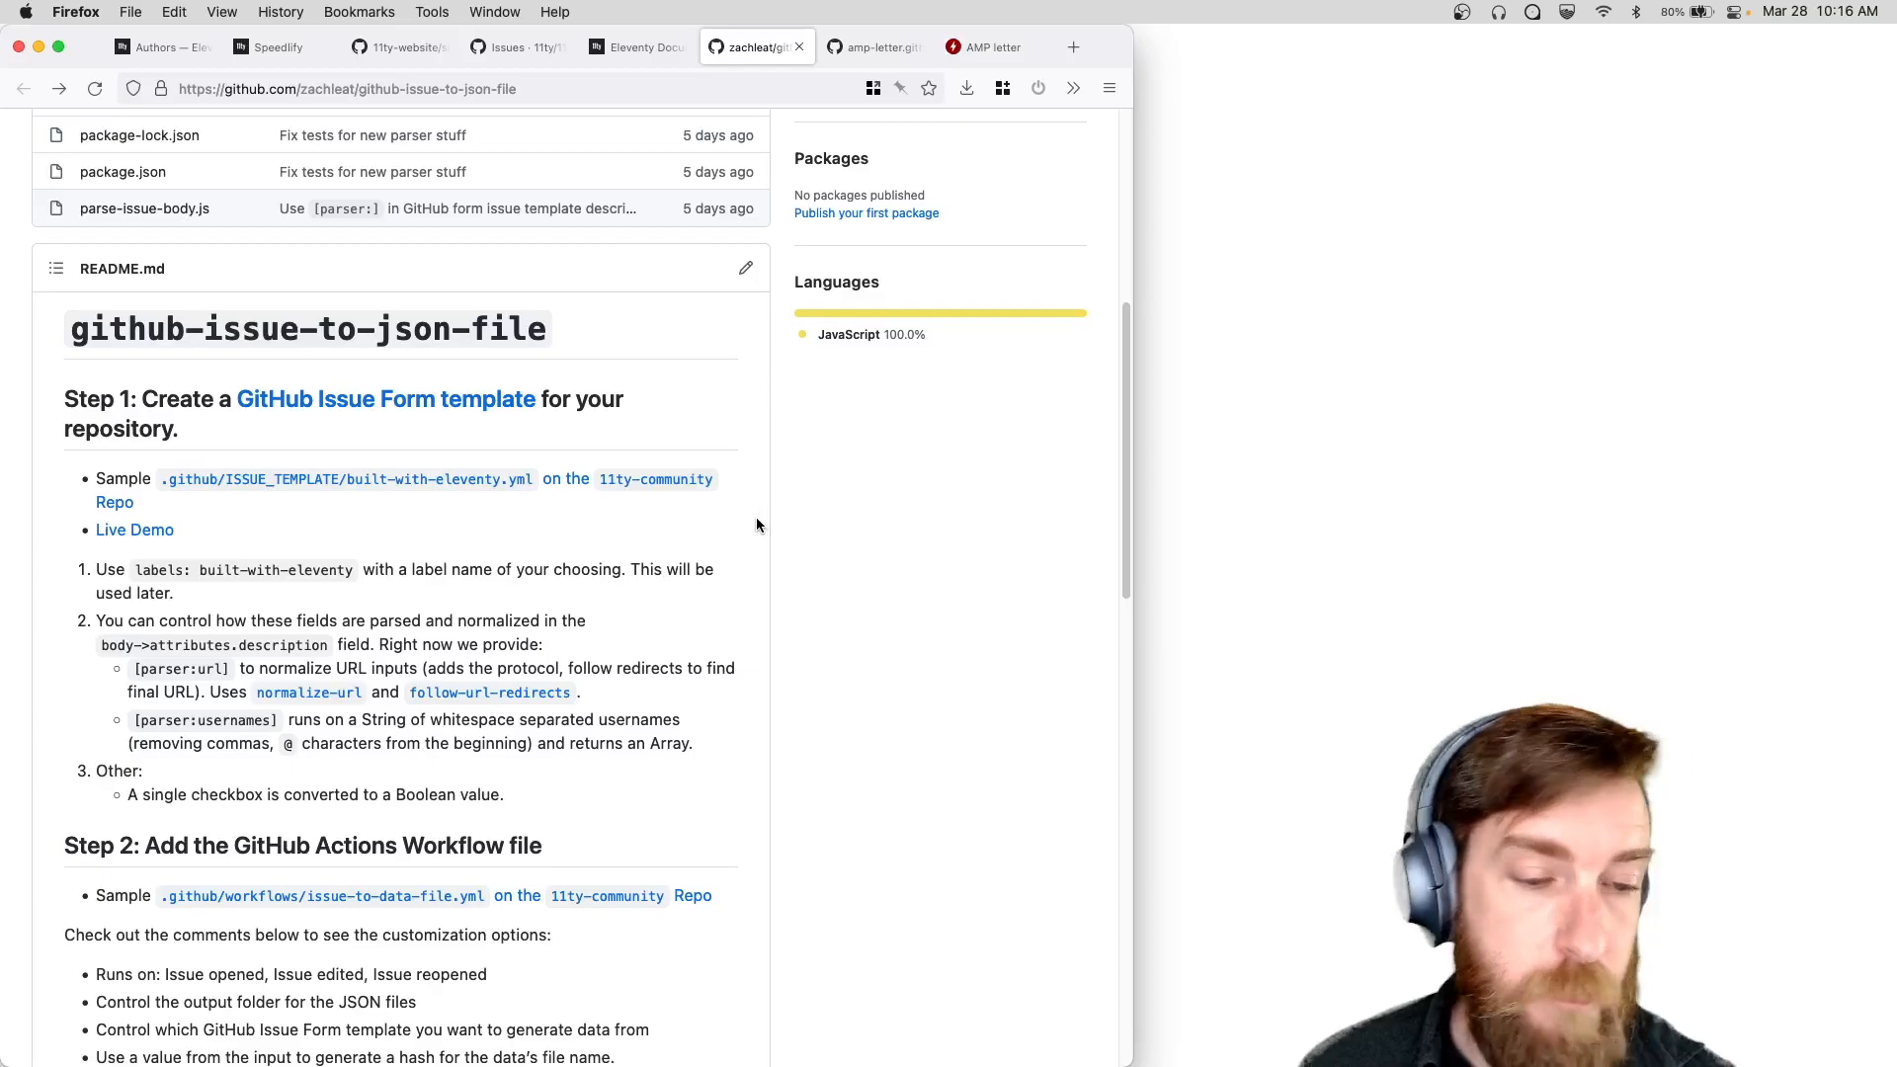
mouse_move(754, 544)
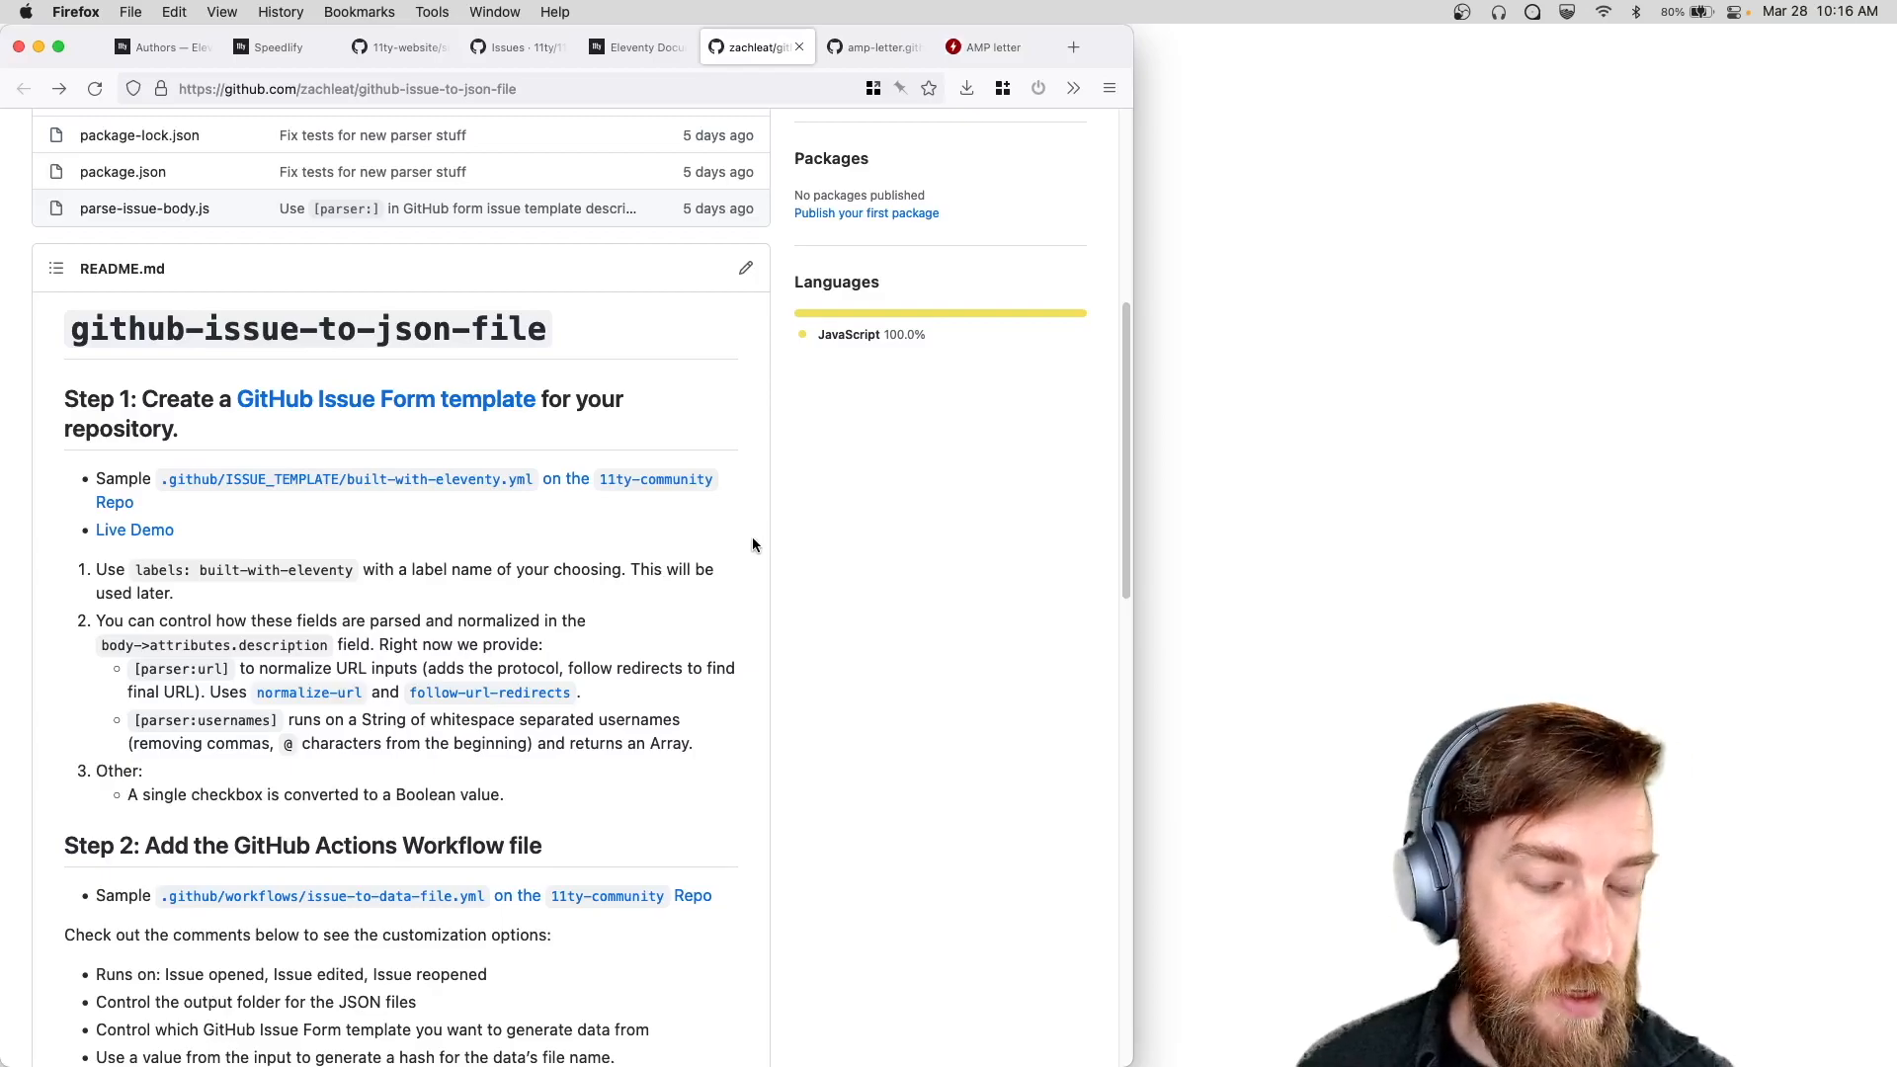
scroll("up", 3)
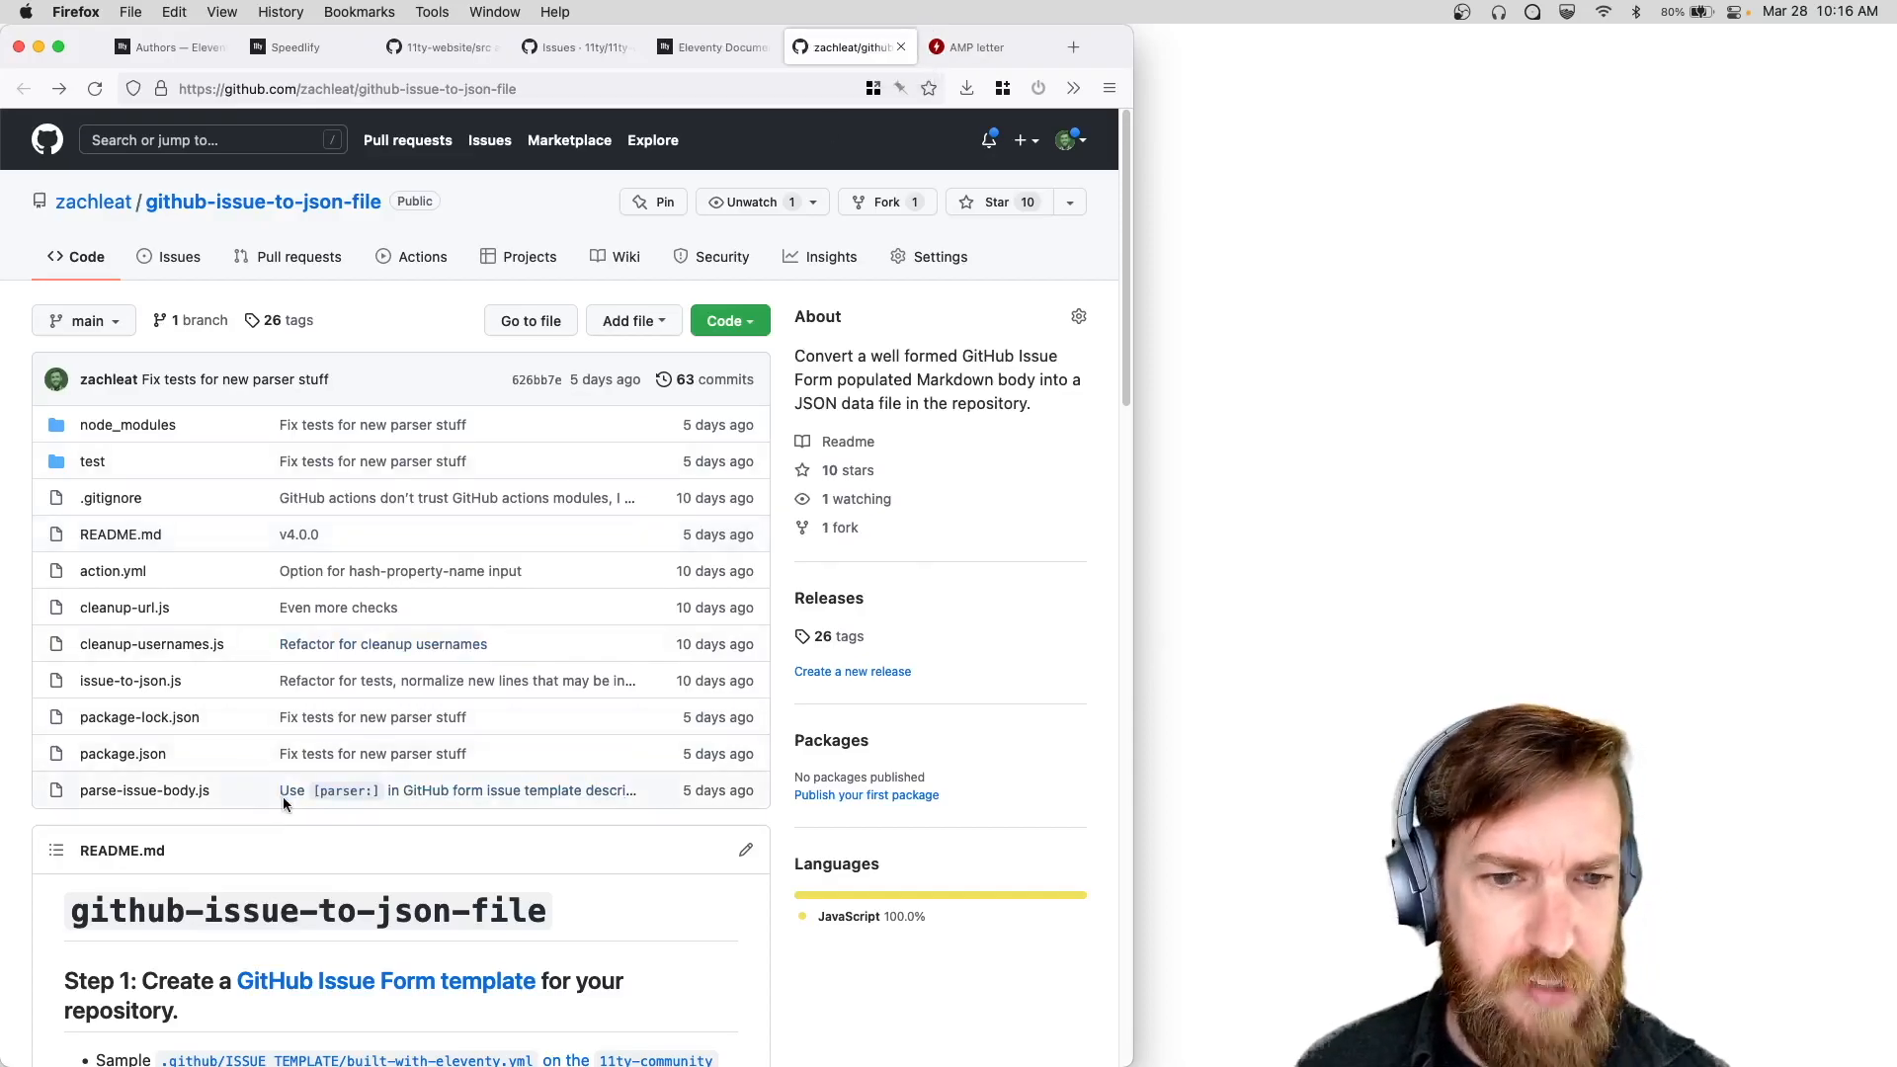
mouse_move(303, 854)
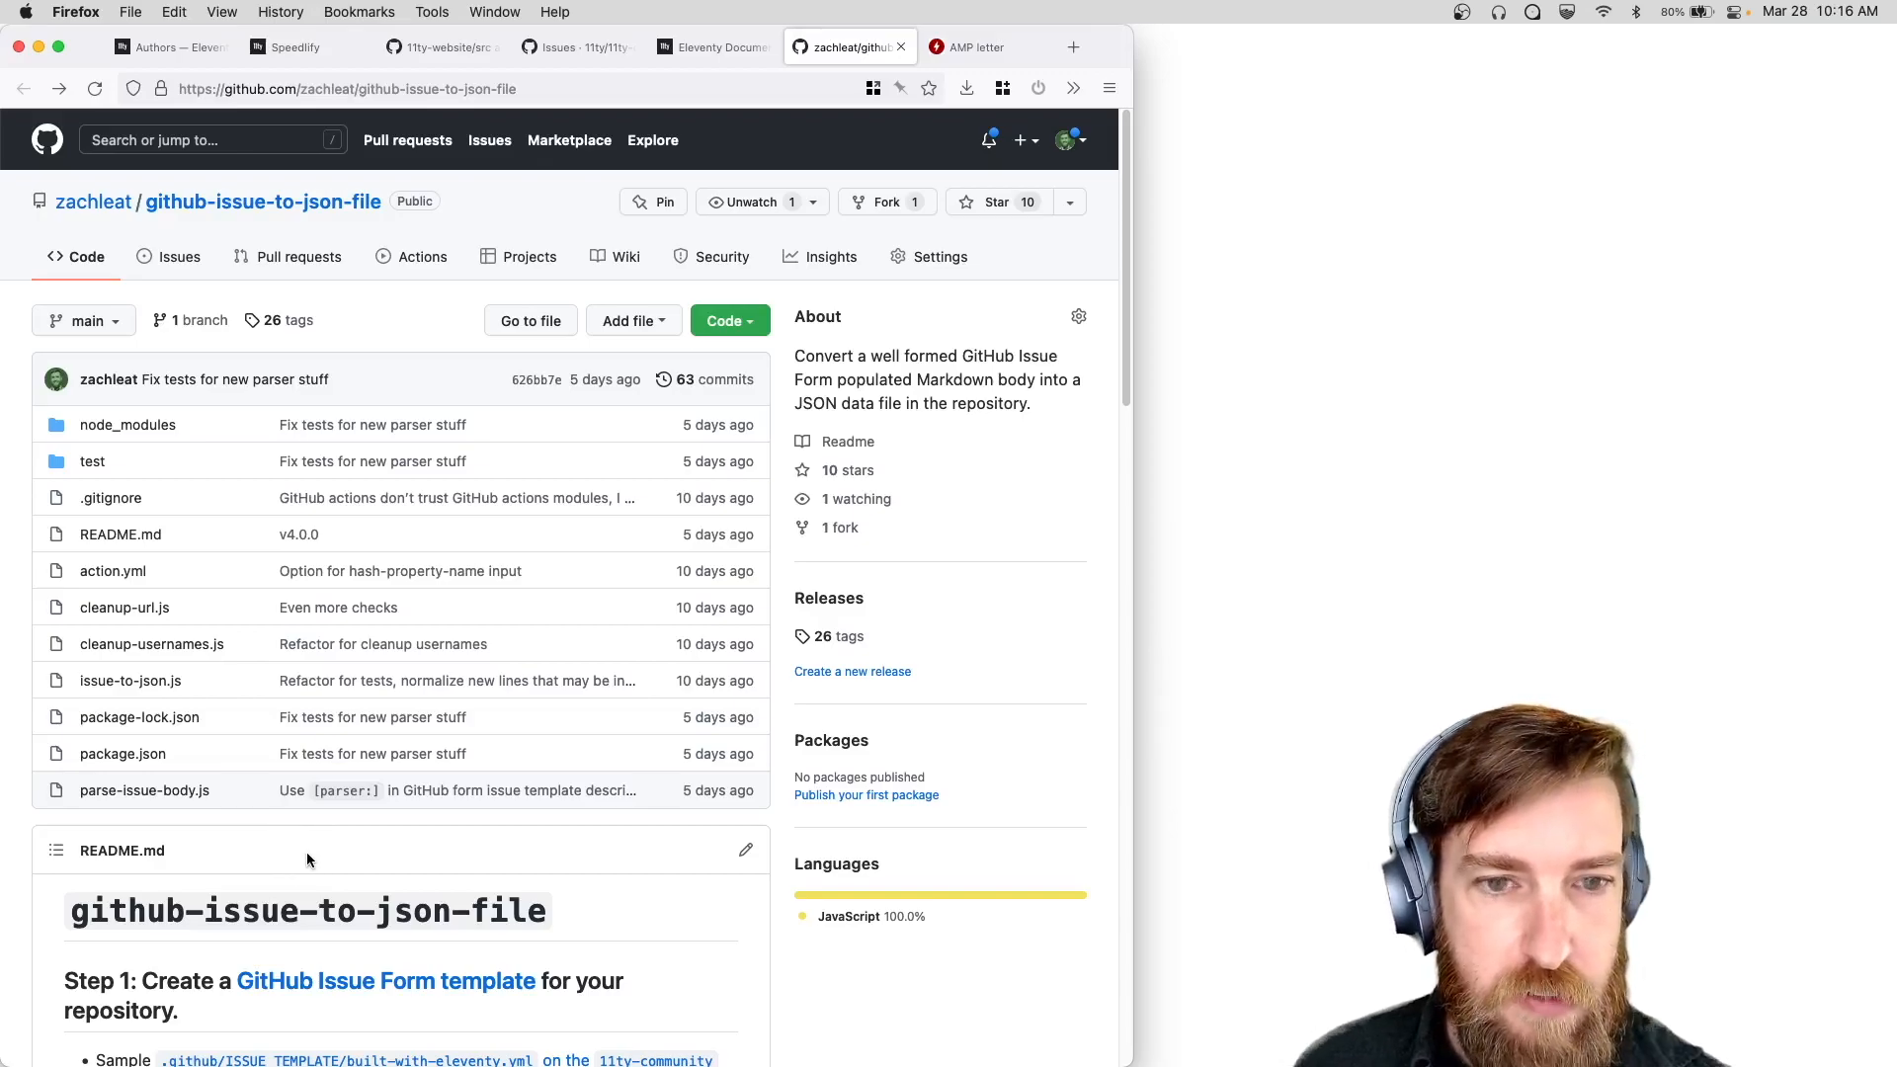
mouse_move(279, 852)
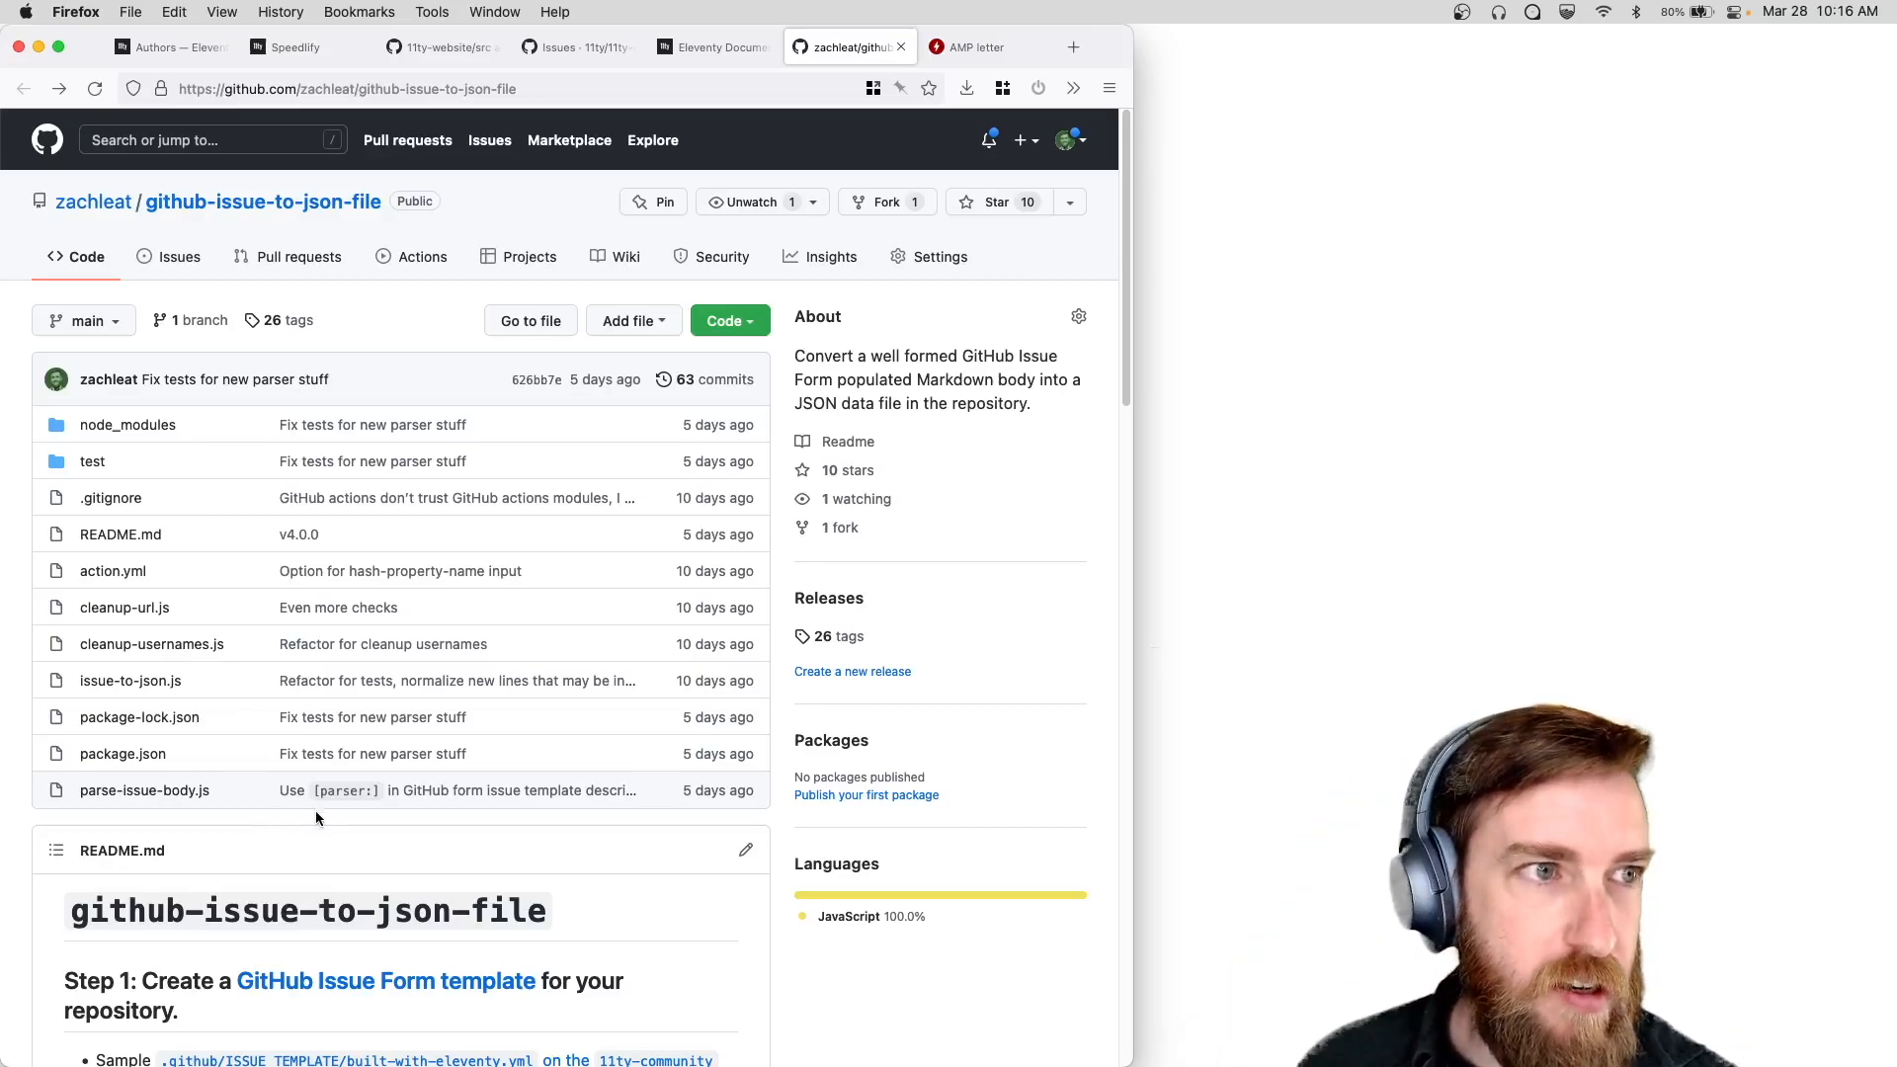
mouse_move(314, 844)
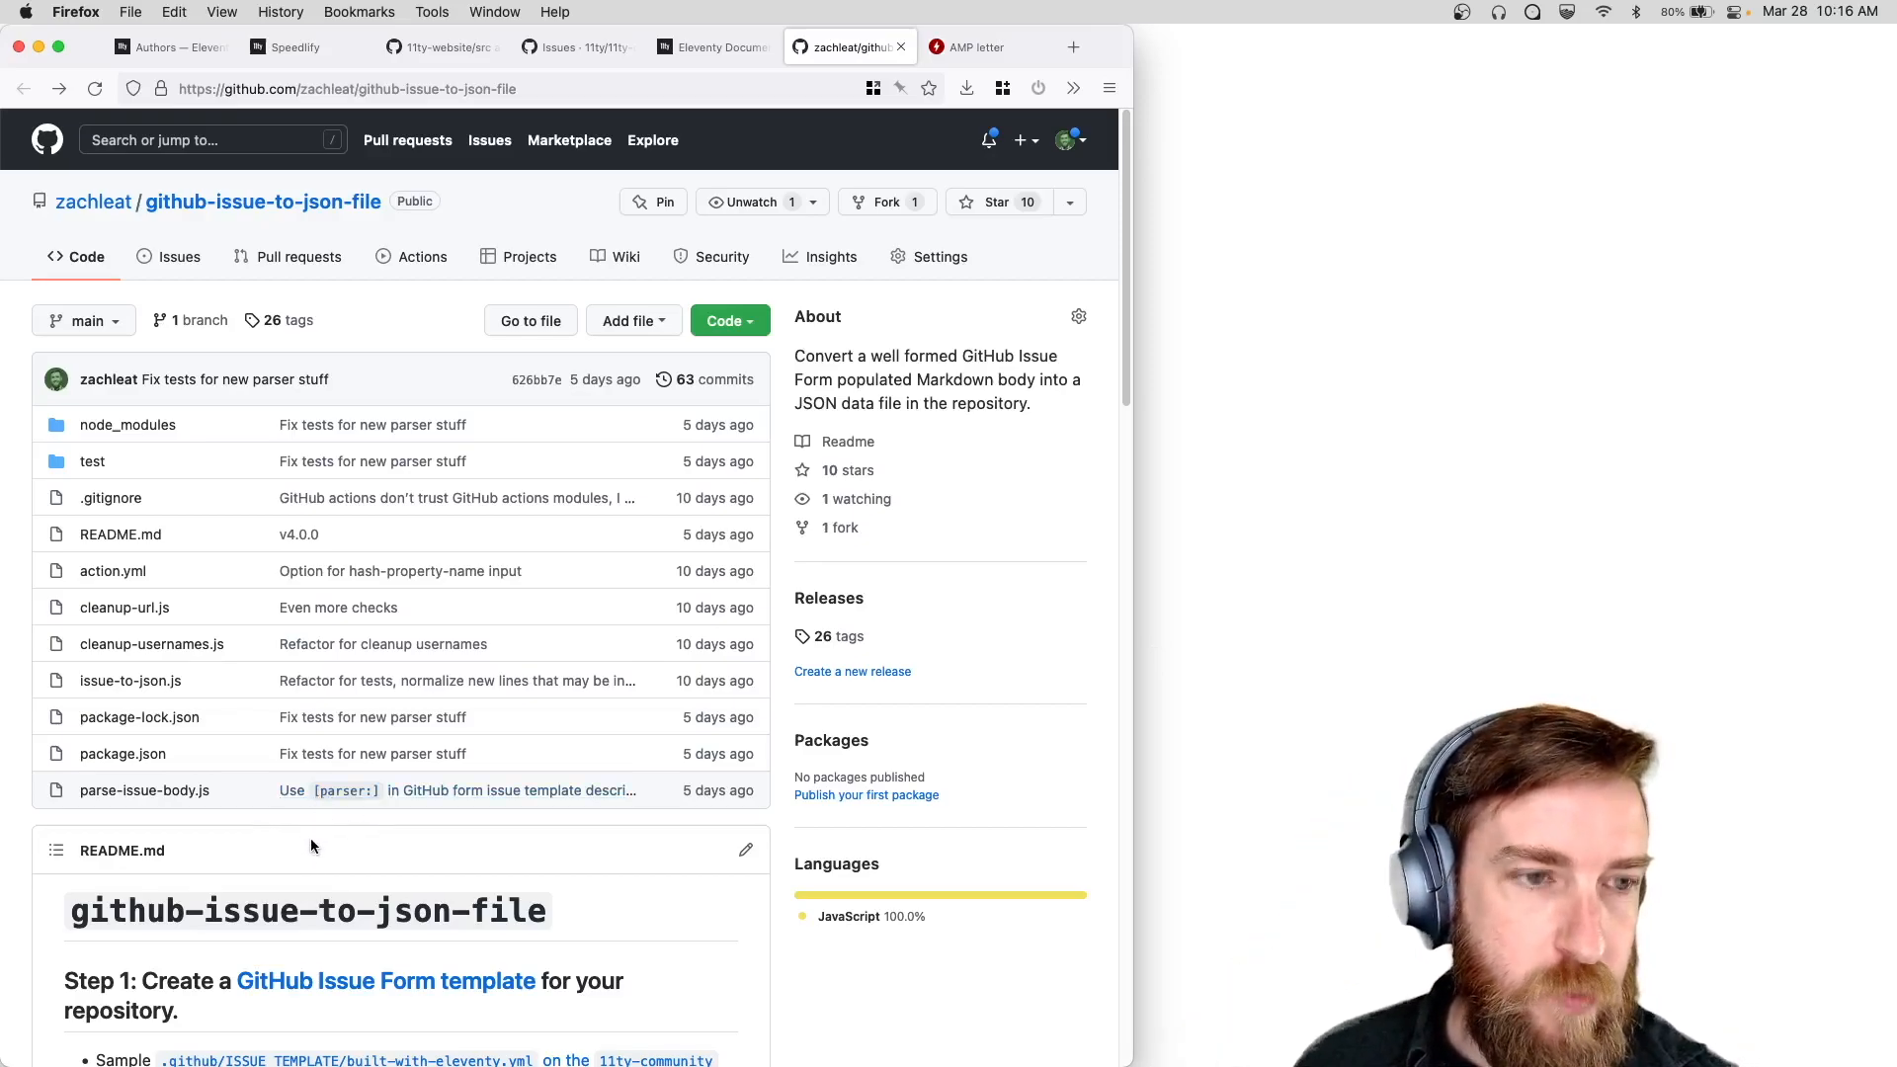
left_click(158, 46)
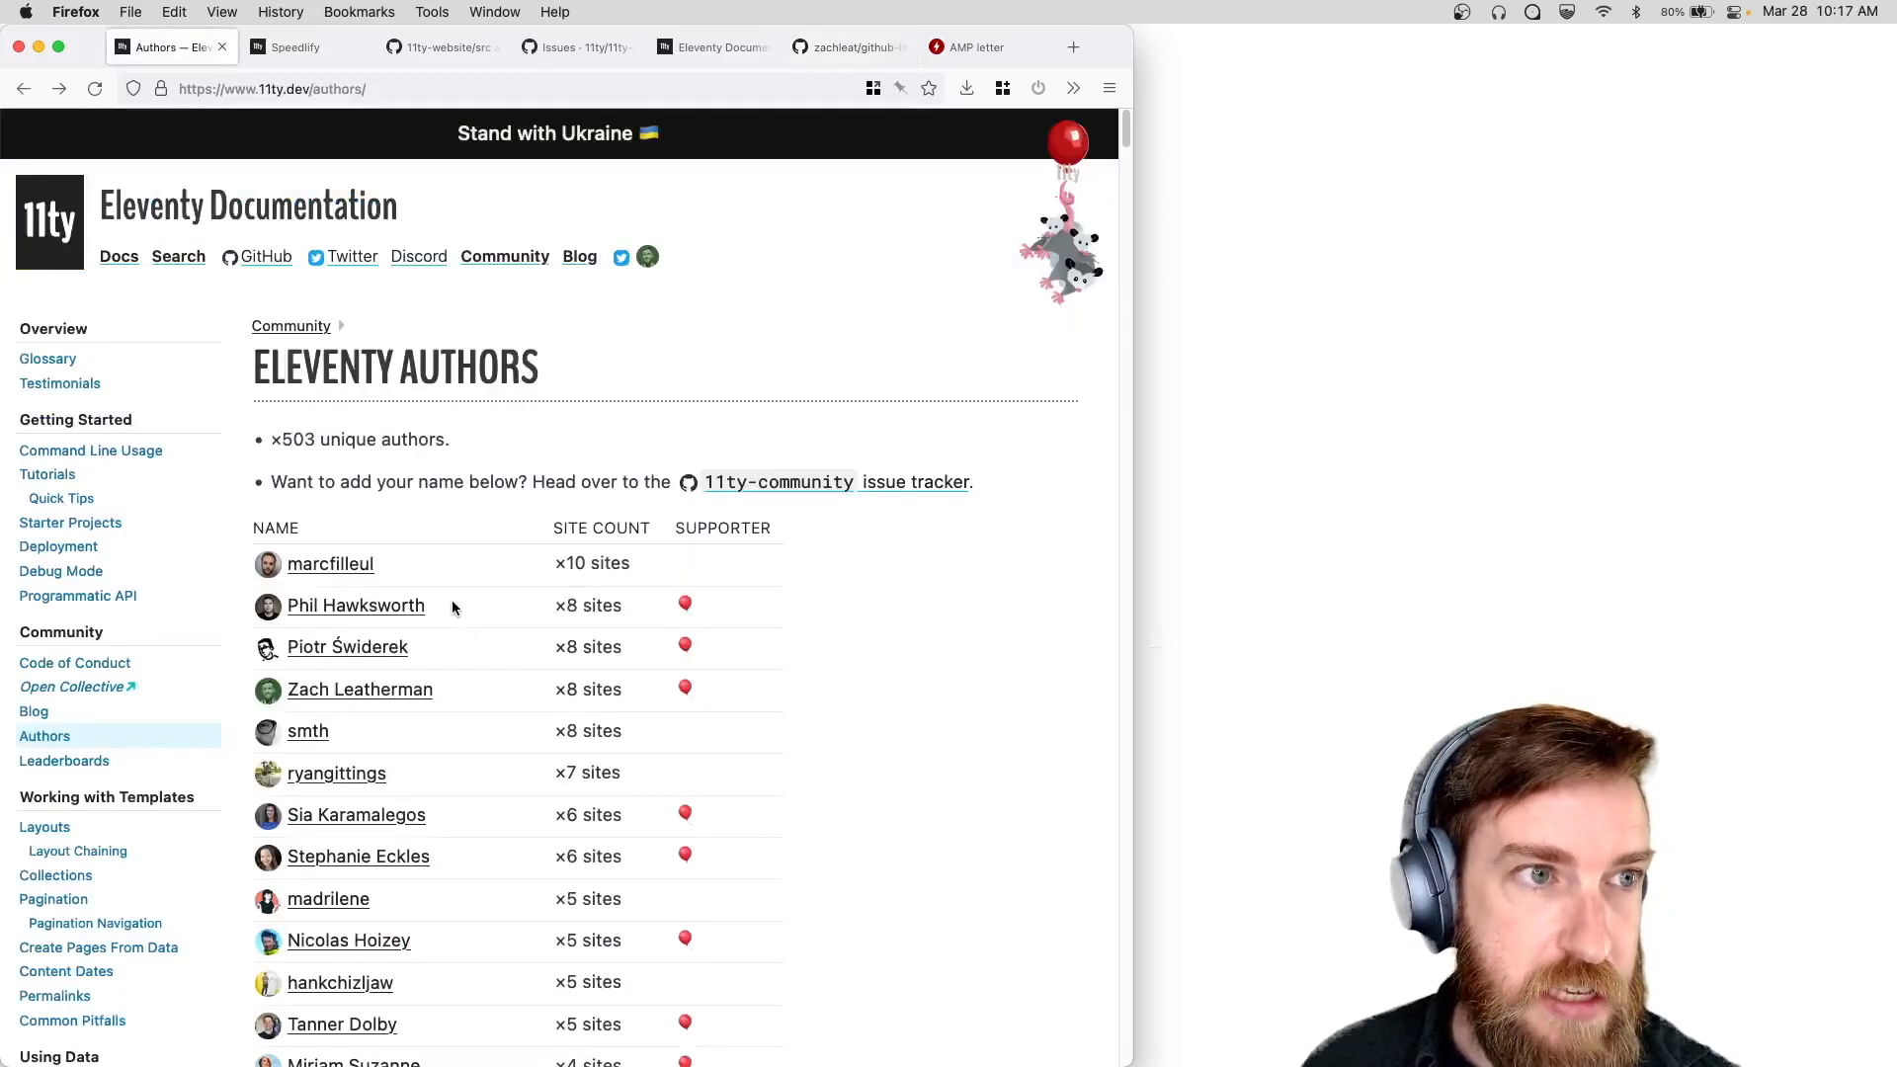
Show the Eleventy Leaderboards ranking sites by Lighthouse scores.
left_click(296, 46)
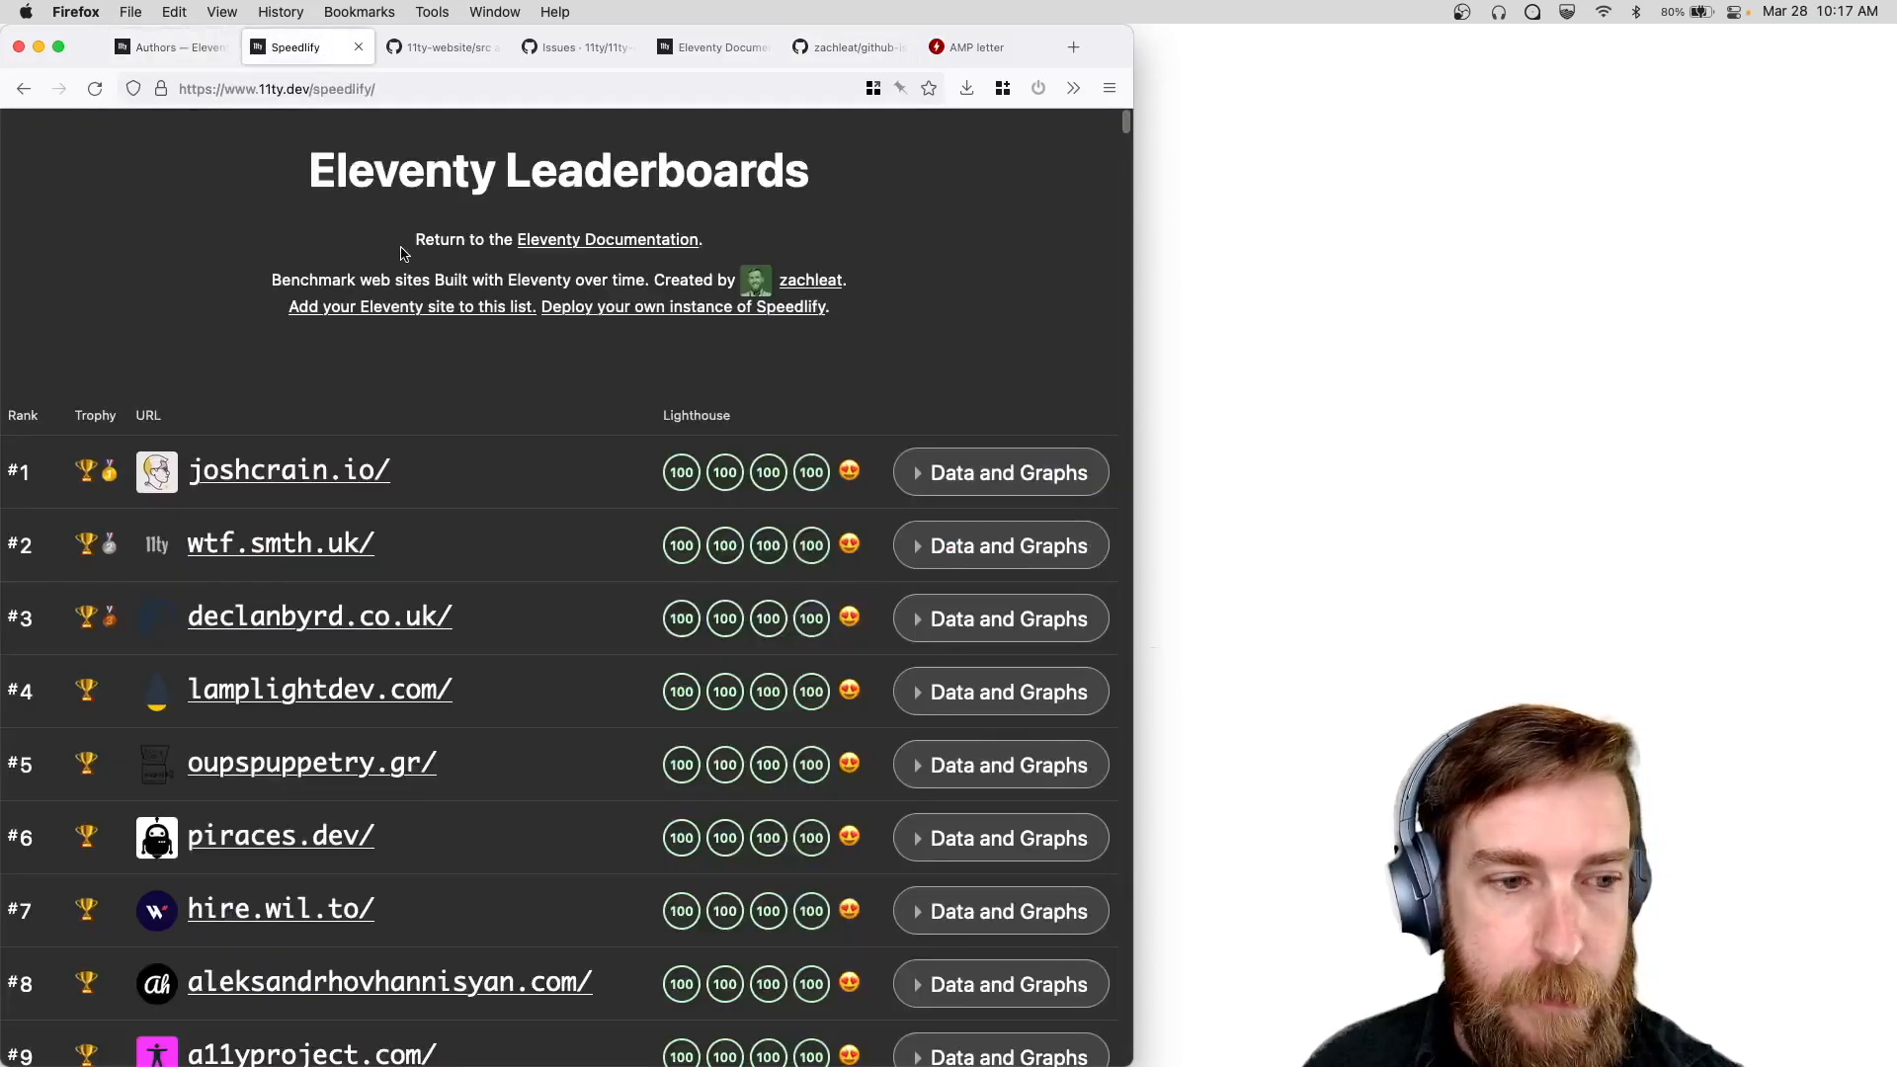
mouse_move(394, 273)
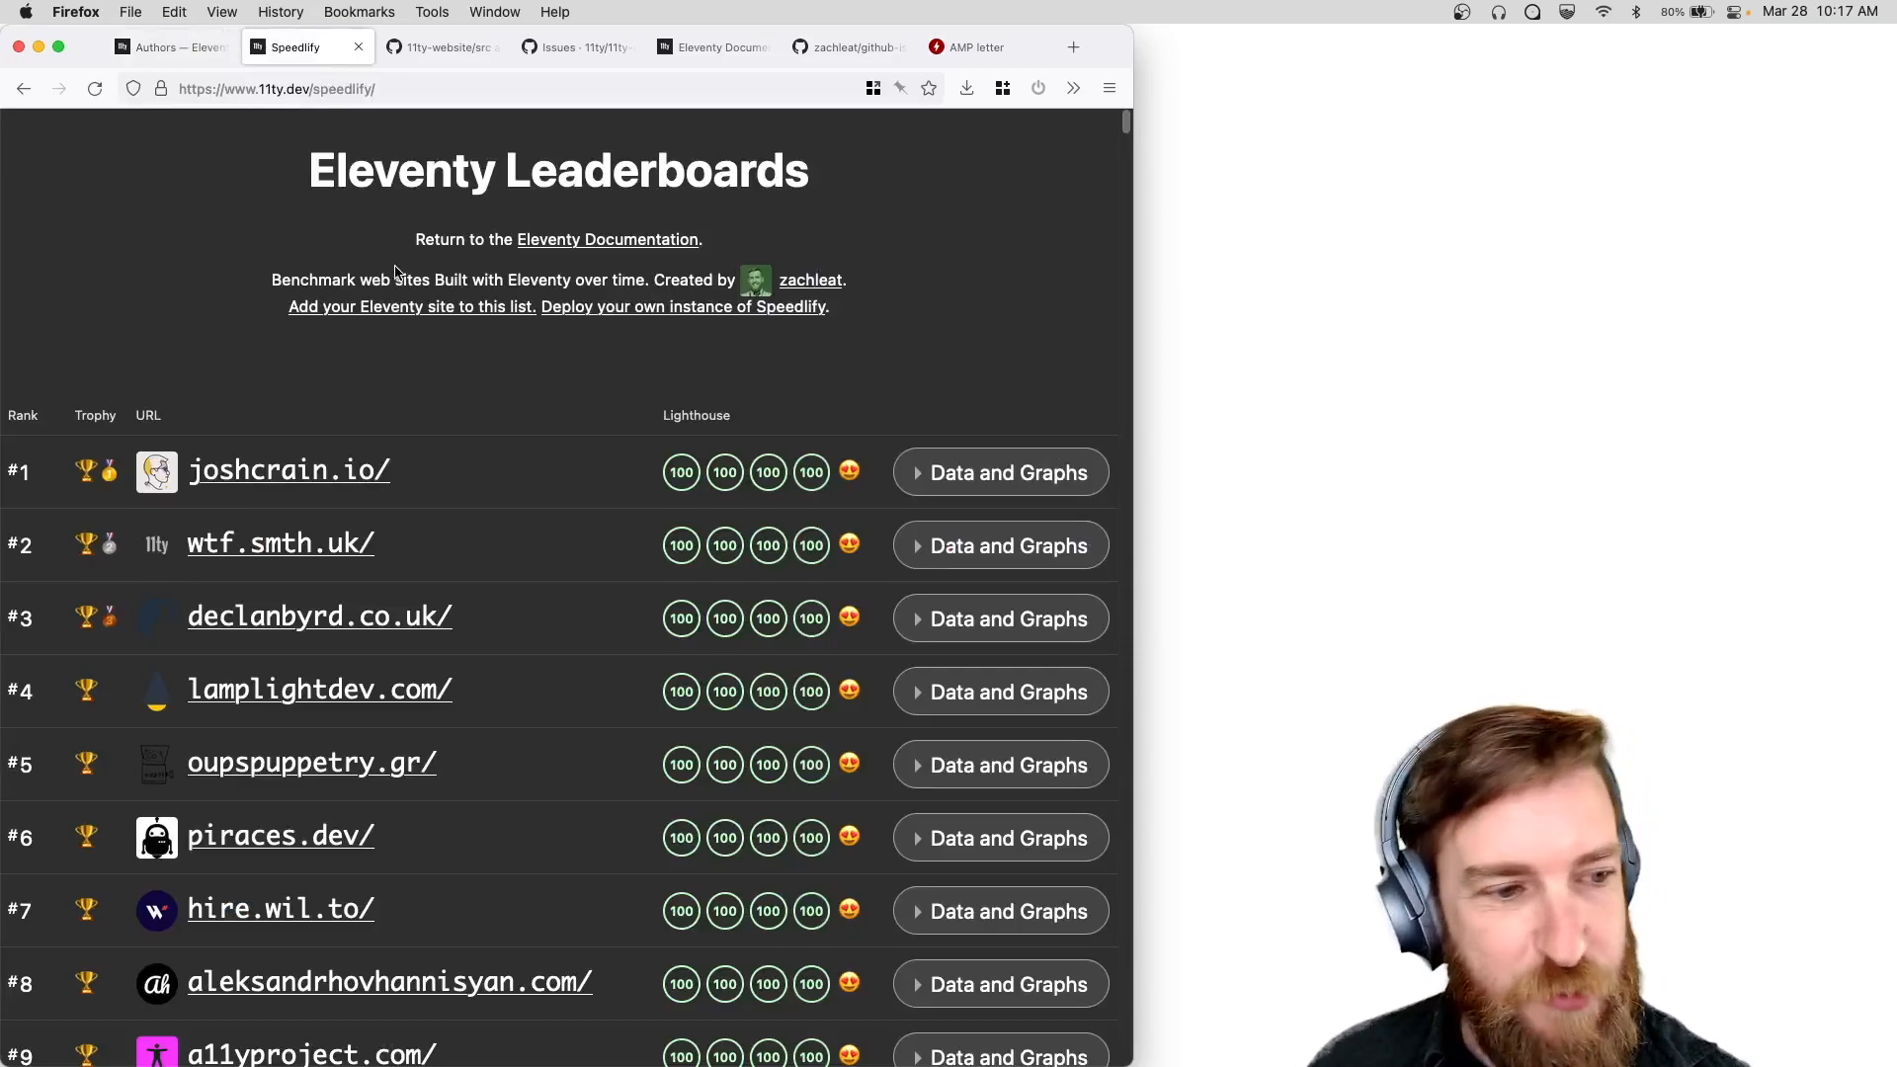